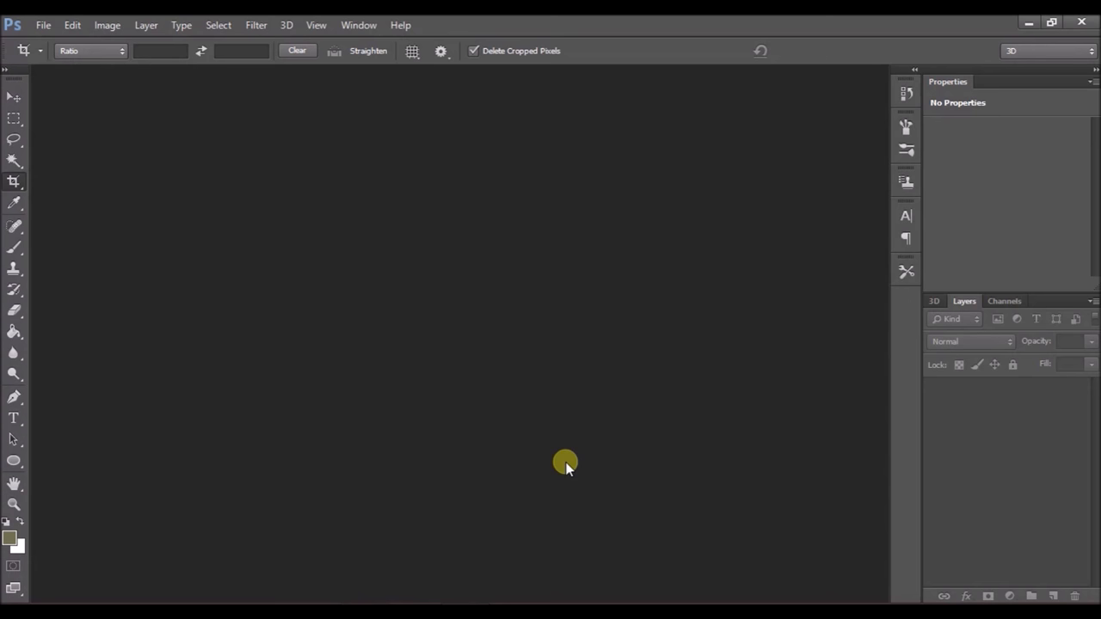
mouse_move(98, 183)
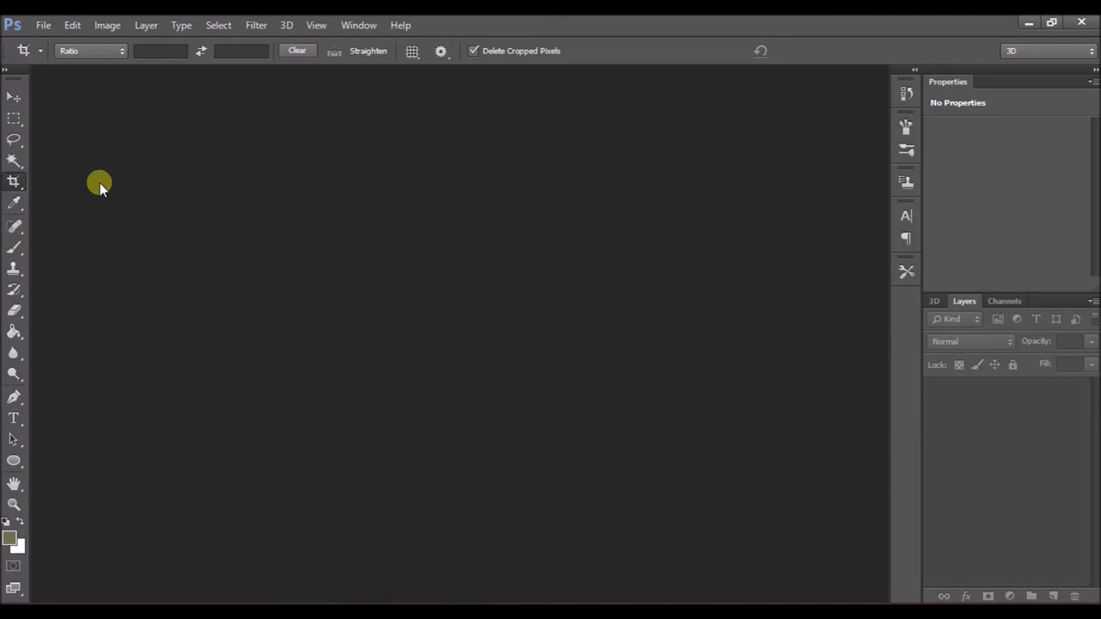
Step: Open File > New, showing a 2048×1152 px, 300 resolution, RGB, white-background preset
left_click(42, 25)
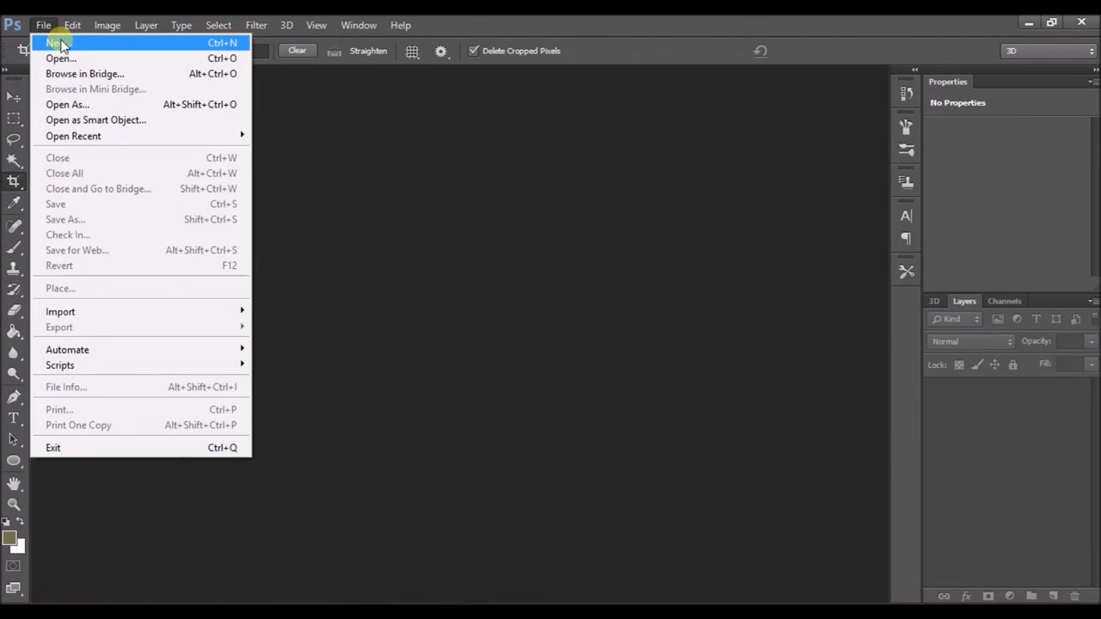
left_click(56, 42)
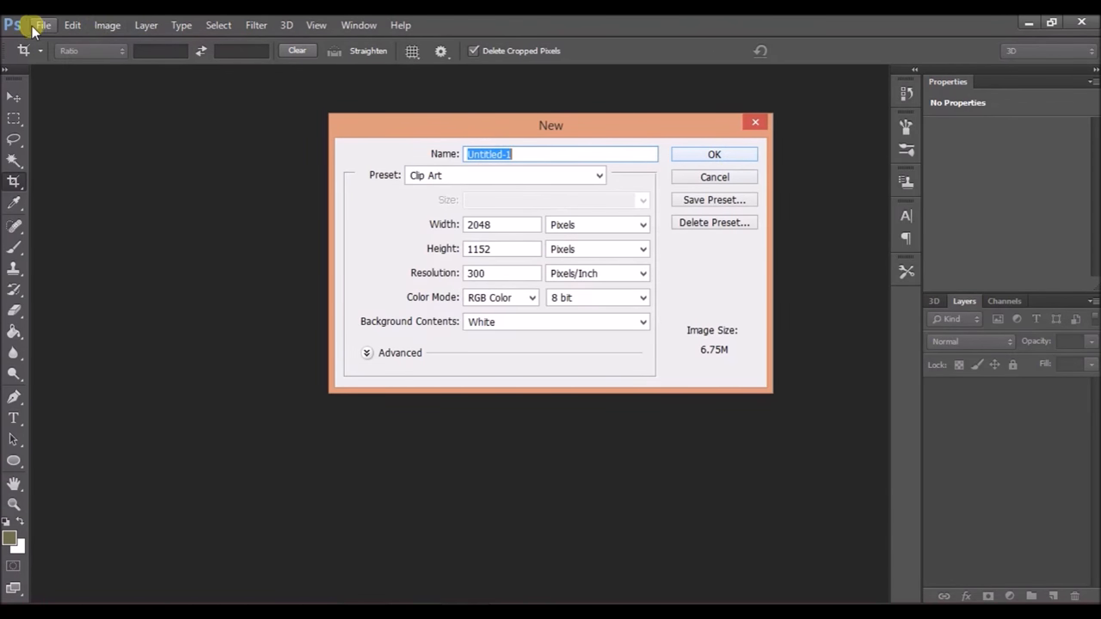
Step: Replace Untitled-1 with the document name 'SharkTeck9 Begginers'
left_click(42, 24)
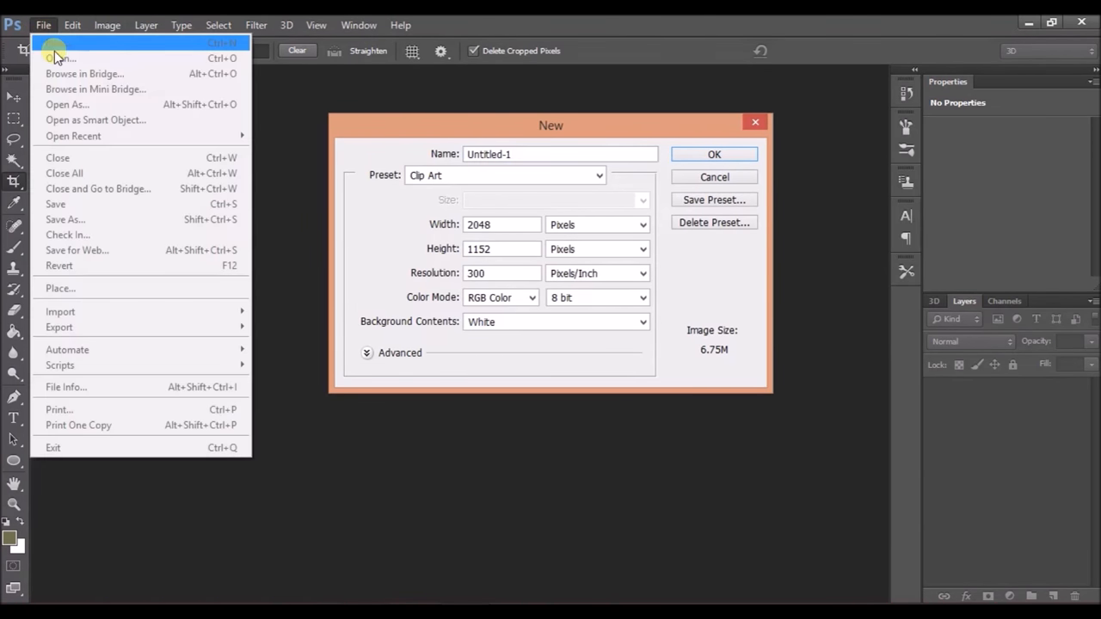
mouse_move(484, 125)
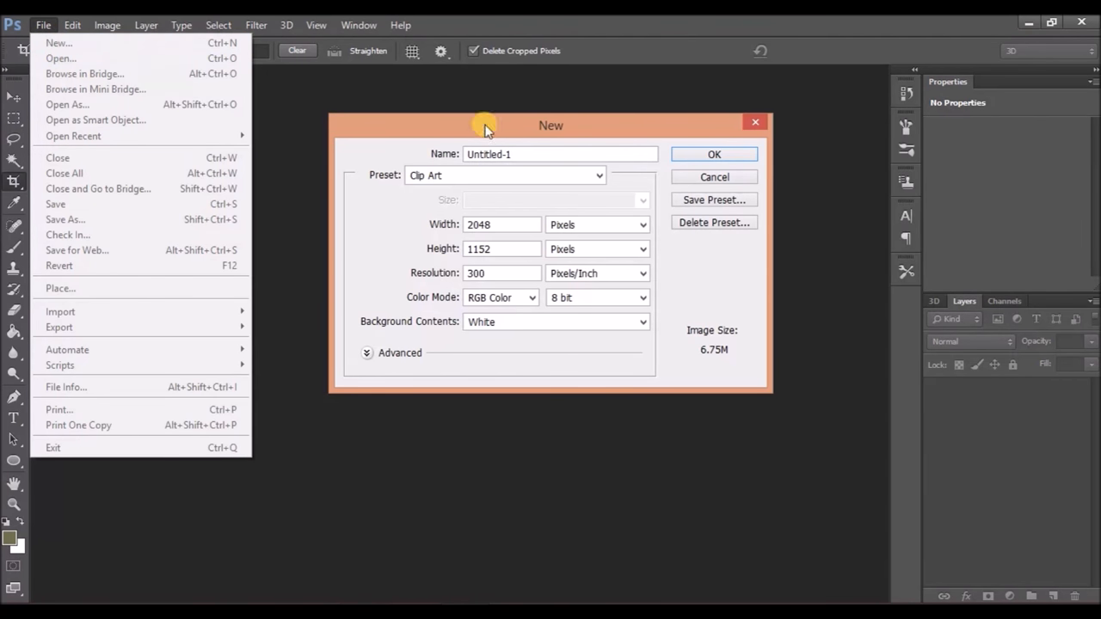
mouse_move(637, 162)
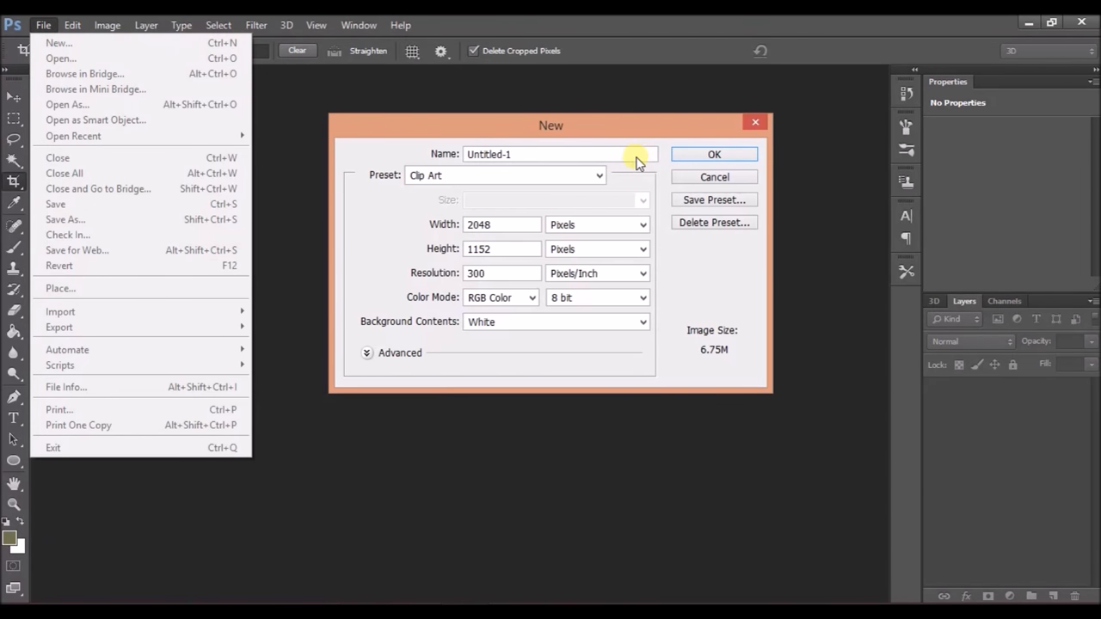
mouse_move(613, 190)
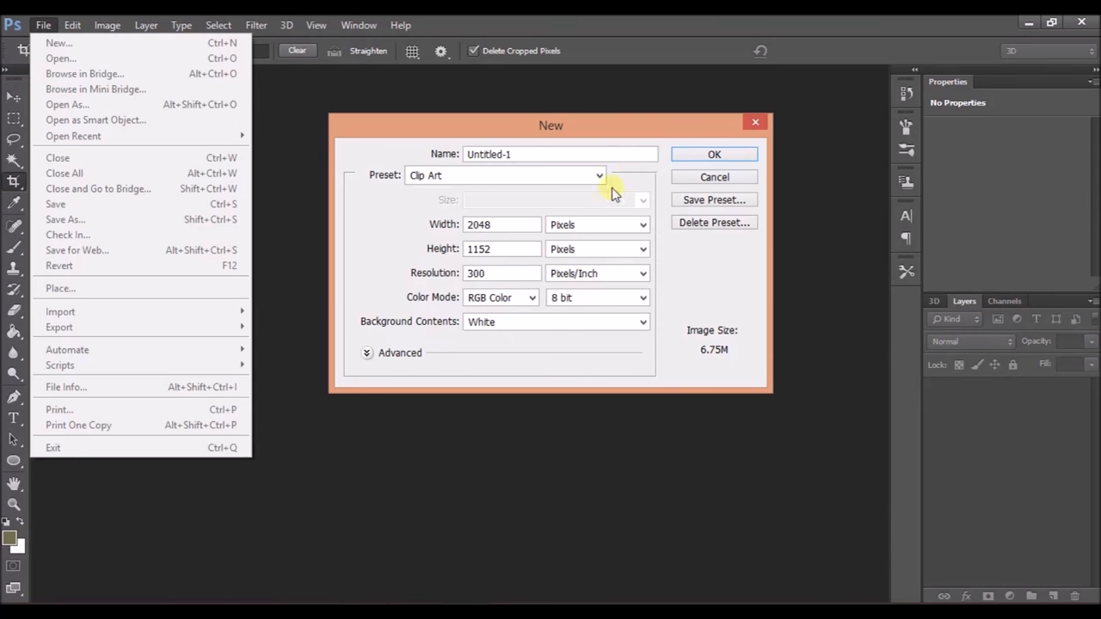
left_click(559, 154)
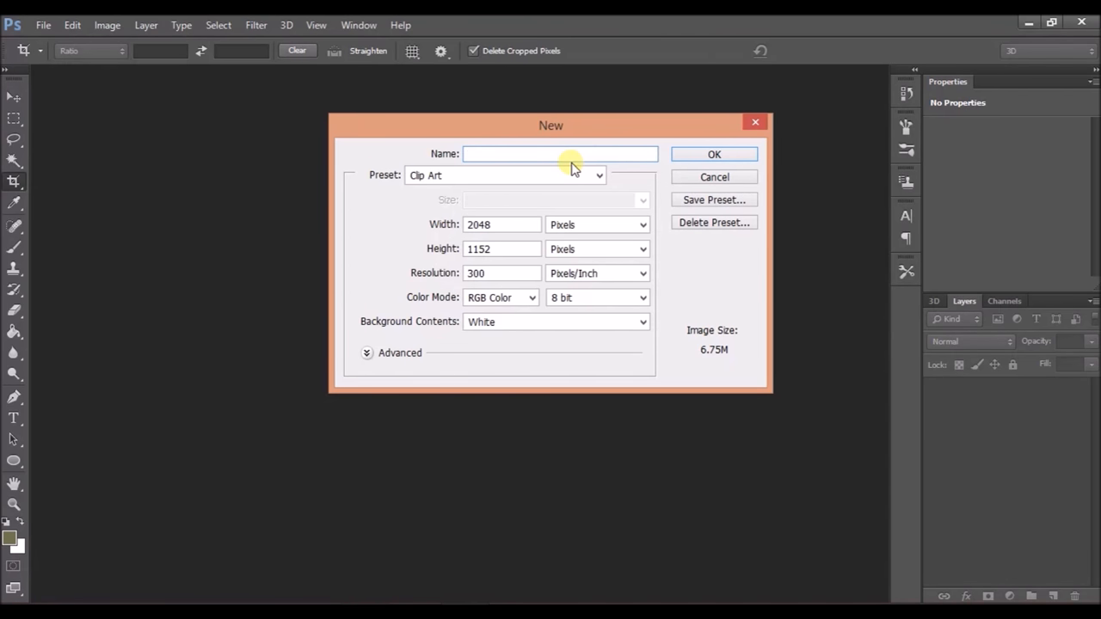
type("Shart")
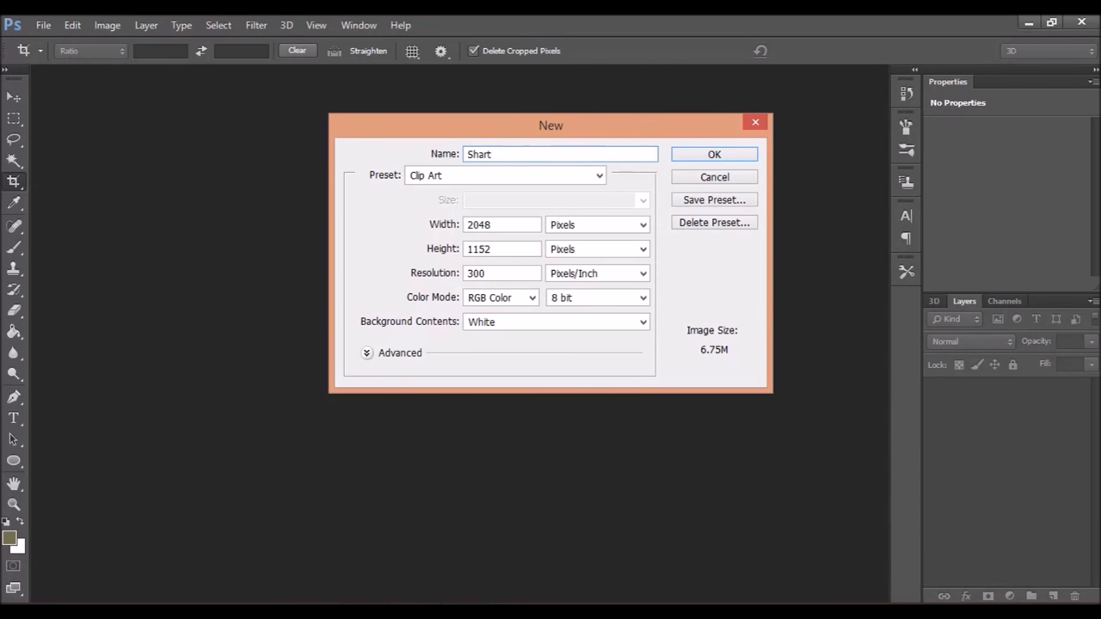
type("k")
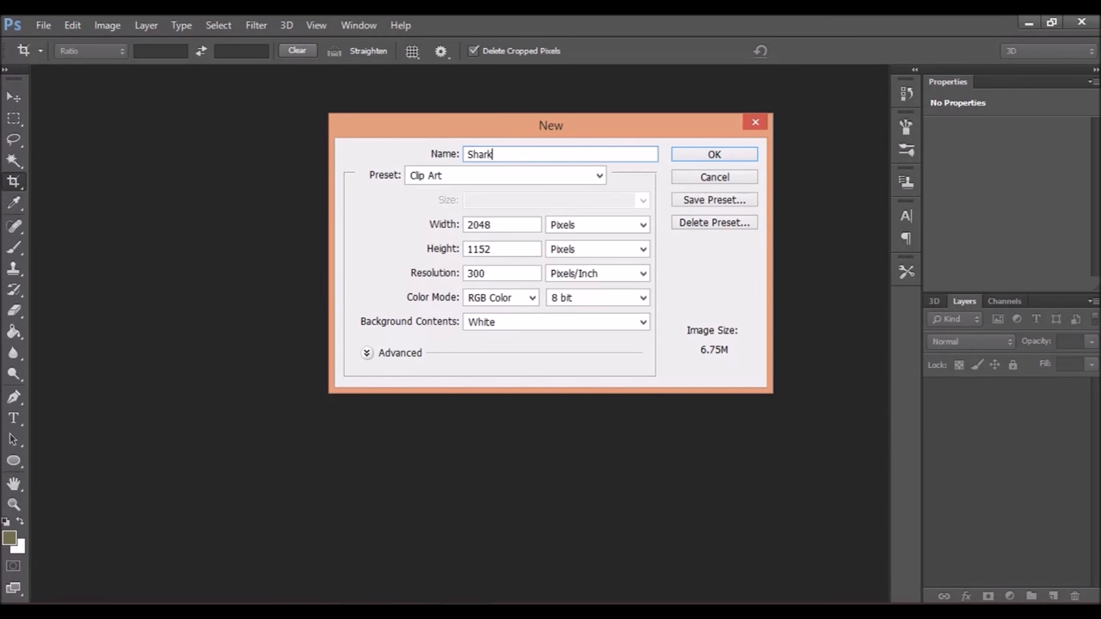
type("Teck")
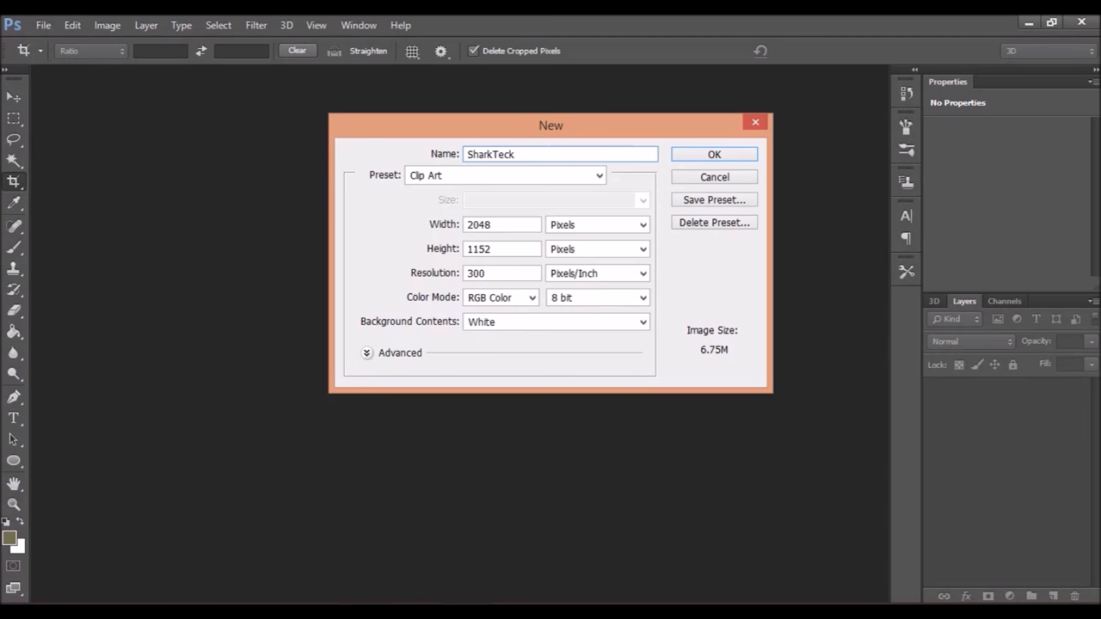
type("9")
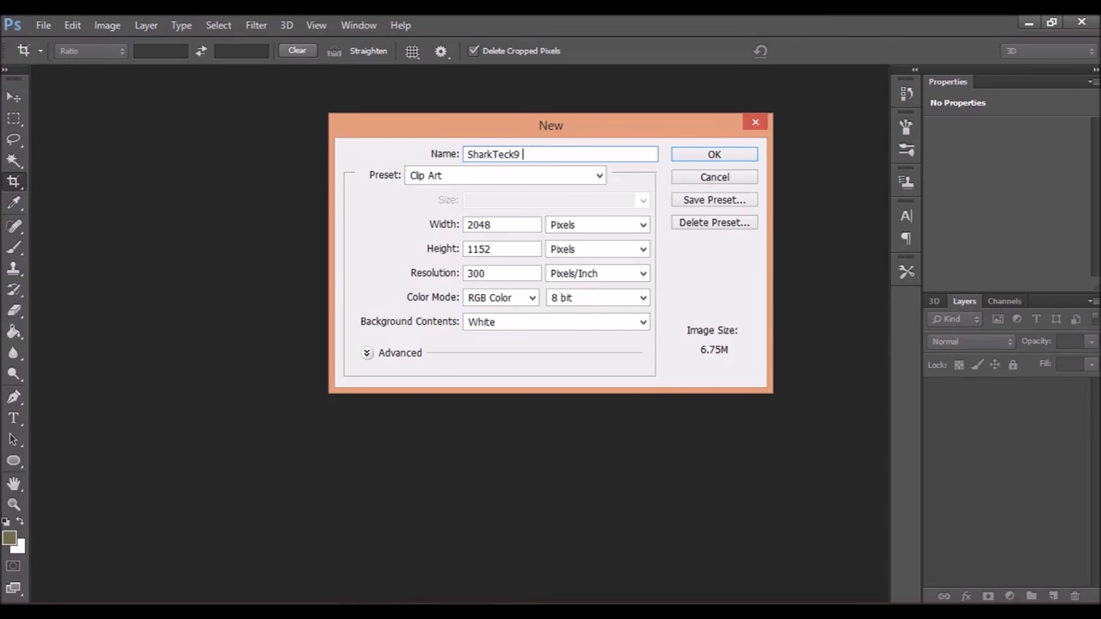
type("Be")
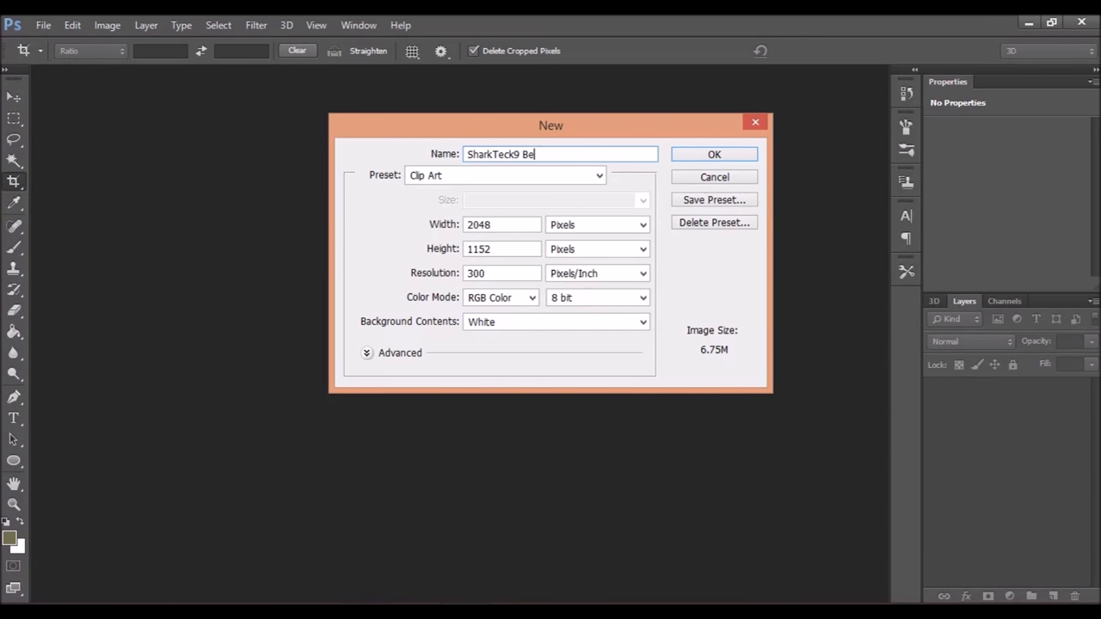
type("gginers")
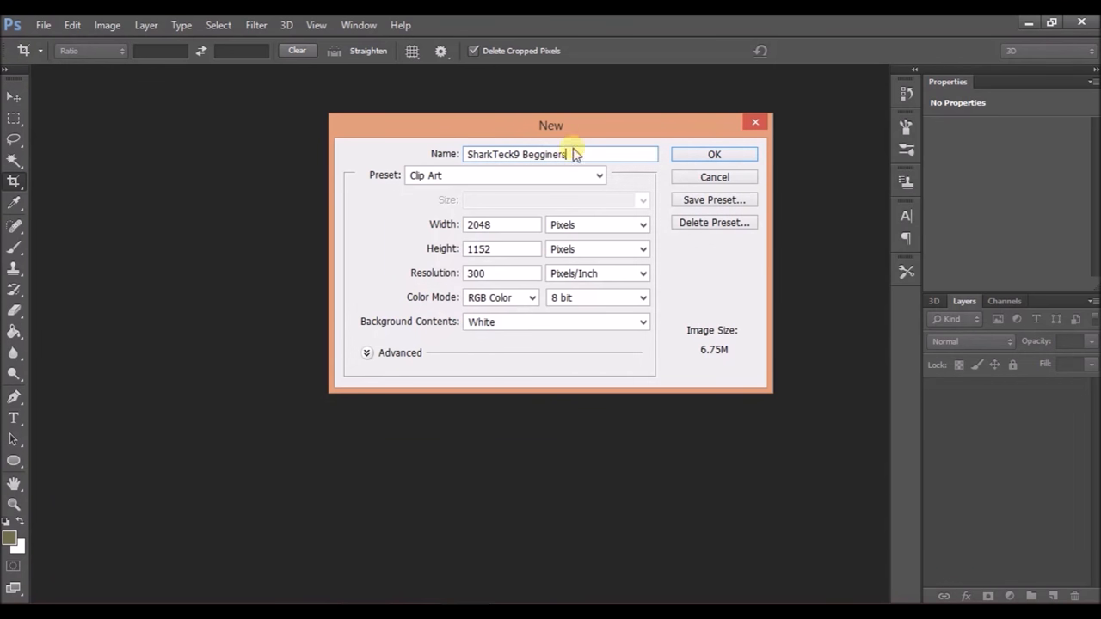
Step: Choose the Default Photoshop Size preset and create the 16.02×11.99 cm white document
left_click(597, 175)
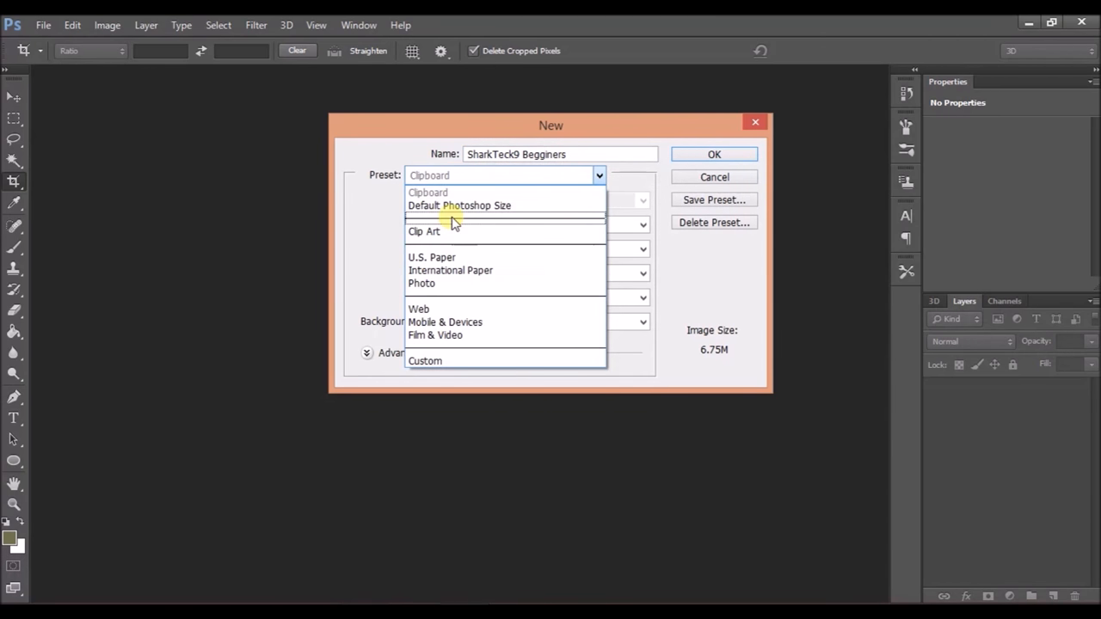
left_click(459, 204)
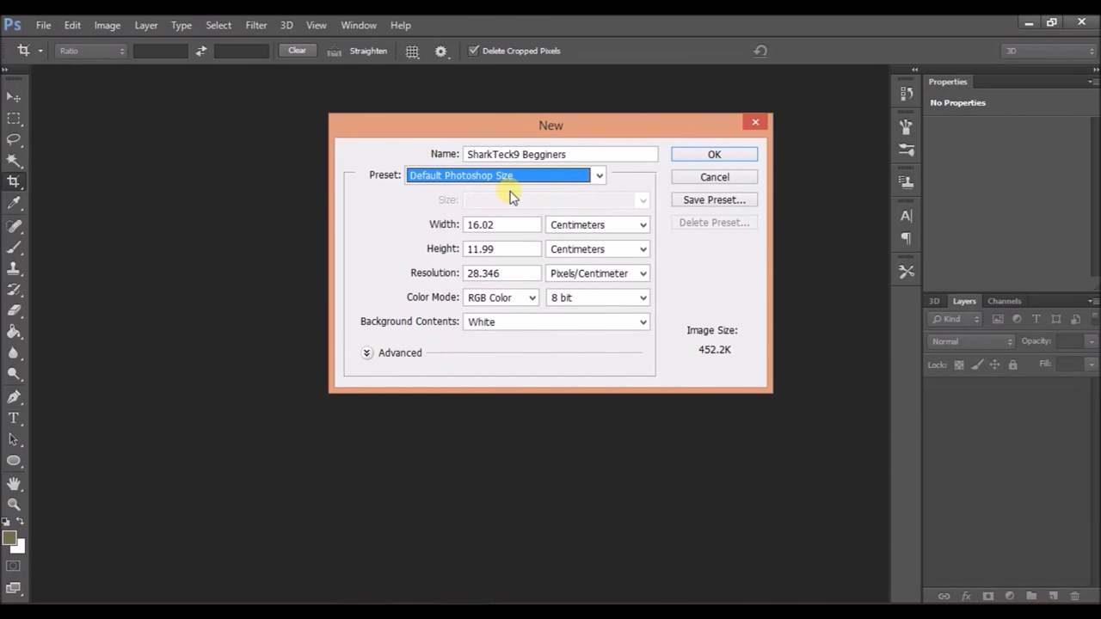
mouse_move(538, 180)
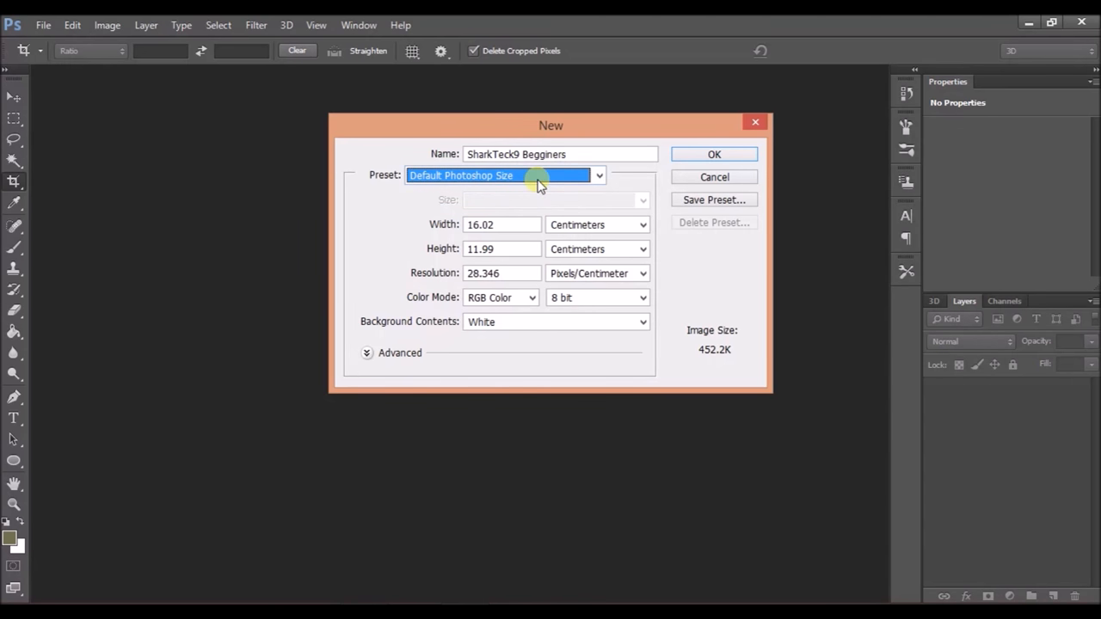
left_click(598, 176)
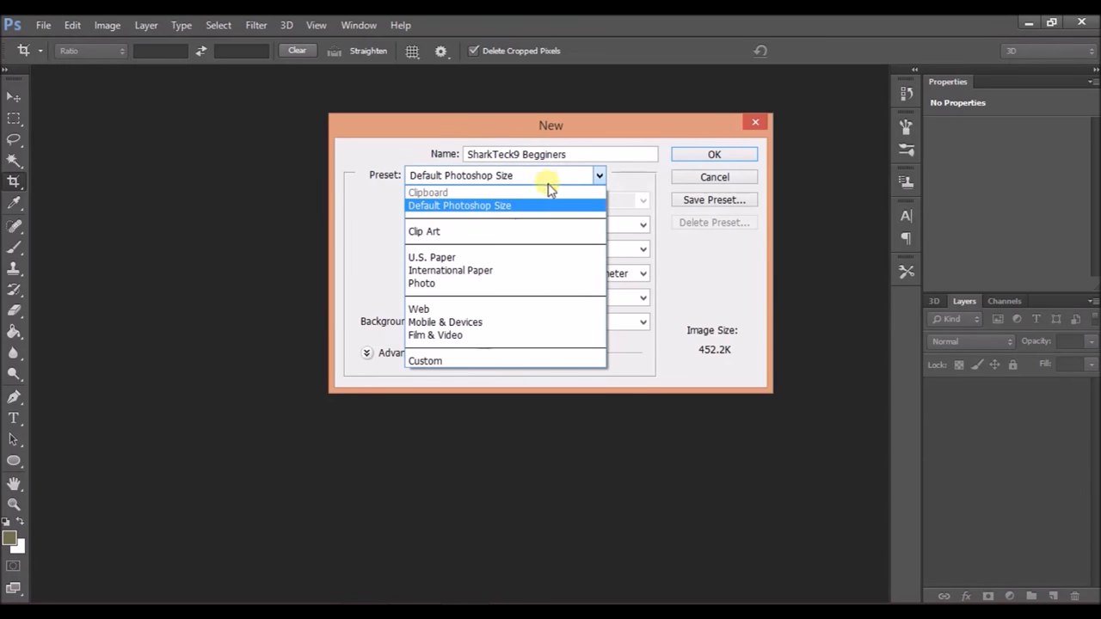
left_click(459, 206)
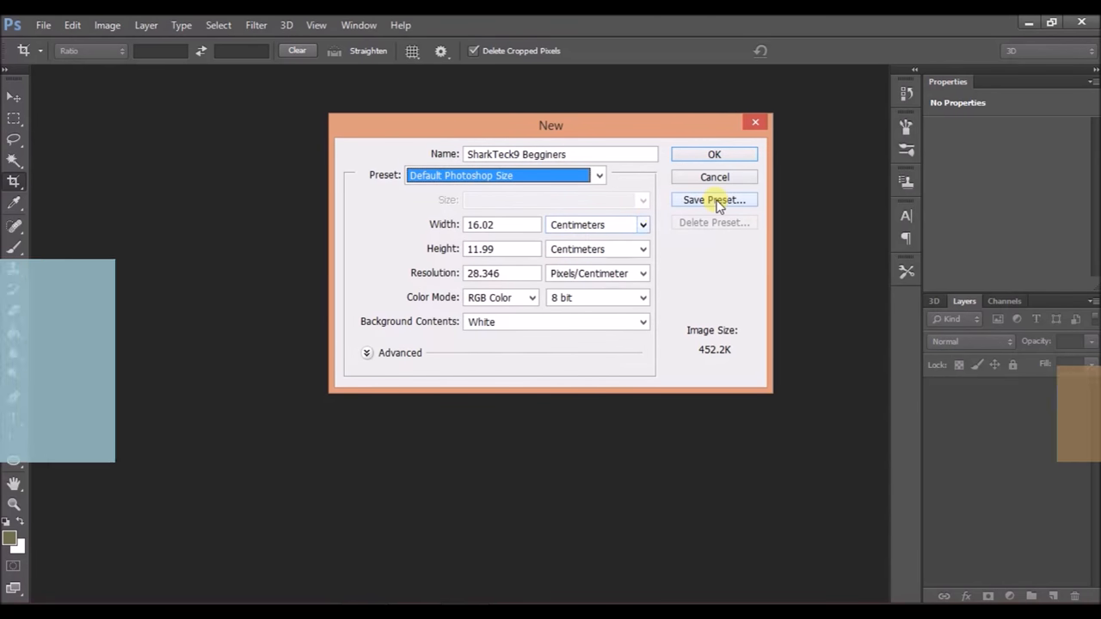
left_click(598, 175)
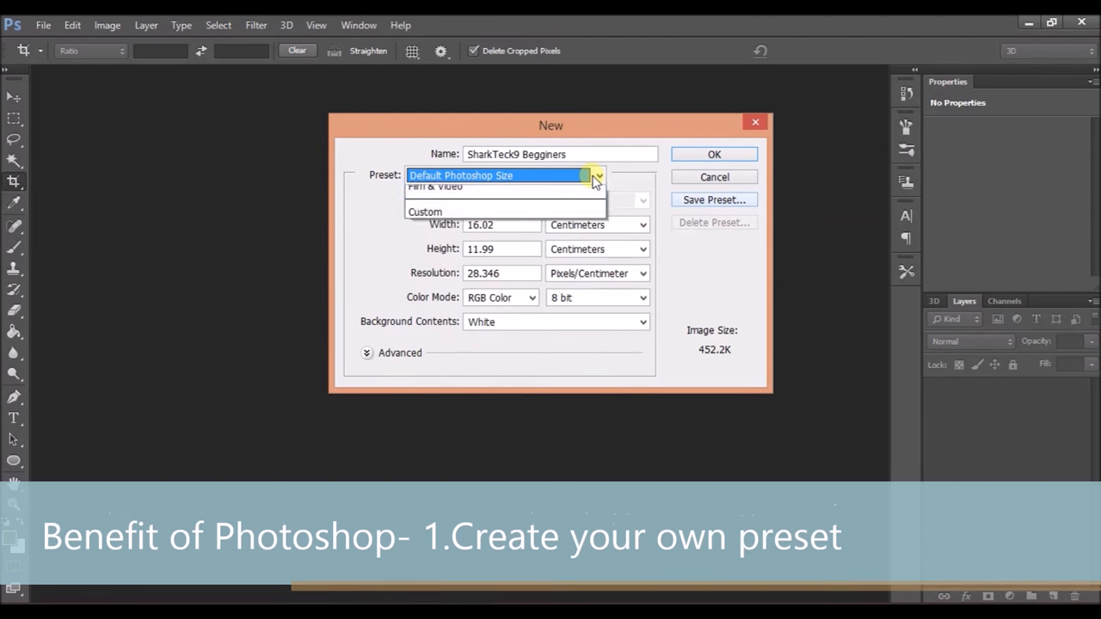
left_click(598, 176)
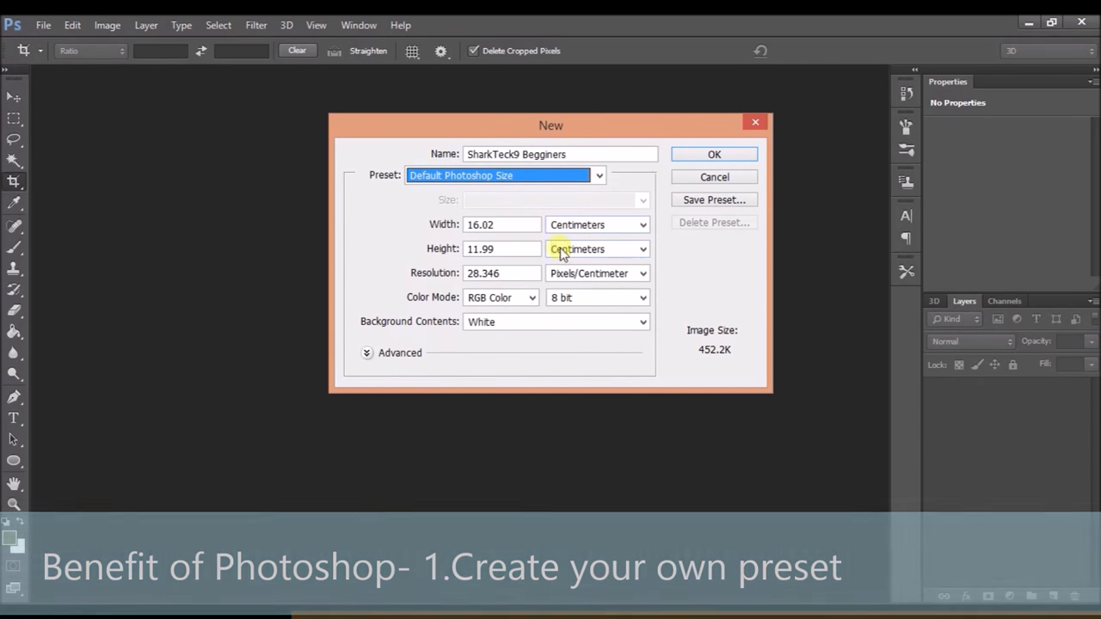
left_click(501, 224)
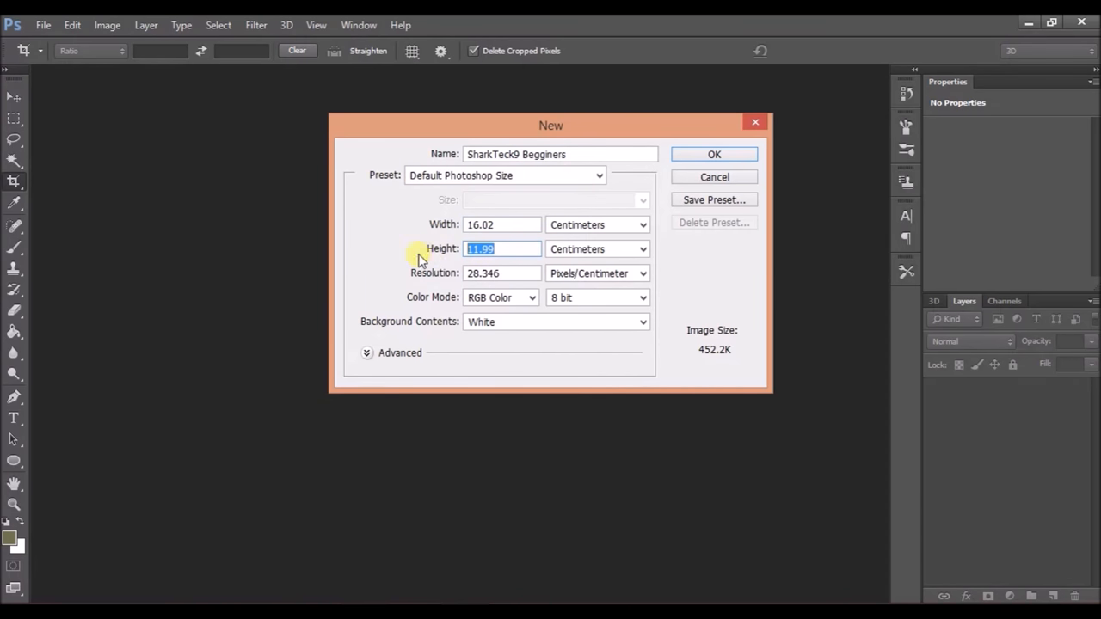
mouse_move(502, 283)
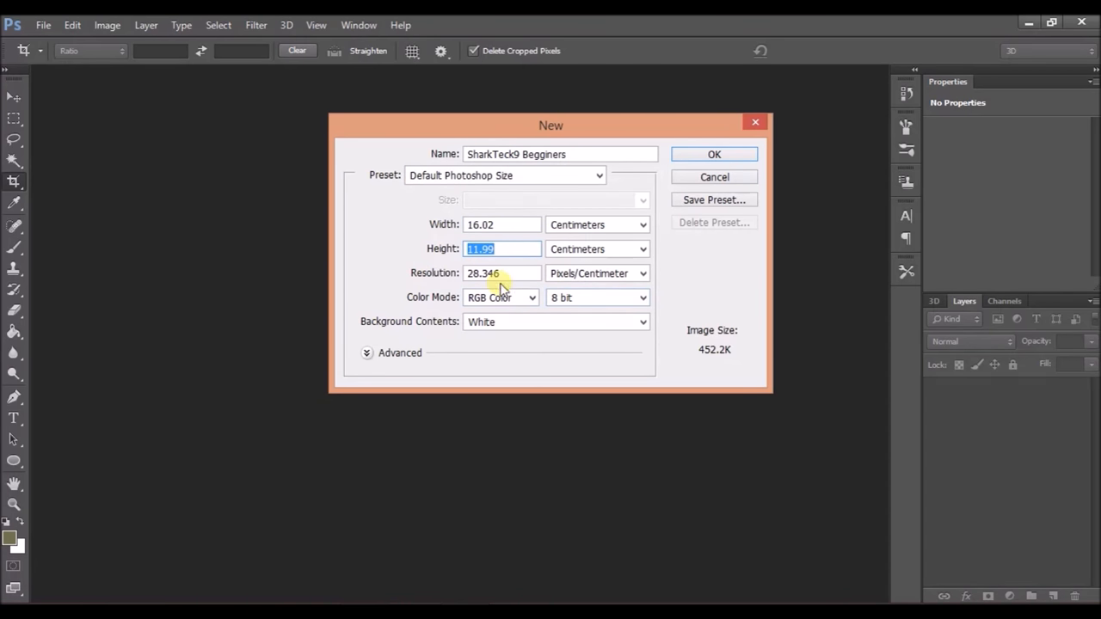
left_click(502, 272)
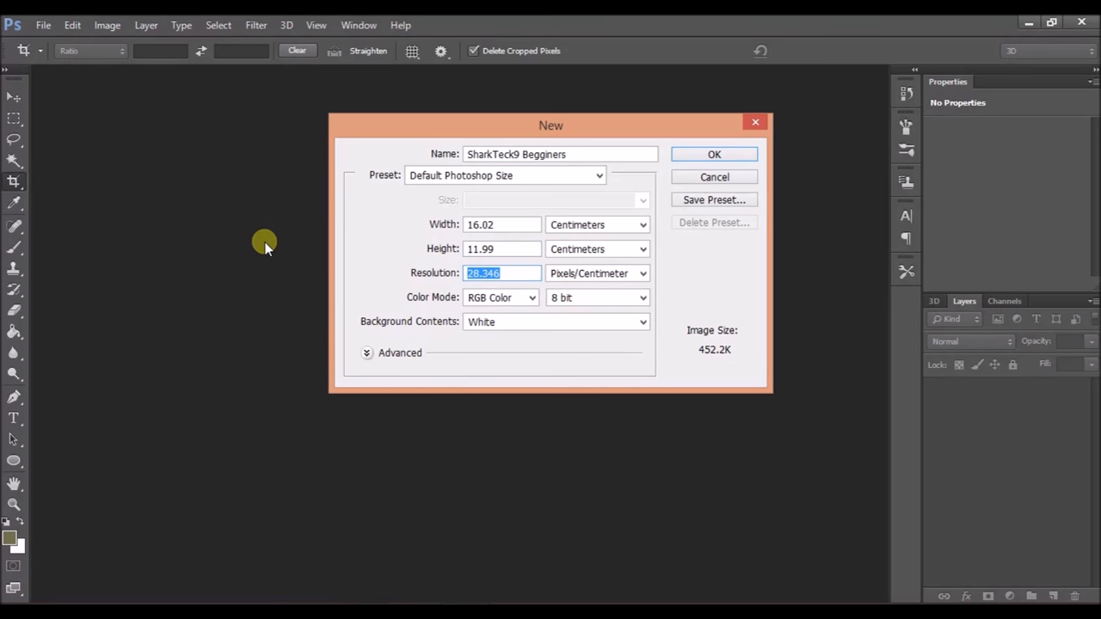
mouse_move(507, 316)
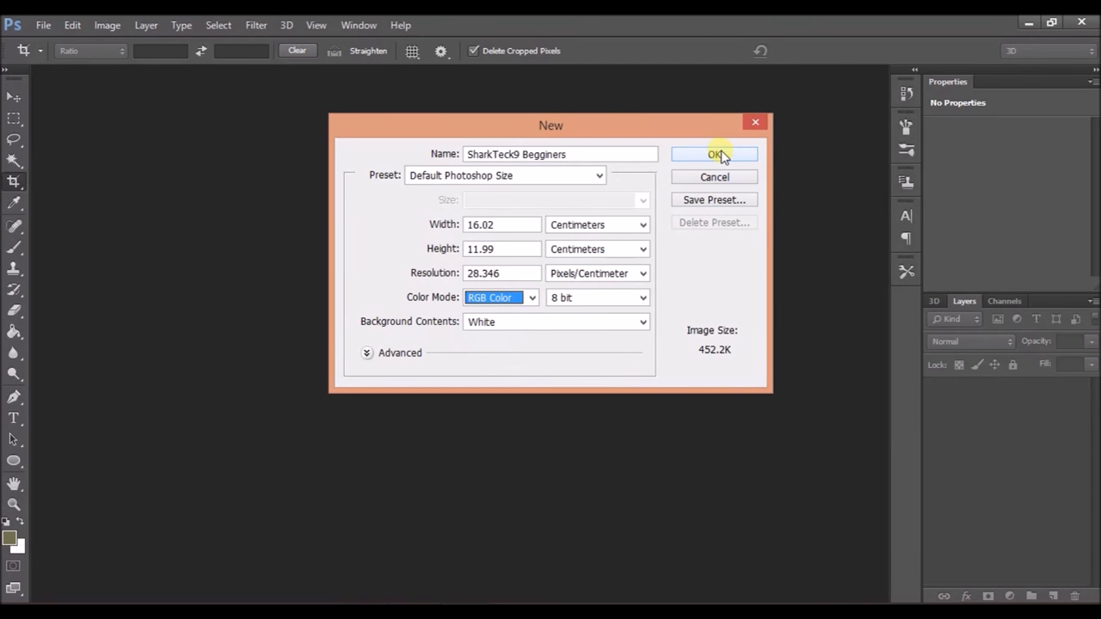
left_click(714, 154)
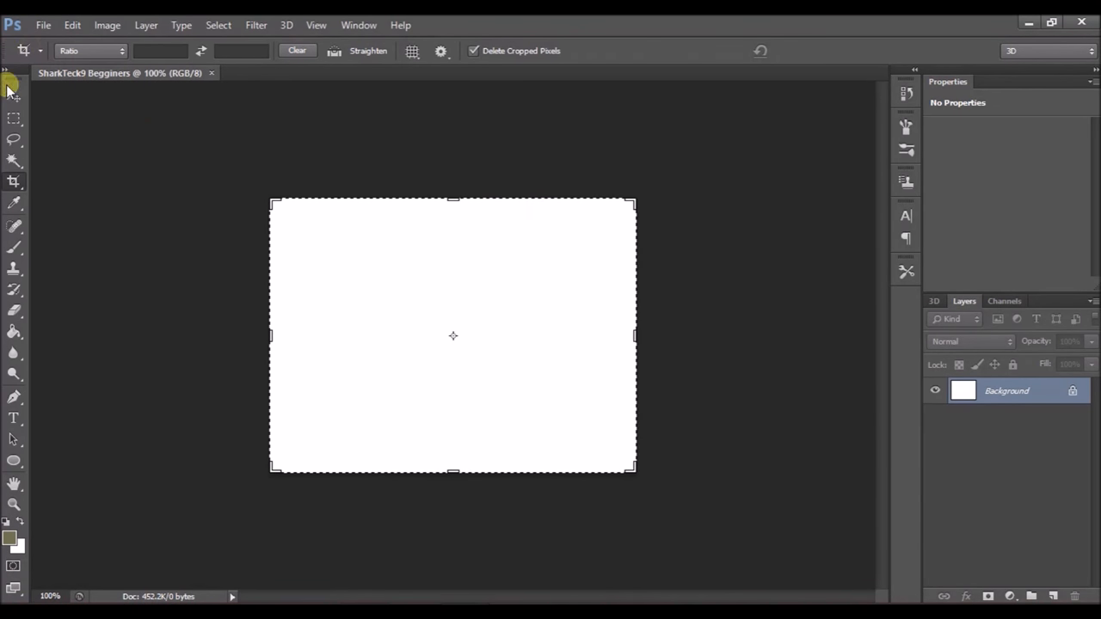
Step: Draw a practice rectangular selection near the canvas top left, then clear it
left_click(14, 95)
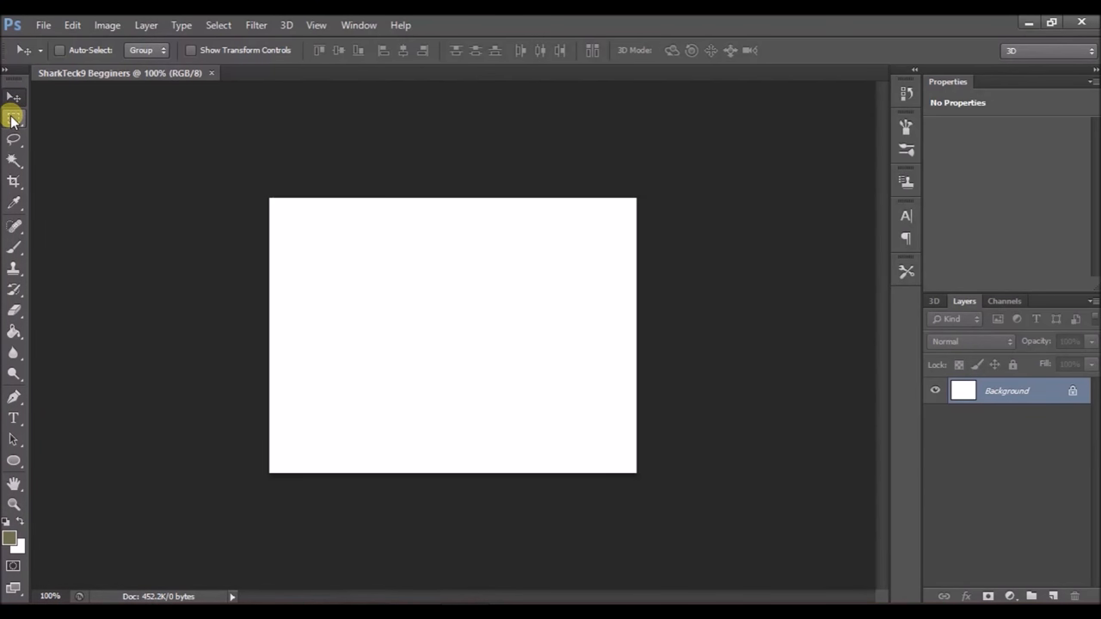
left_click_drag(312, 230, 457, 315)
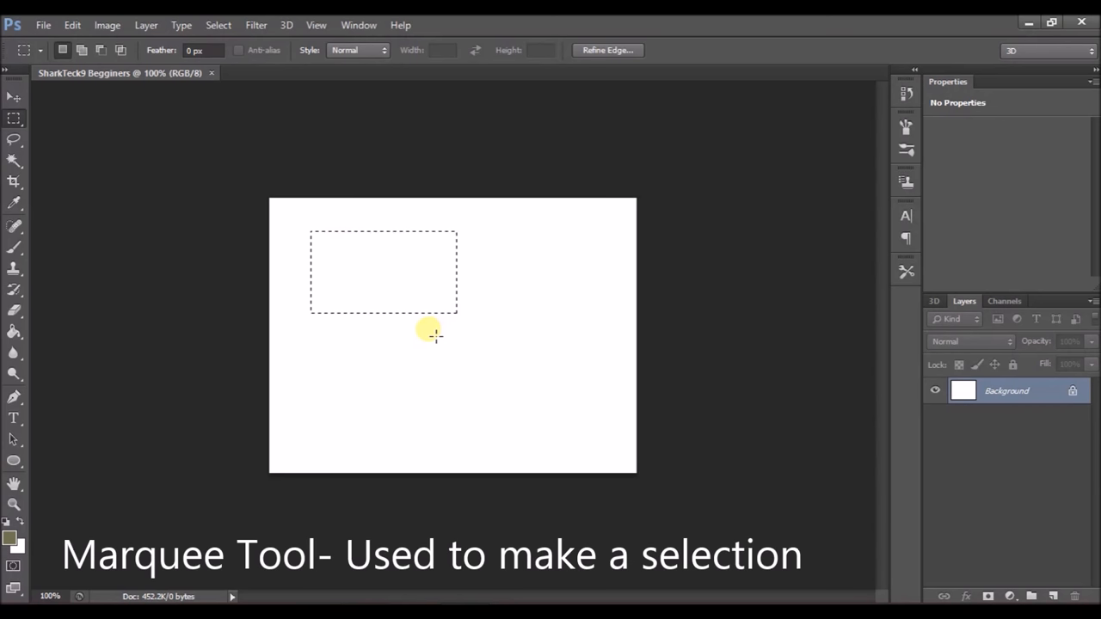
left_click(425, 331)
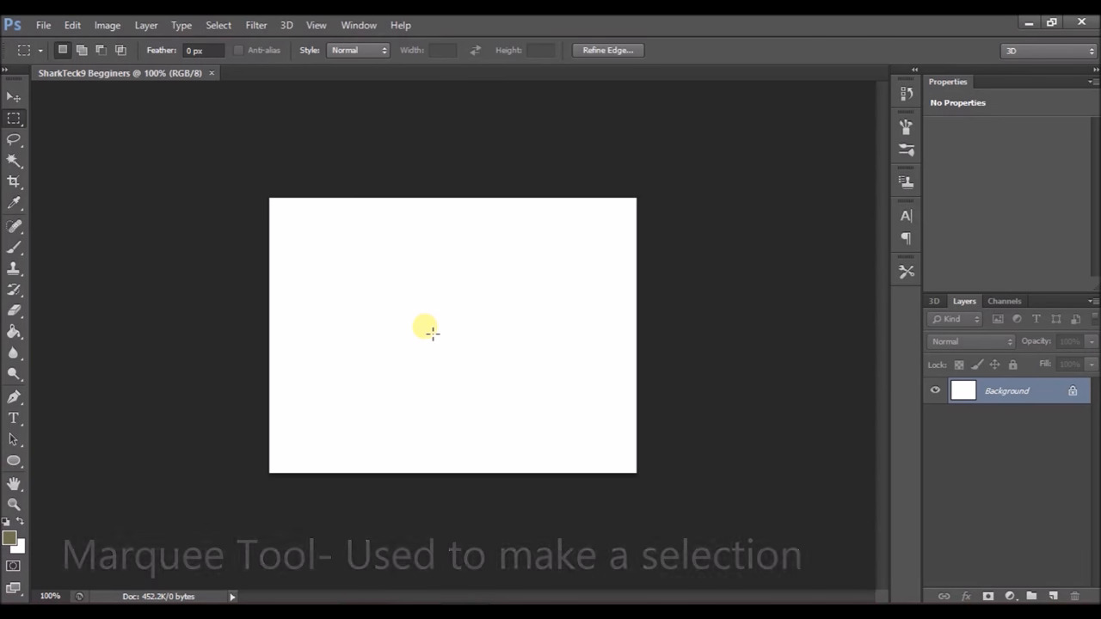
left_click(13, 97)
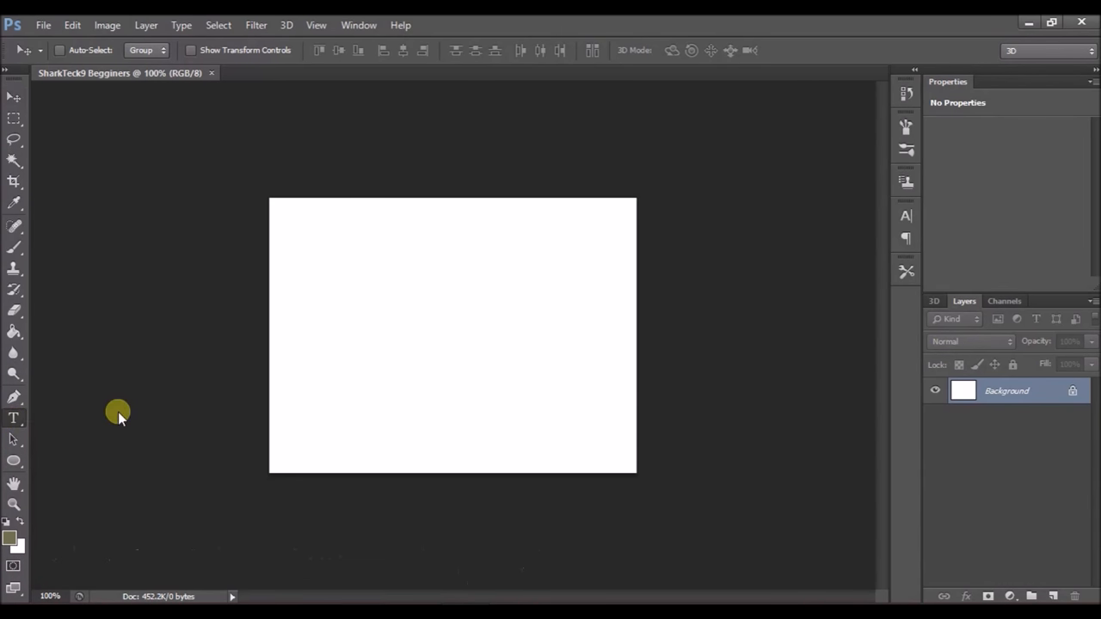
Step: Add a committed 'SAMPLE TEXT' text layer in black italic Times New Roman
left_click(14, 417)
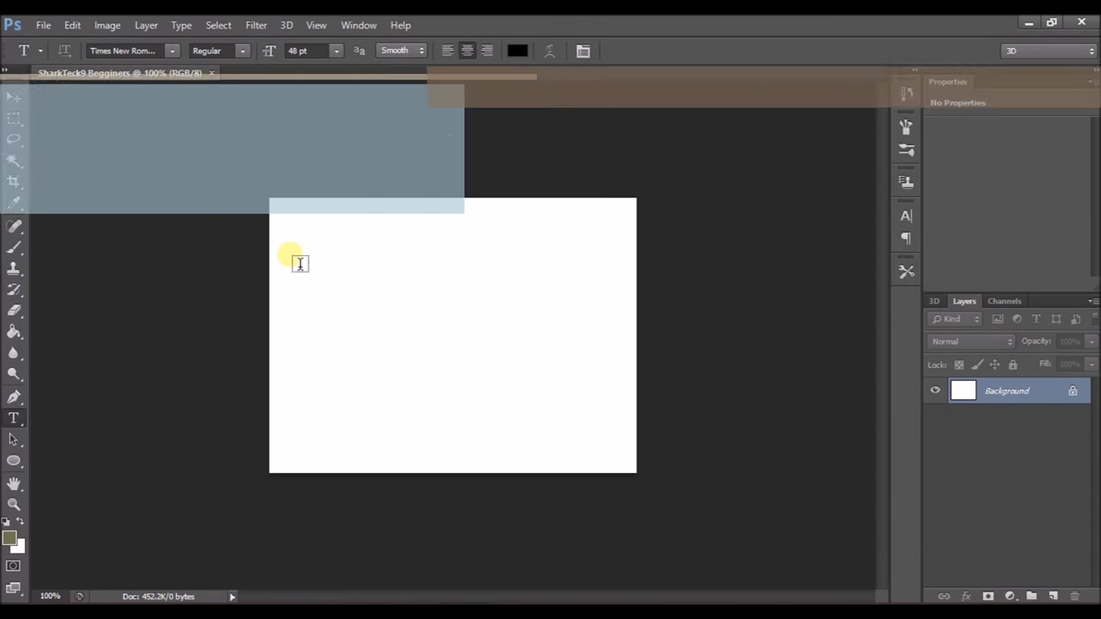
left_click_drag(289, 252, 591, 384)
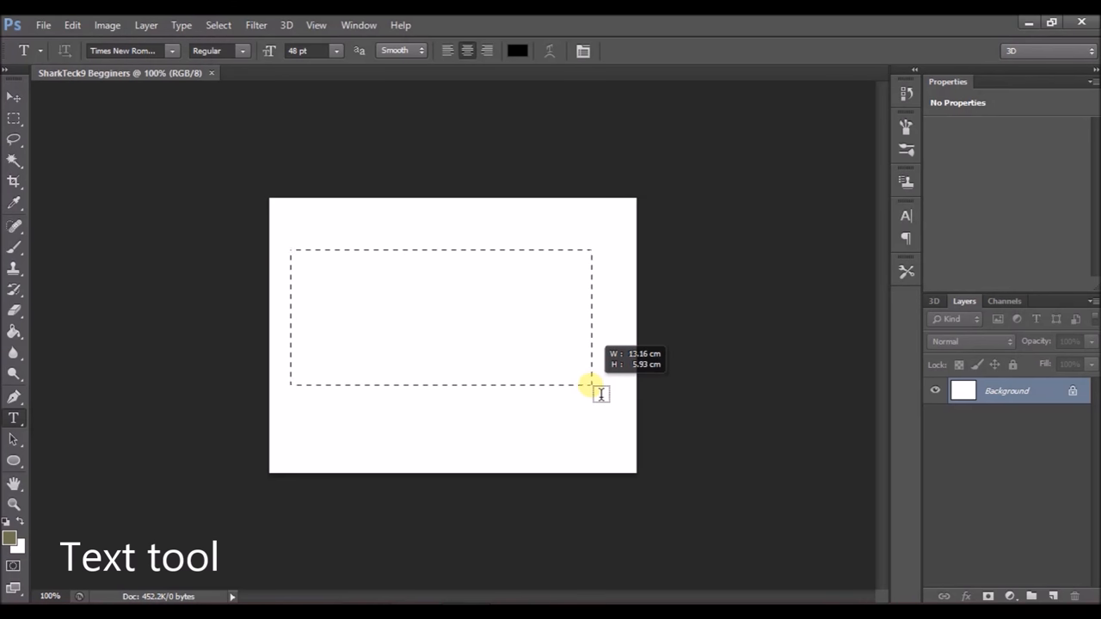
left_click_drag(290, 250, 590, 385)
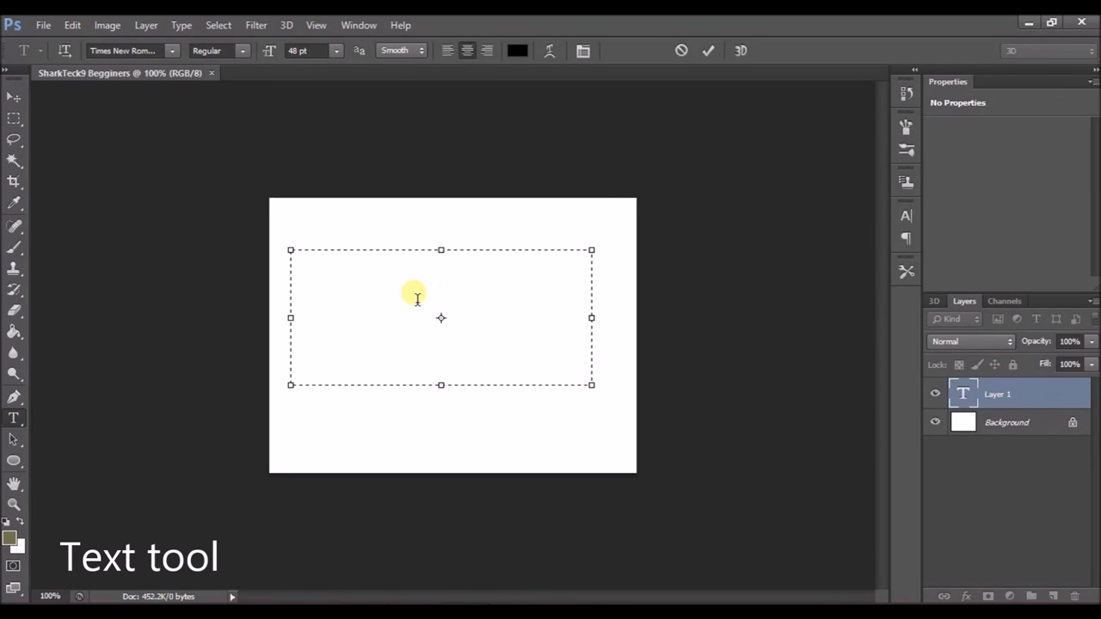
type("SA")
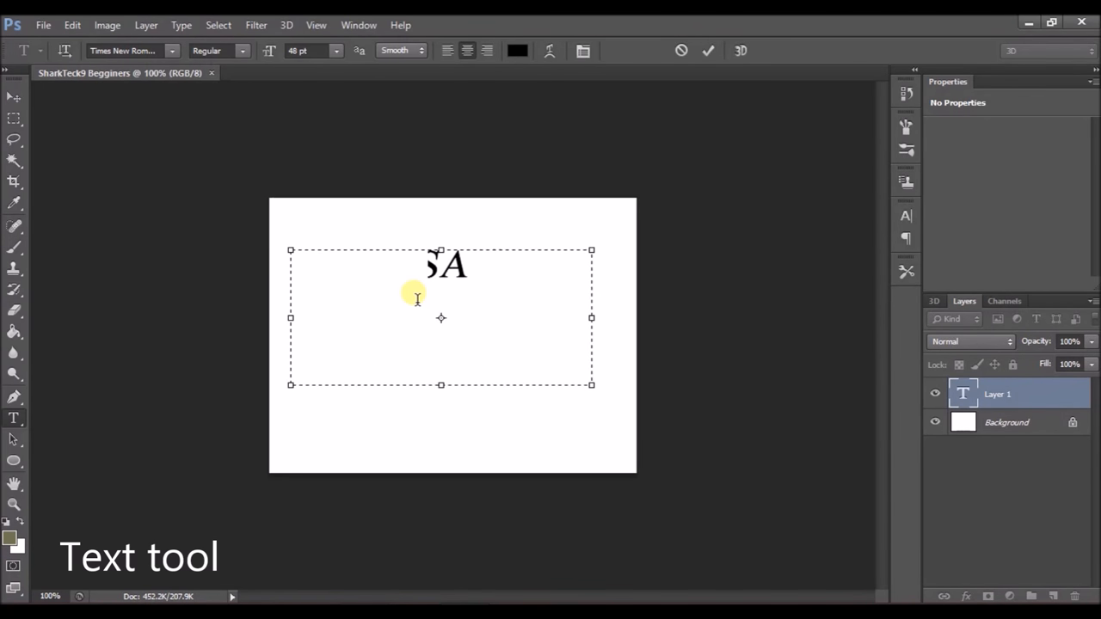
type("SAMPLE")
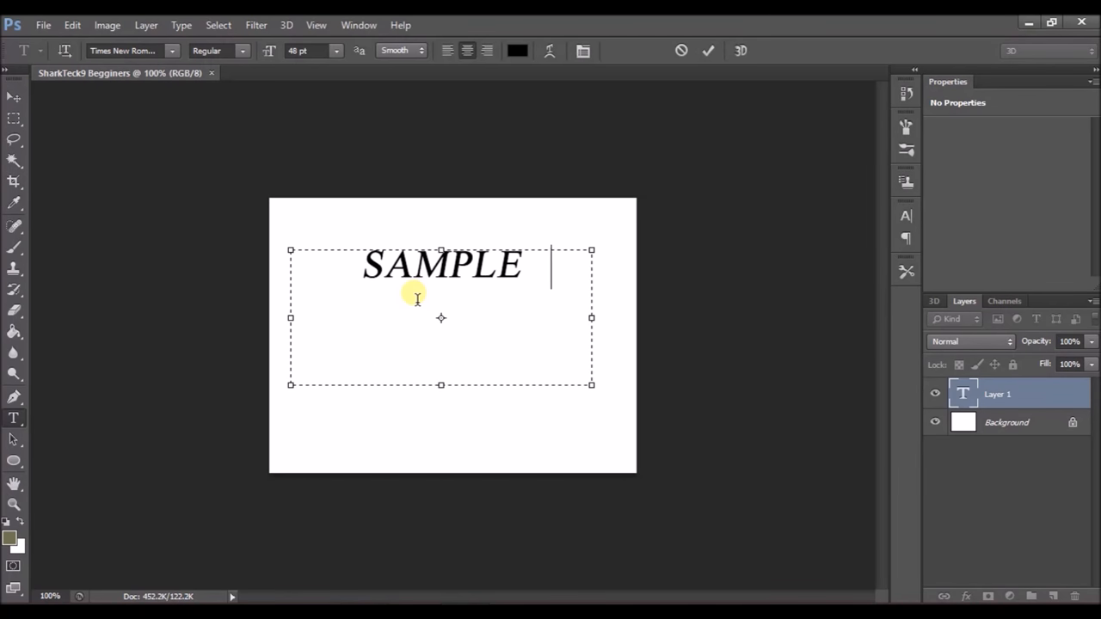
type("TEXT")
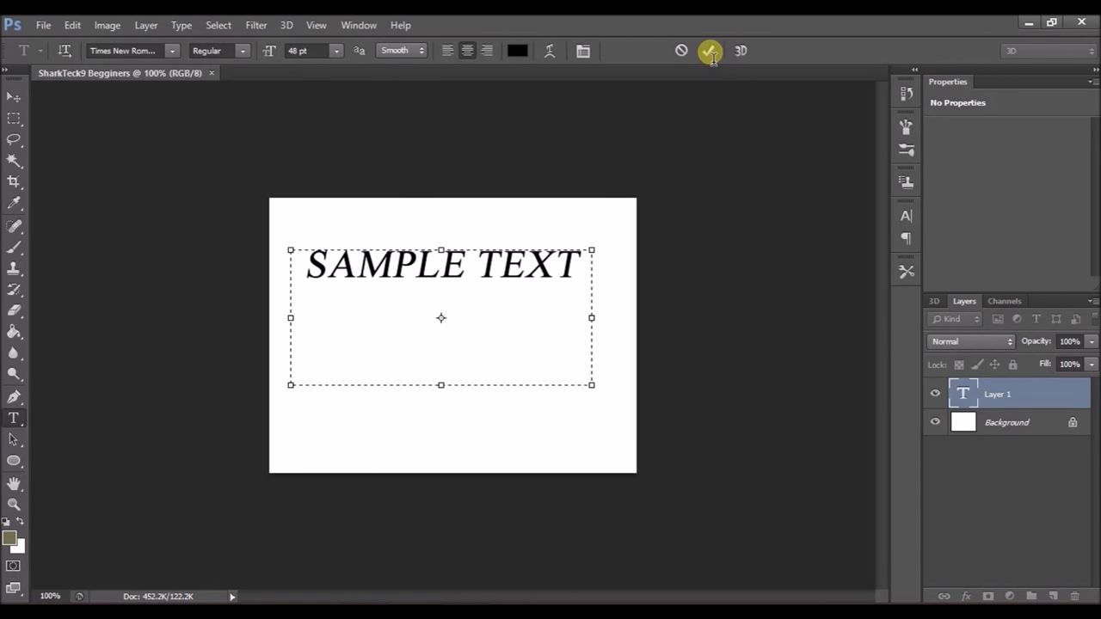
left_click(710, 50)
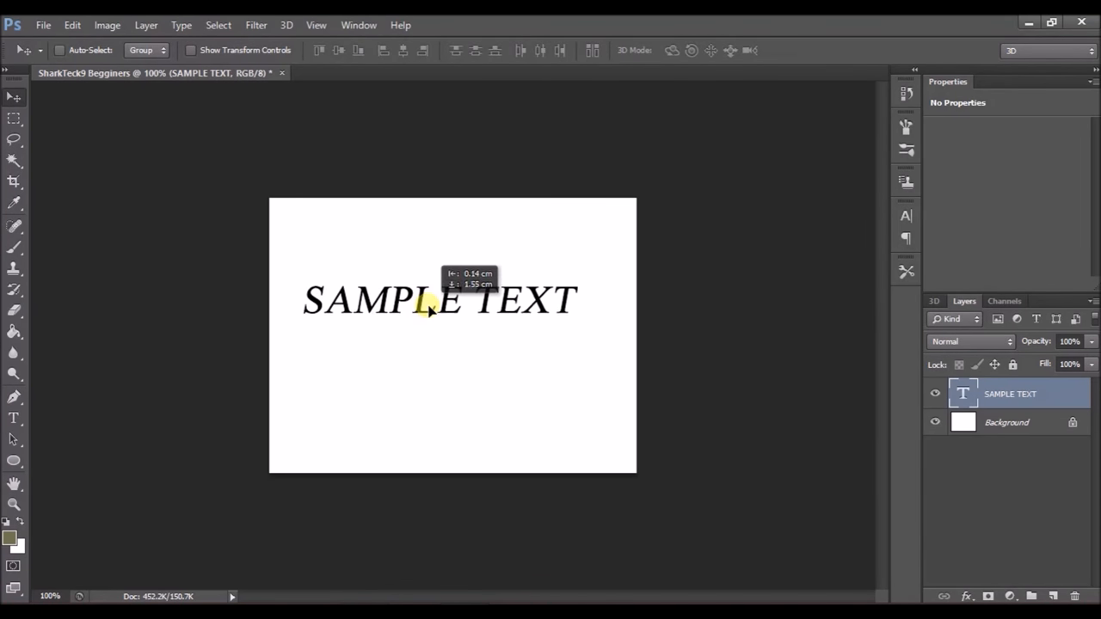
Step: Move SAMPLE TEXT lower toward the canvas center and recolour its type blue
left_click_drag(430, 305, 452, 357)
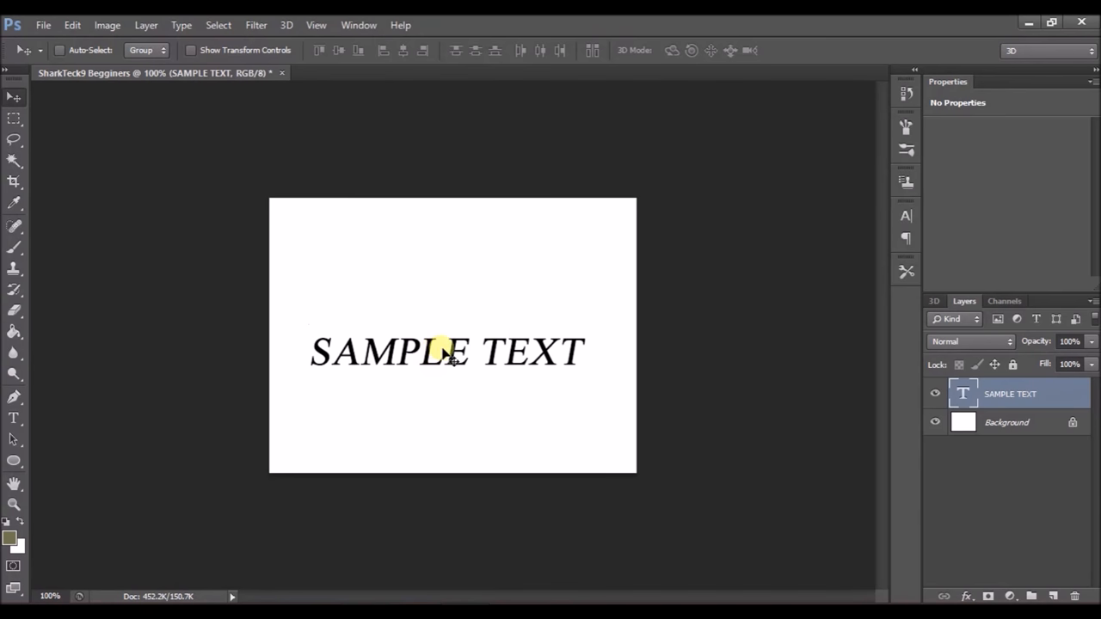
left_click(14, 420)
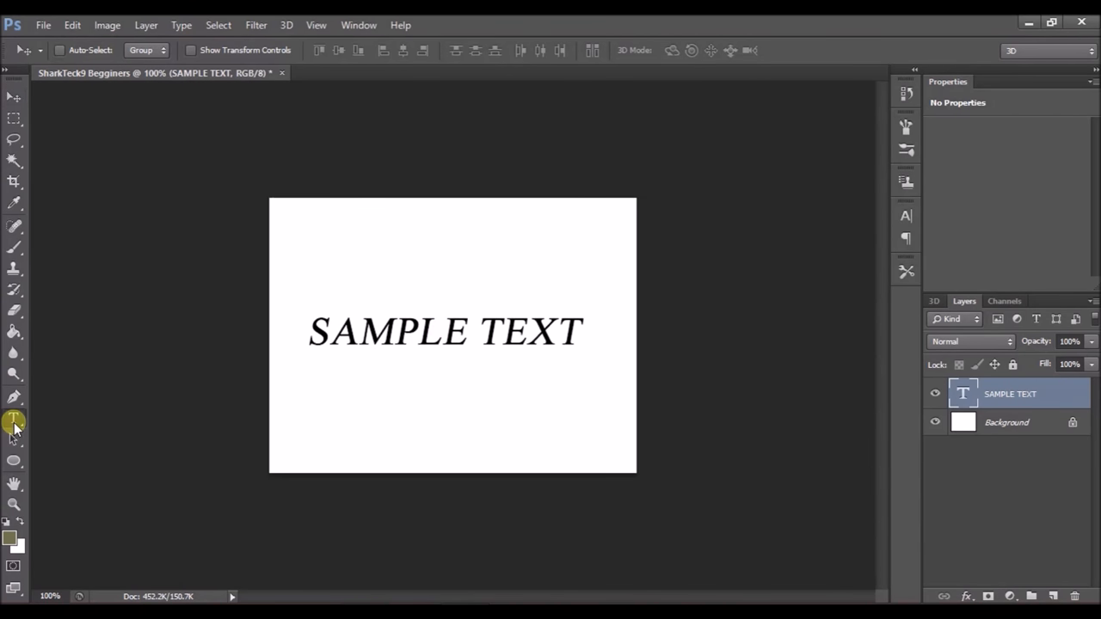
left_click(14, 419)
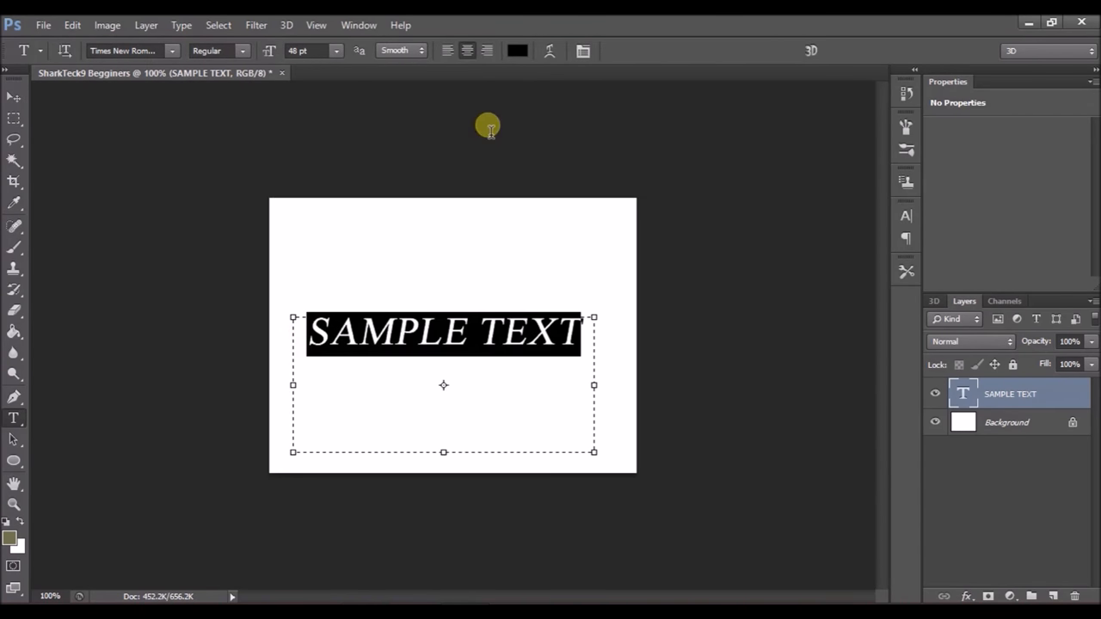
left_click(517, 50)
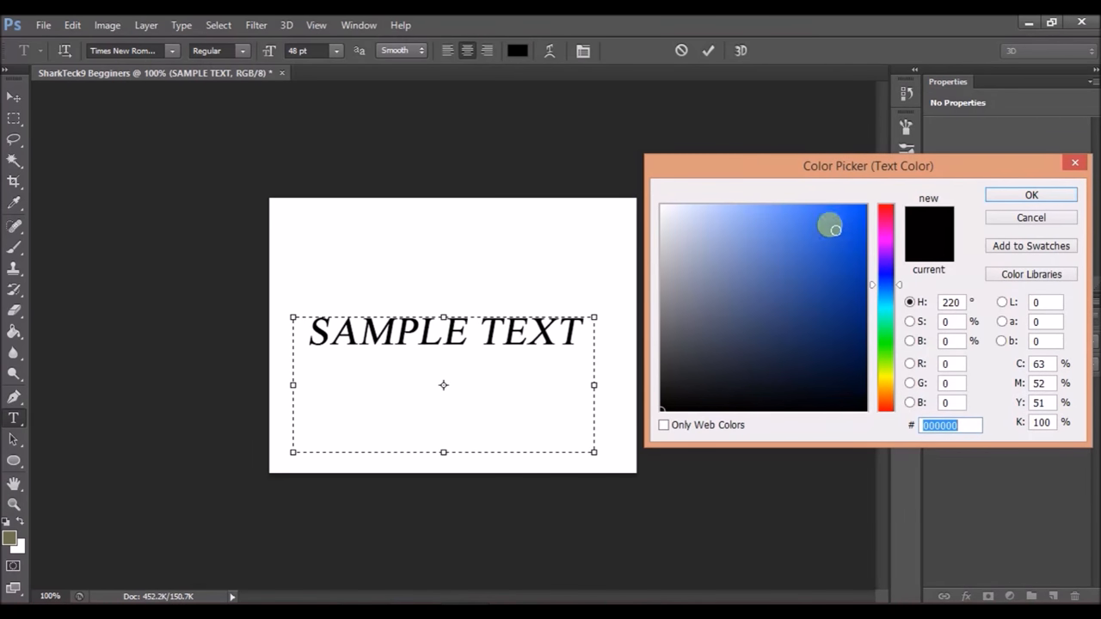
left_click(1030, 194)
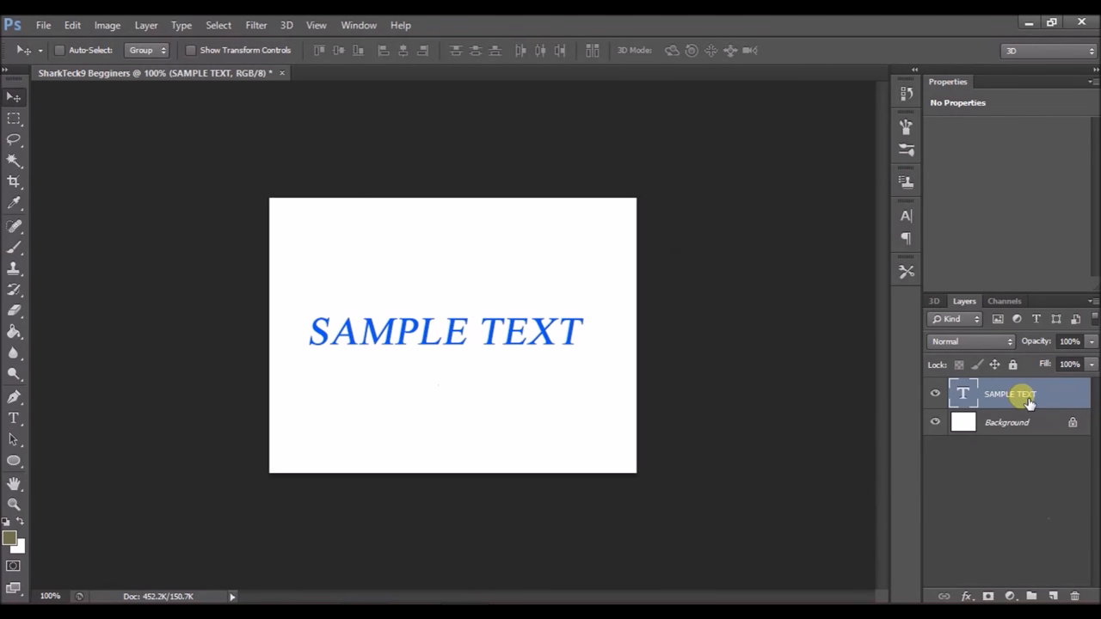
mouse_move(1027, 399)
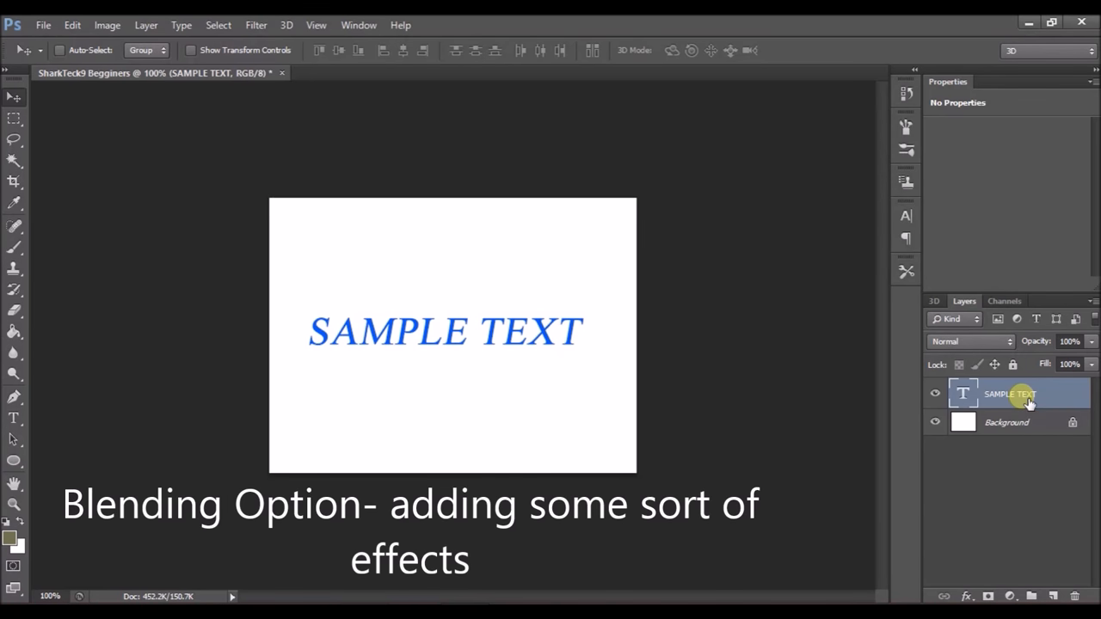
right_click(1010, 393)
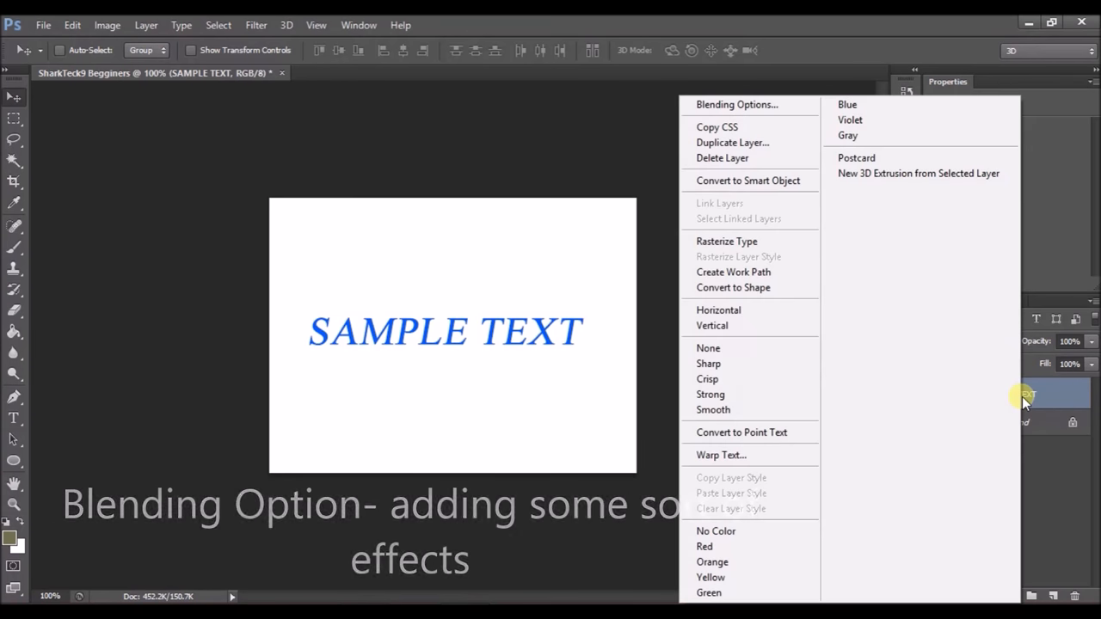
mouse_move(1054, 427)
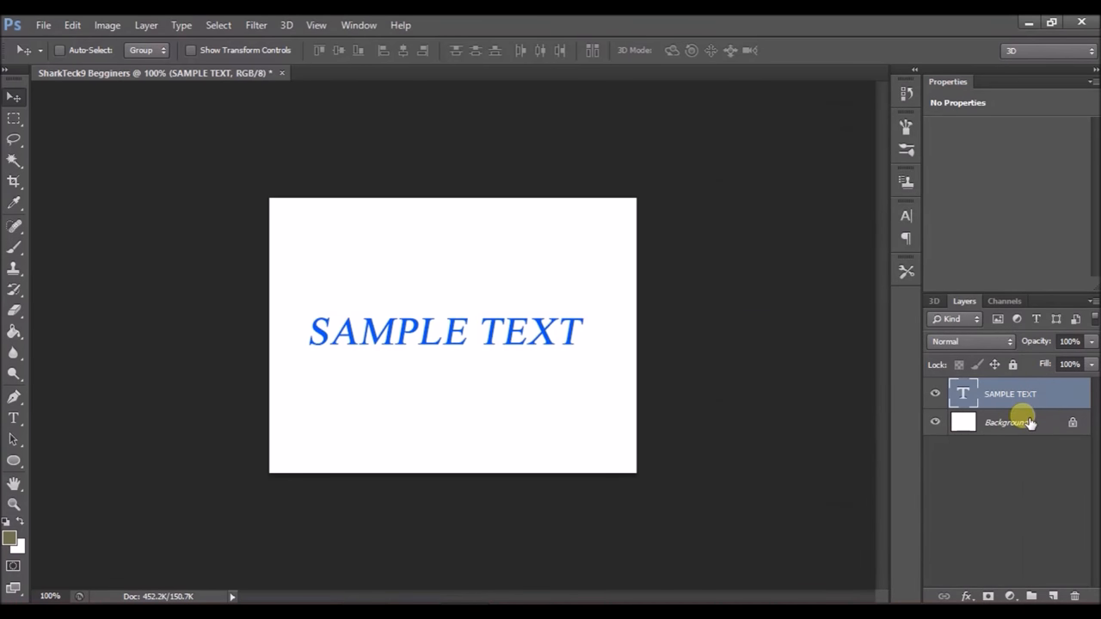
left_click(1005, 422)
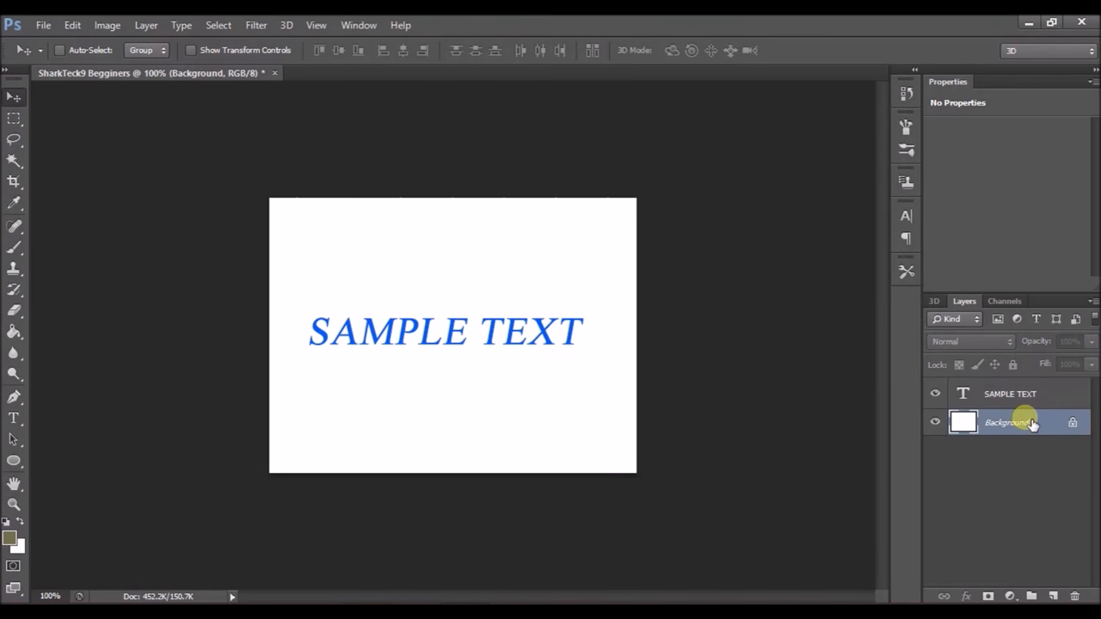
left_click(1009, 393)
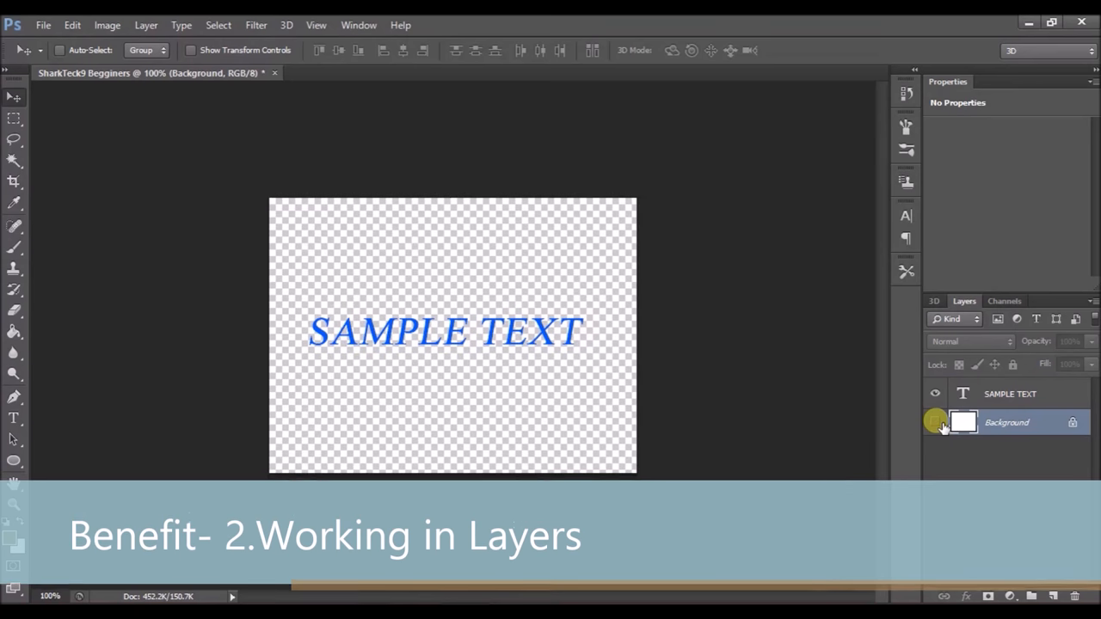
left_click(935, 421)
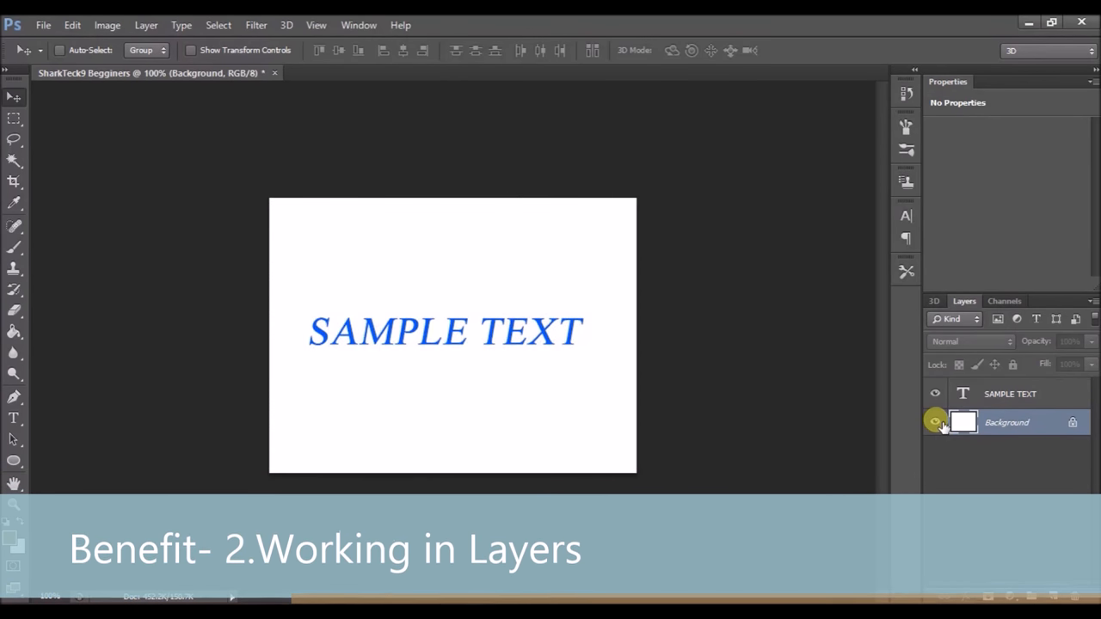
left_click(934, 422)
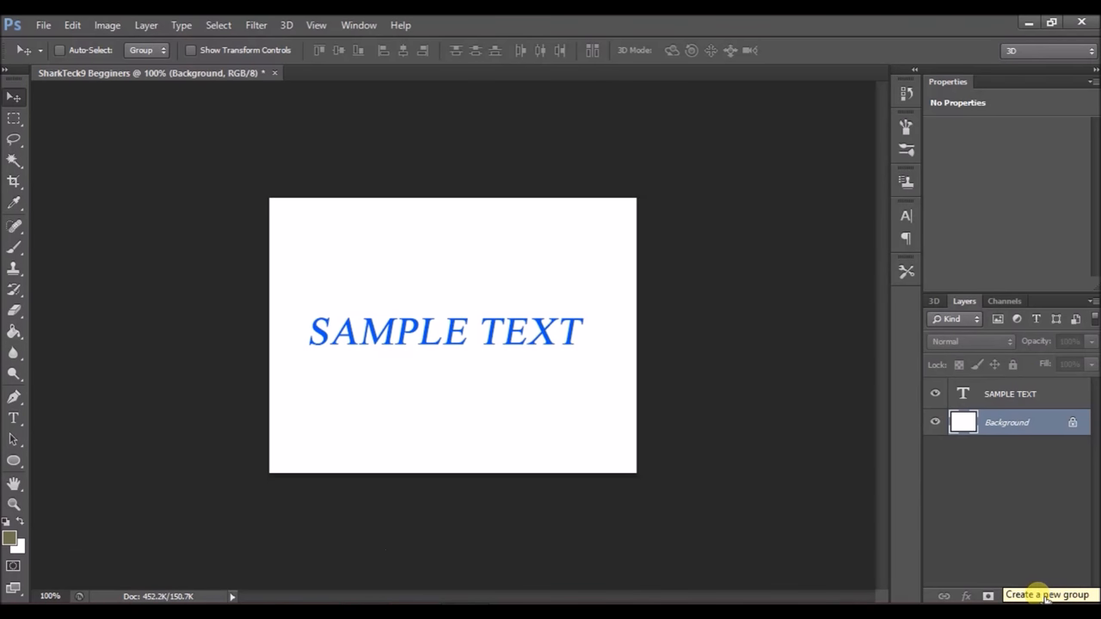
mouse_move(1015, 595)
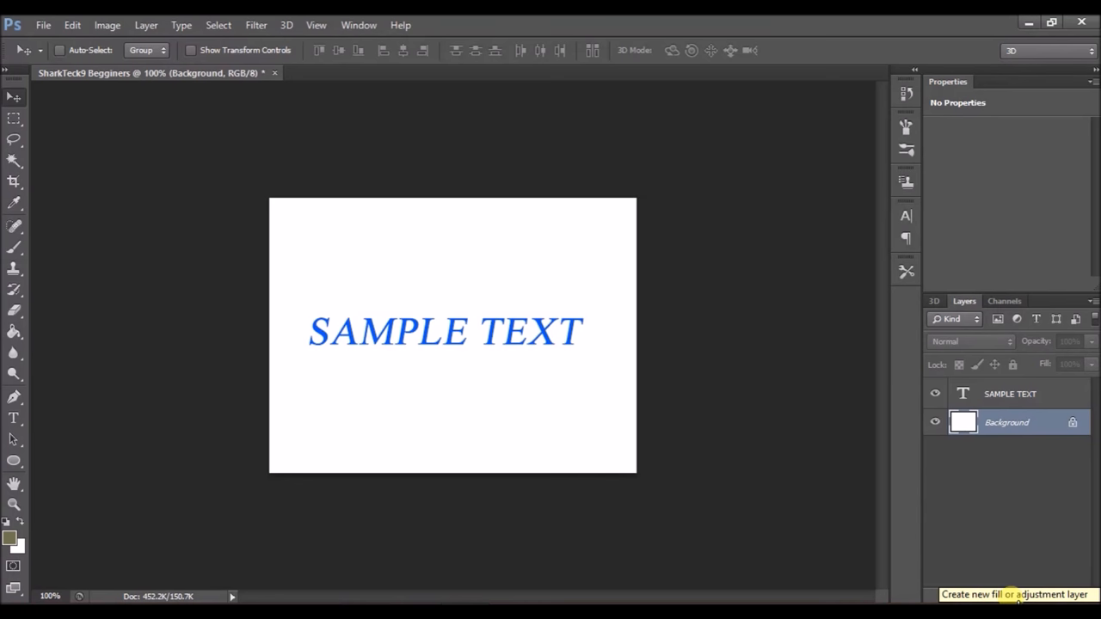
mouse_move(964, 595)
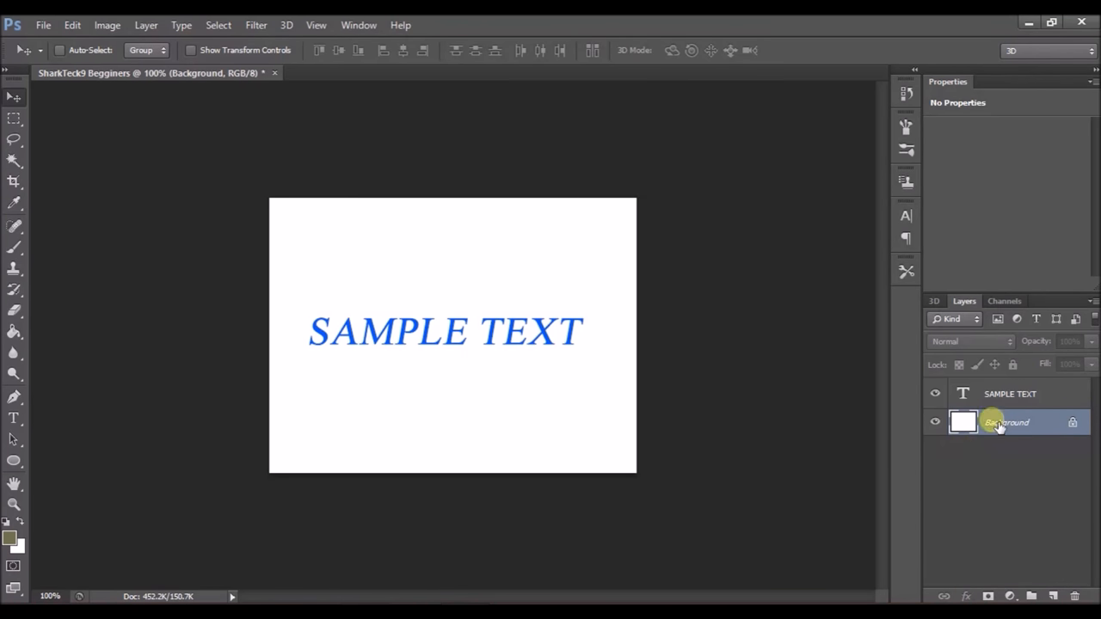
left_click(1010, 394)
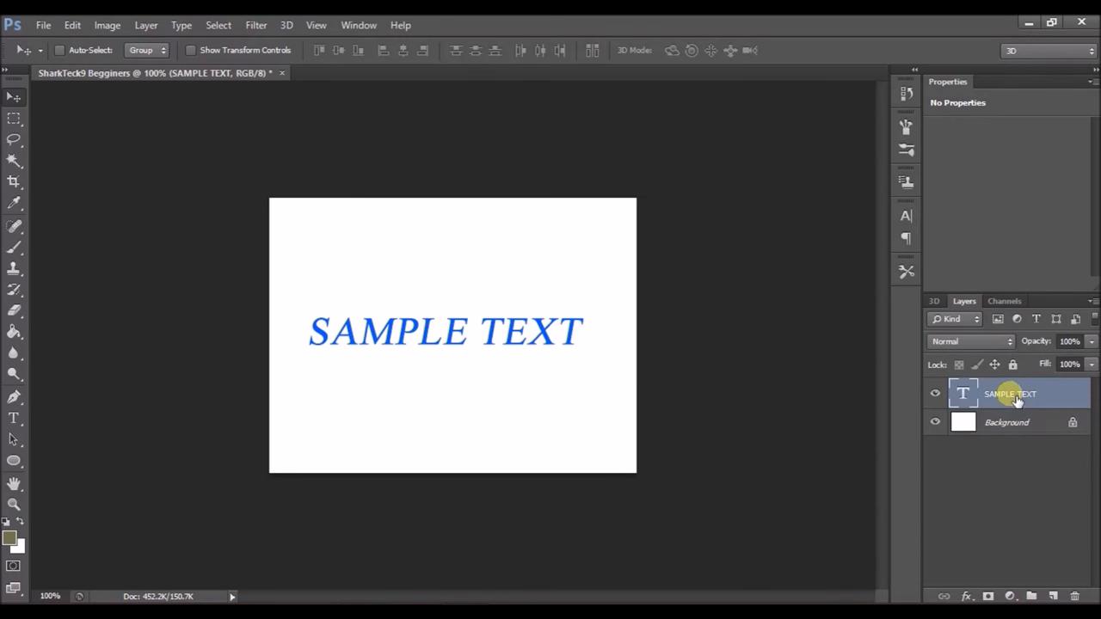
mouse_move(1010, 393)
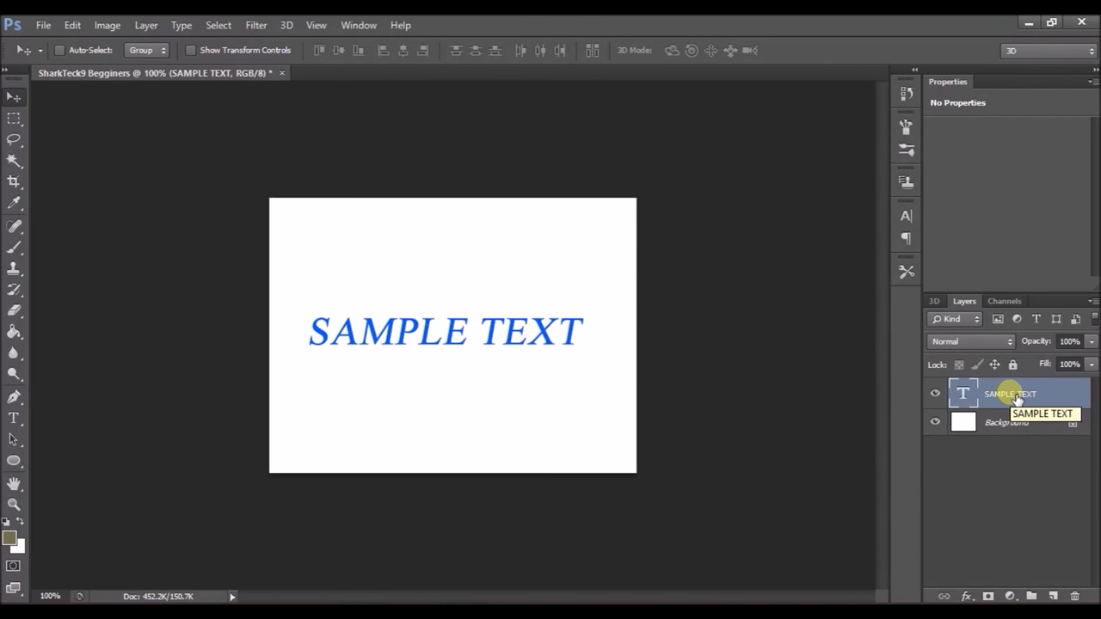
Step: Open Blending Options for the SAMPLE TEXT layer and enable Bevel & Emboss
right_click(1010, 394)
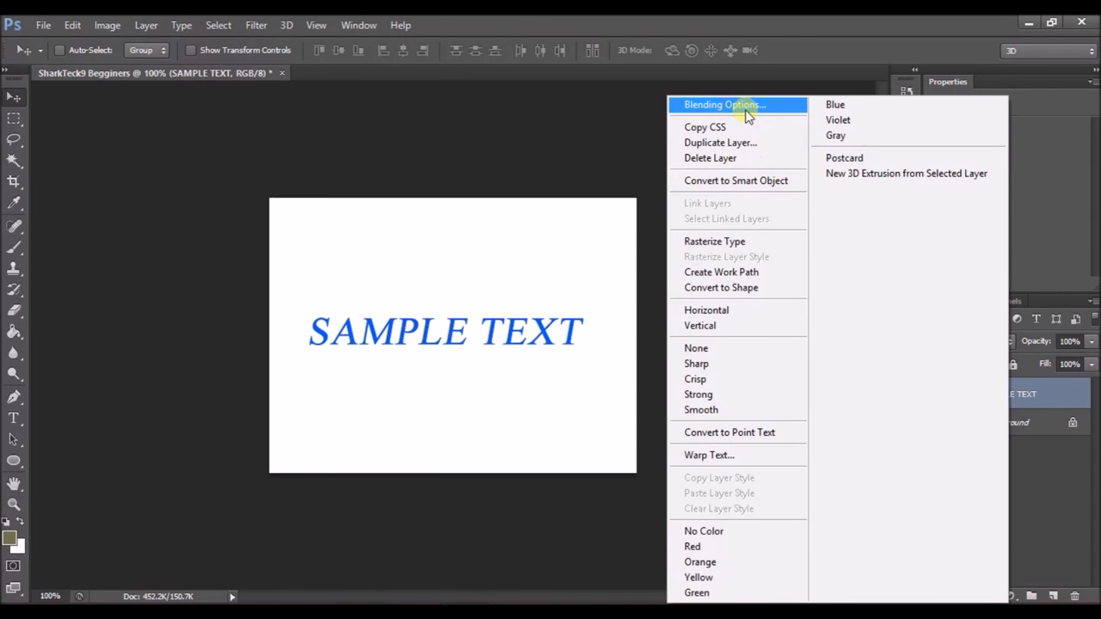
left_click(759, 208)
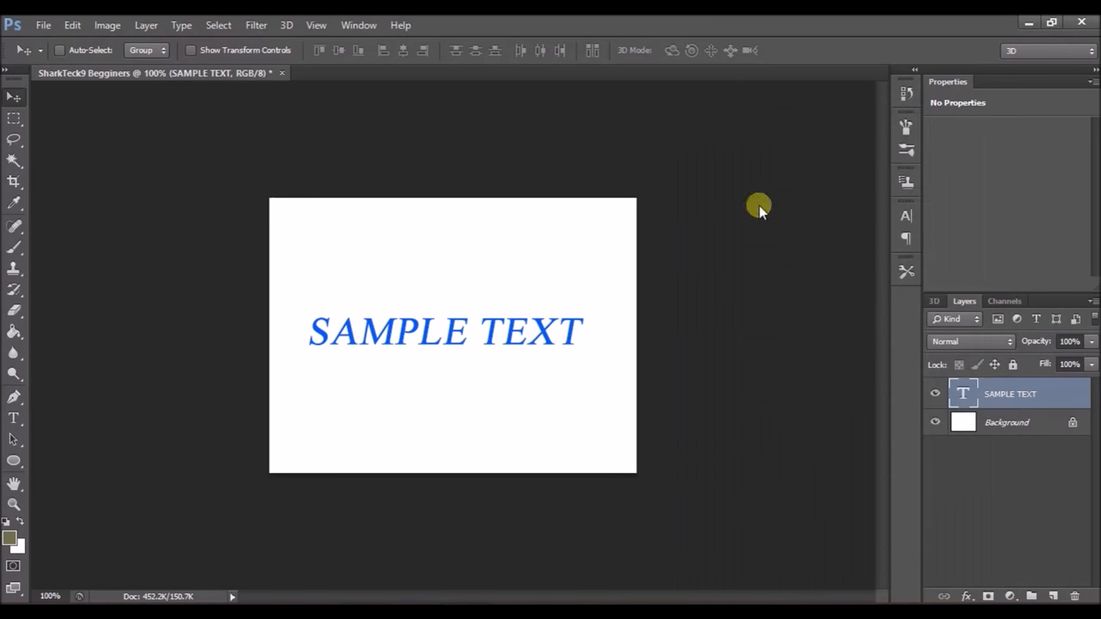
double_click(1011, 393)
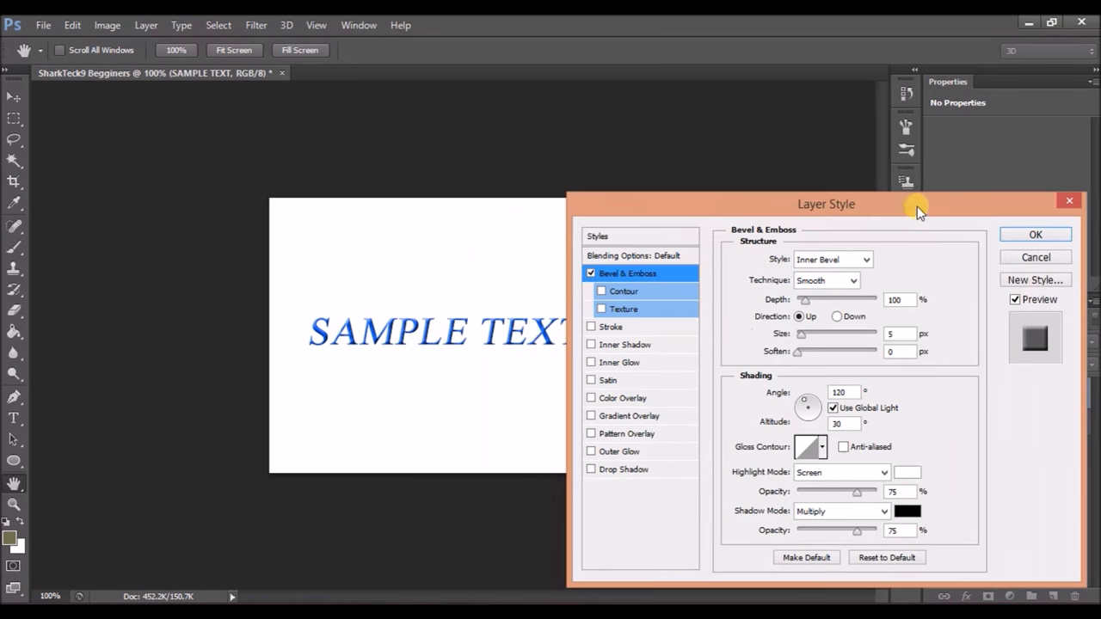
Step: Change the Bevel & Emboss style from Inner Bevel to Outer Bevel
left_click(864, 259)
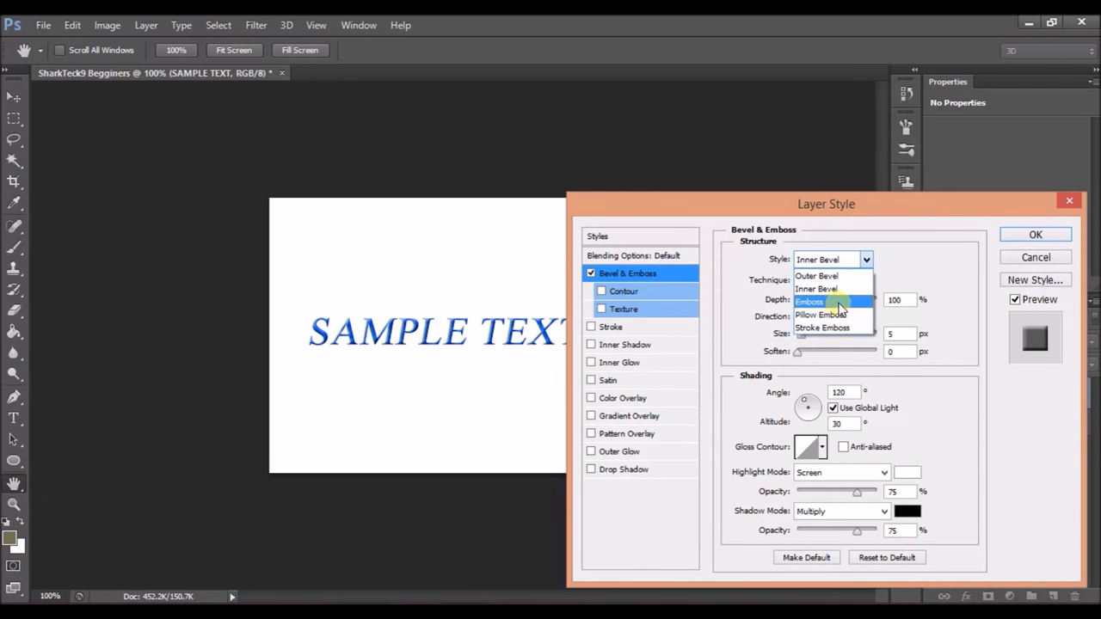
mouse_move(821, 315)
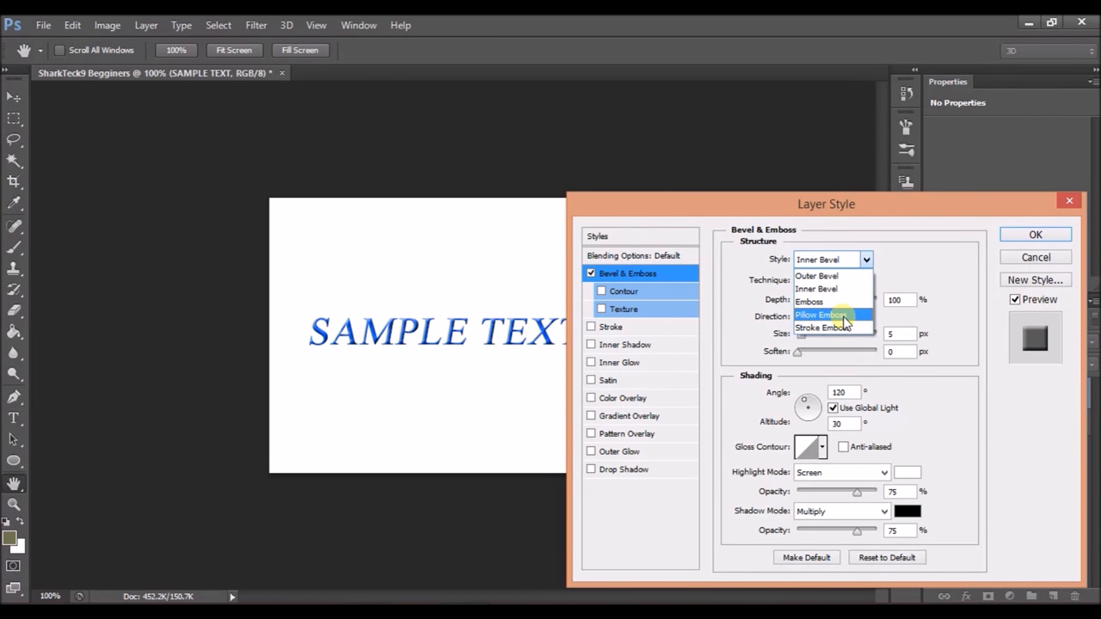
mouse_move(833, 301)
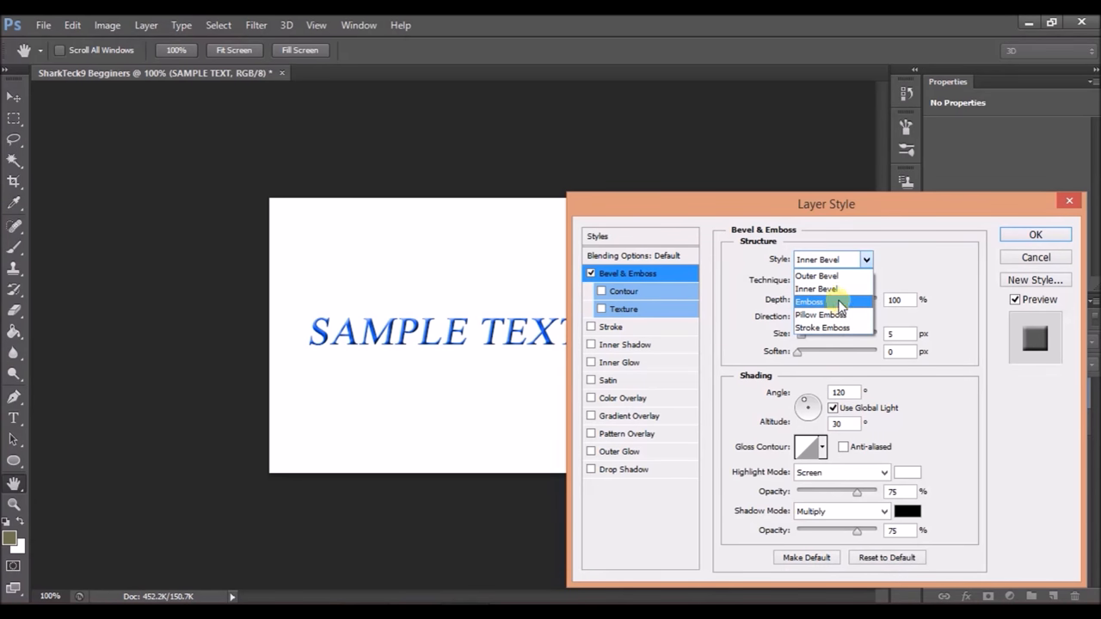
mouse_move(834, 302)
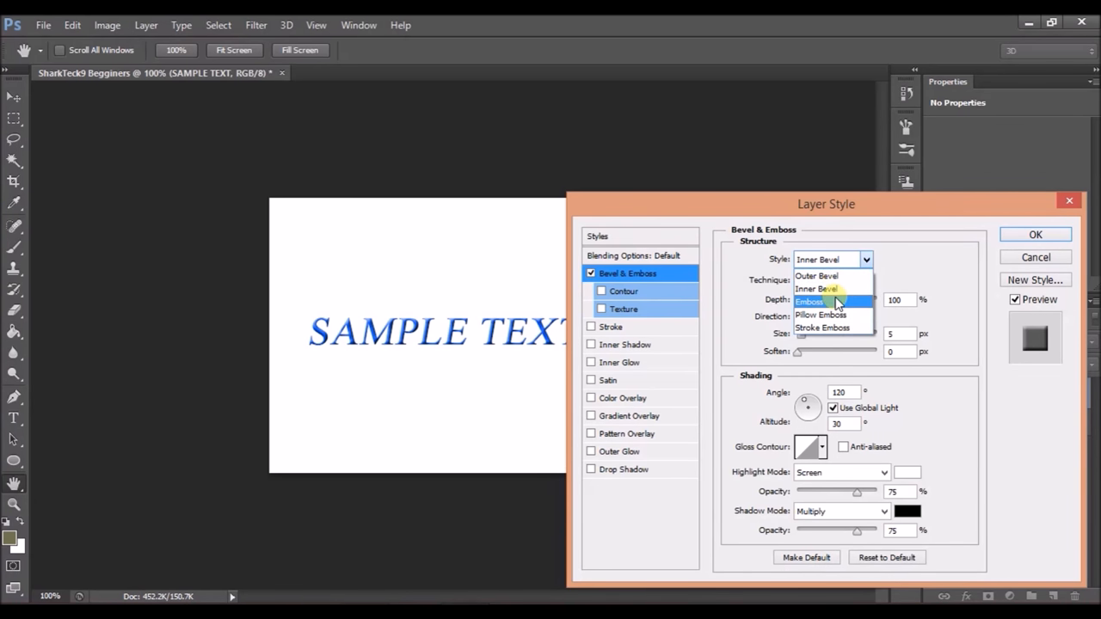
mouse_move(826, 328)
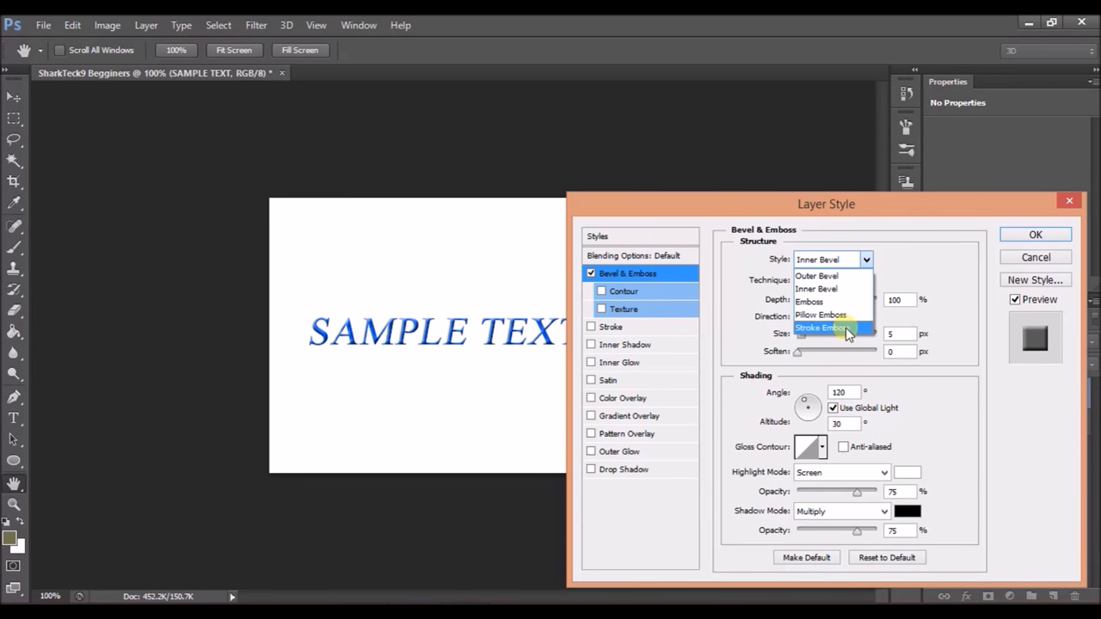
left_click(816, 275)
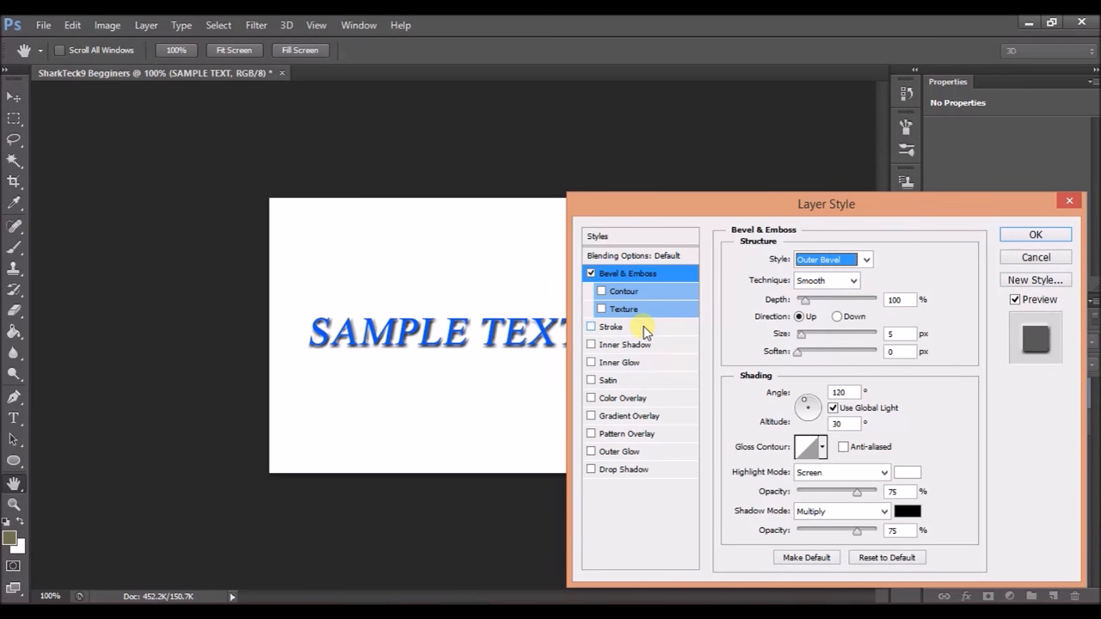
Step: Enable the Stroke effect and set its colour to green
left_click(610, 327)
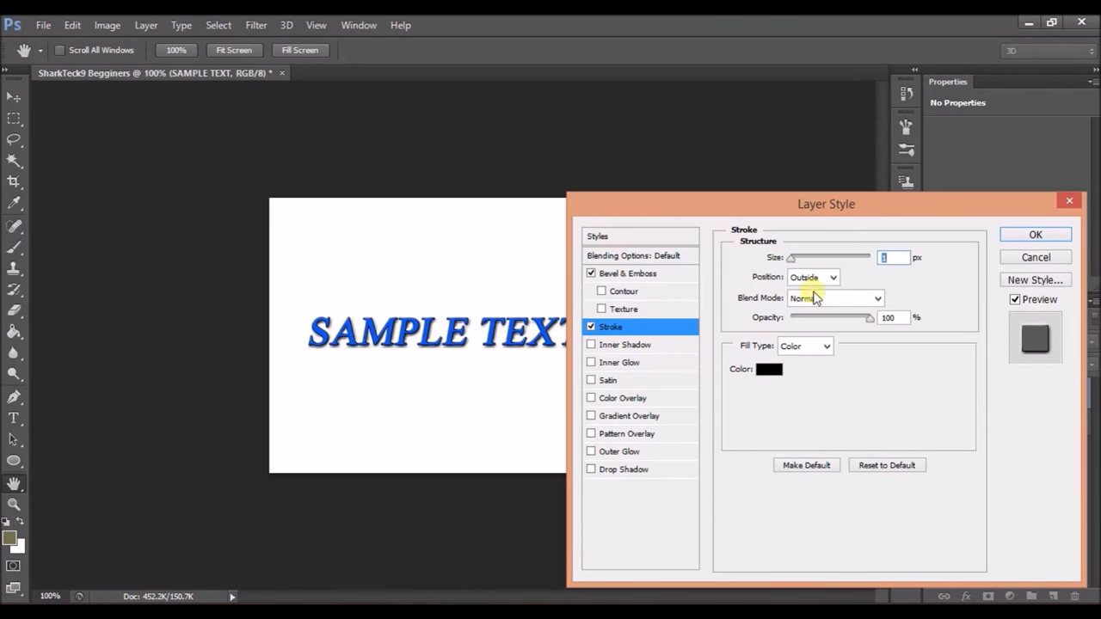
left_click(768, 369)
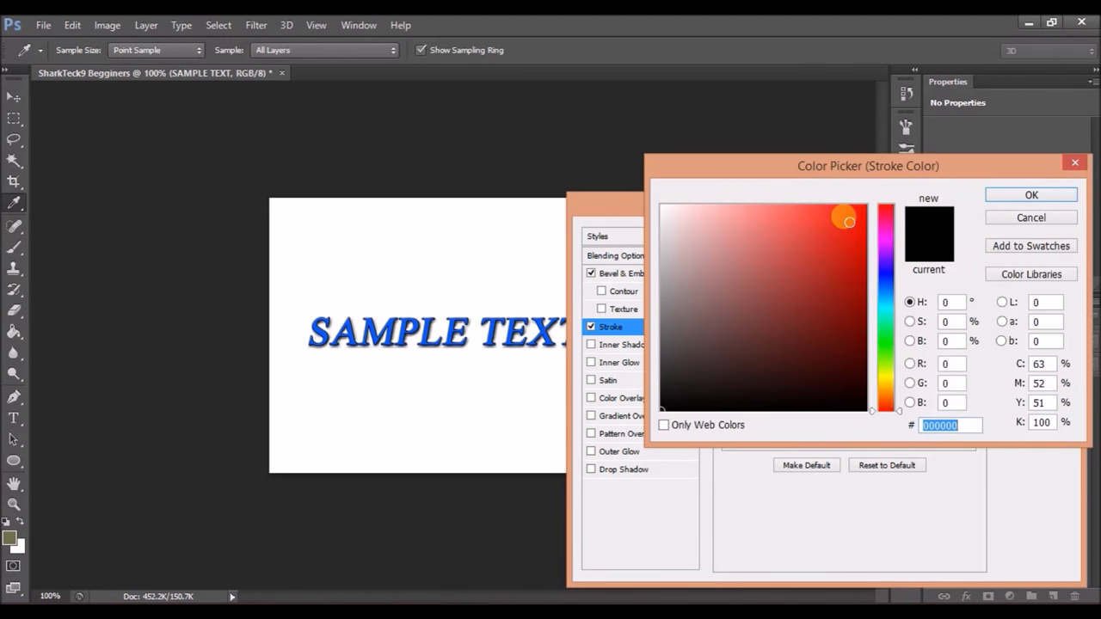
left_click(885, 282)
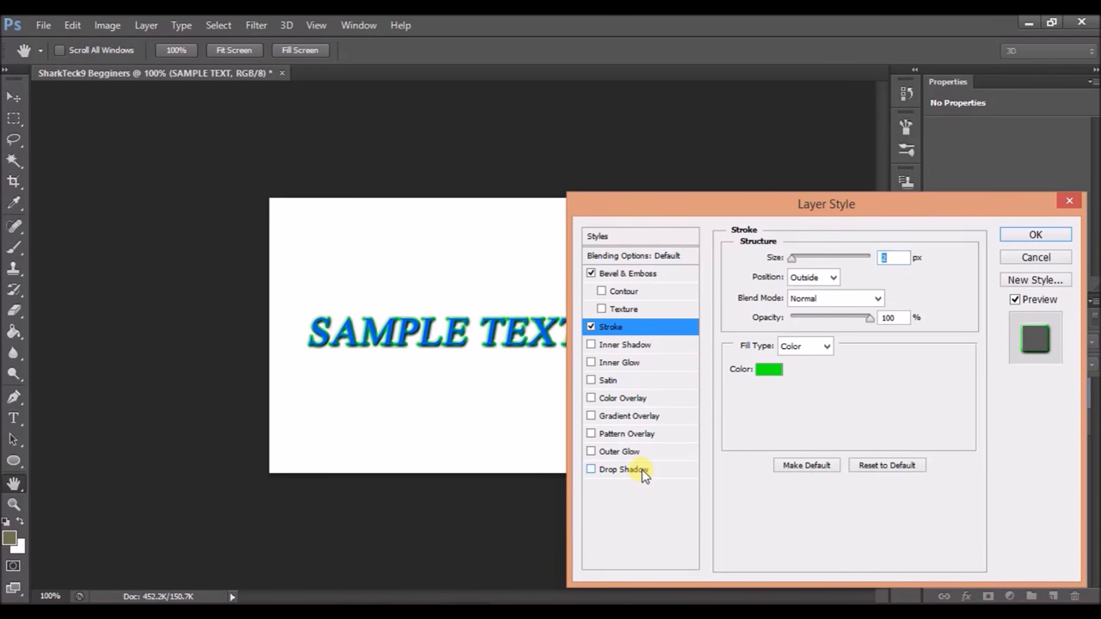
Step: Enable Drop Shadow with 20% spread and 10 px size, and apply all styles
left_click(591, 469)
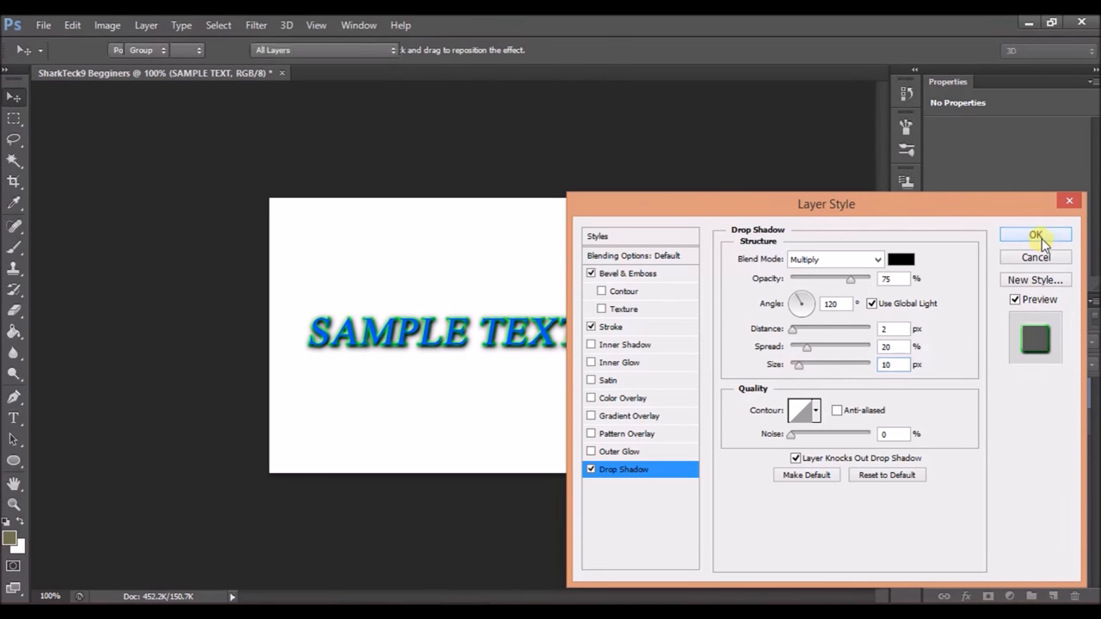
left_click(1034, 234)
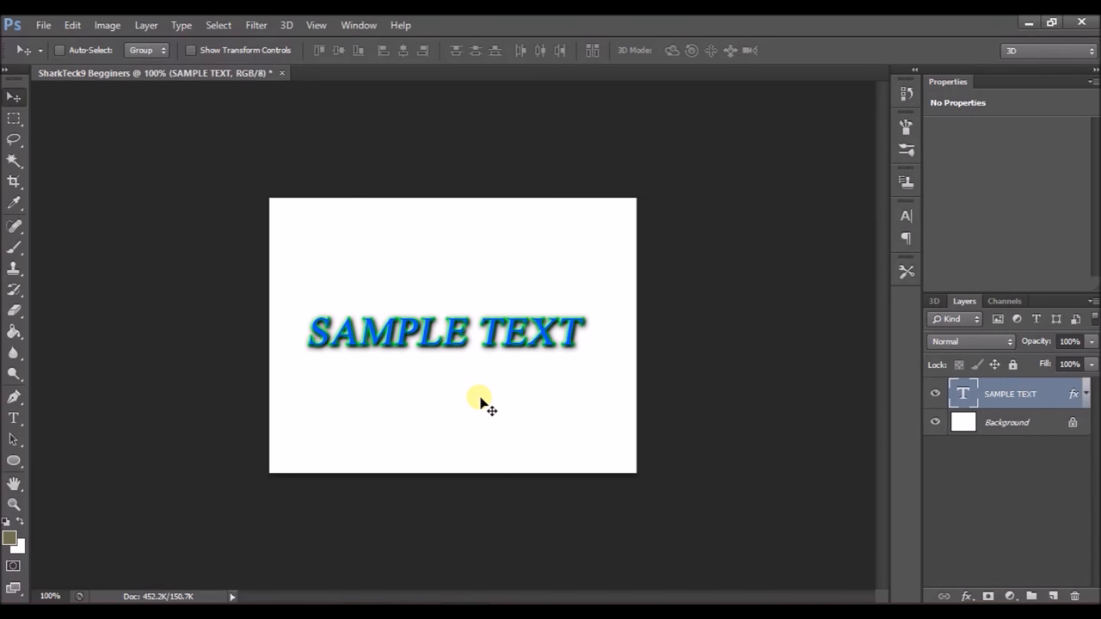
mouse_move(464, 421)
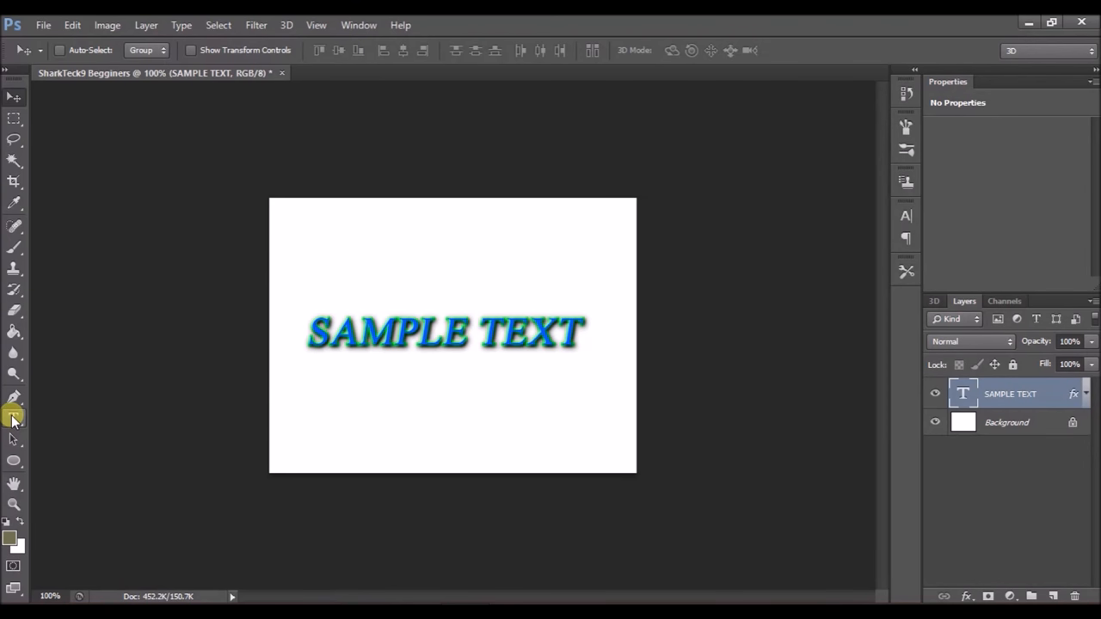
left_click(13, 418)
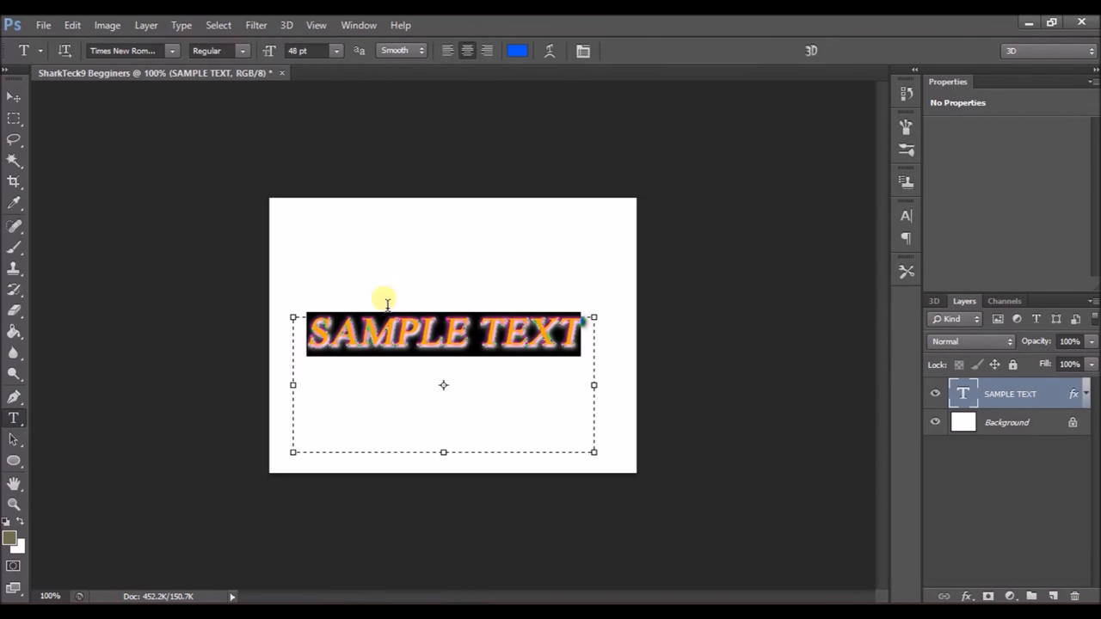
left_click(708, 50)
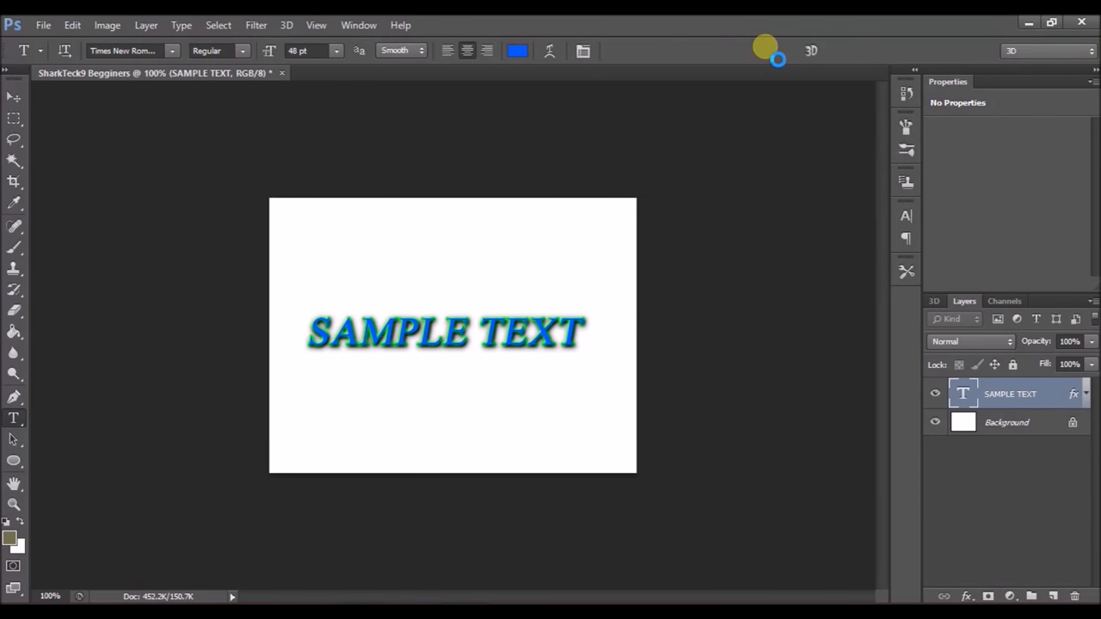
mouse_move(771, 132)
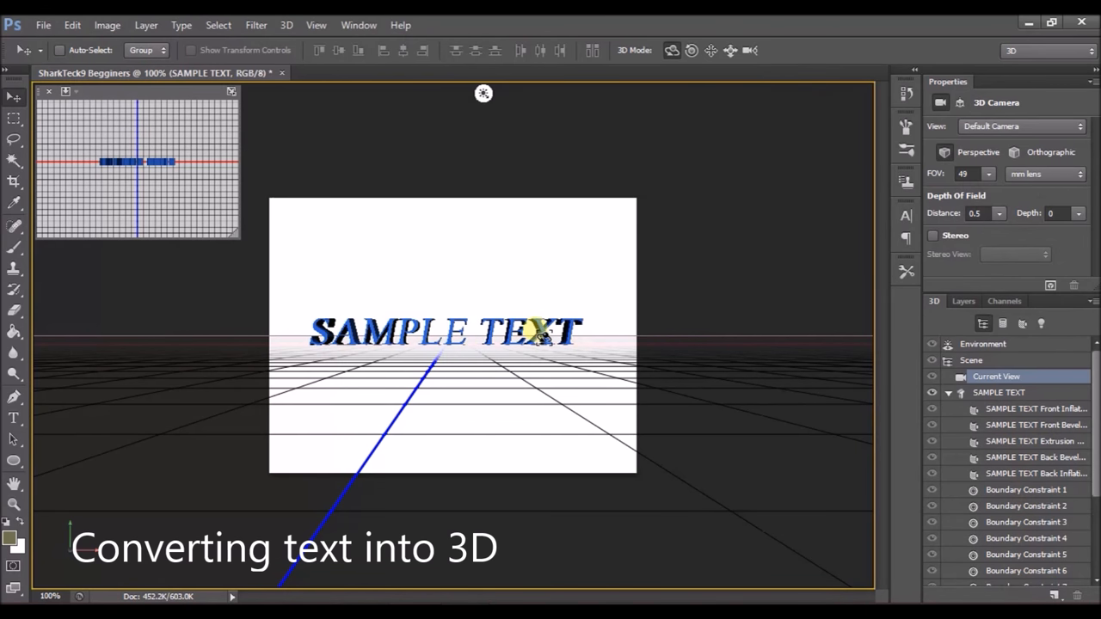
Step: Orbit the camera around the extruded SAMPLE TEXT to view it from an angle
left_click_drag(483, 93, 667, 93)
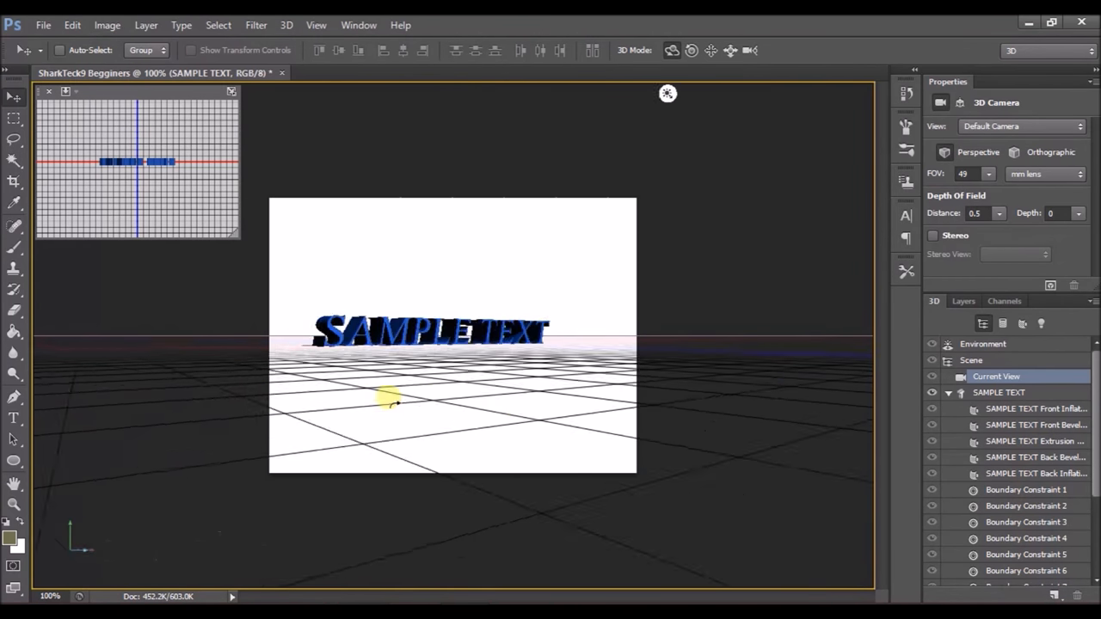
left_click_drag(387, 400, 499, 422)
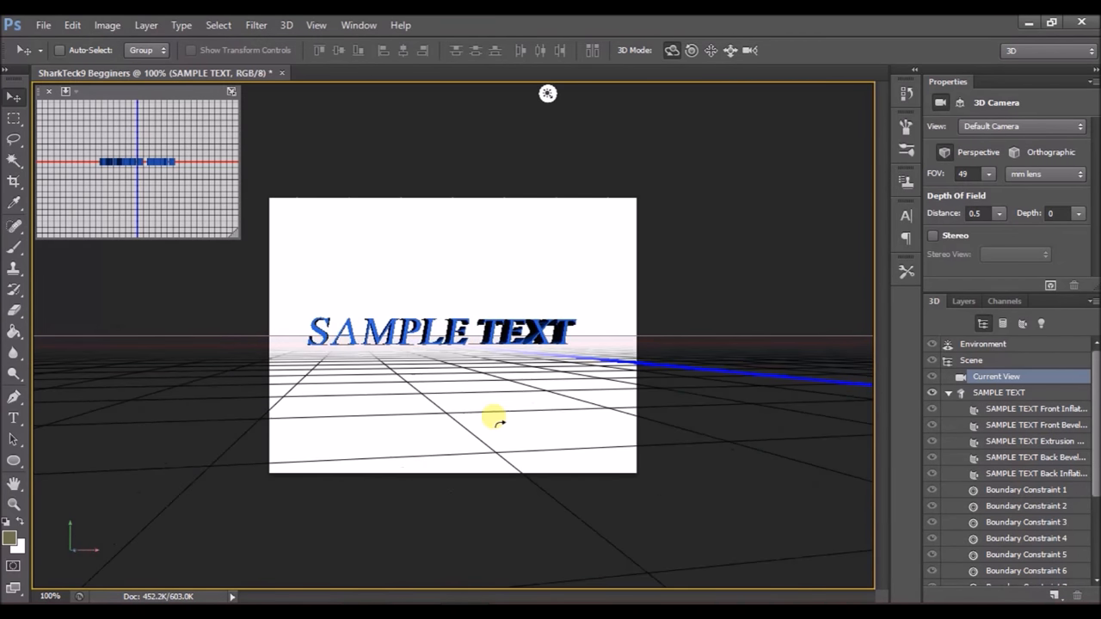
left_click_drag(499, 422, 528, 366)
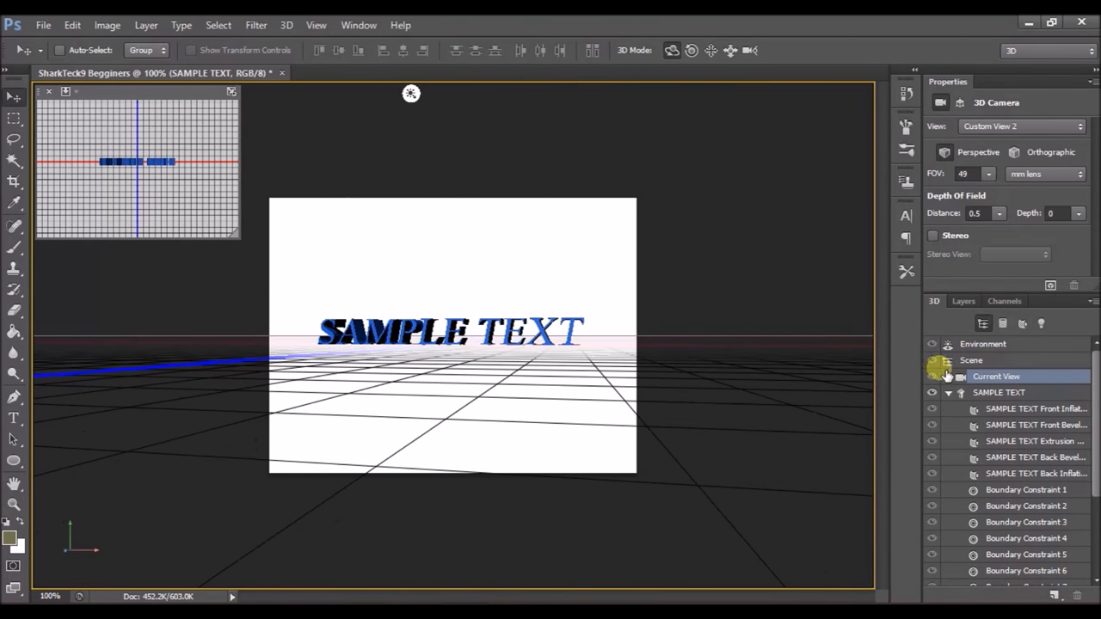
mouse_move(410, 98)
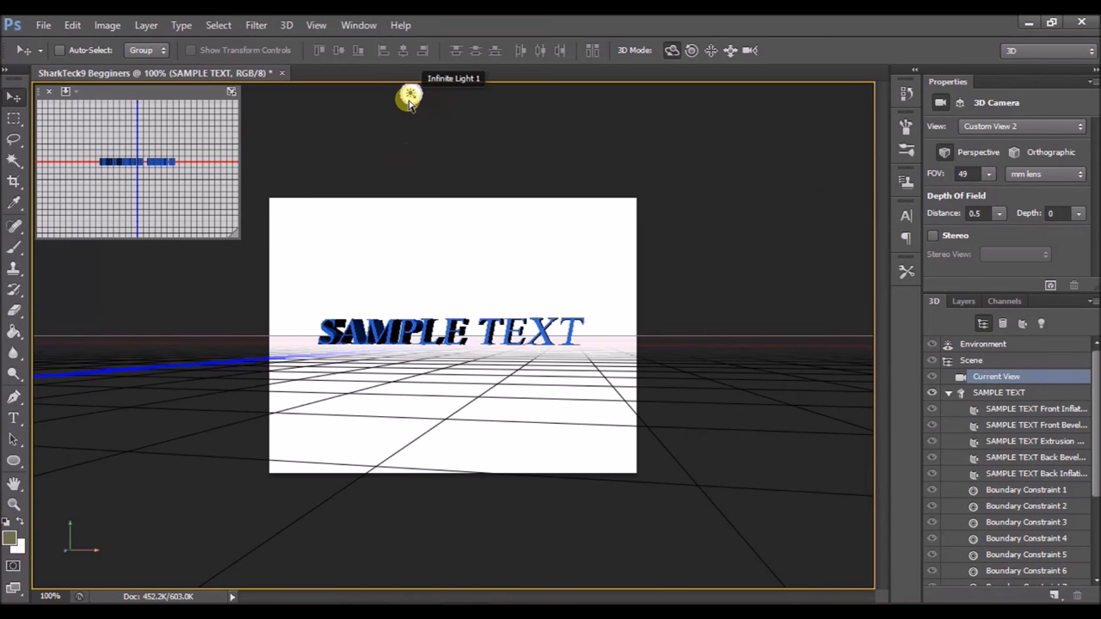
Step: Inspect the infinite light and environment settings, then orbit to a near-front view of the text
left_click(411, 98)
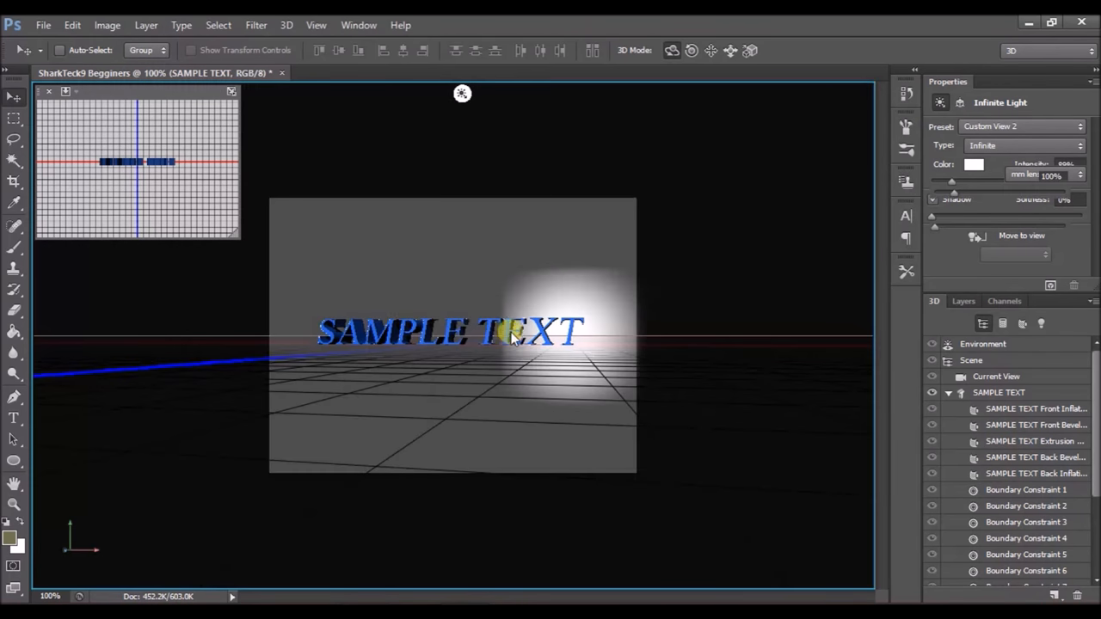
left_click(982, 344)
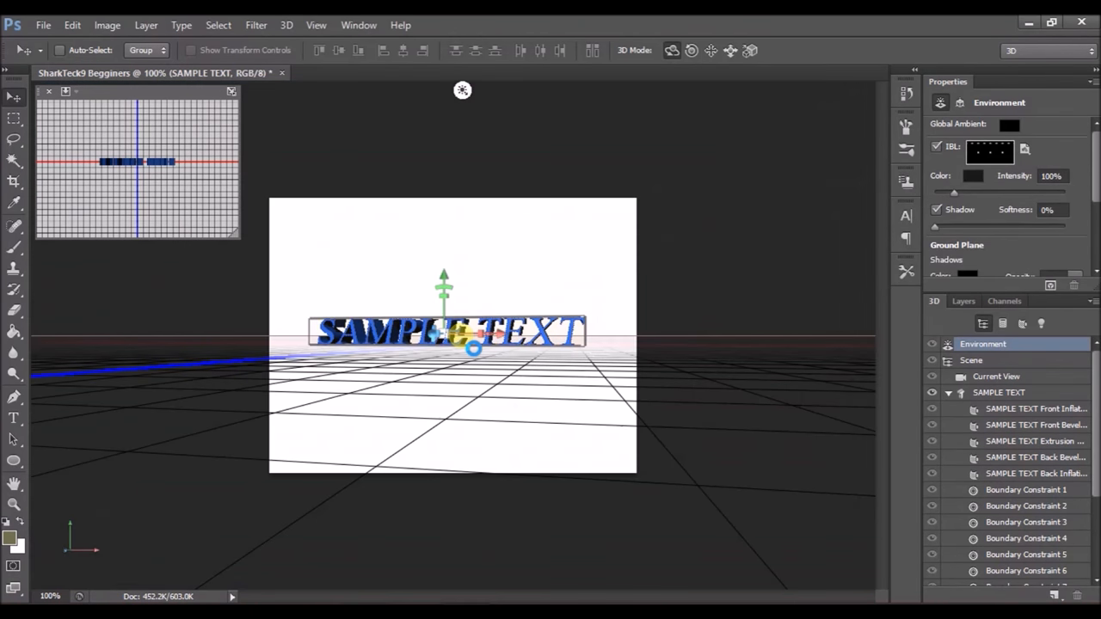
left_click(996, 375)
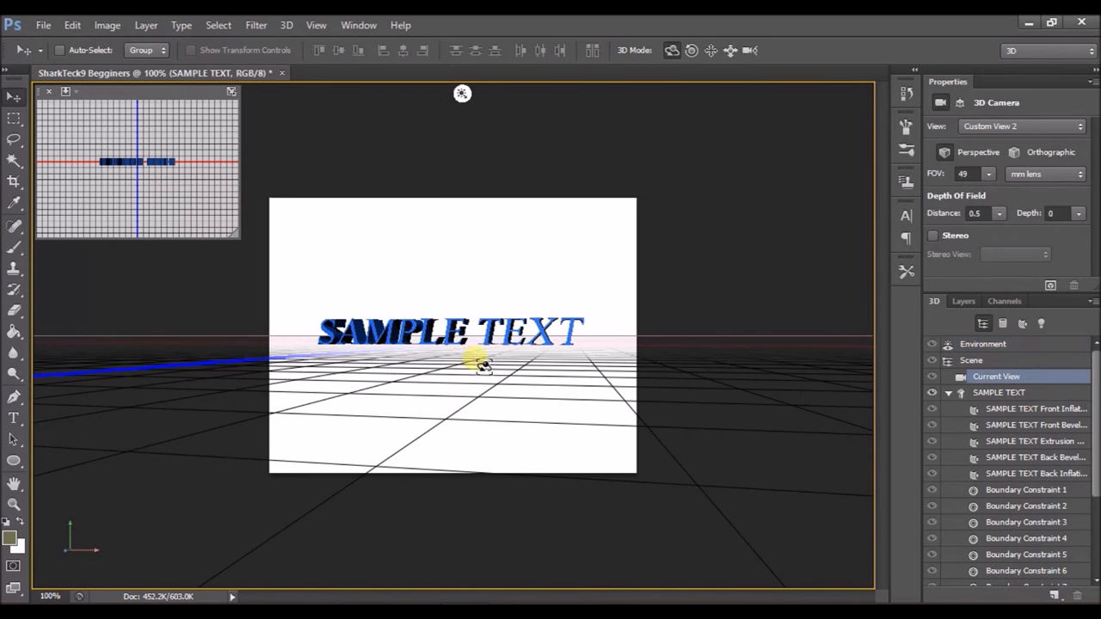
left_click_drag(482, 357, 528, 305)
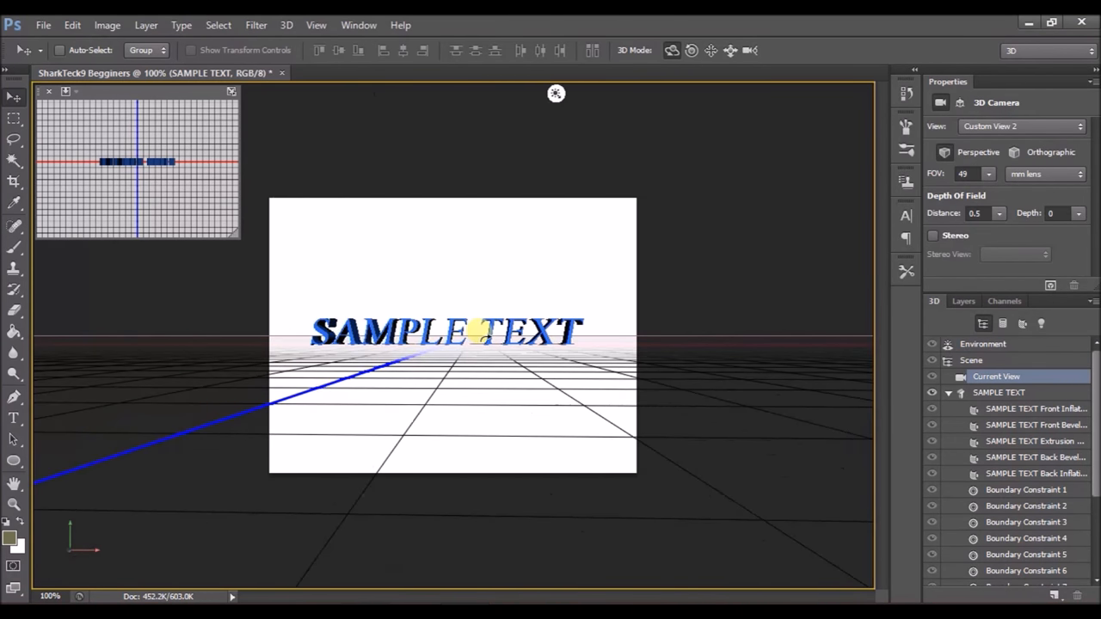
left_click_drag(473, 331, 468, 340)
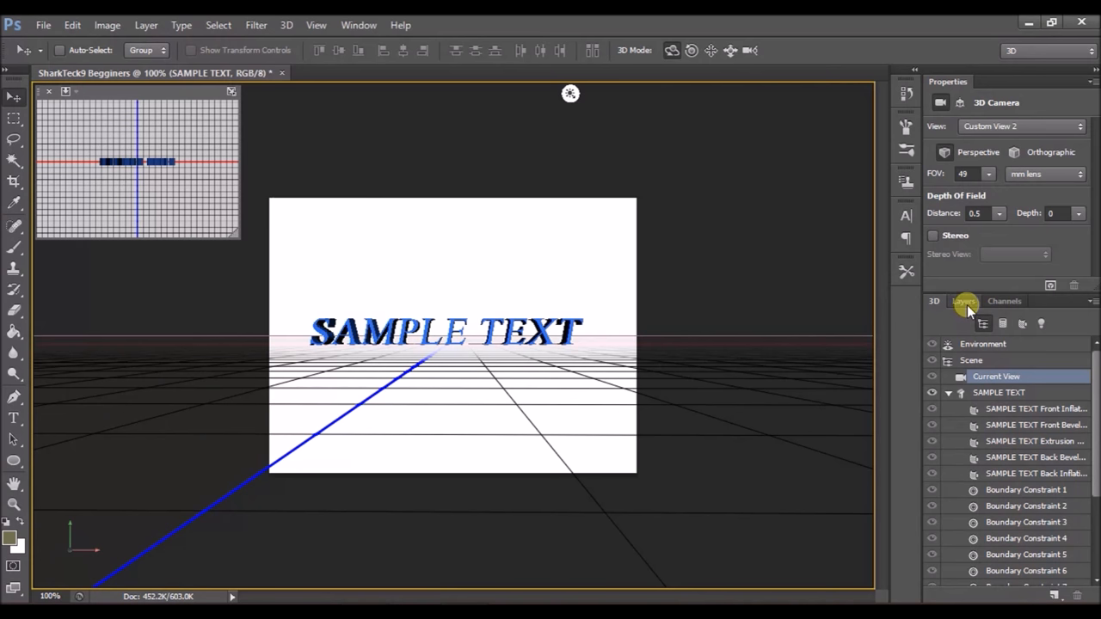
Step: Switch to the Layers panel to see SAMPLE TEXT as a 3D layer
left_click(964, 301)
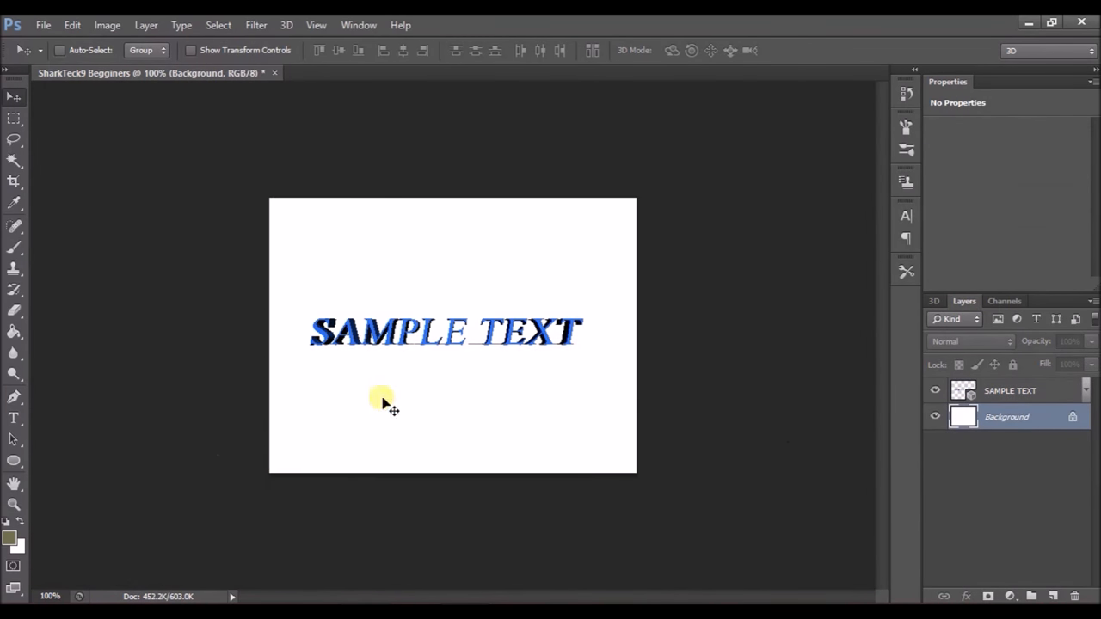
mouse_move(267, 430)
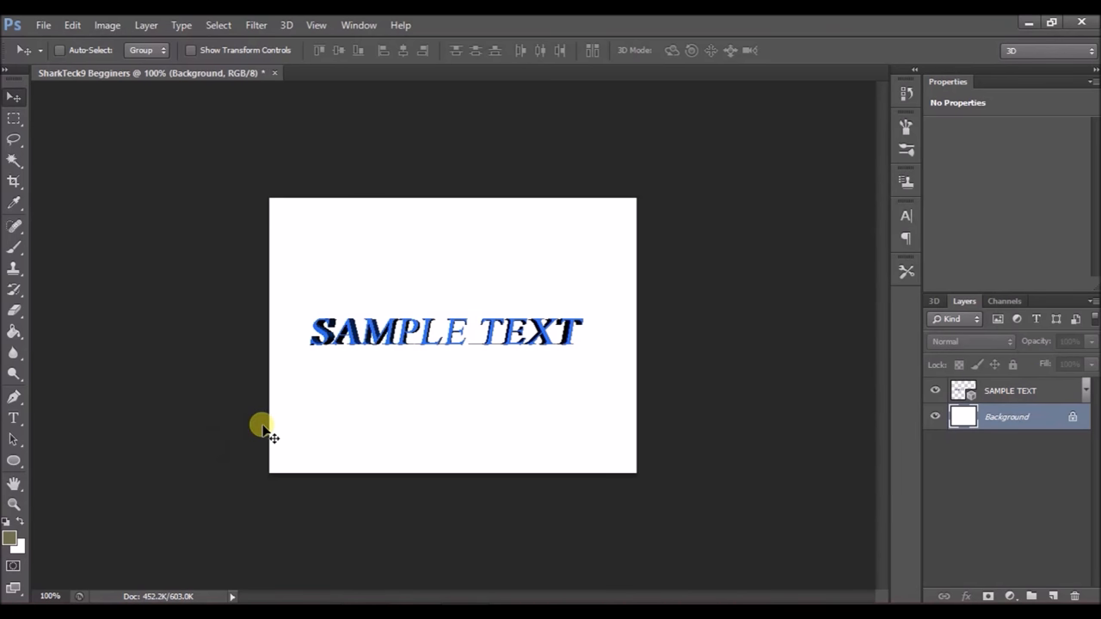
mouse_move(264, 451)
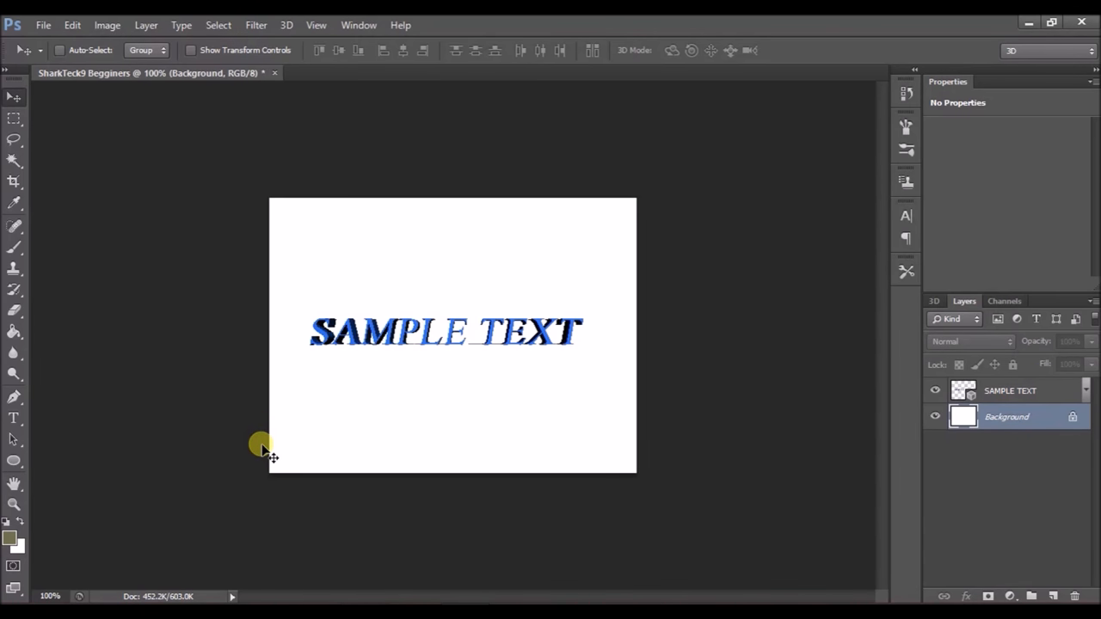
mouse_move(67, 468)
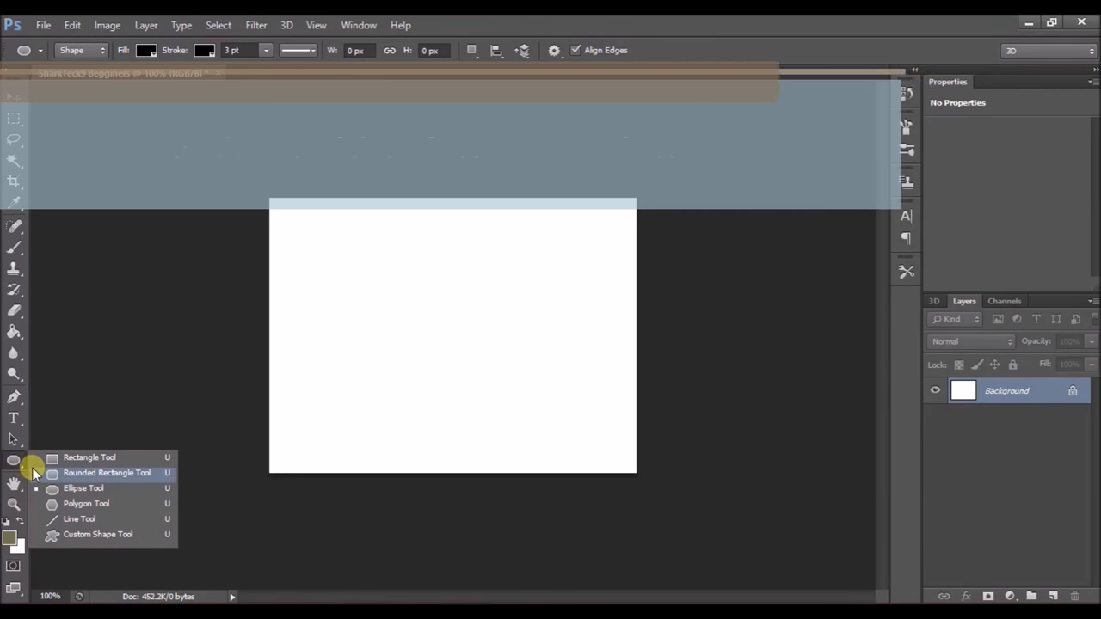
mouse_move(89, 456)
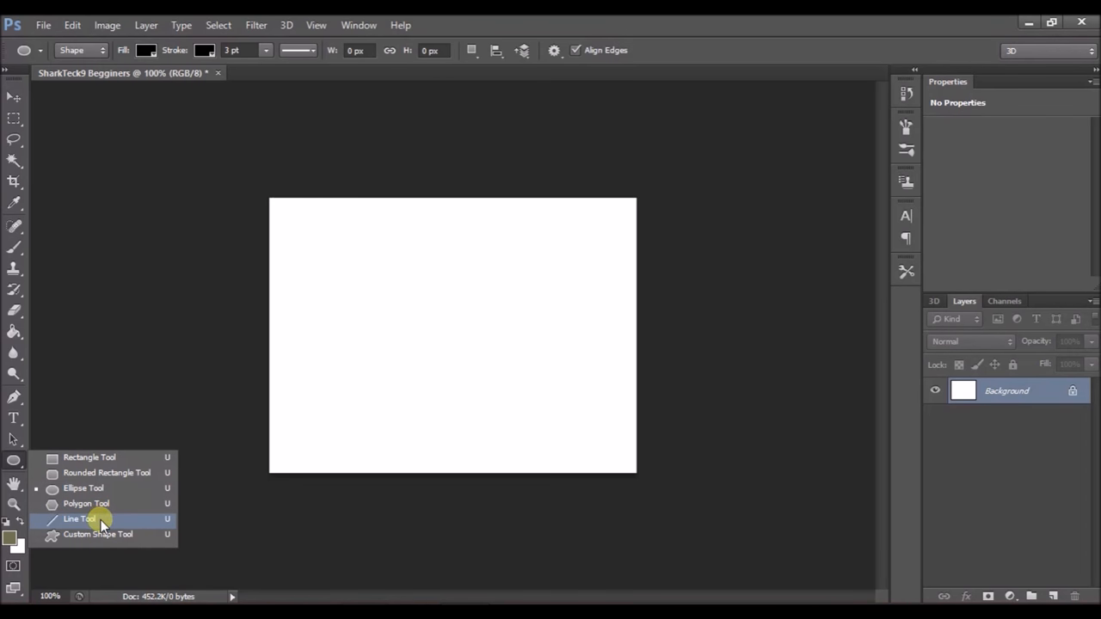
mouse_move(86, 503)
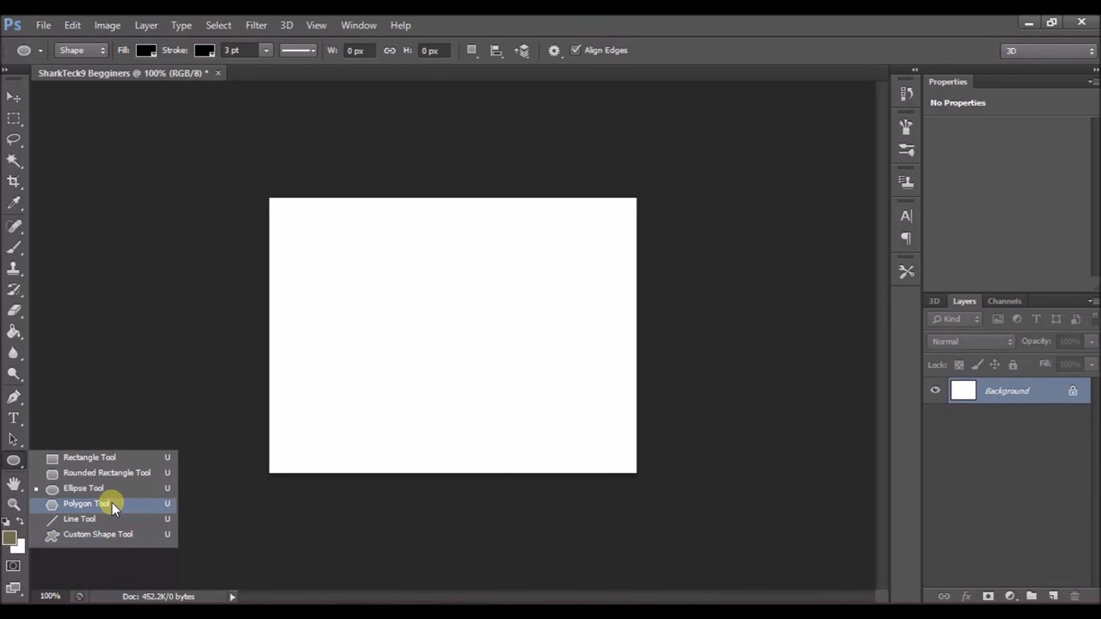
Step: Select the Ellipse Tool from the shape tool flyout
left_click(86, 503)
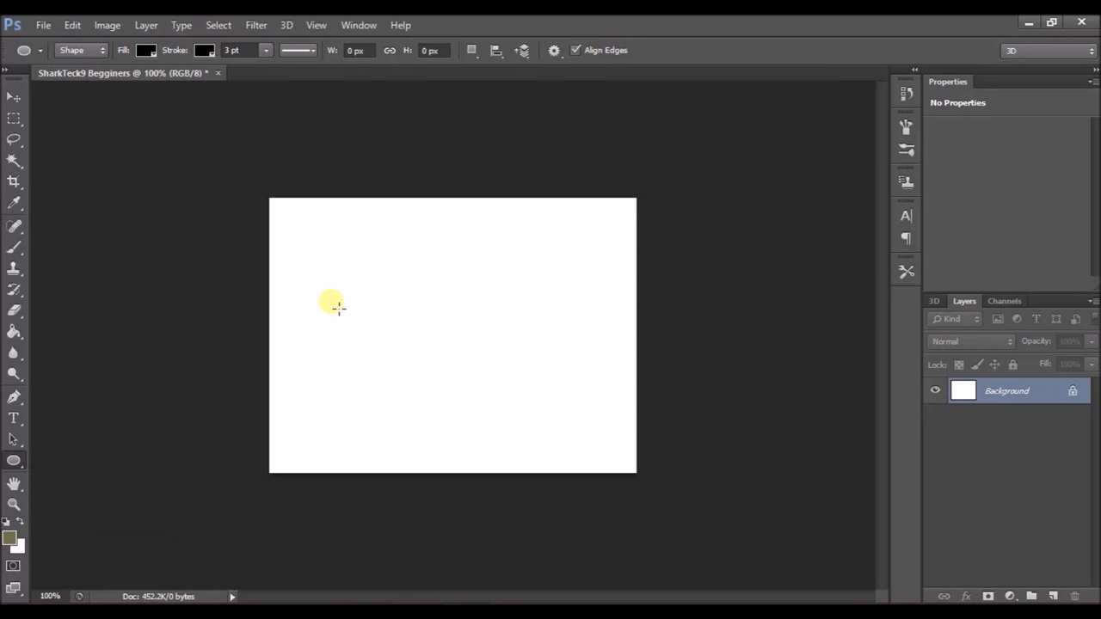
Step: Draw a tall ellipse on the left, trying white, light blue and no fill
left_click_drag(331, 301, 469, 400)
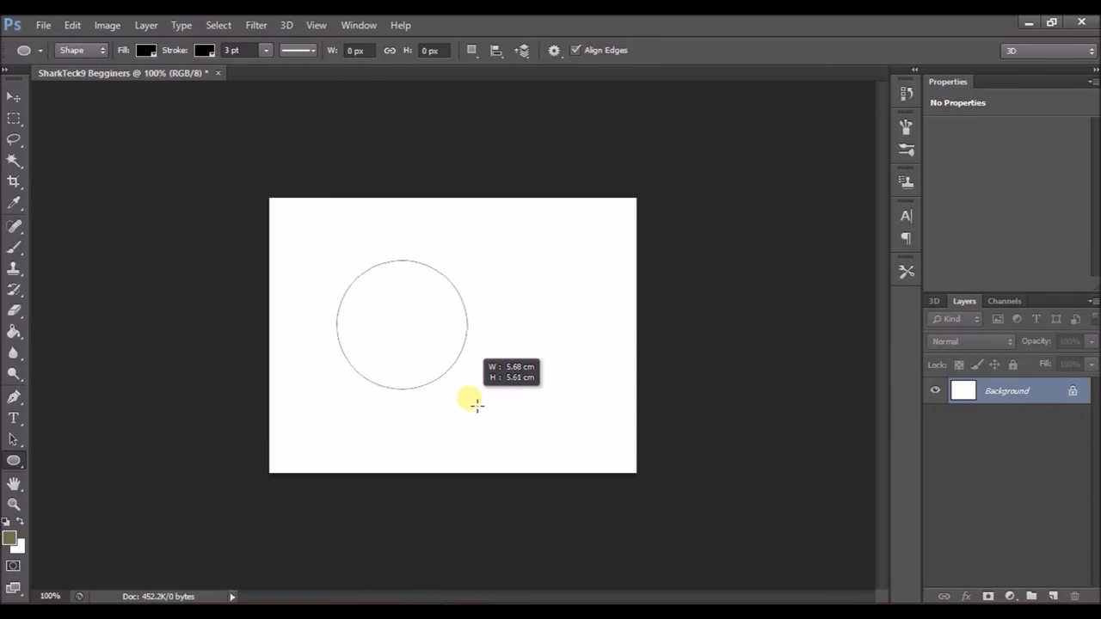
left_click_drag(473, 404, 490, 442)
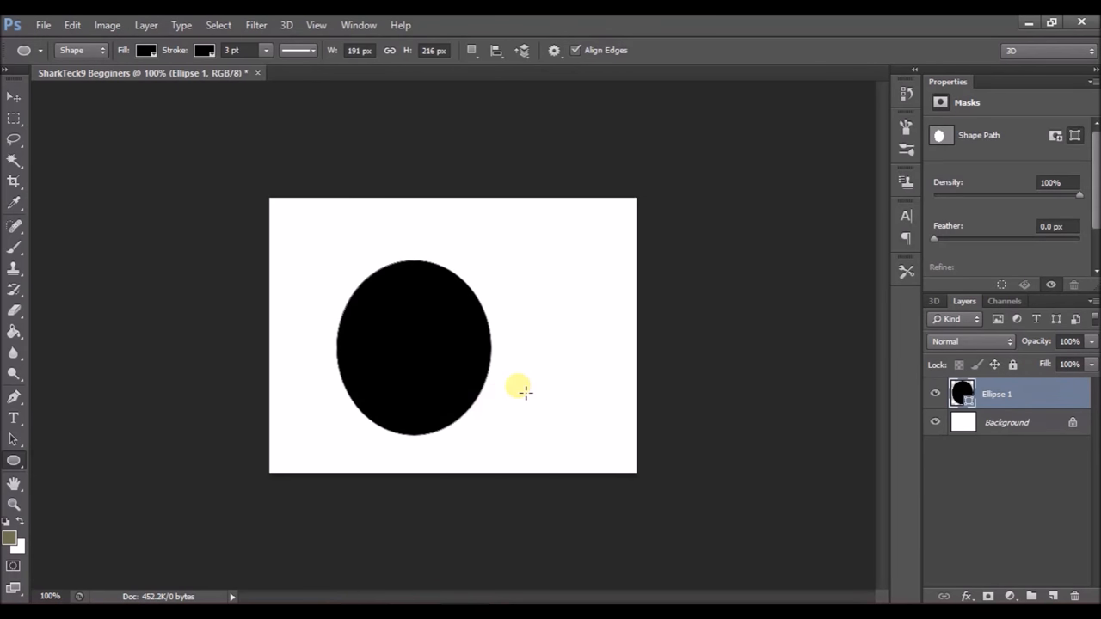
mouse_move(344, 242)
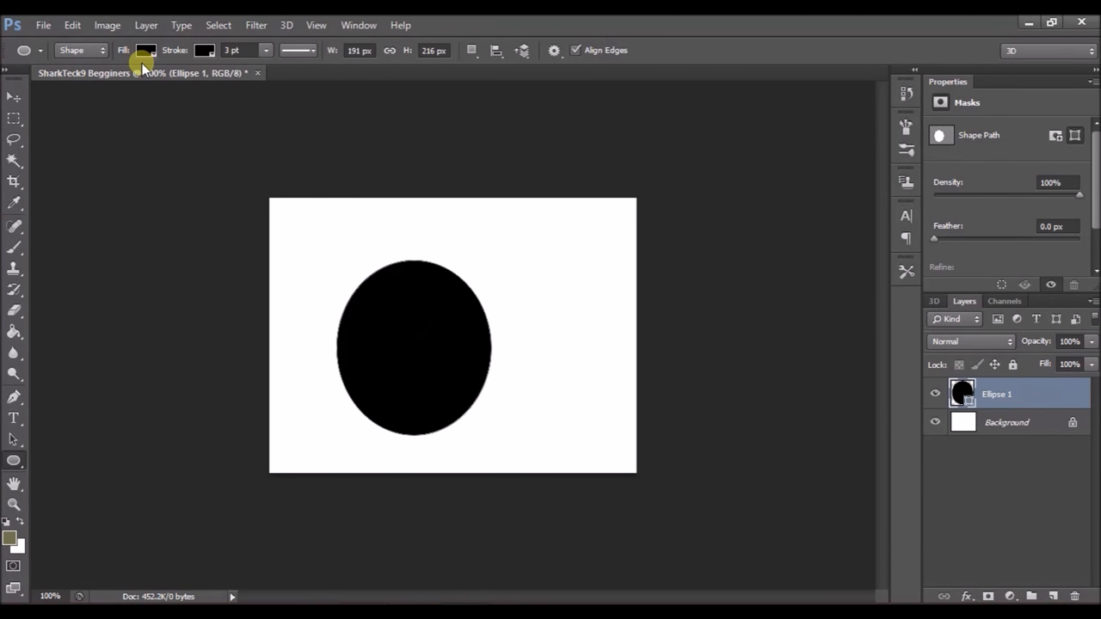
left_click(145, 50)
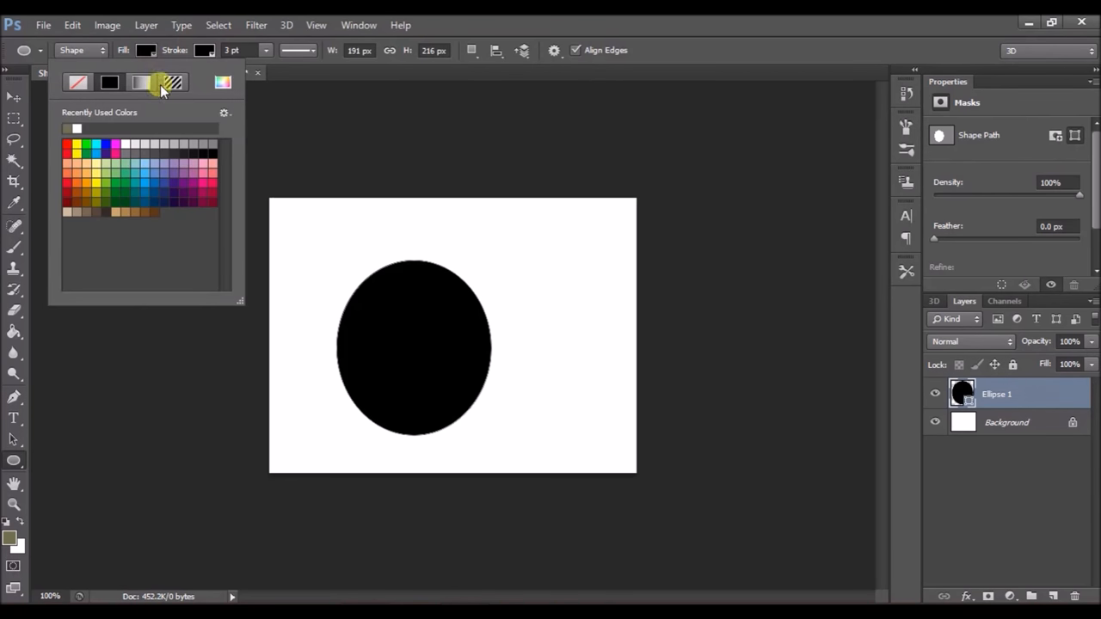
left_click(140, 82)
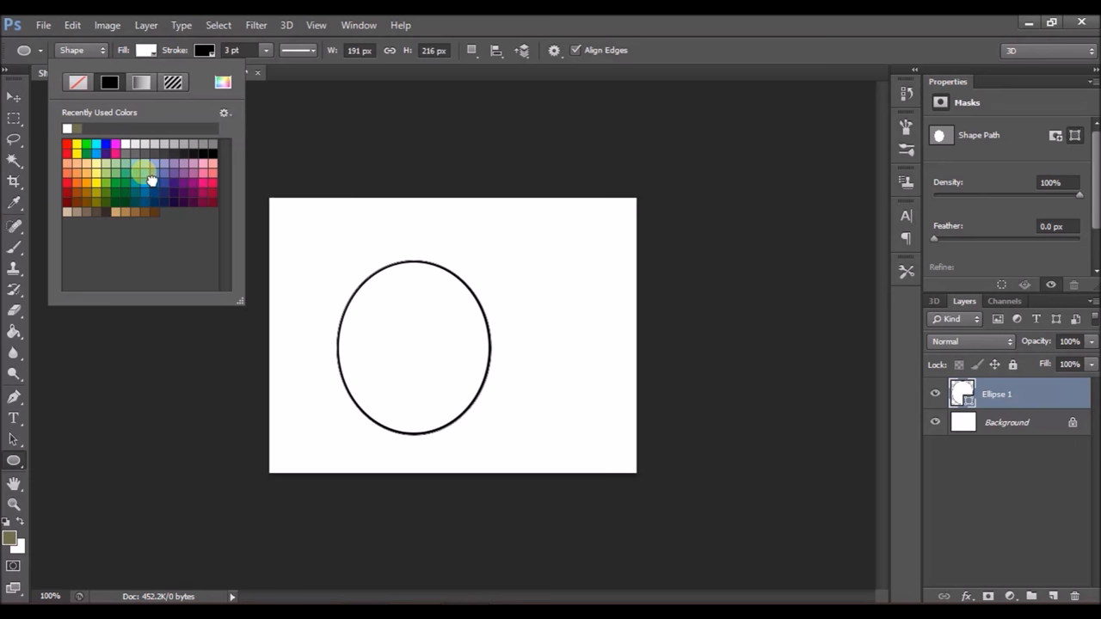
left_click(141, 172)
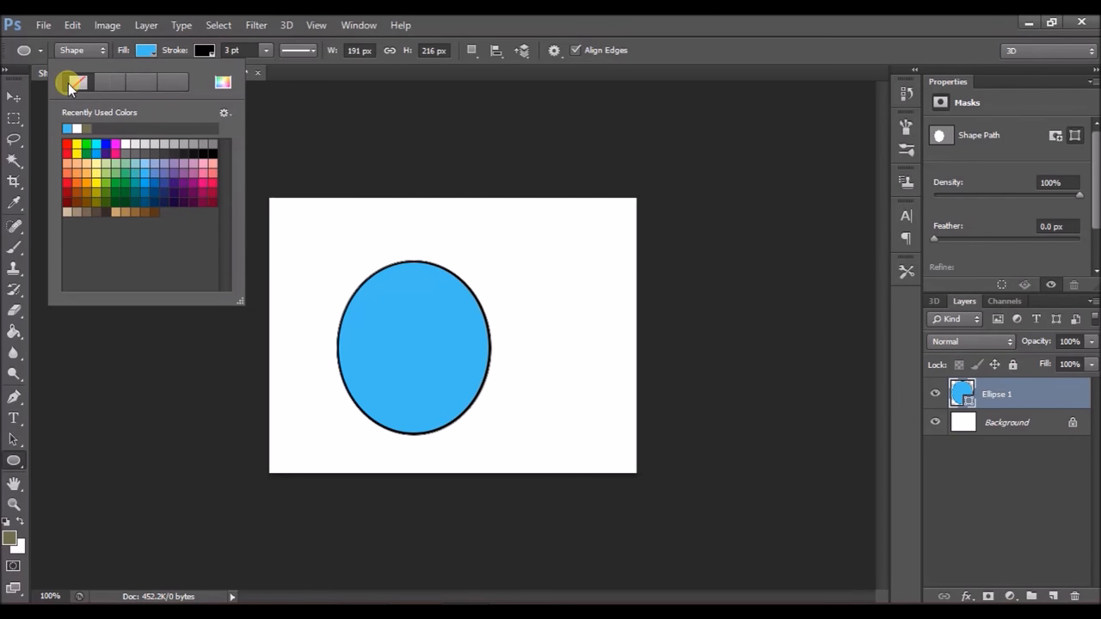
left_click(78, 81)
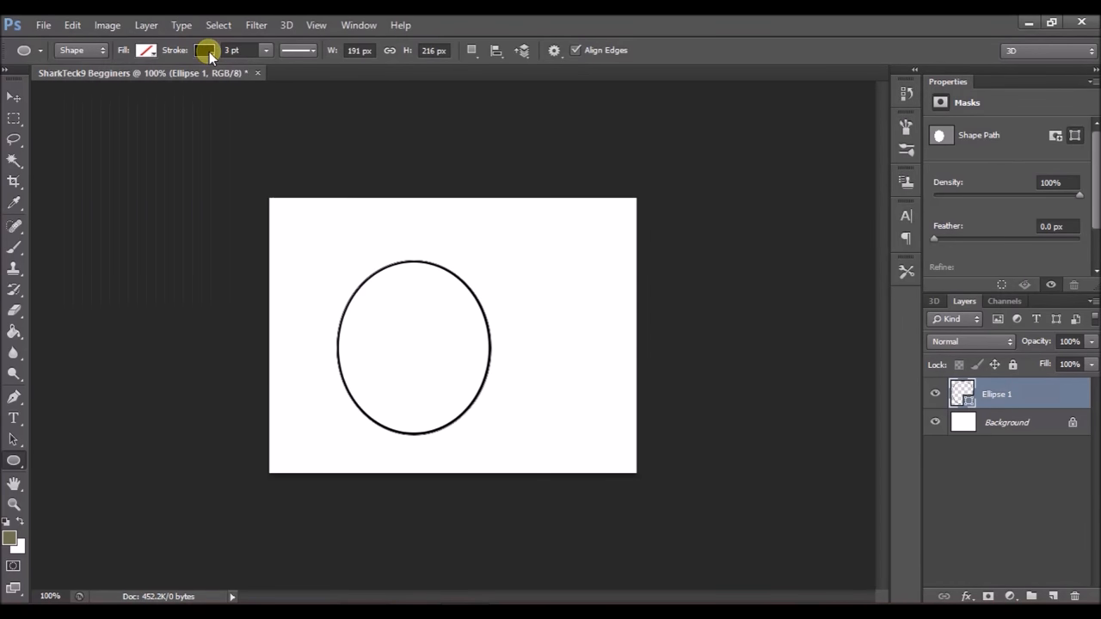
Step: Give the ellipse a green outline and a solid black fill
left_click(208, 49)
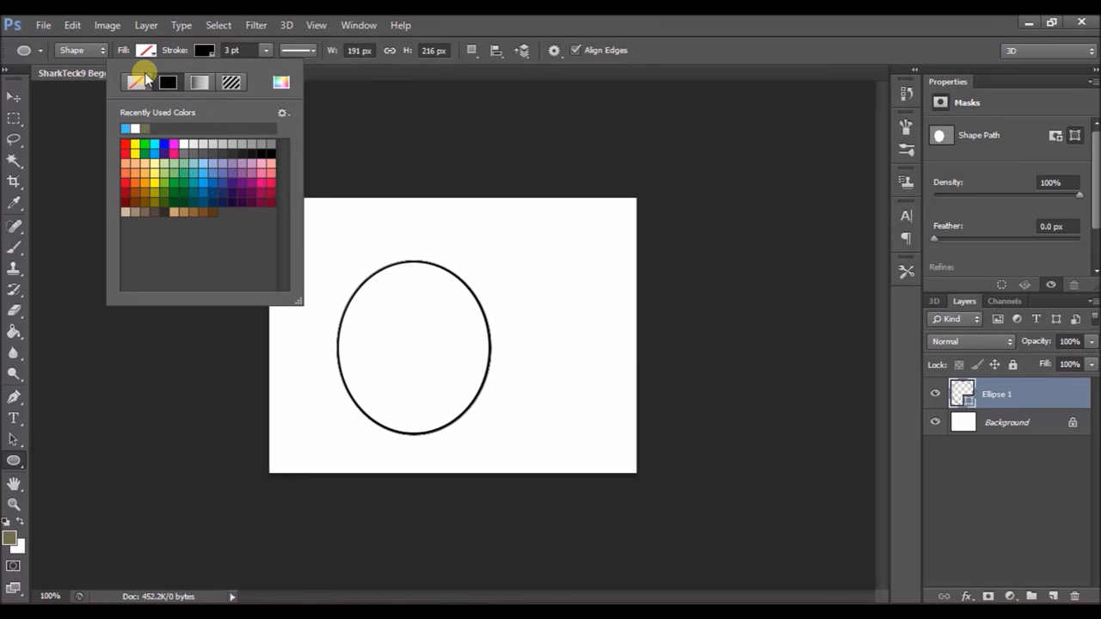
left_click(135, 82)
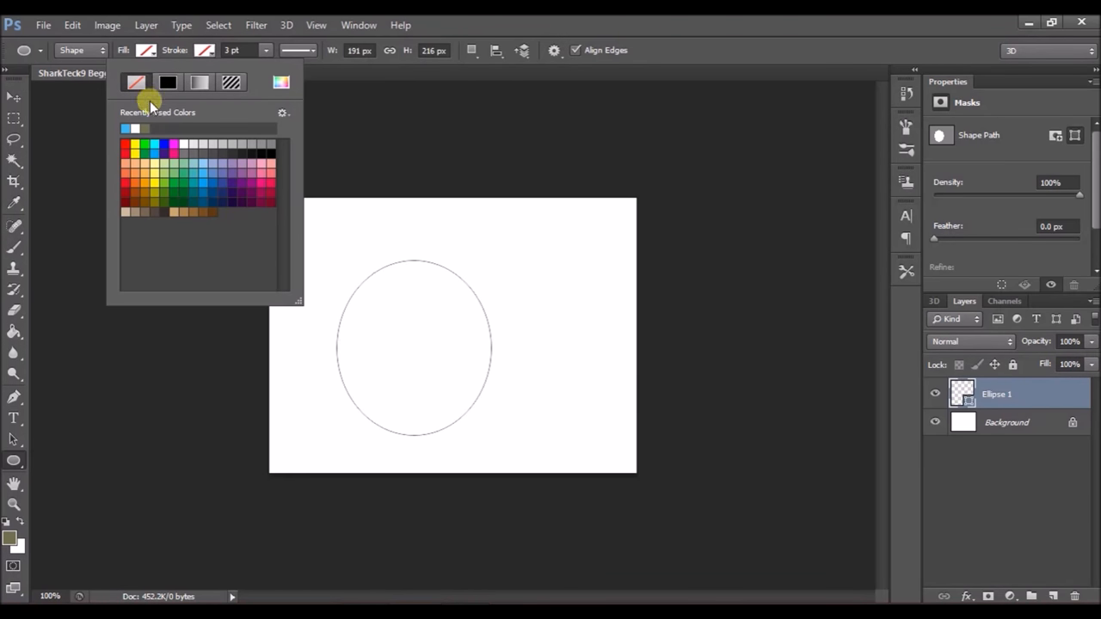
left_click(155, 153)
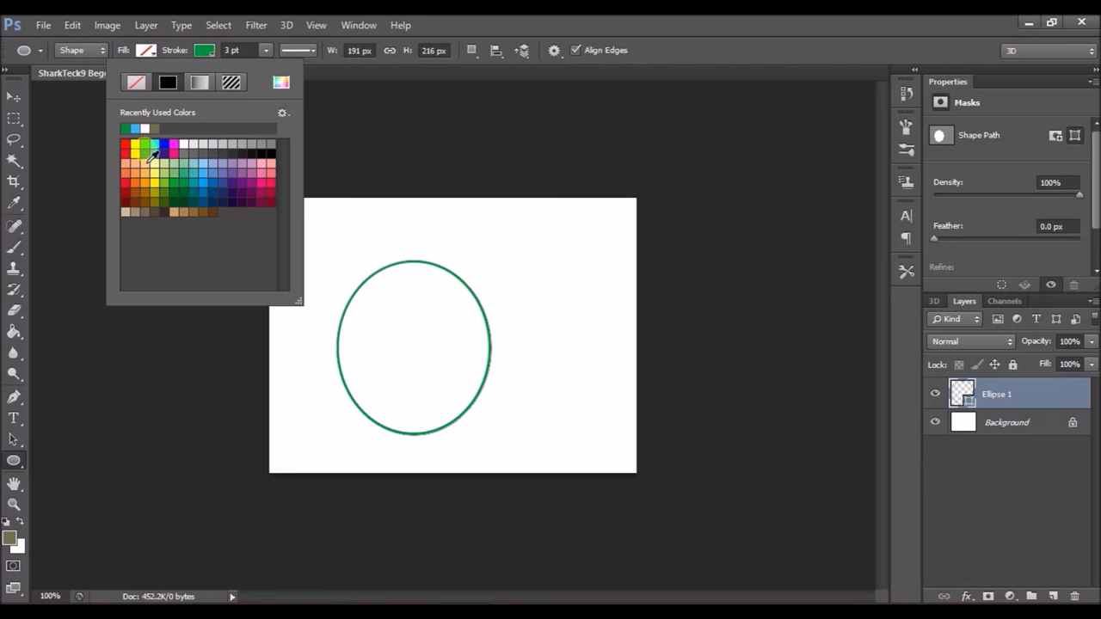
left_click(139, 146)
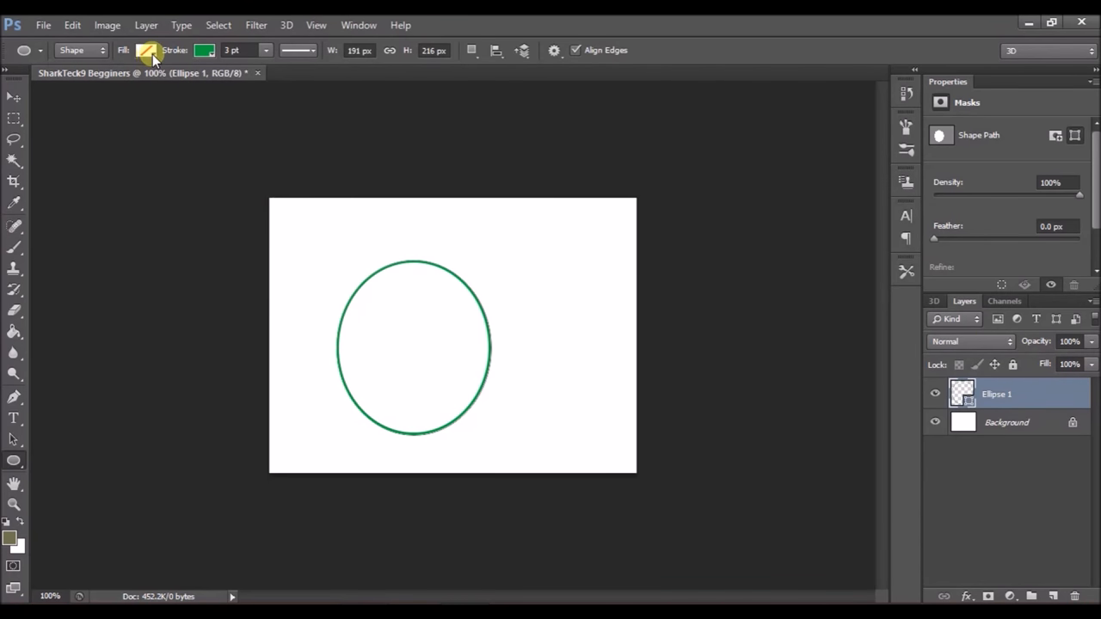
left_click(147, 50)
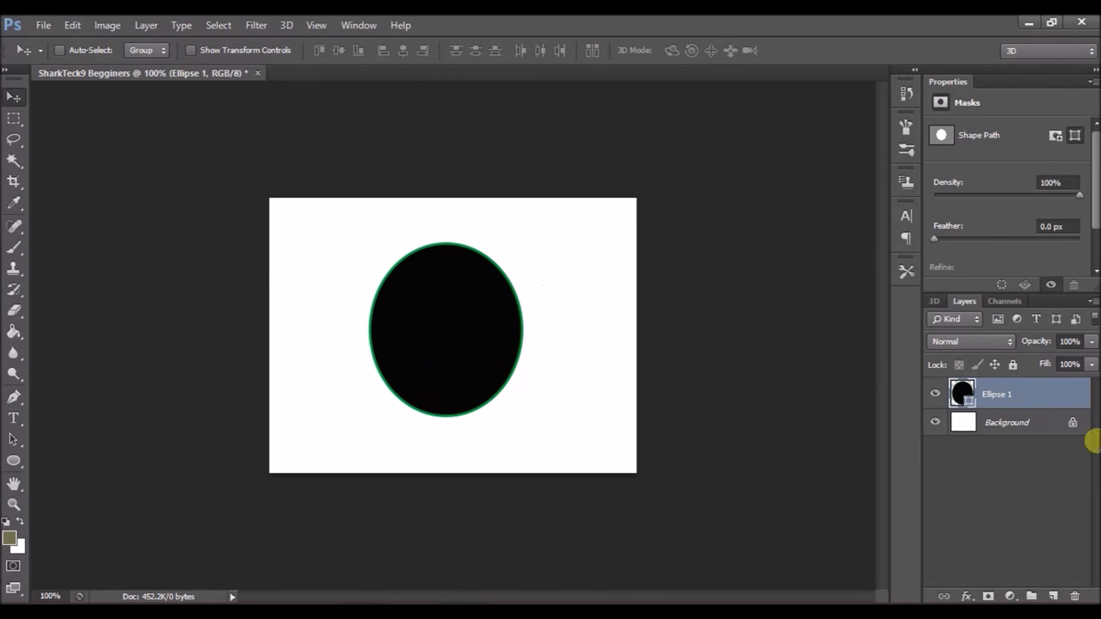
Step: Open and cancel the Layer Style dialog, then trash the Ellipse 1 layer
right_click(996, 394)
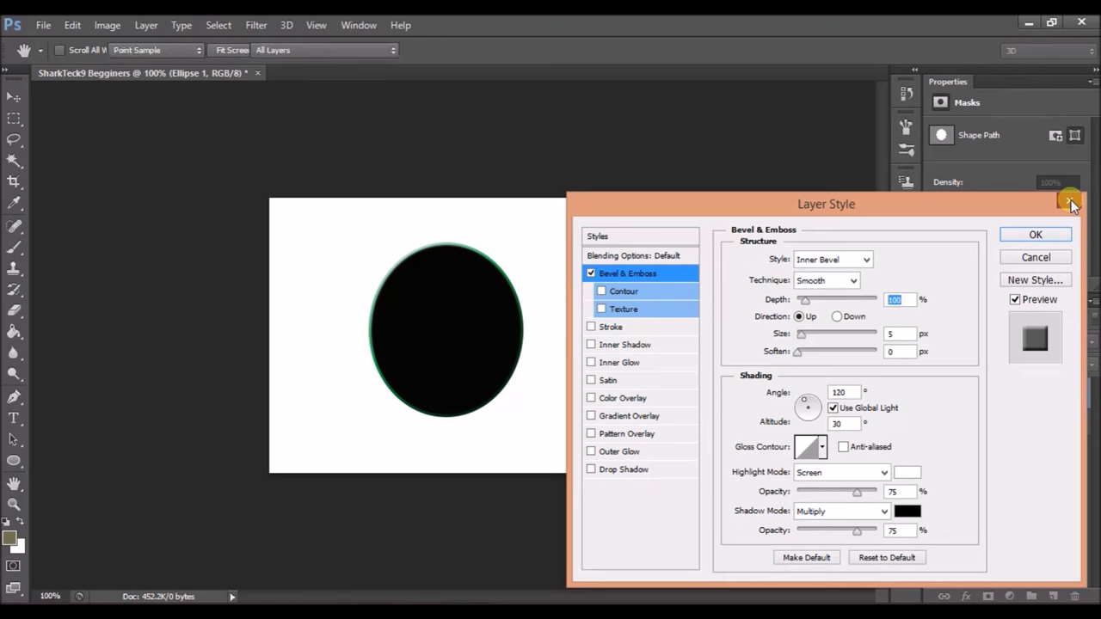
left_click(1035, 234)
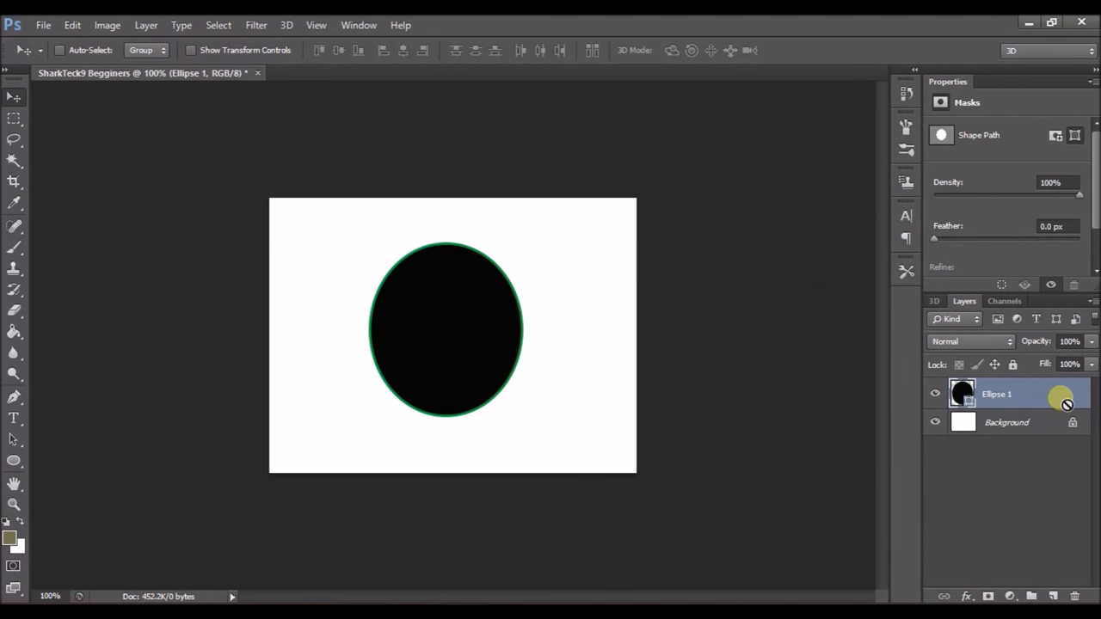
mouse_move(488, 488)
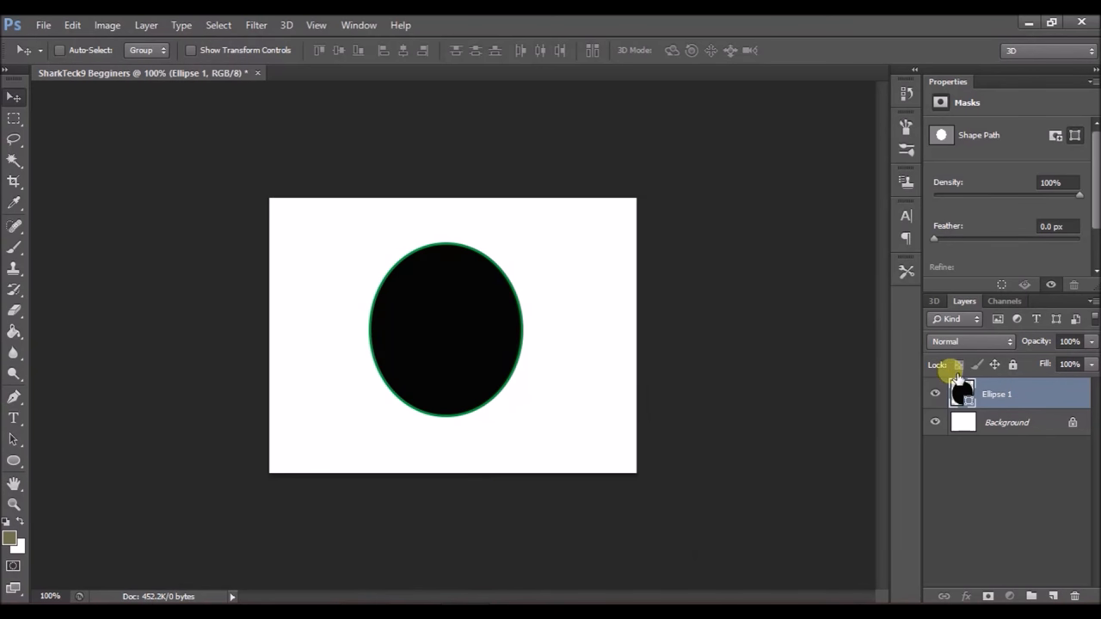
left_click(1073, 595)
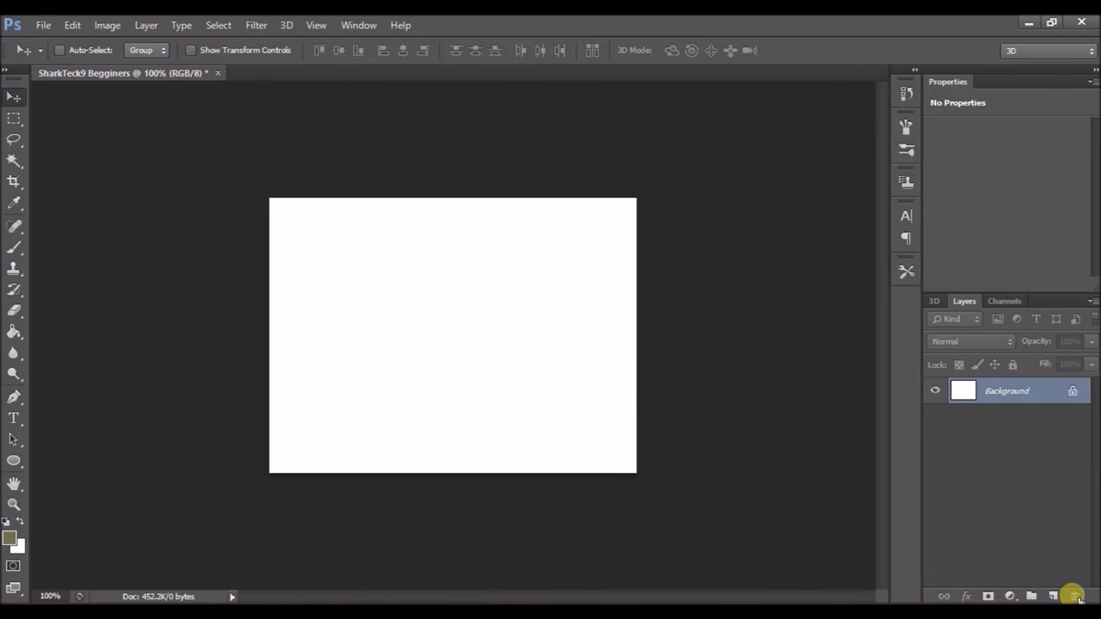
mouse_move(630, 522)
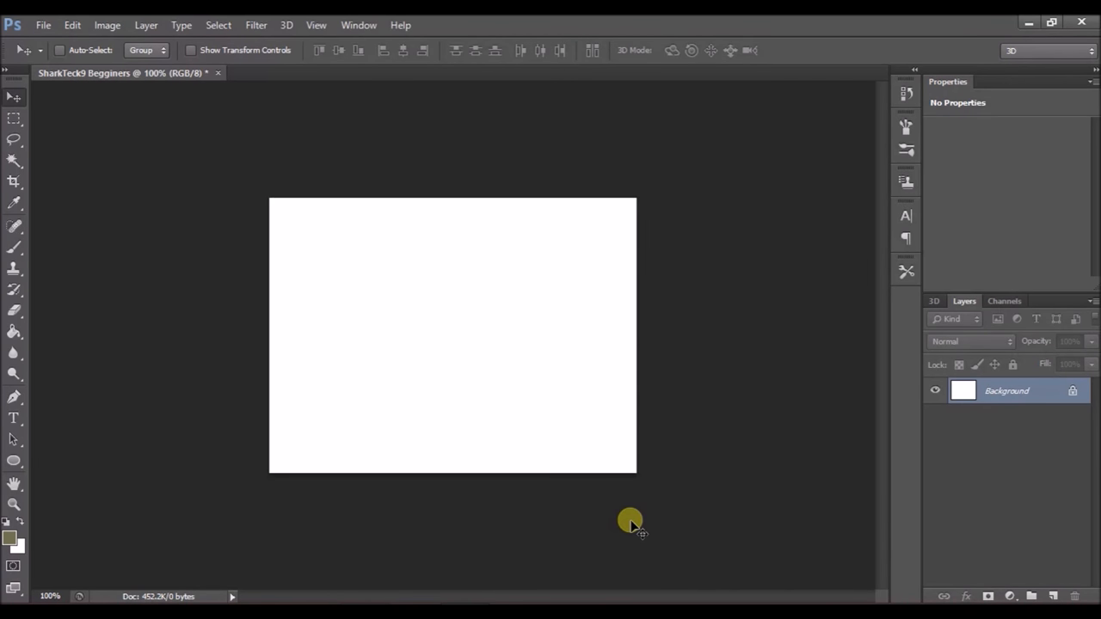
Step: Open Beautiful-Dancing-Girl-Desktop-Background.jpg and switch to its document tab
left_click(374, 72)
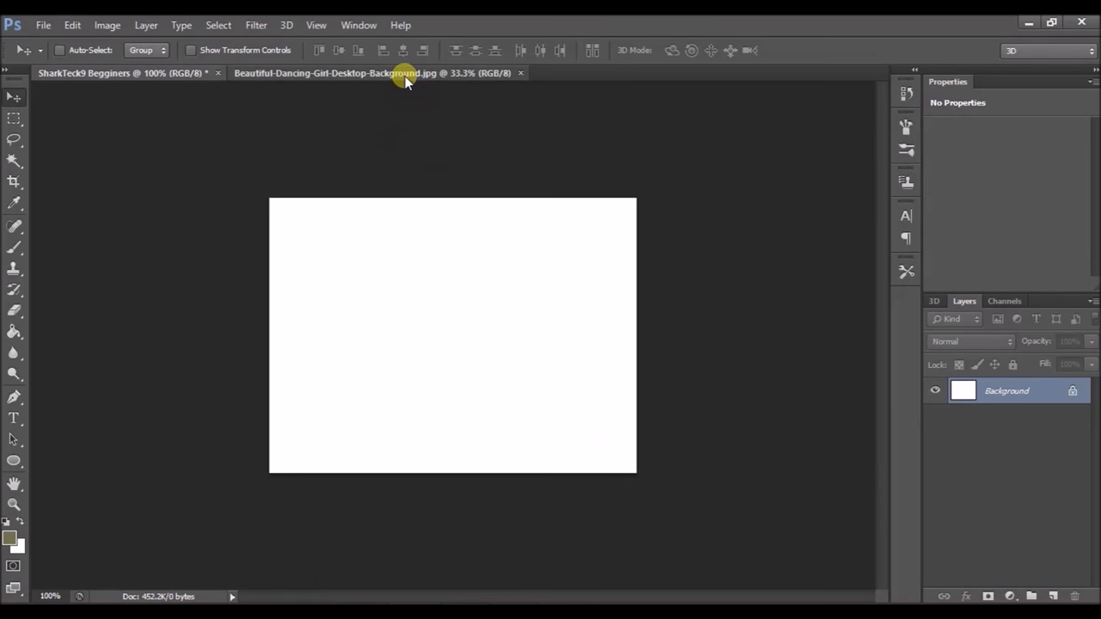
left_click(379, 73)
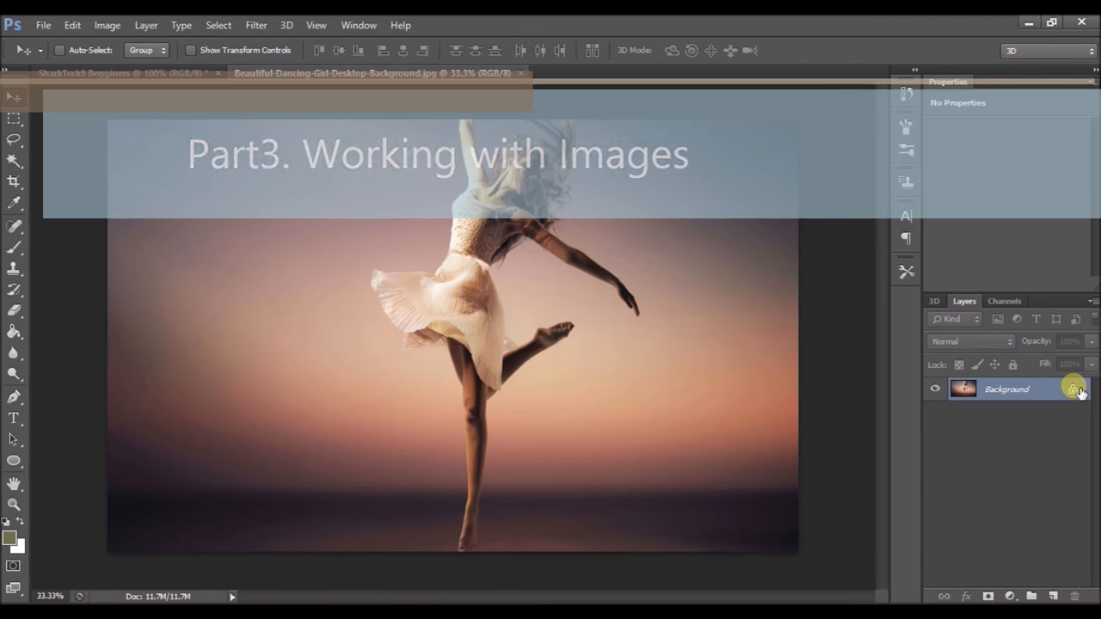
mouse_move(1073, 389)
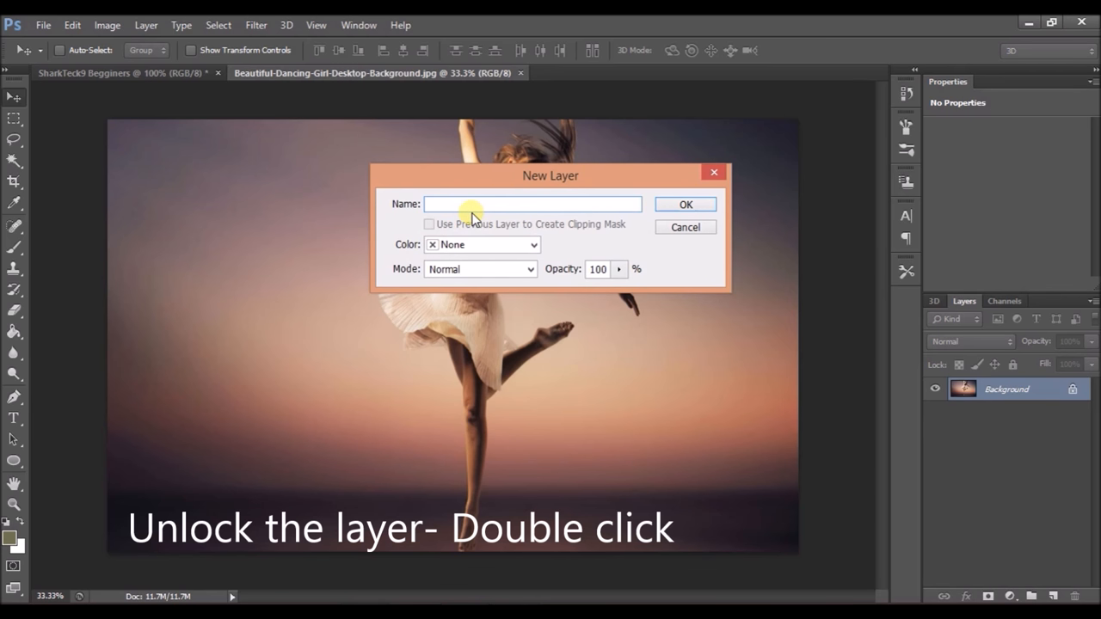
Step: Convert the Background layer into a regular layer named 'ancing Girl'
type("and")
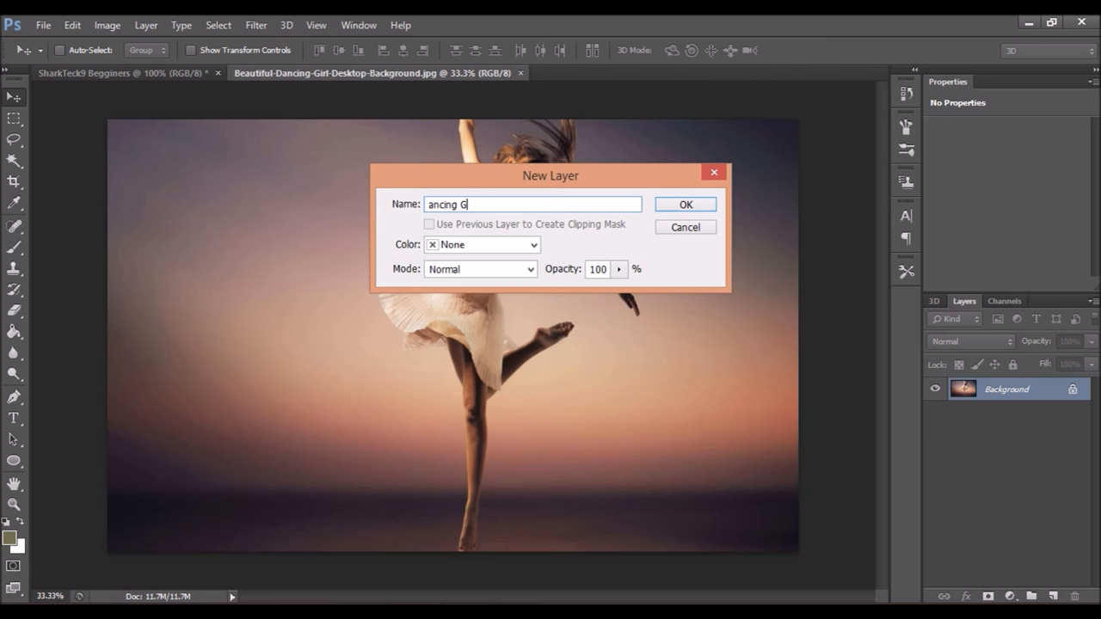
type("irl")
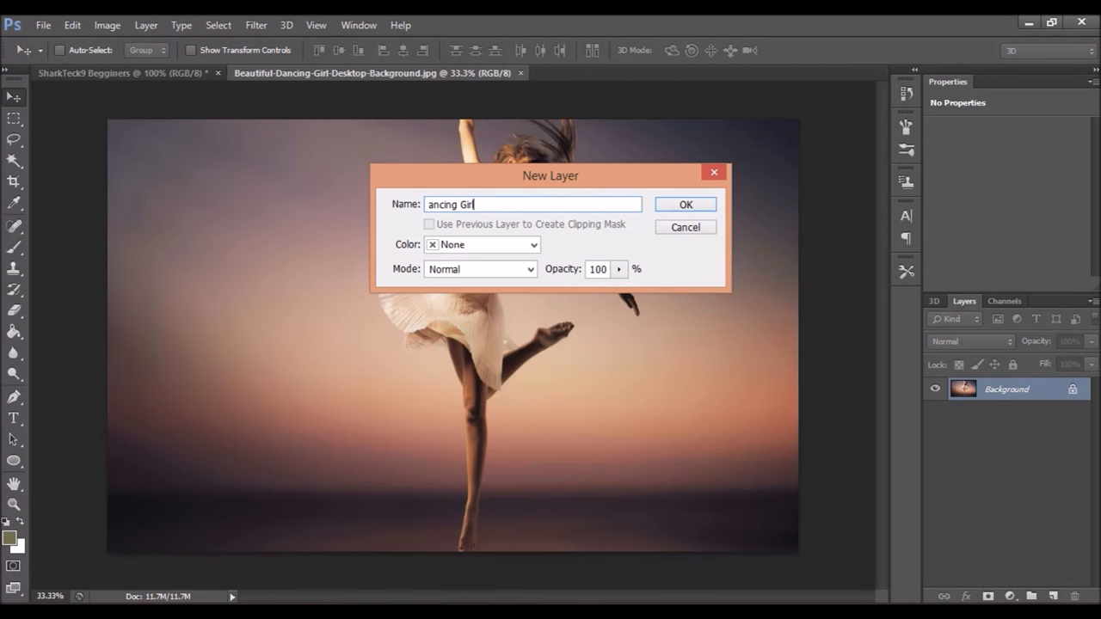
left_click(684, 204)
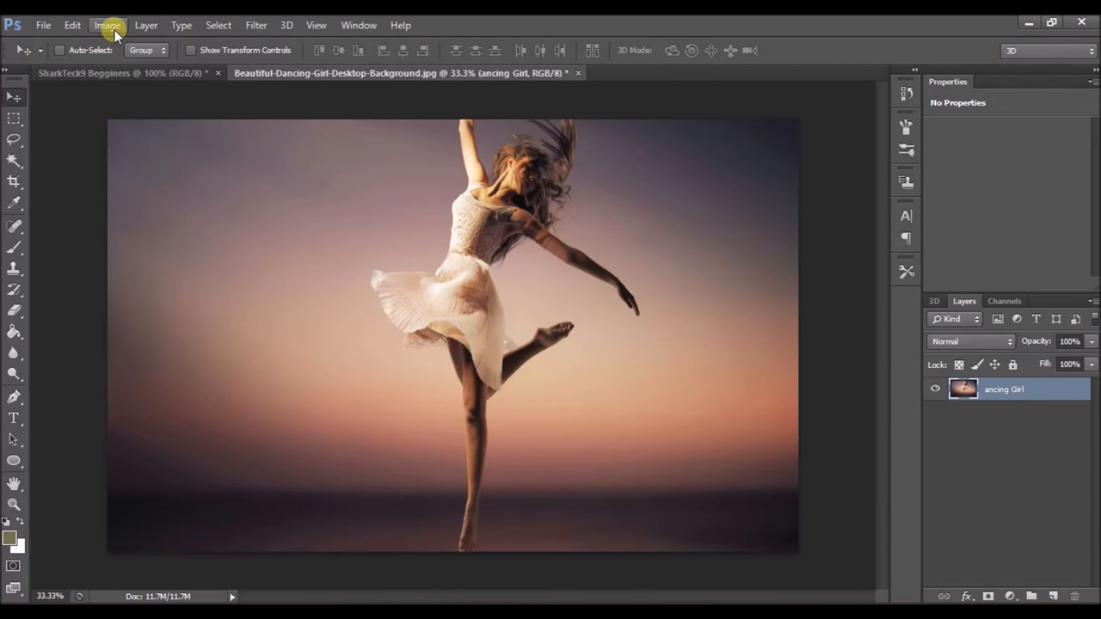
left_click(107, 24)
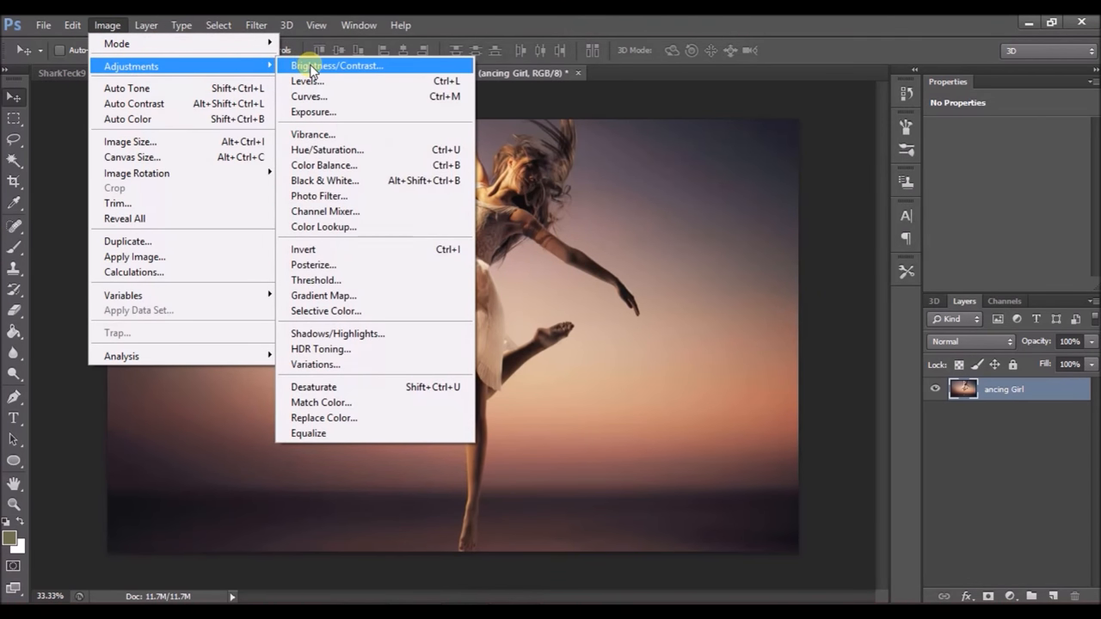
left_click(327, 150)
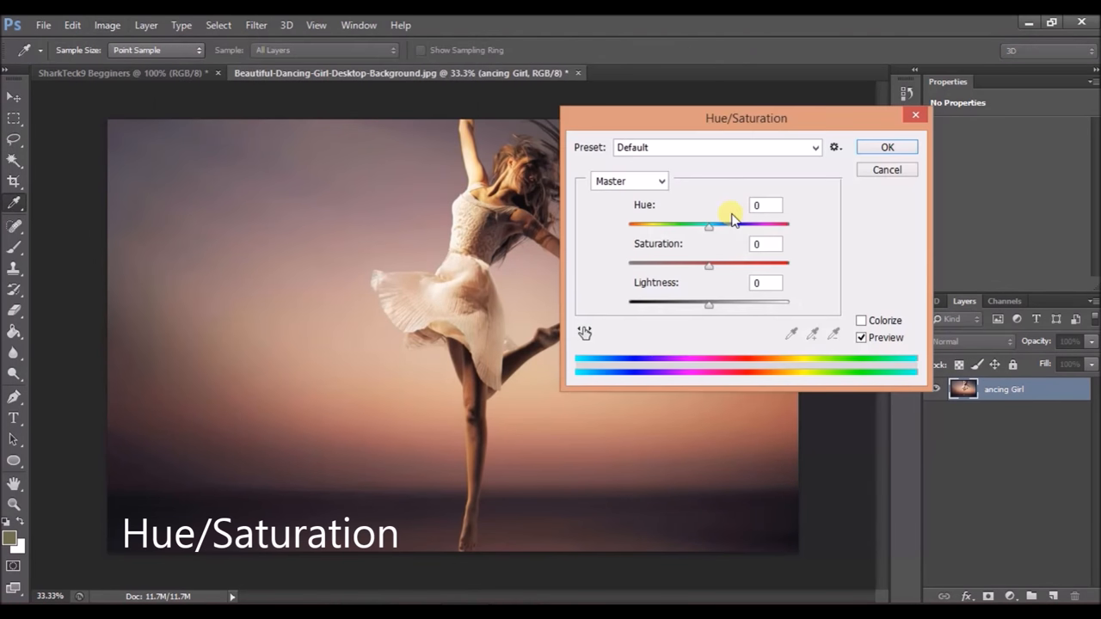
left_click_drag(709, 224, 662, 225)
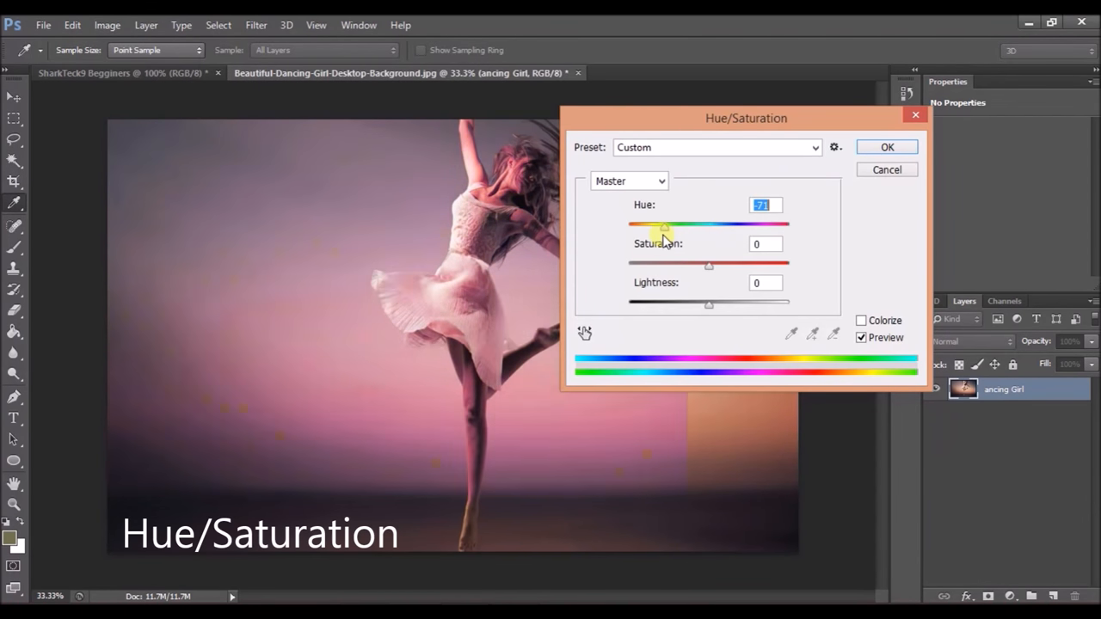
left_click_drag(667, 225, 630, 225)
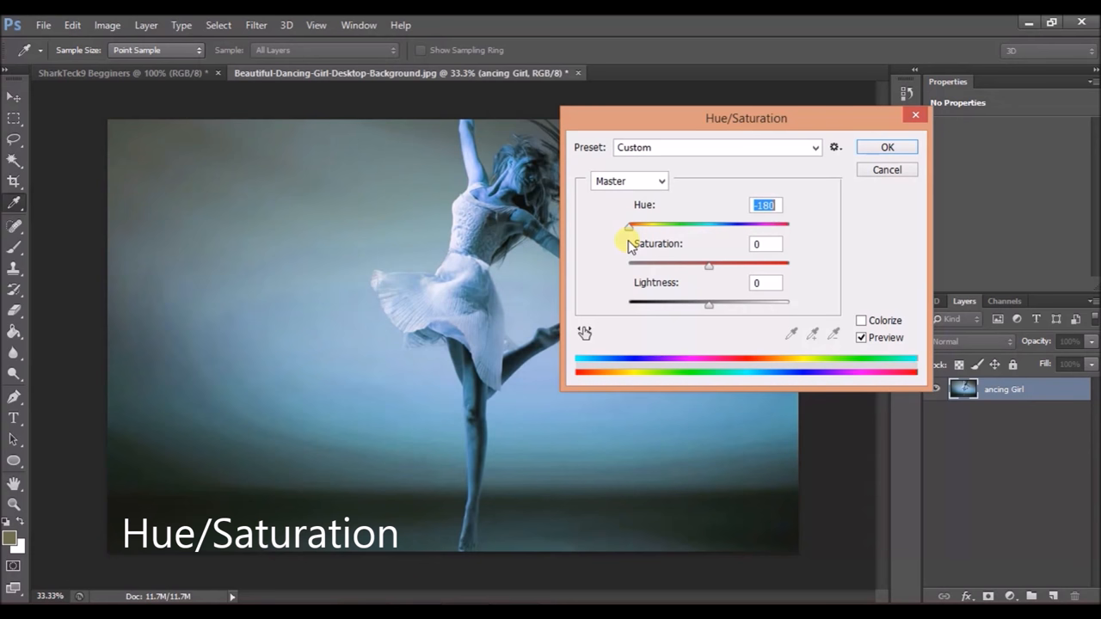
left_click_drag(632, 226, 786, 225)
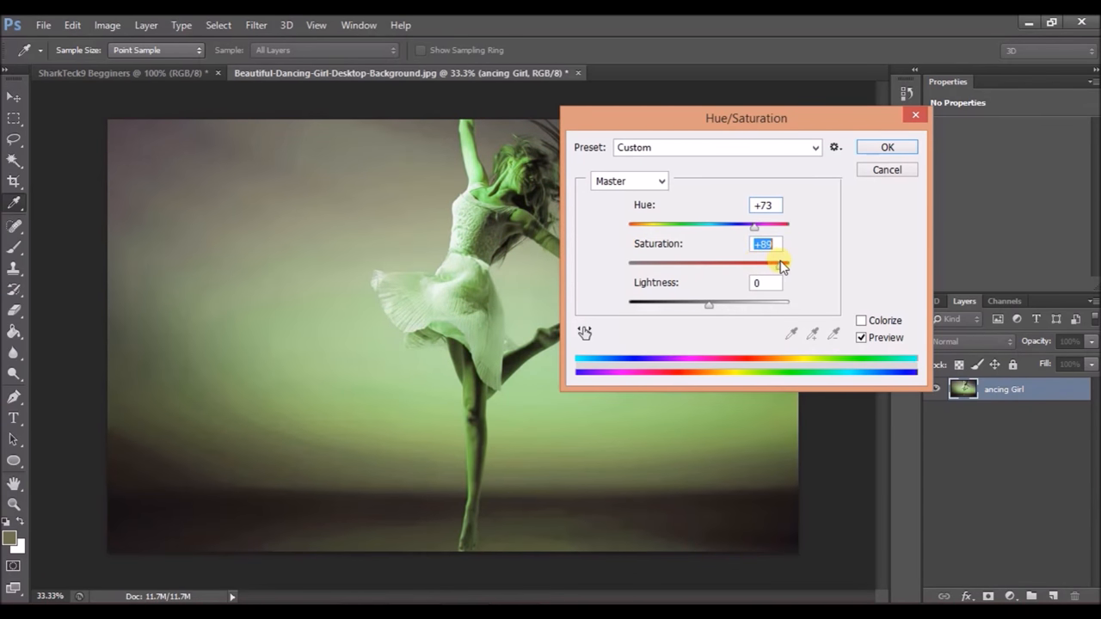
left_click_drag(778, 264, 635, 264)
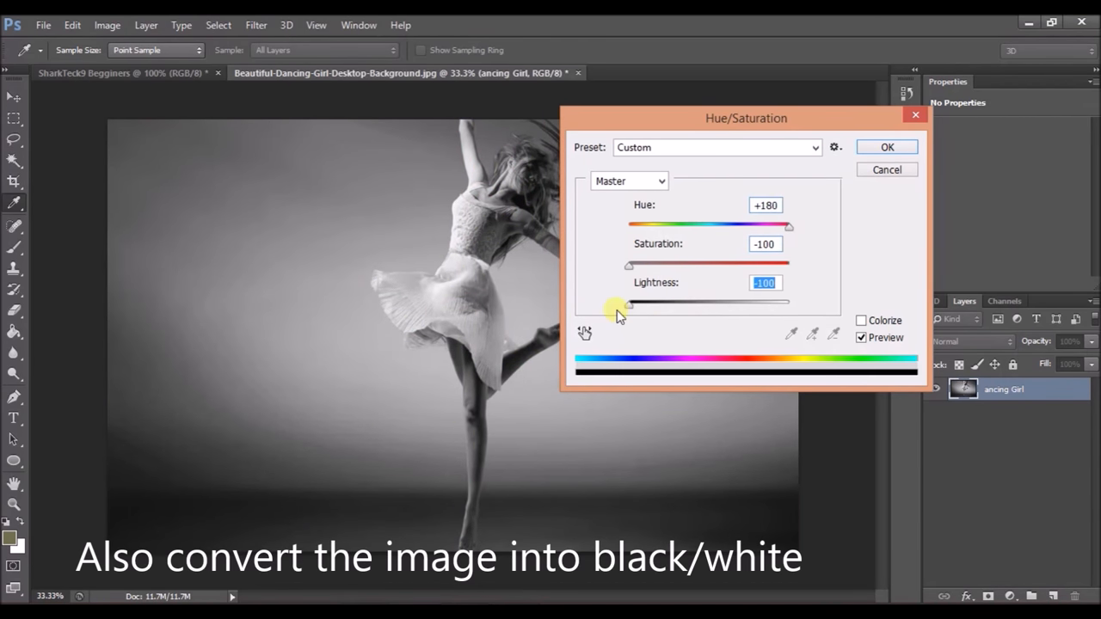
left_click_drag(627, 303, 710, 304)
type("0")
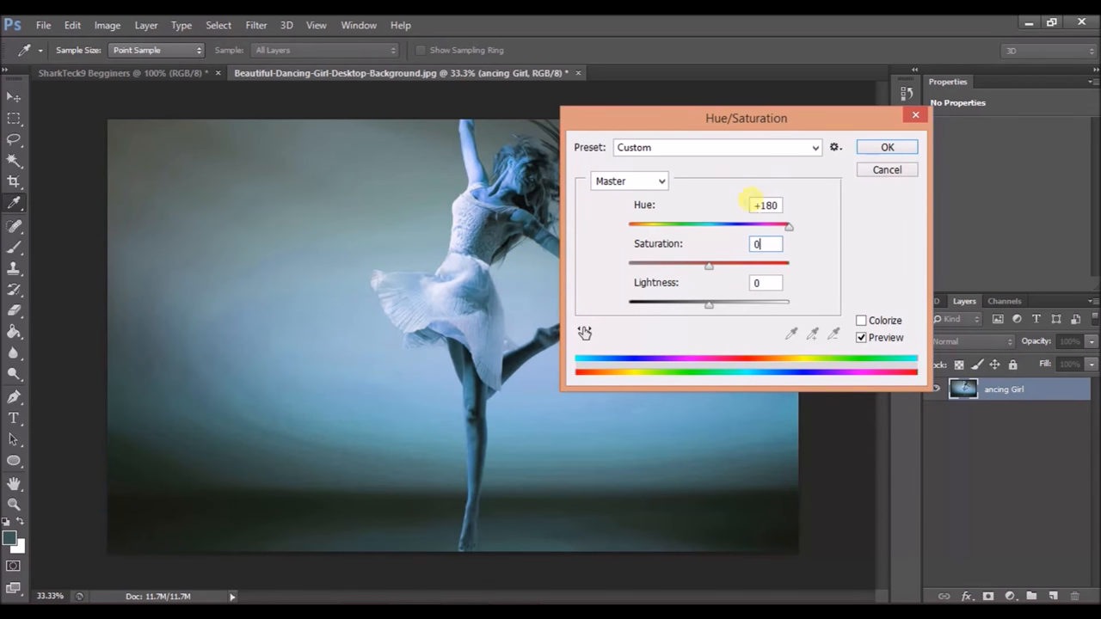
triple_click(764, 205)
type("0")
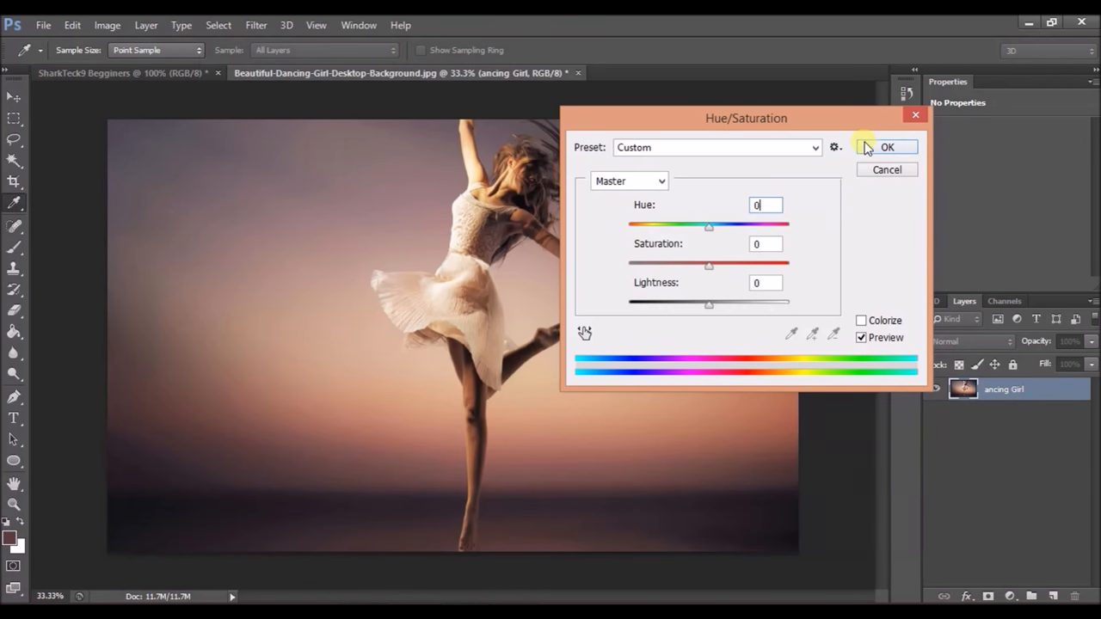
left_click(886, 147)
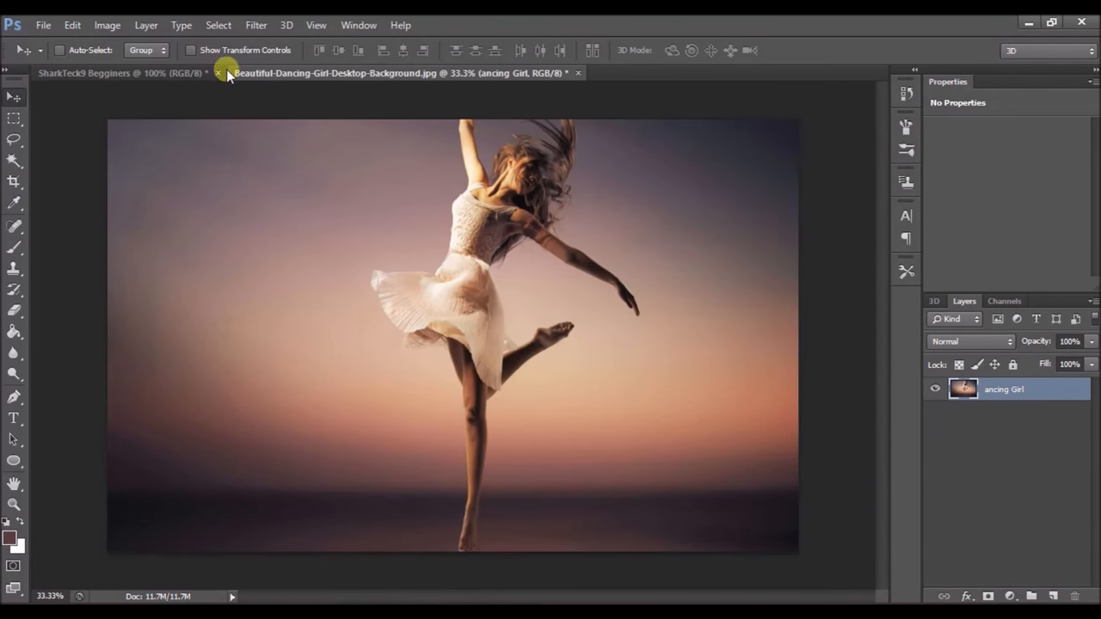
left_click(256, 24)
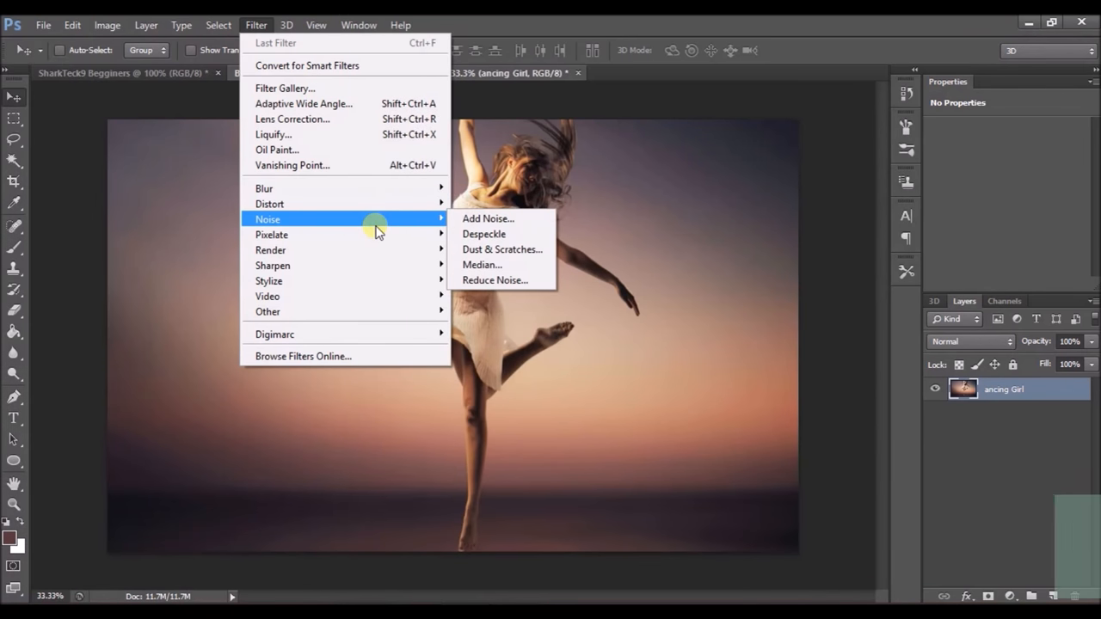
mouse_move(377, 188)
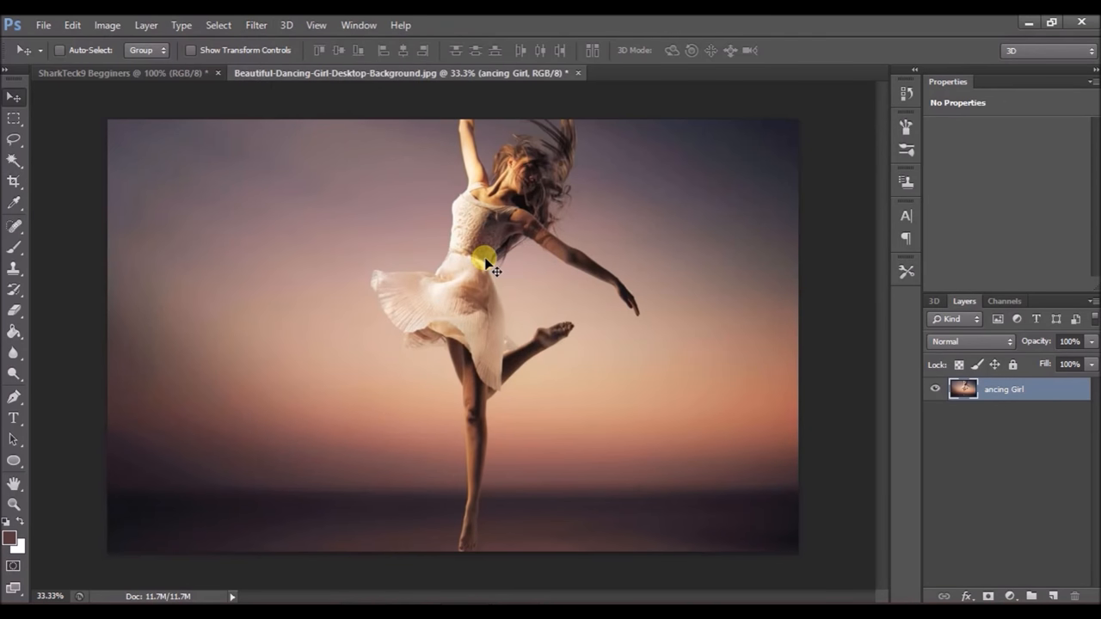
mouse_move(249, 25)
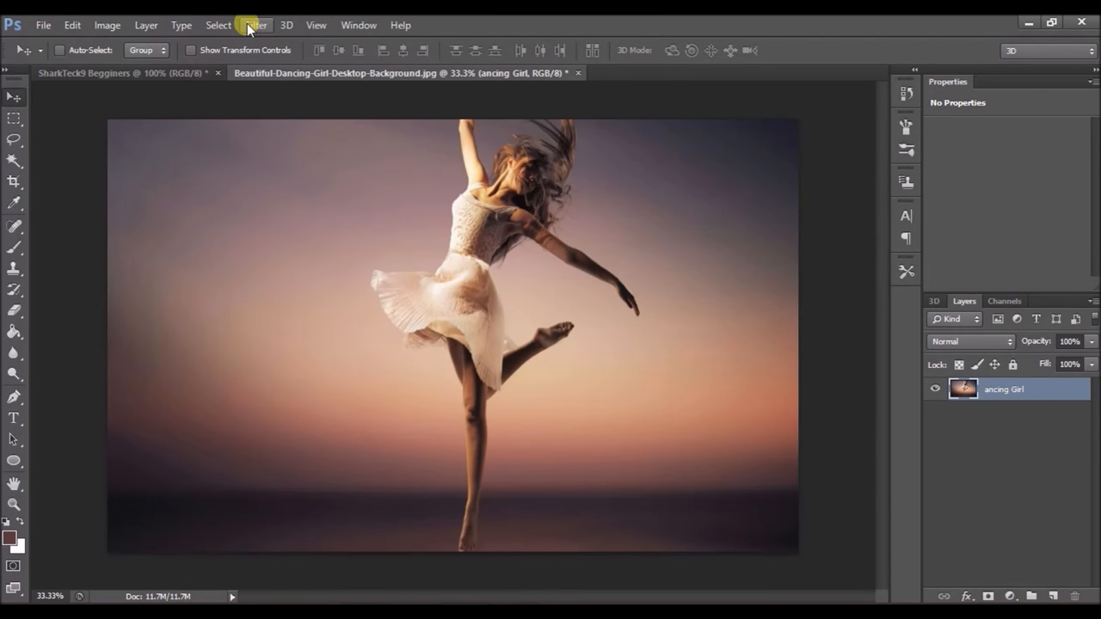
Step: Open the Filter menu to reach the Blur filters
left_click(255, 24)
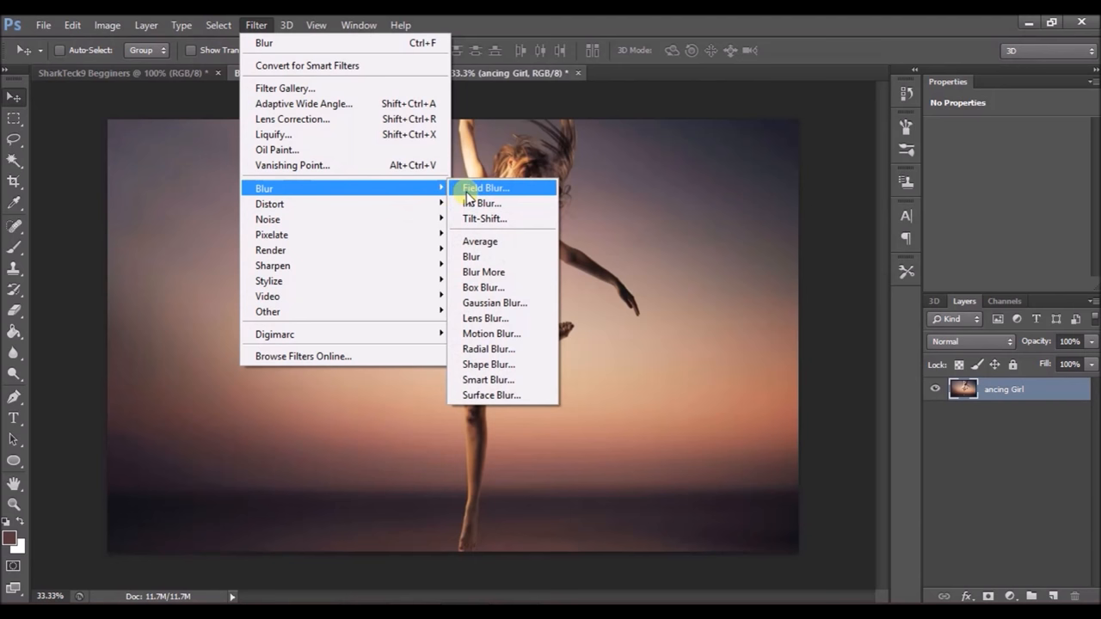
Step: Apply Field Blur, lowering the blur to 3 px and placing pins near the edges
left_click(485, 187)
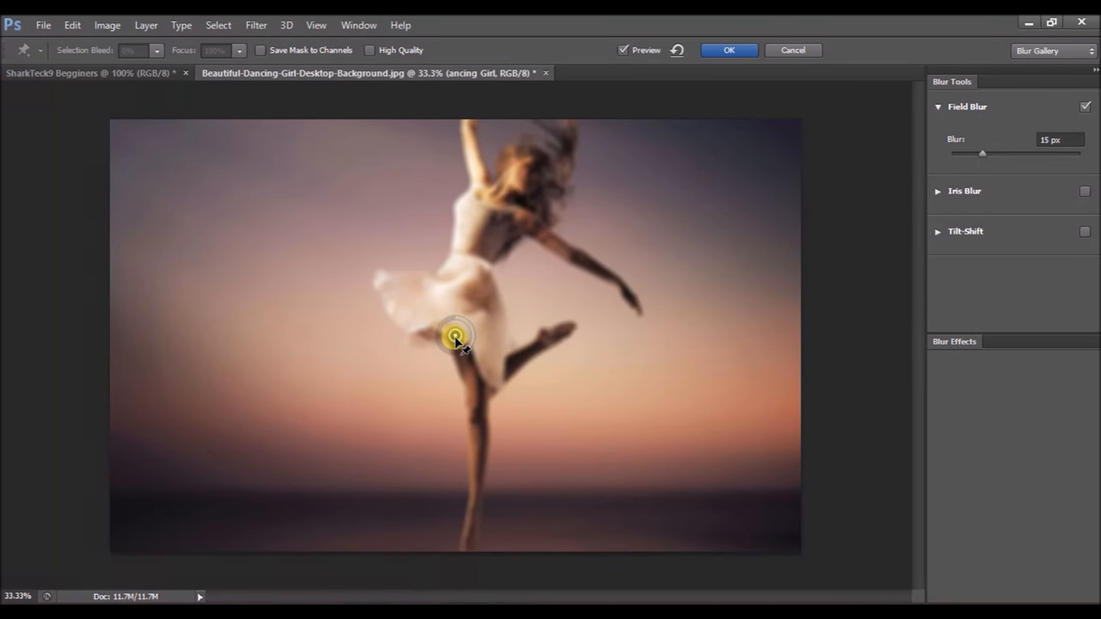
left_click_drag(464, 326, 477, 335)
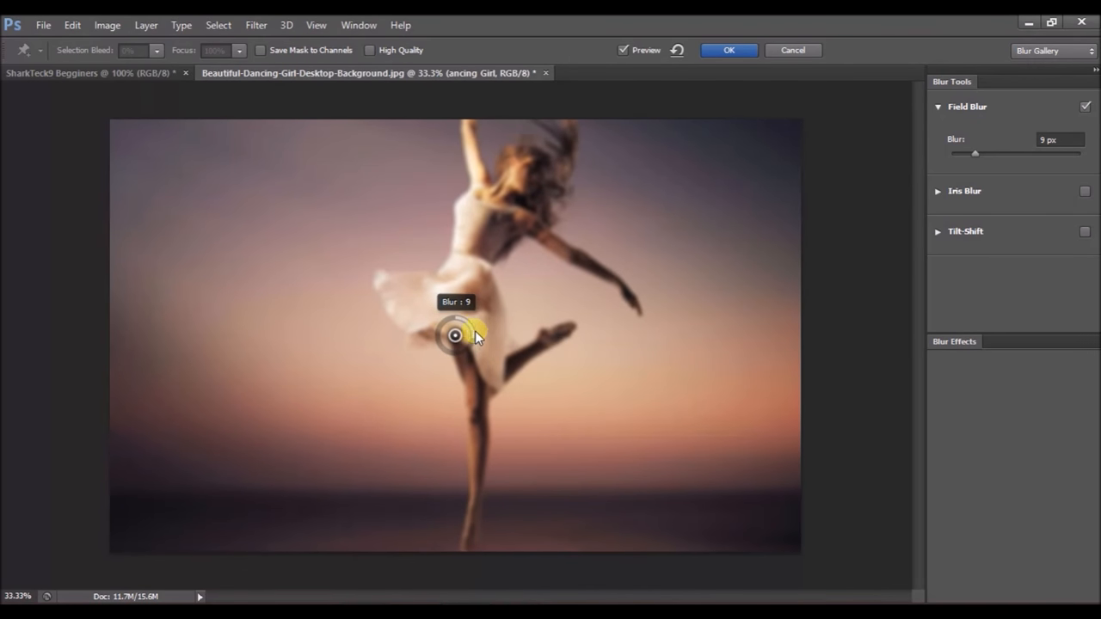
left_click_drag(478, 335, 469, 314)
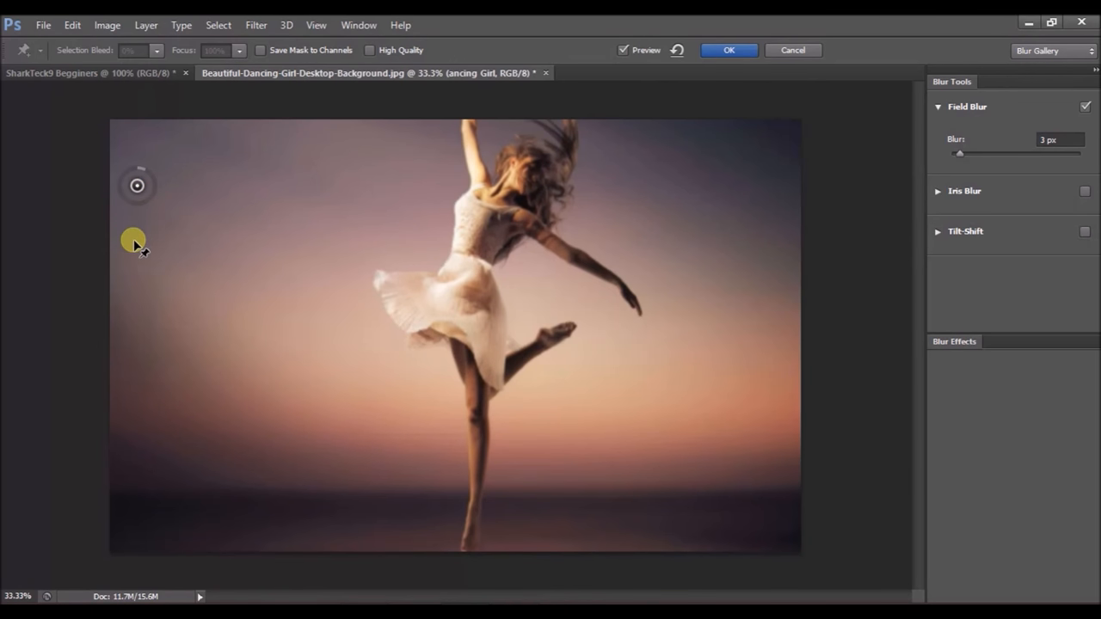
left_click_drag(137, 185, 146, 280)
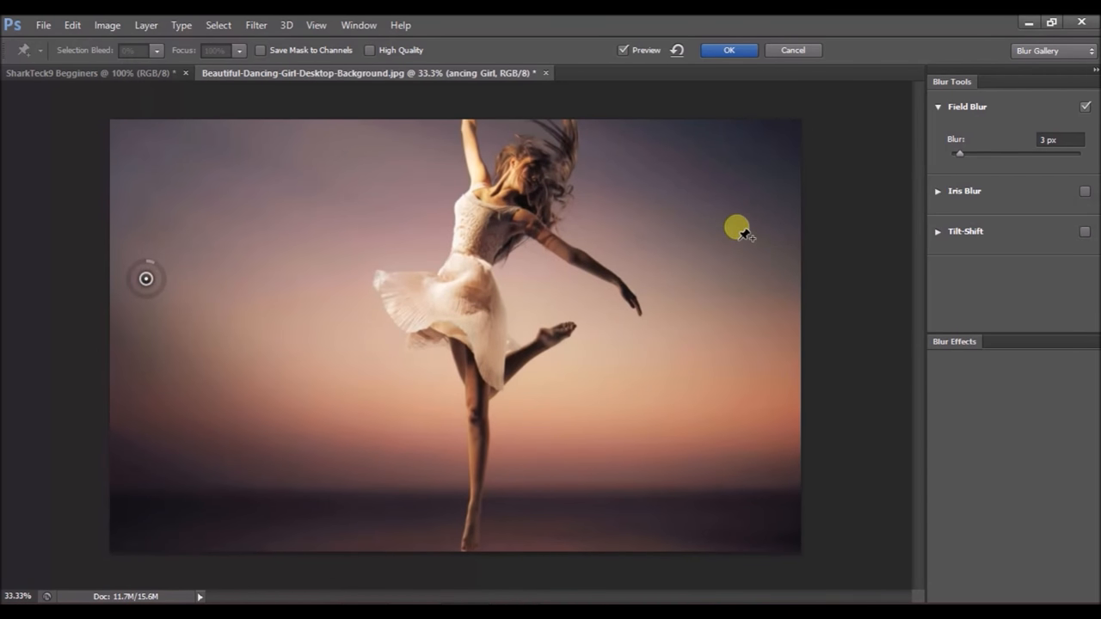
left_click_drag(738, 226, 146, 279)
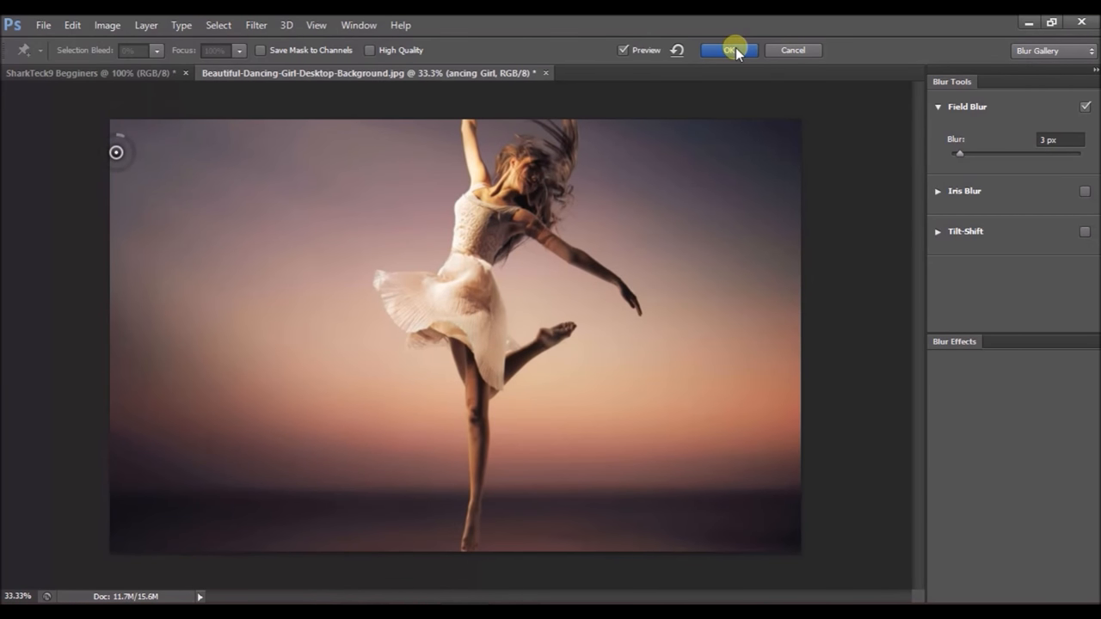
Step: Commit the Field Blur, rename the photo layer 'Dancing Girl', and toggle its visibility
left_click(728, 50)
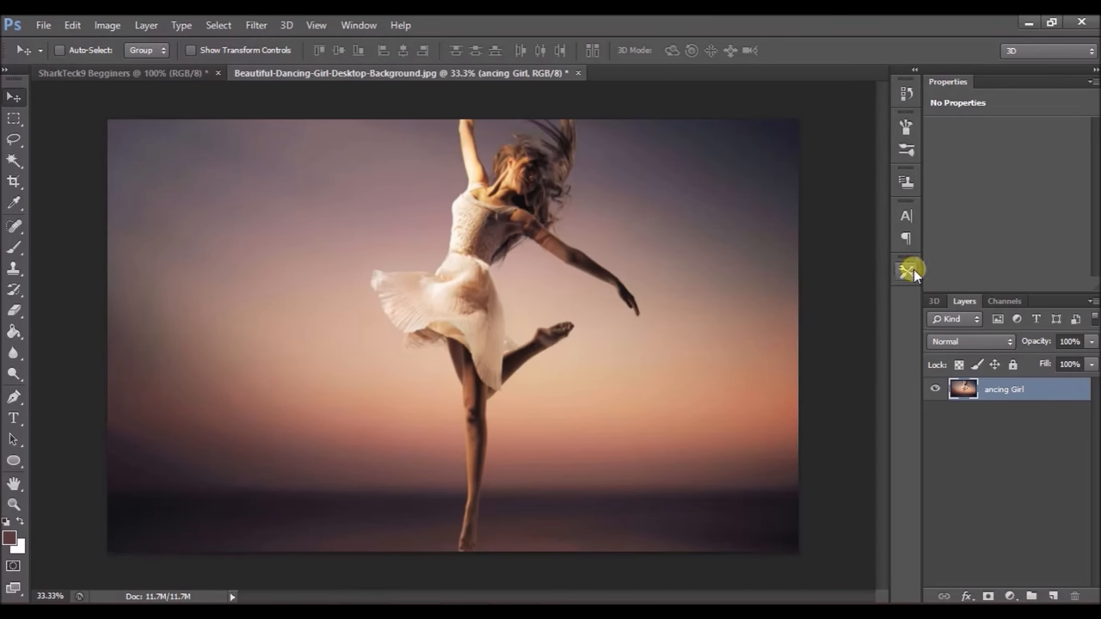
double_click(1003, 389)
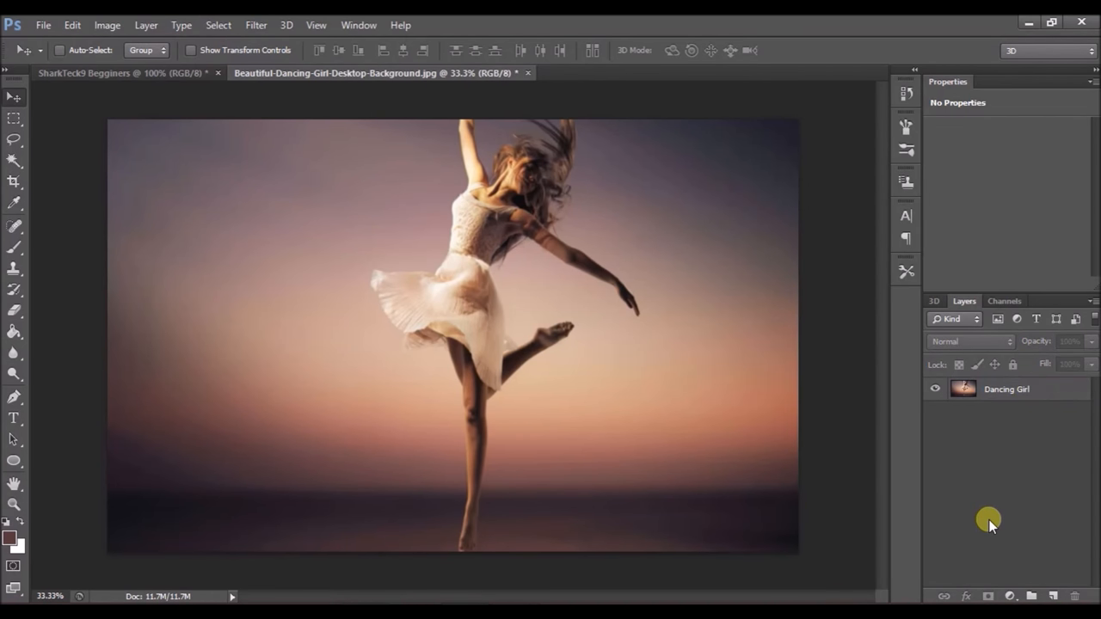
left_click(935, 389)
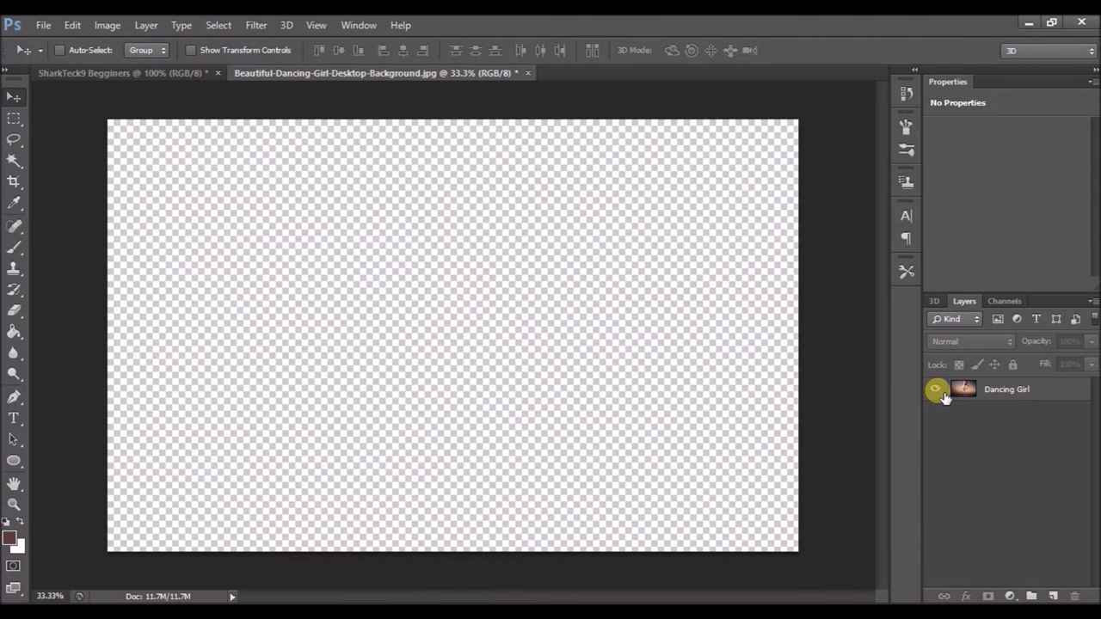
left_click(935, 389)
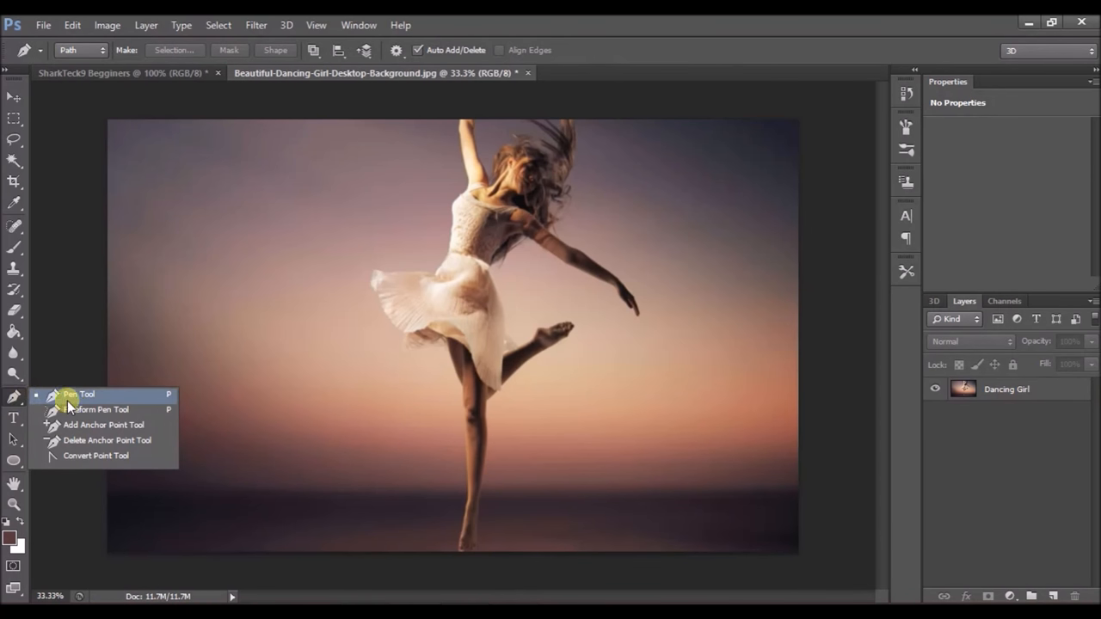
Step: Draw a curving Pen path spiralling around the dancer down toward her feet
left_click(78, 394)
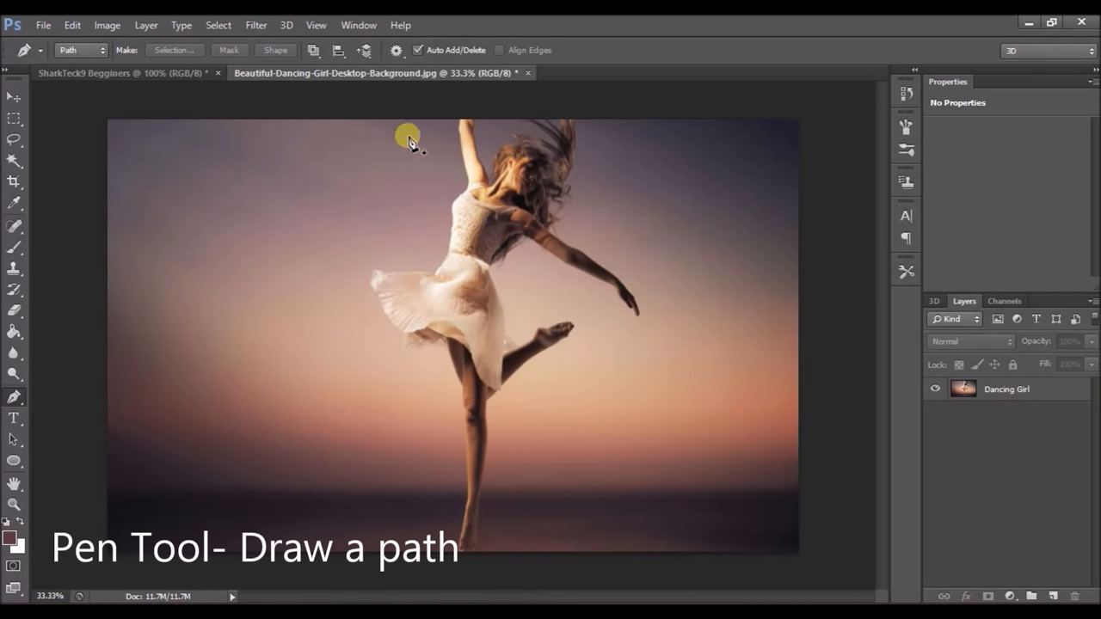
left_click(407, 136)
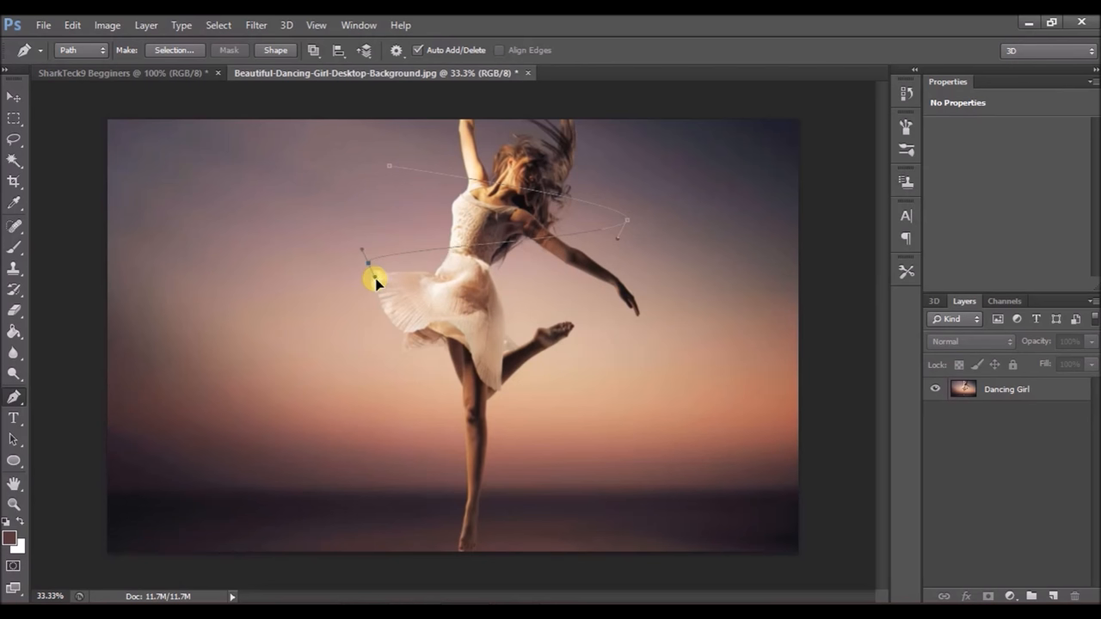
left_click_drag(374, 284, 606, 342)
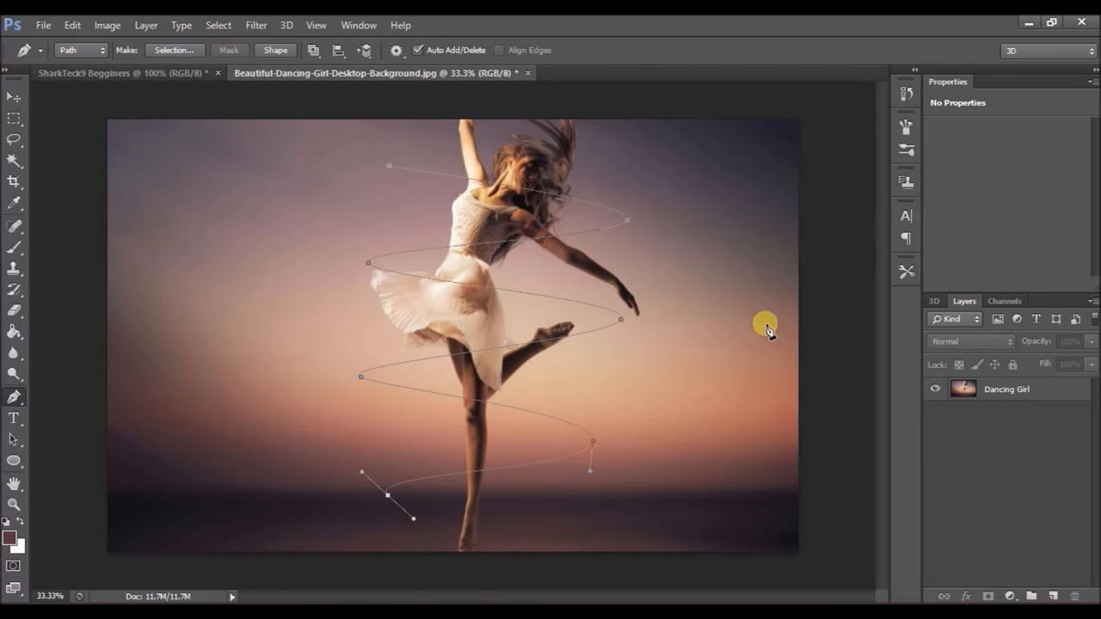
mouse_move(770, 297)
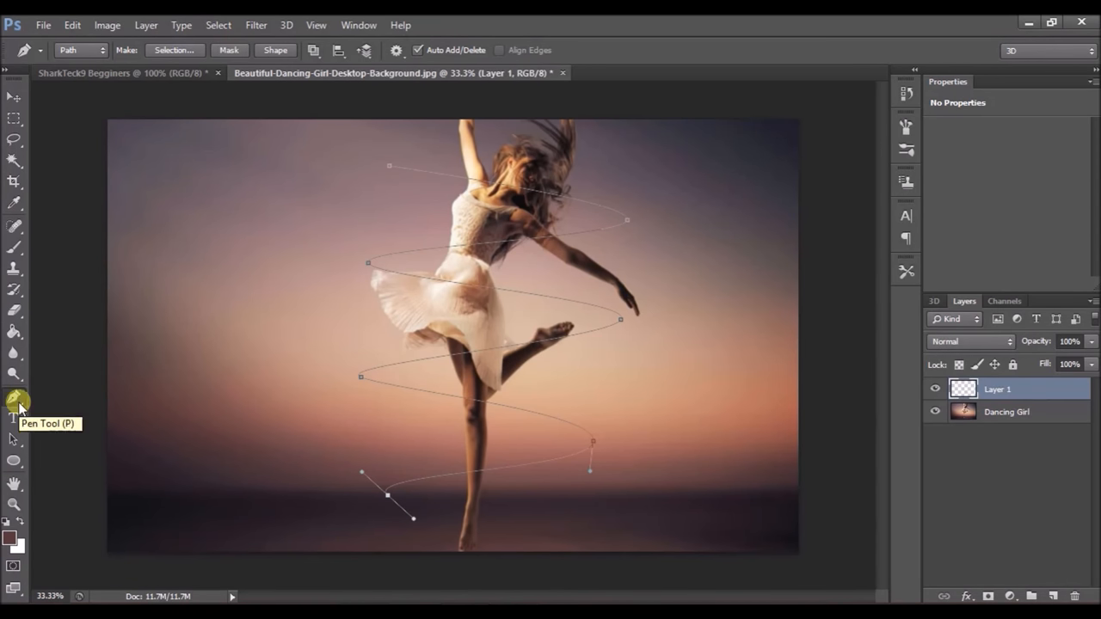
mouse_move(14, 248)
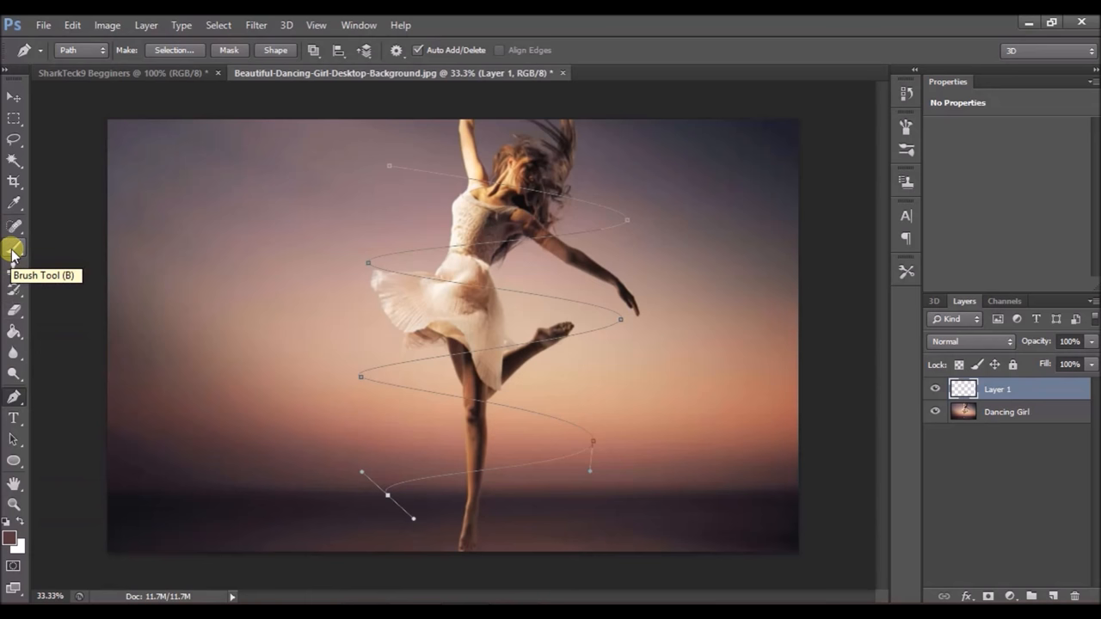
Step: Set the foreground to cyan #07ffe5 and the brush to 8 px with 0% hardness
left_click(14, 249)
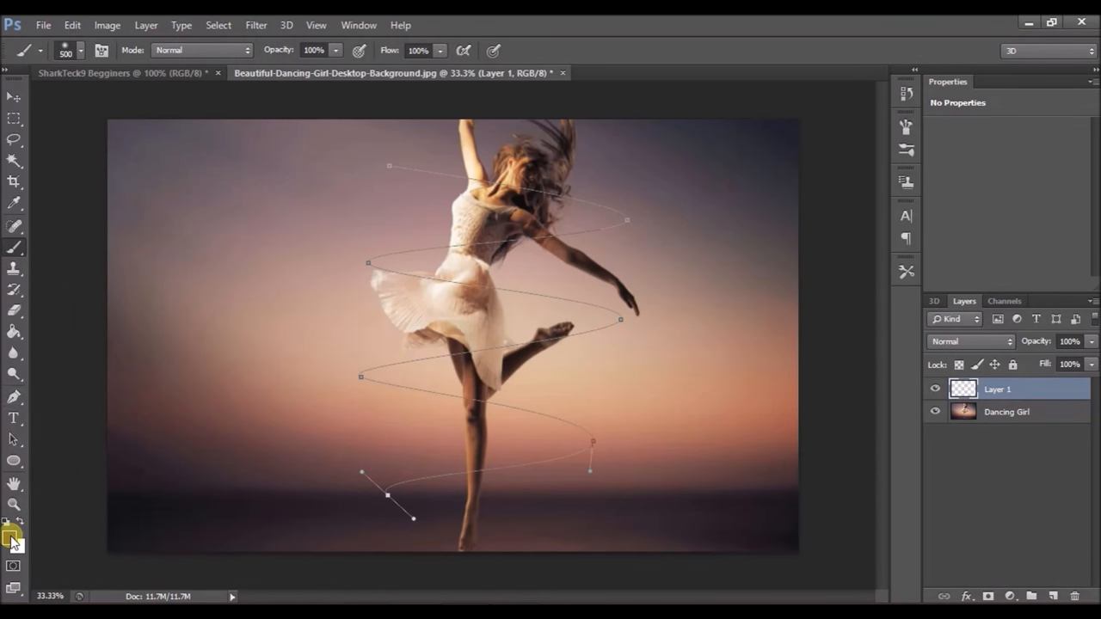
left_click(10, 535)
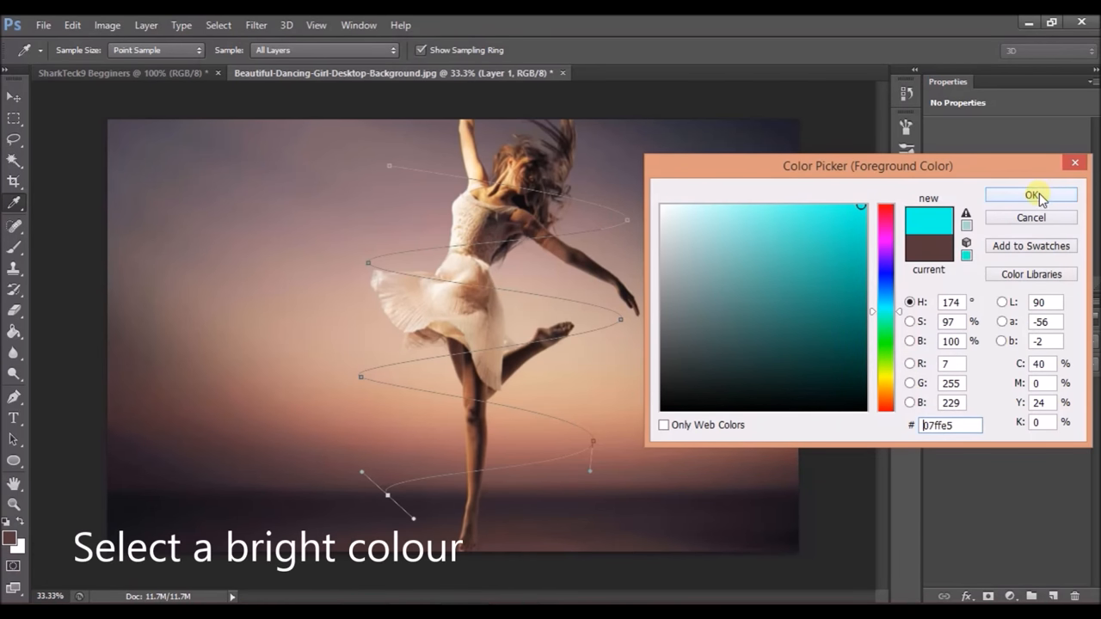
mouse_move(967, 439)
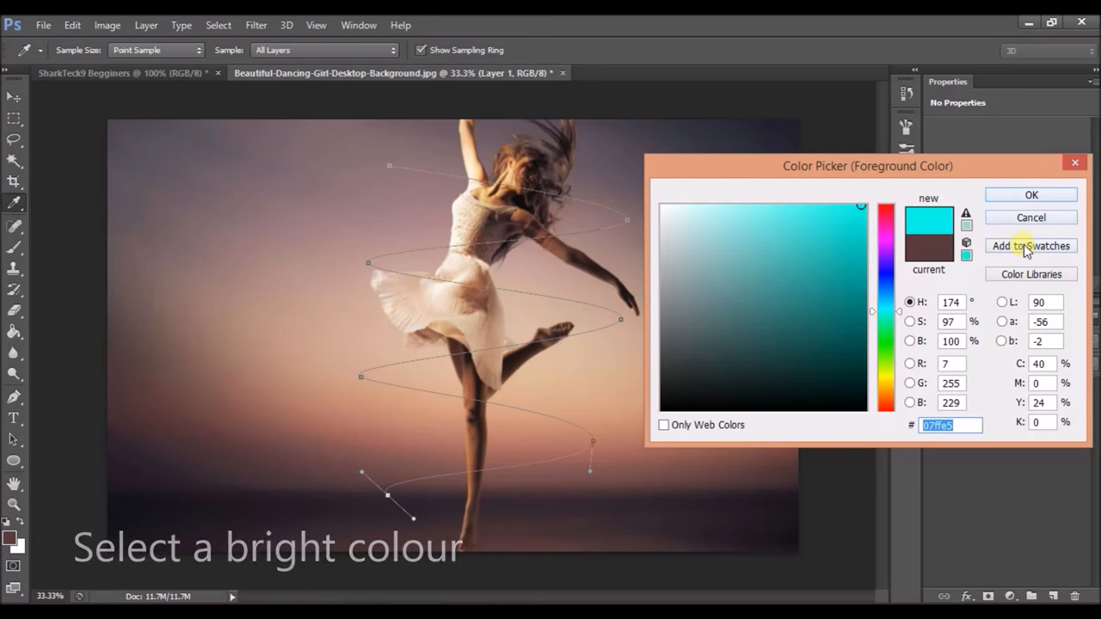
left_click(1030, 246)
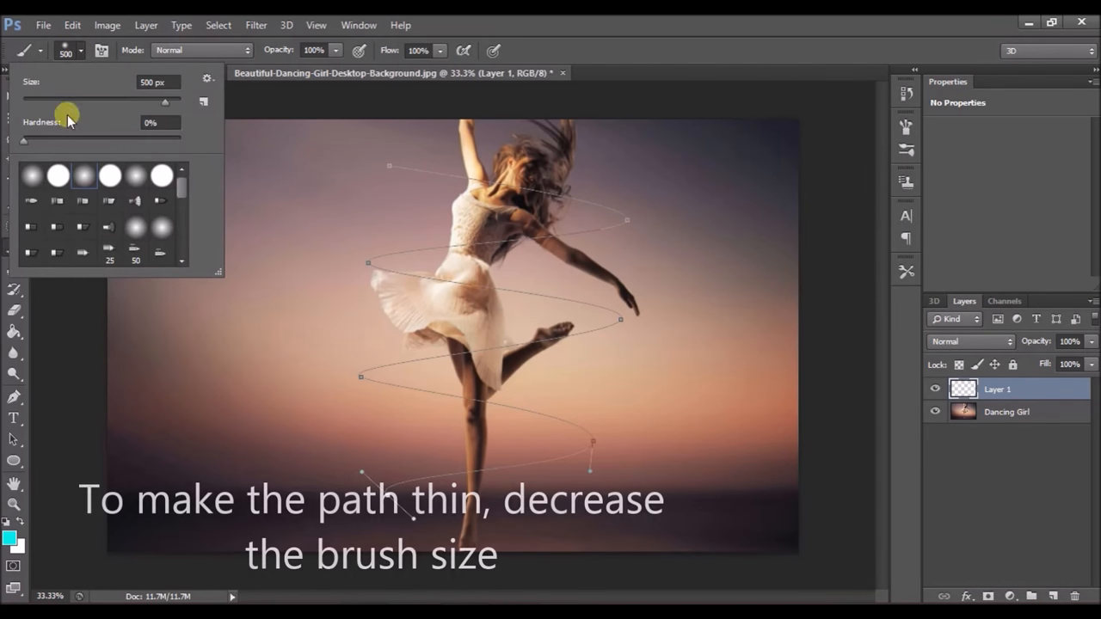
mouse_move(165, 101)
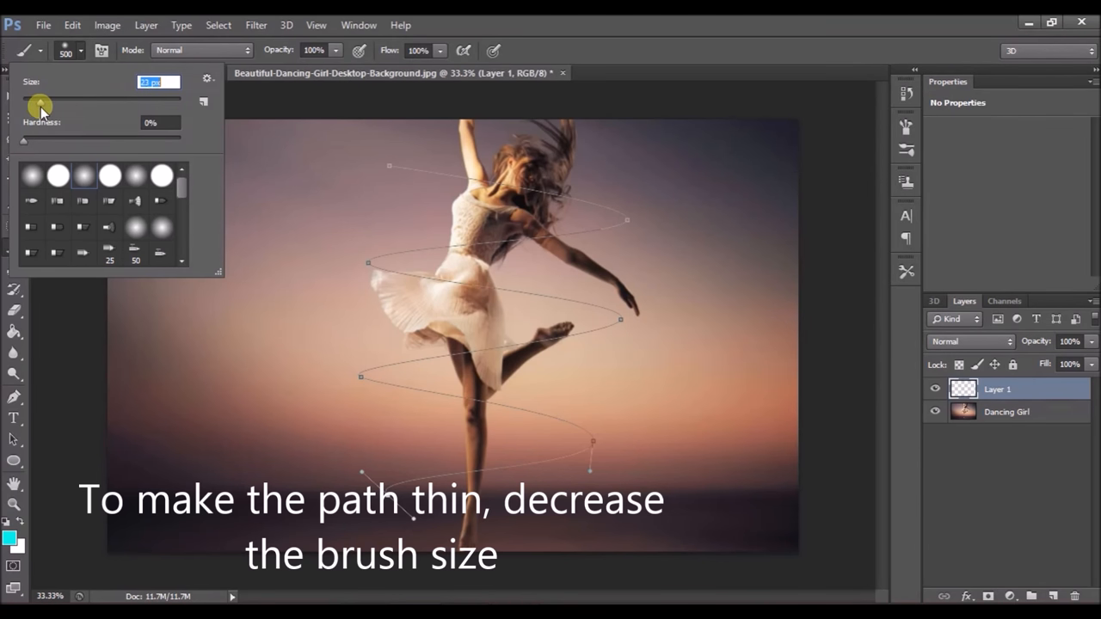
left_click_drag(40, 100, 23, 101)
type("5")
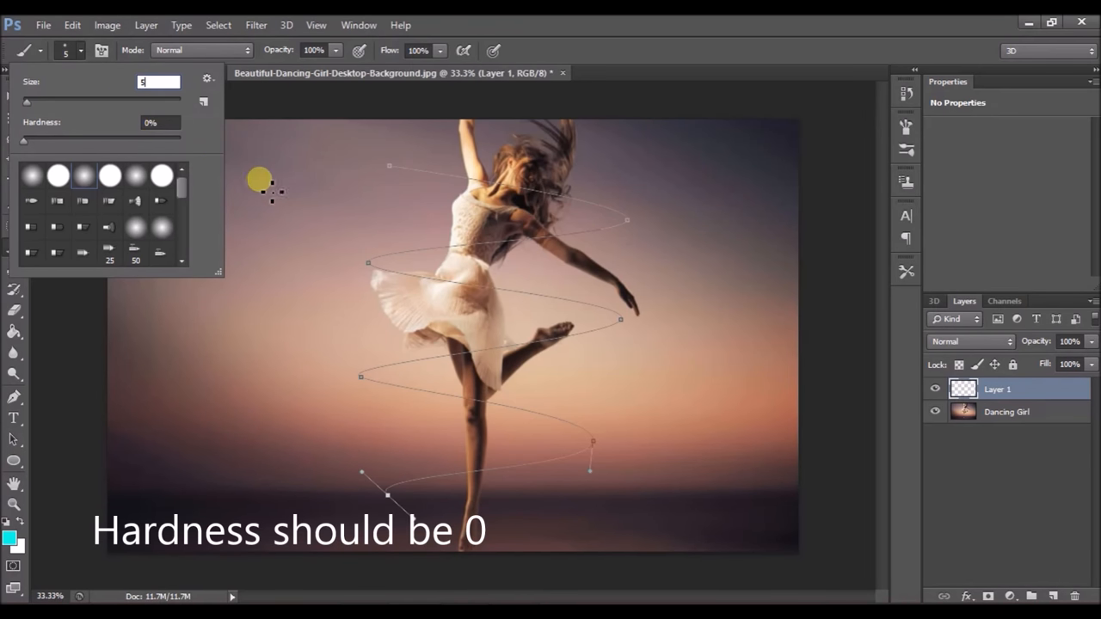
mouse_move(126, 92)
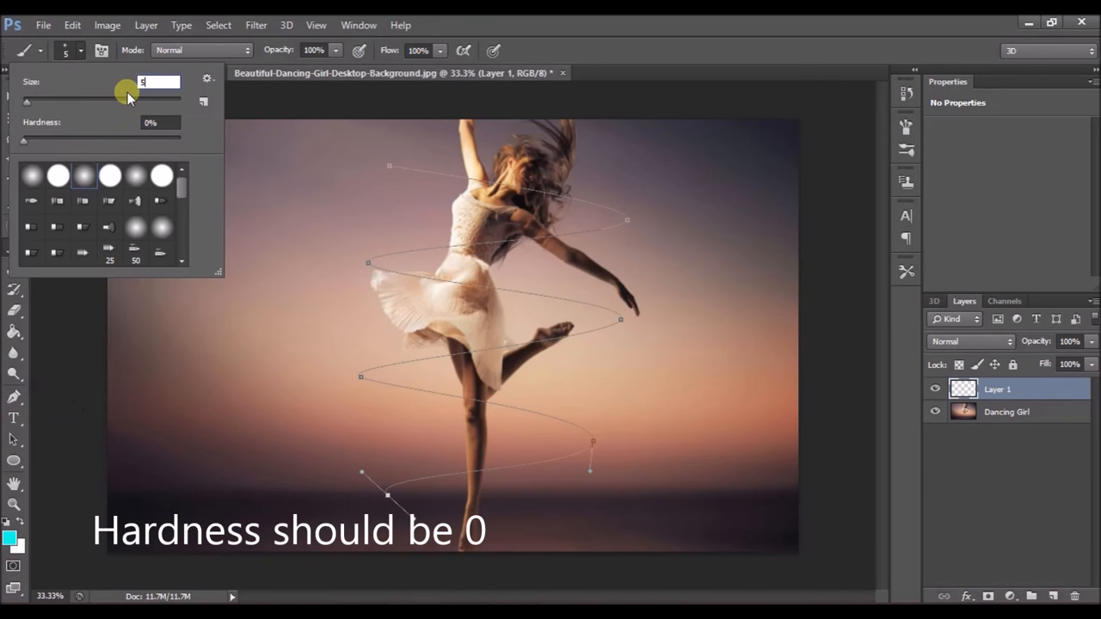
triple_click(157, 82)
type("8")
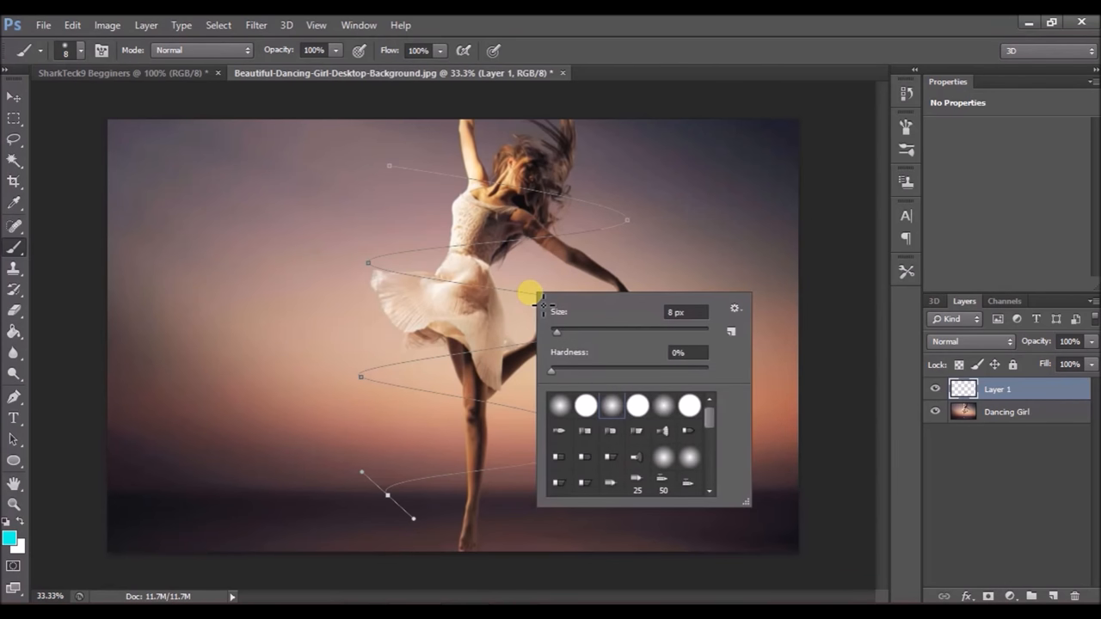
mouse_move(537, 305)
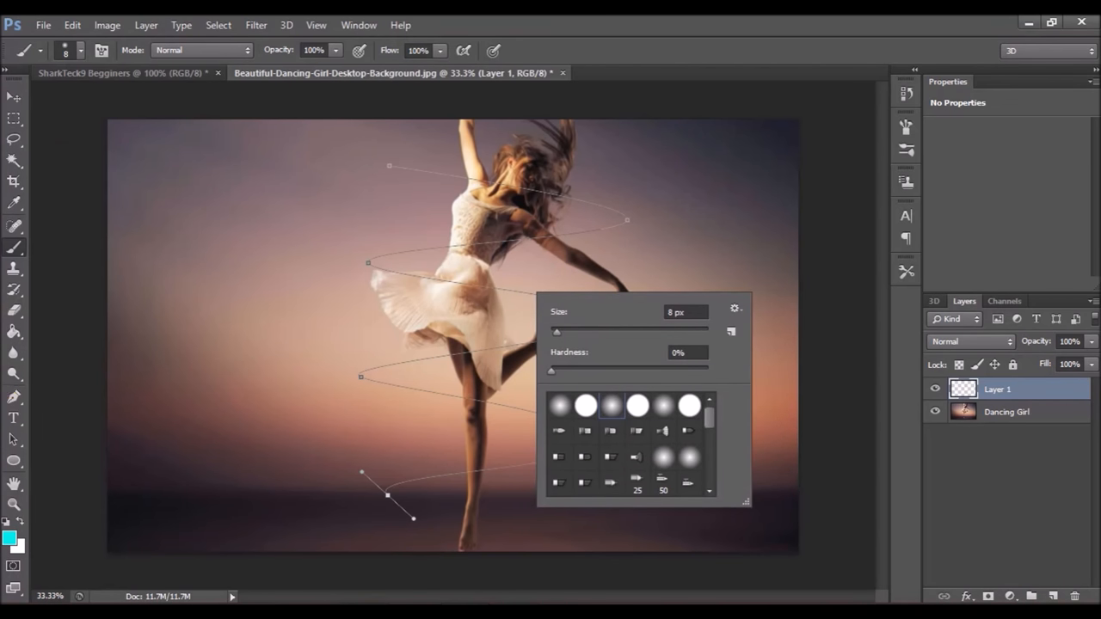
Step: Stroke the spiral path with the cyan brush on Layer 1
left_click(567, 305)
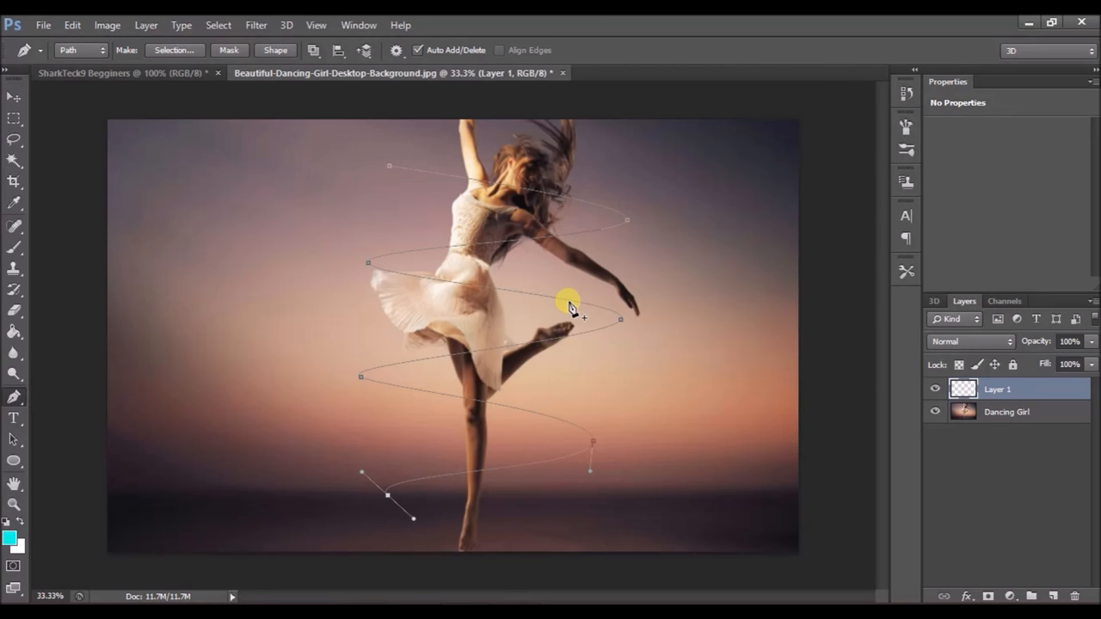
right_click(567, 305)
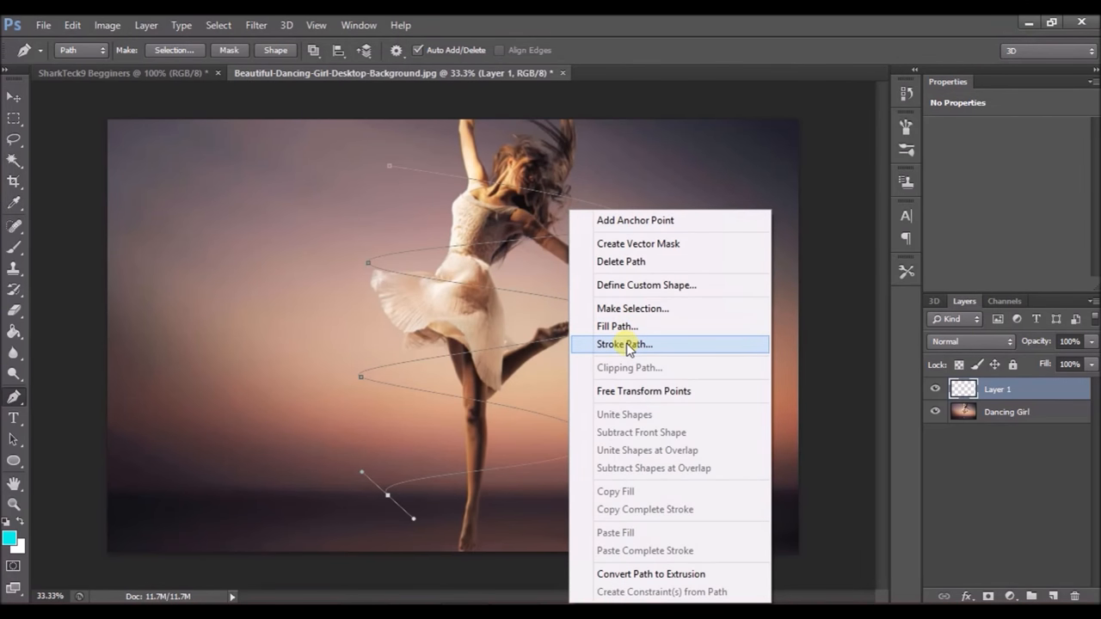
left_click(623, 344)
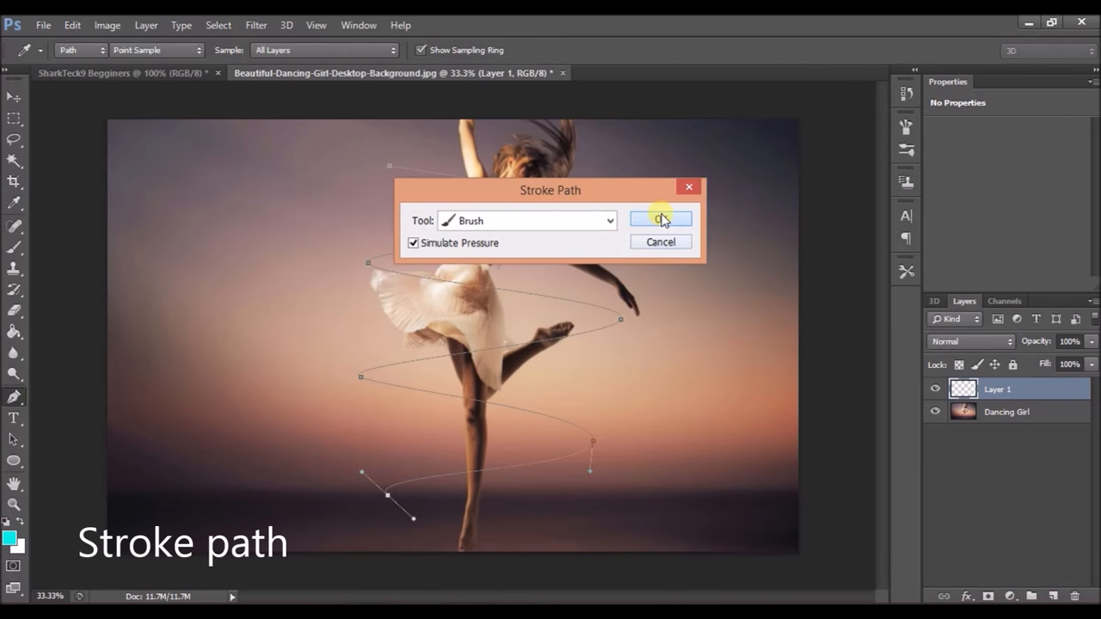
left_click(659, 219)
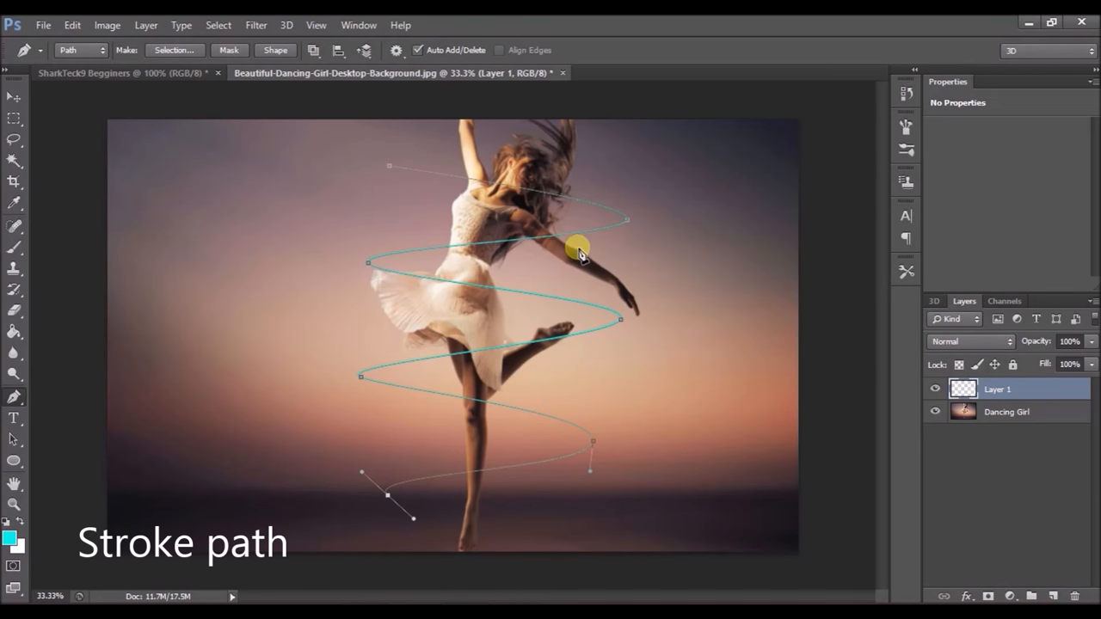
mouse_move(791, 428)
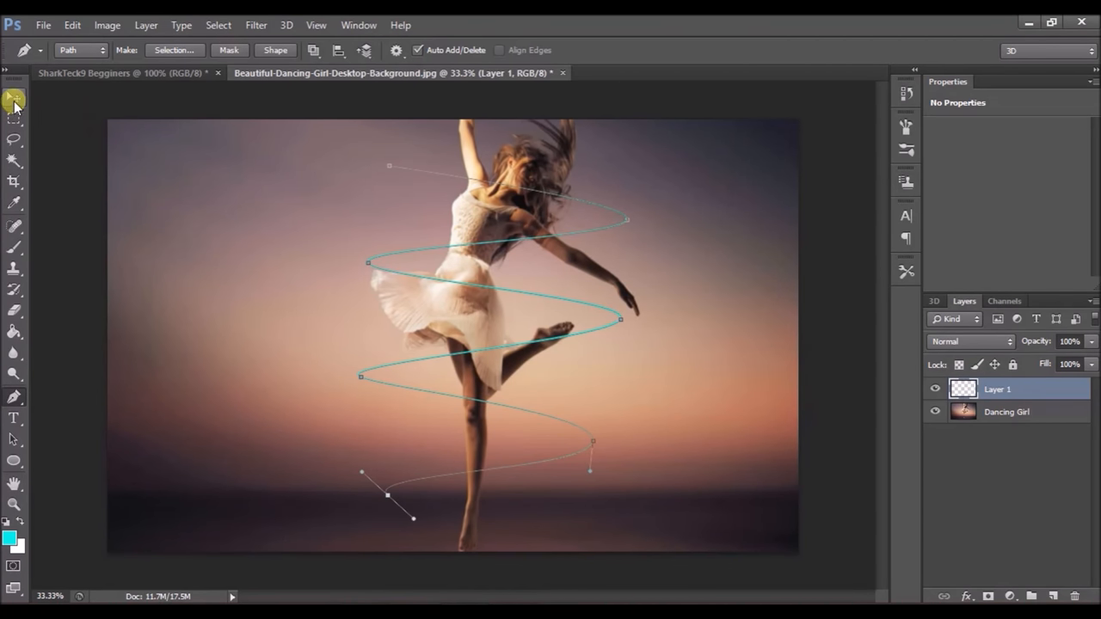
left_click(14, 97)
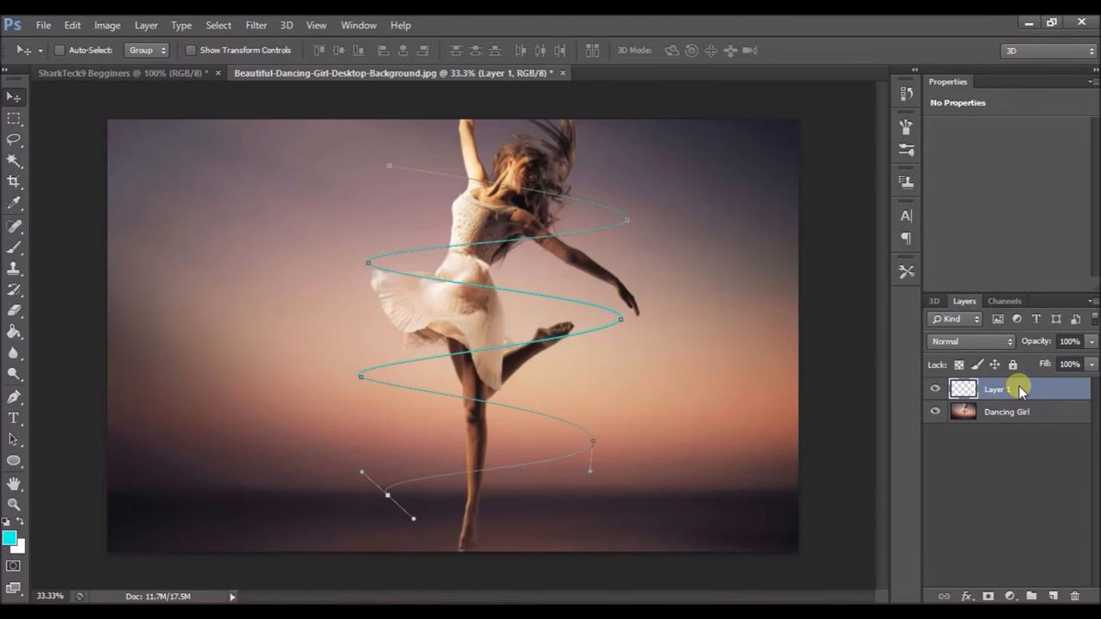
Step: Give Layer 1 a 40 px Half Round Inner Glow (Noise 11, Choke 16) and enable Bevel & Emboss
right_click(1018, 389)
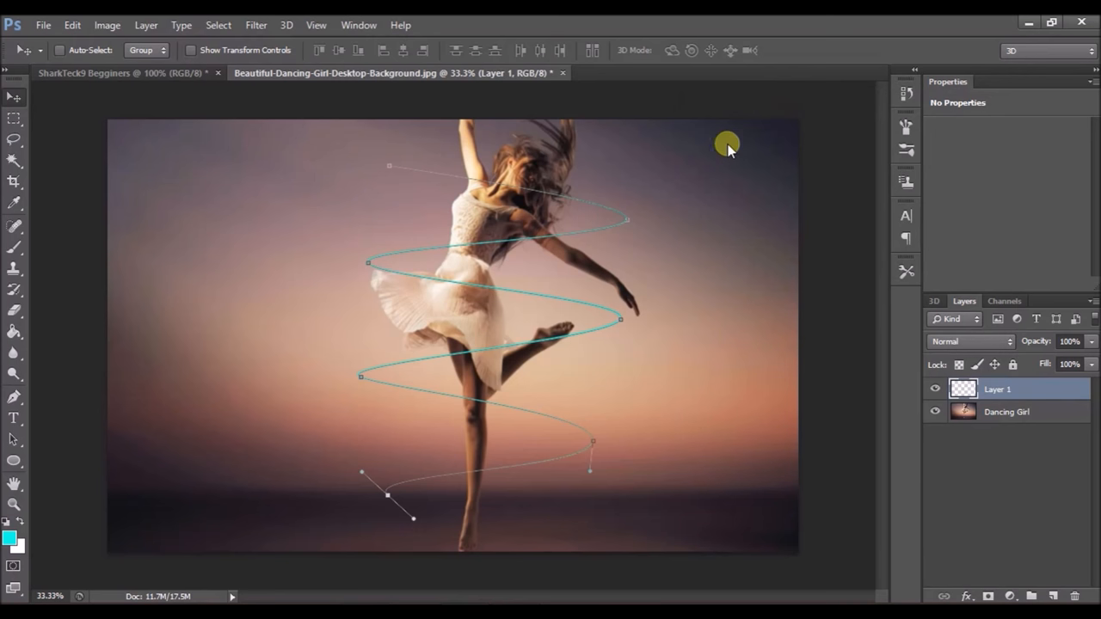
double_click(997, 389)
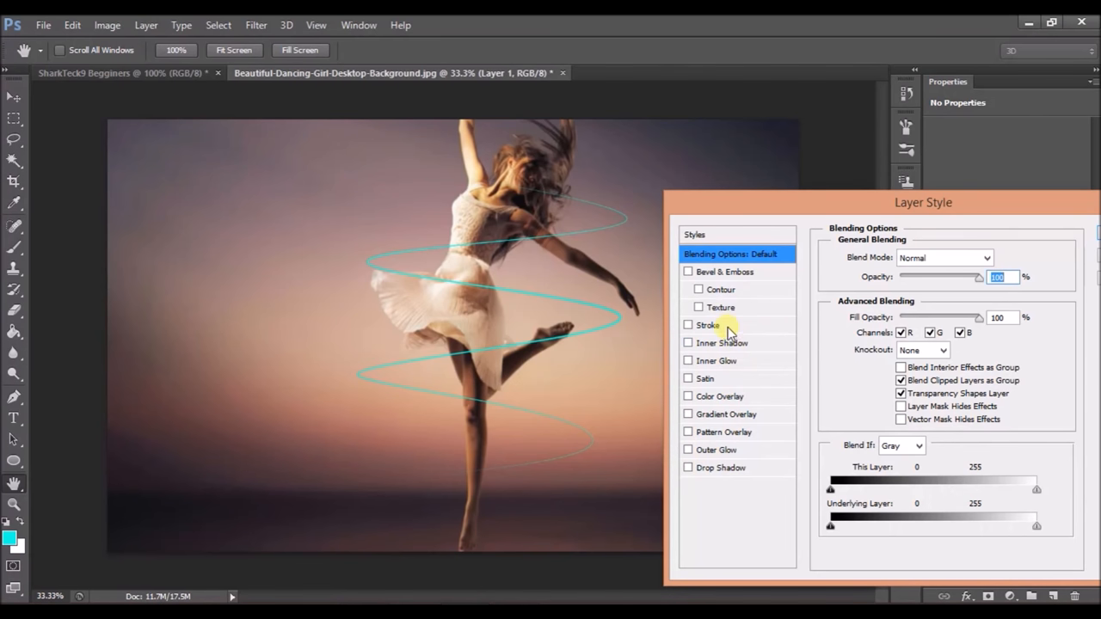
mouse_move(737, 360)
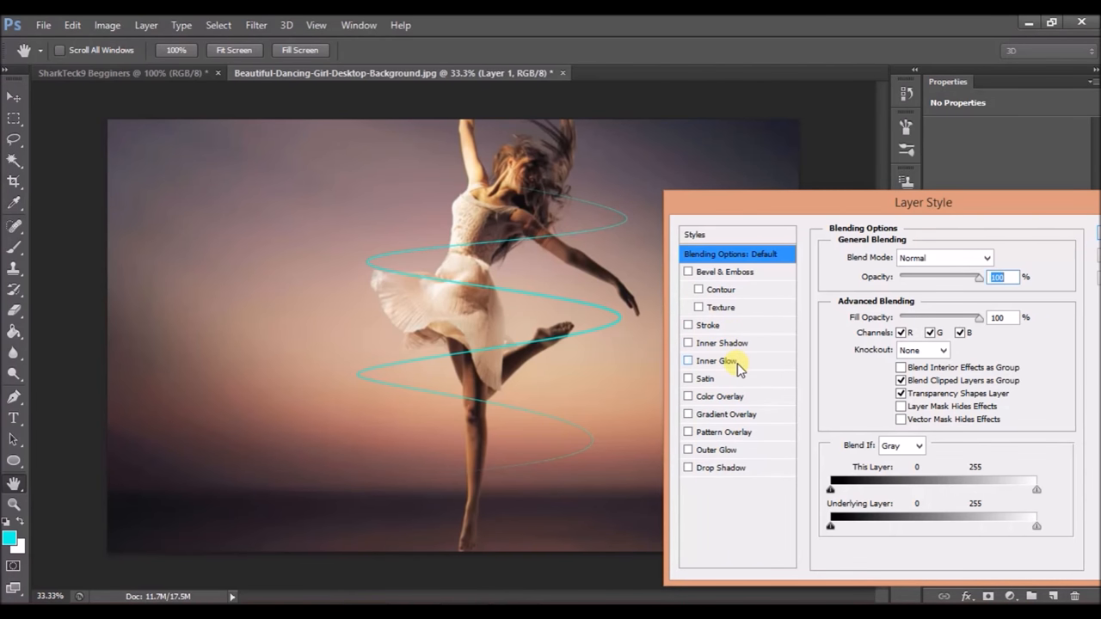
left_click(716, 360)
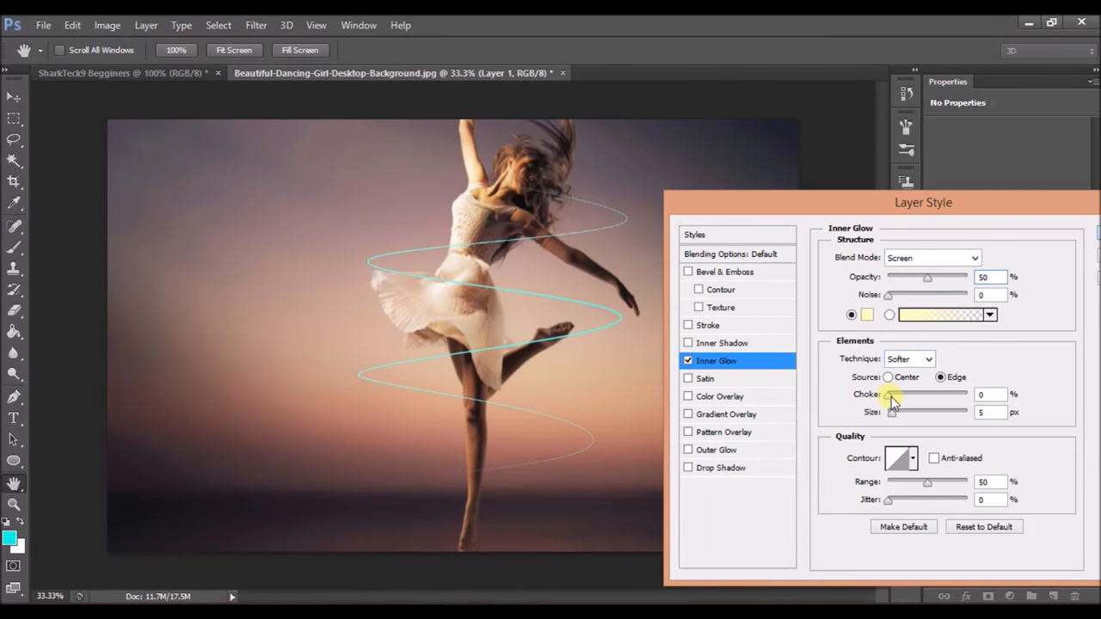
triple_click(991, 412)
type("40")
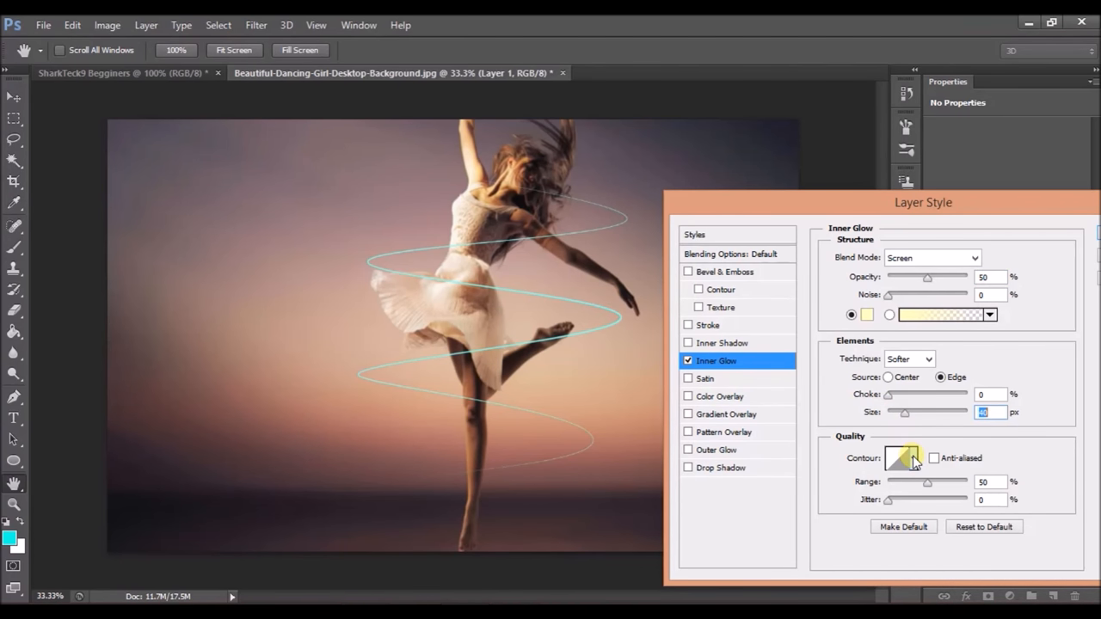
left_click(914, 457)
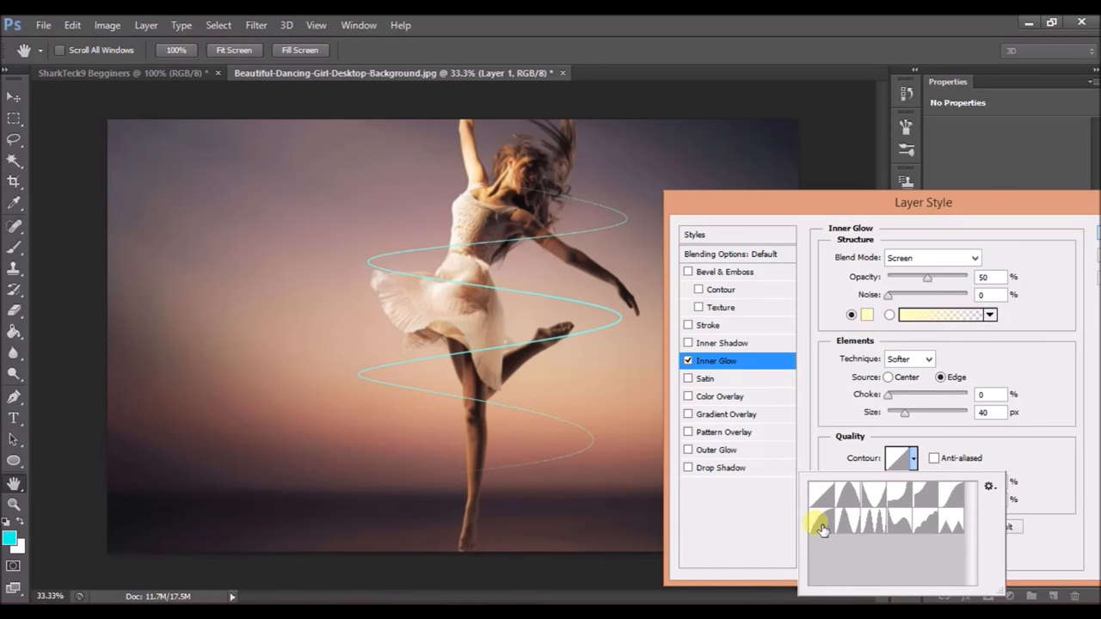
mouse_move(818, 523)
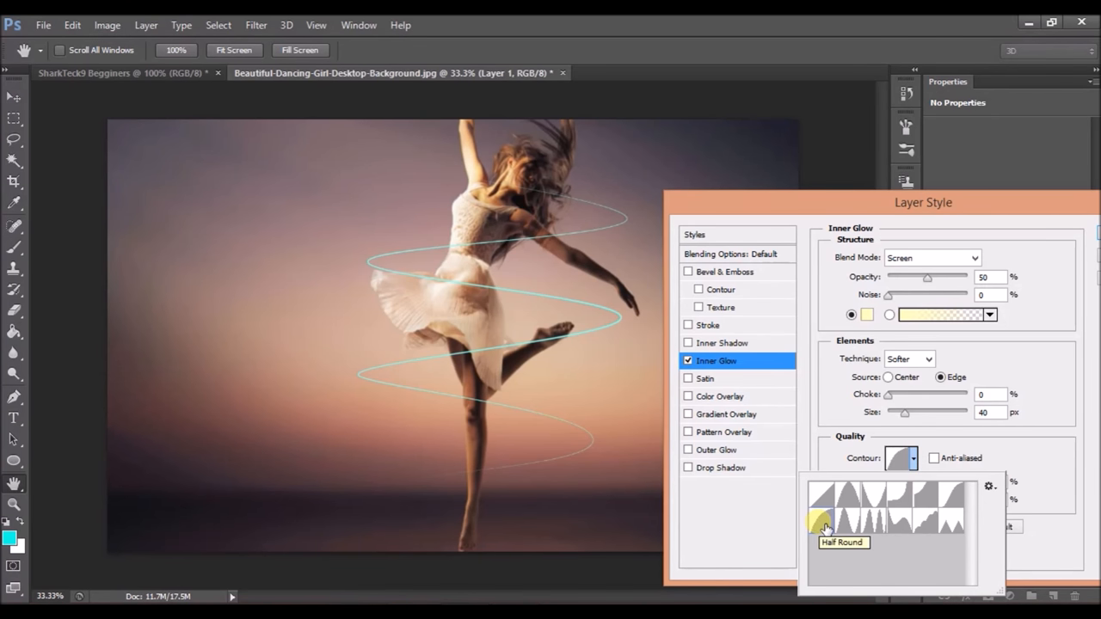
left_click(818, 519)
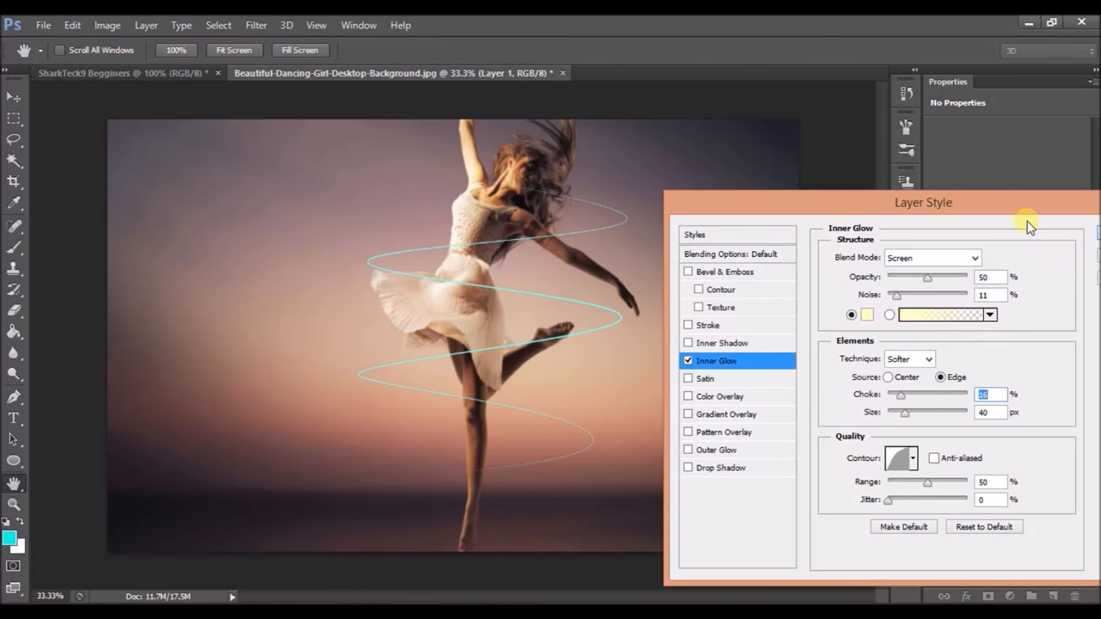
left_click(724, 272)
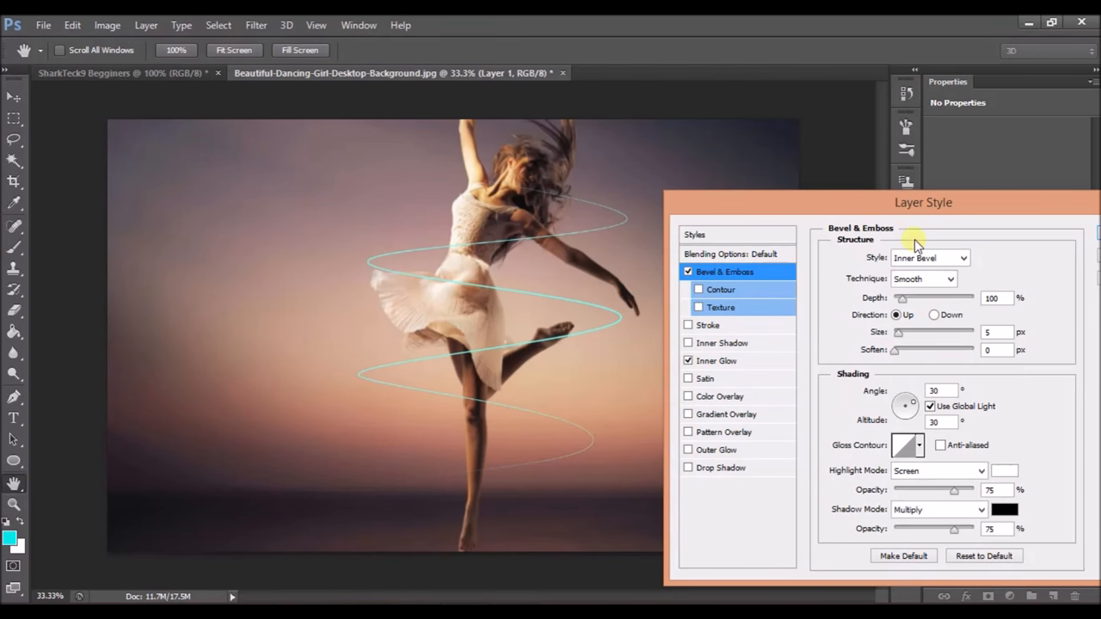
Step: Set the bevel to Outer Bevel with lowered depth and a 3 px size
left_click(929, 257)
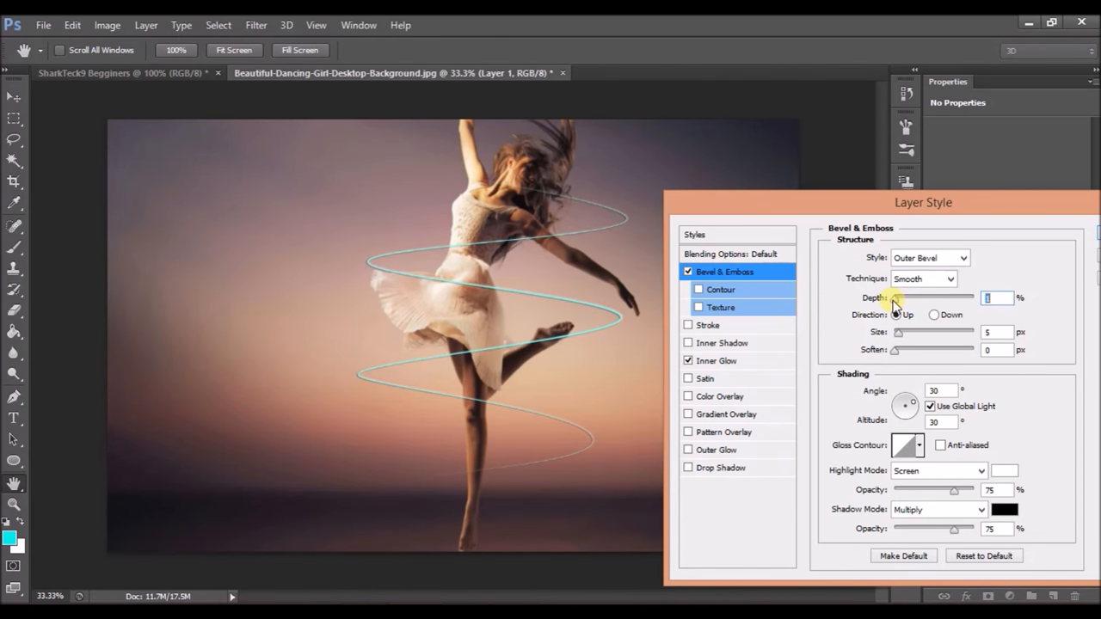
left_click_drag(911, 332, 901, 332)
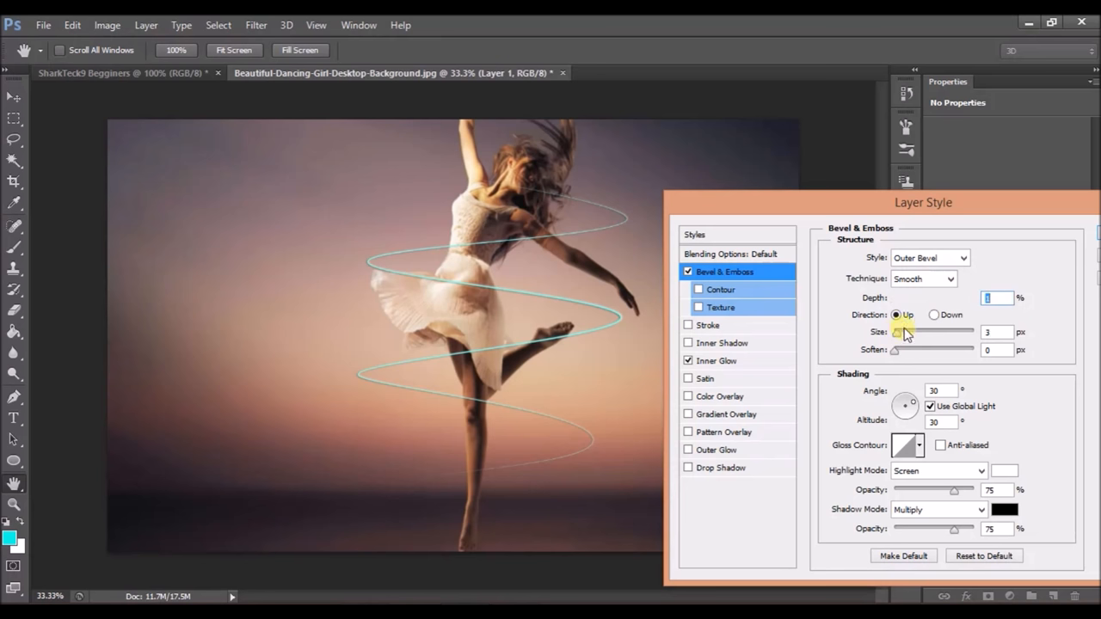
left_click_drag(923, 202, 890, 209)
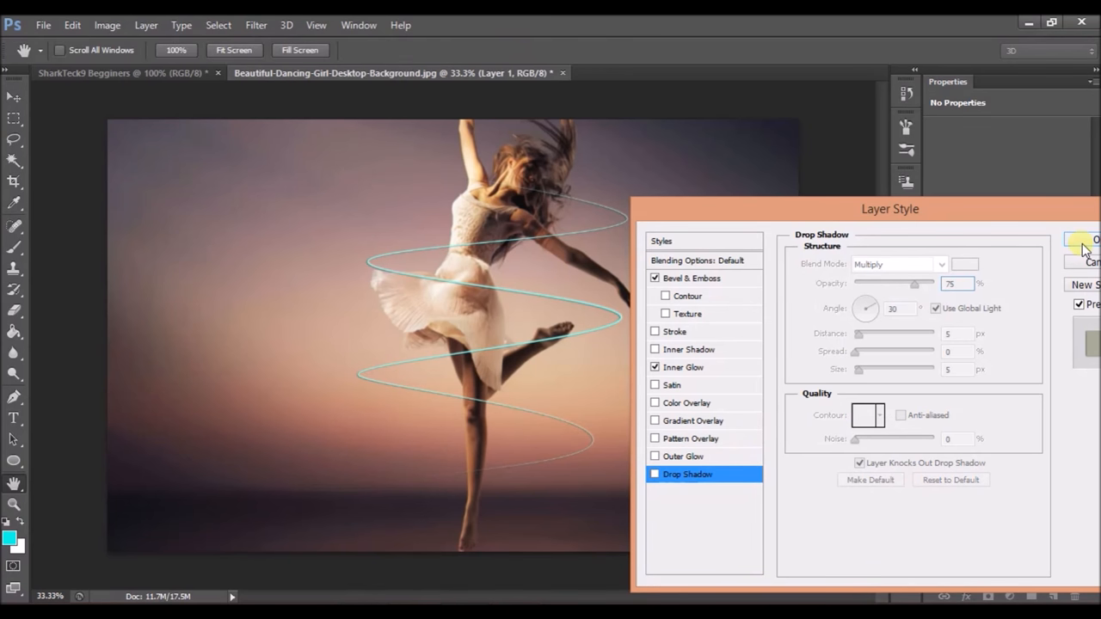
Step: Apply the Inner Glow and Bevel & Emboss effects to Layer 1
left_click(1093, 240)
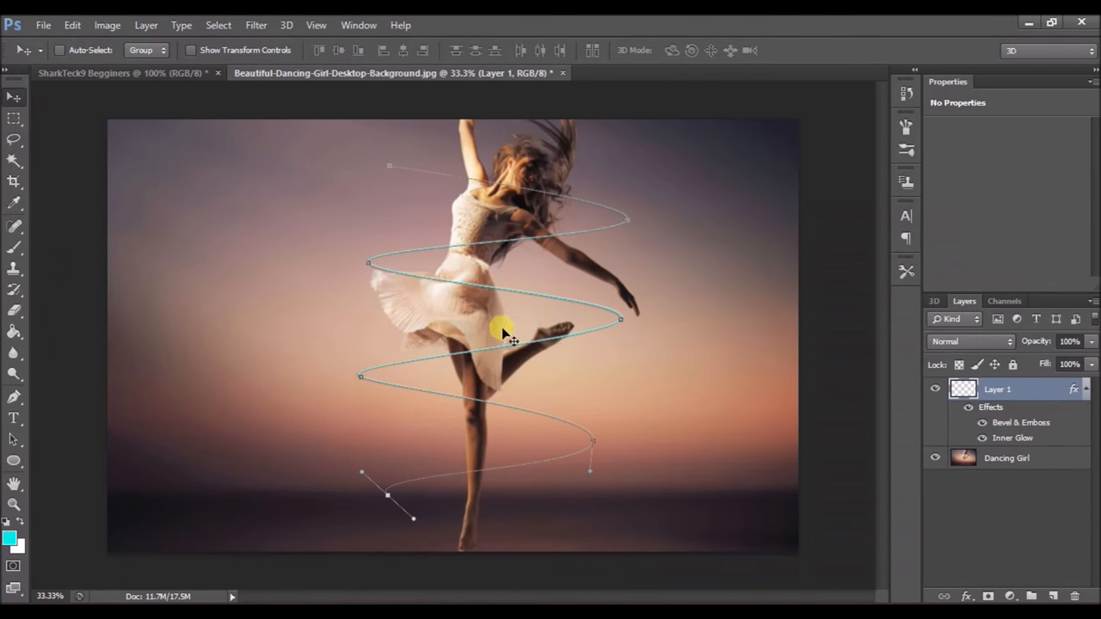
mouse_move(576, 344)
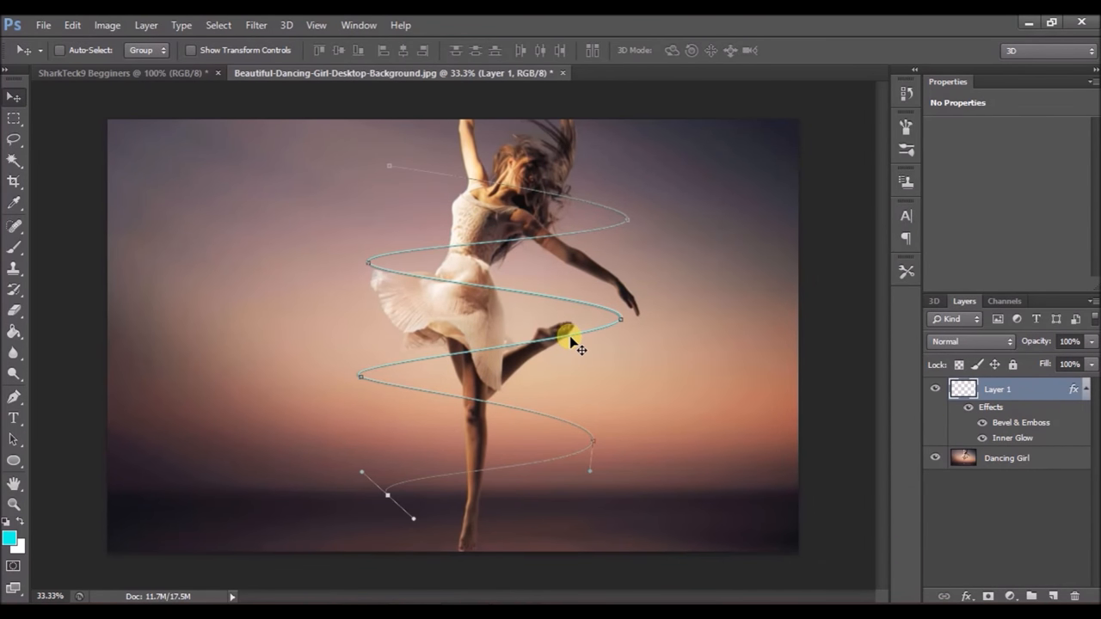
left_click_drag(572, 344, 550, 335)
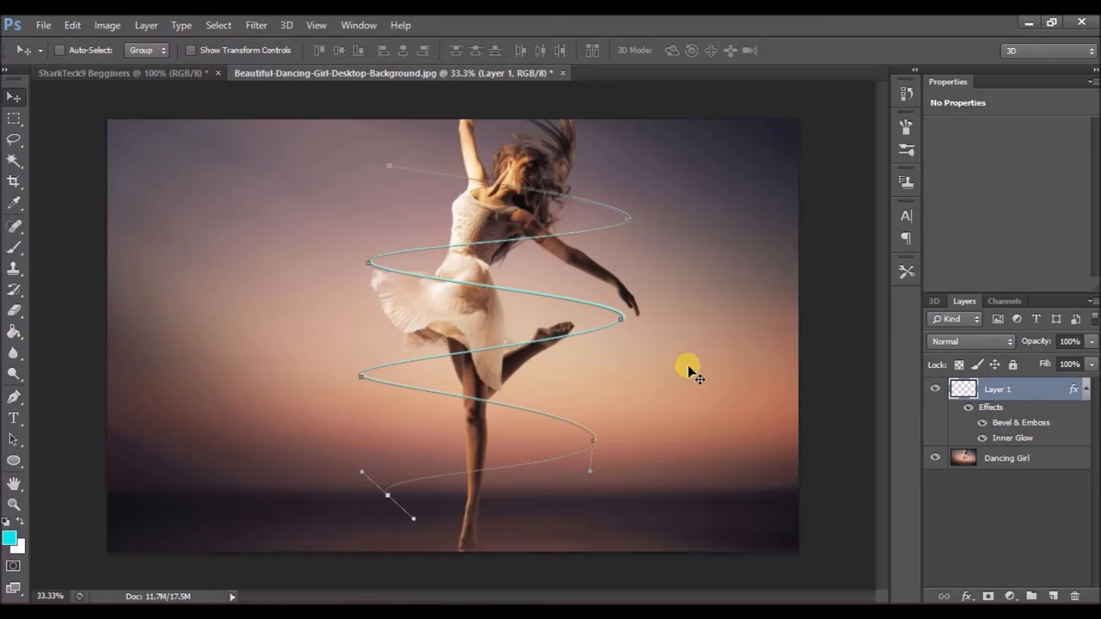
mouse_move(619, 325)
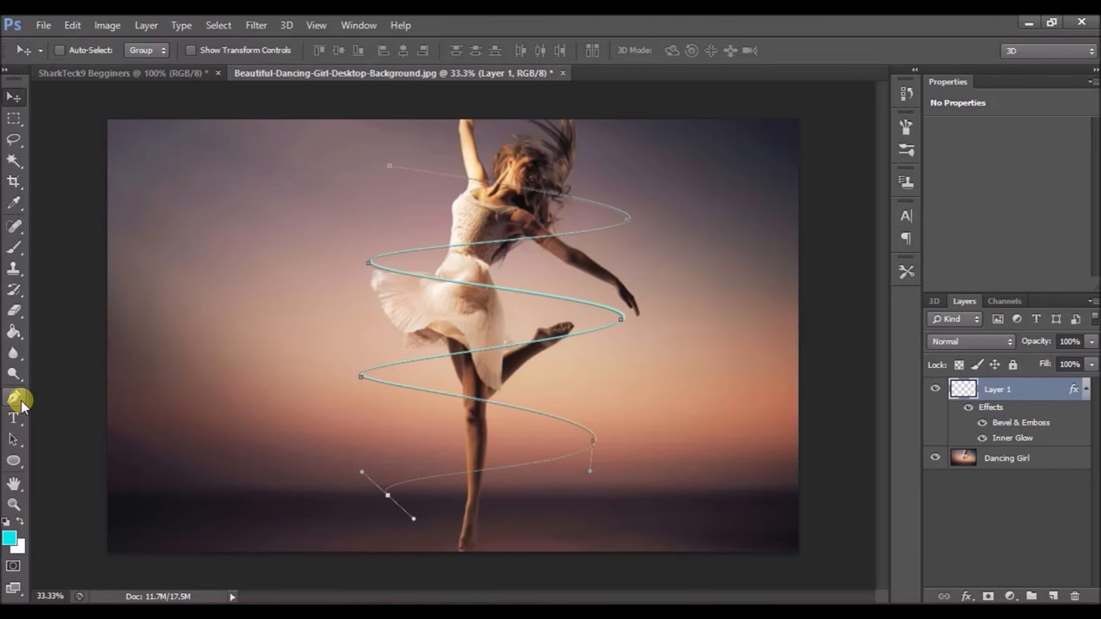
Step: Delete the spiral work path and nudge the glowing spiral slightly left
left_click(14, 398)
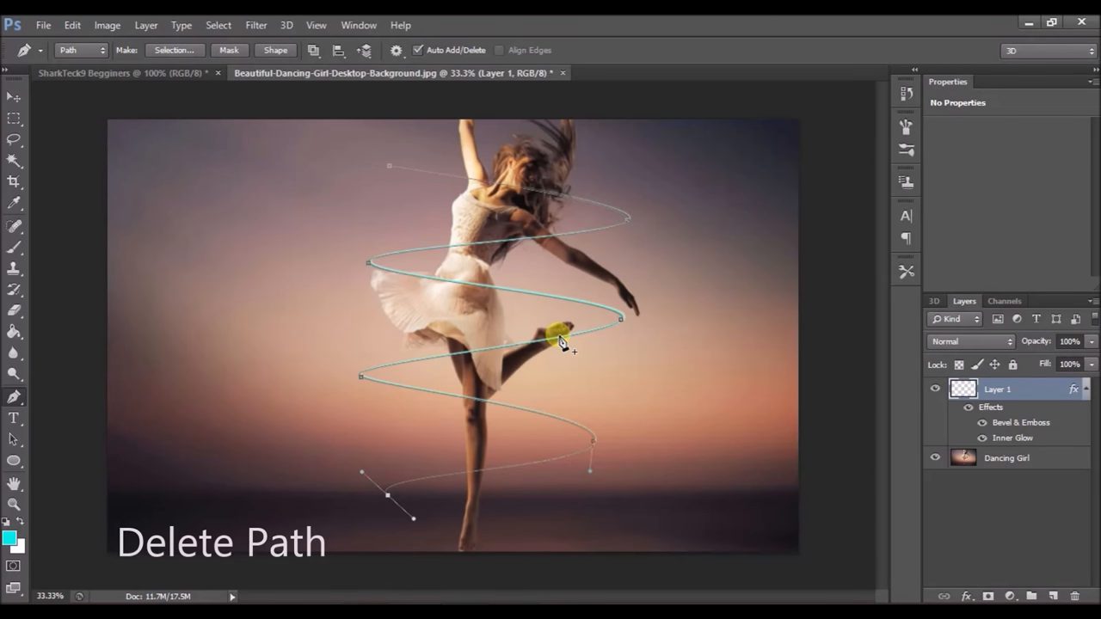
right_click(560, 335)
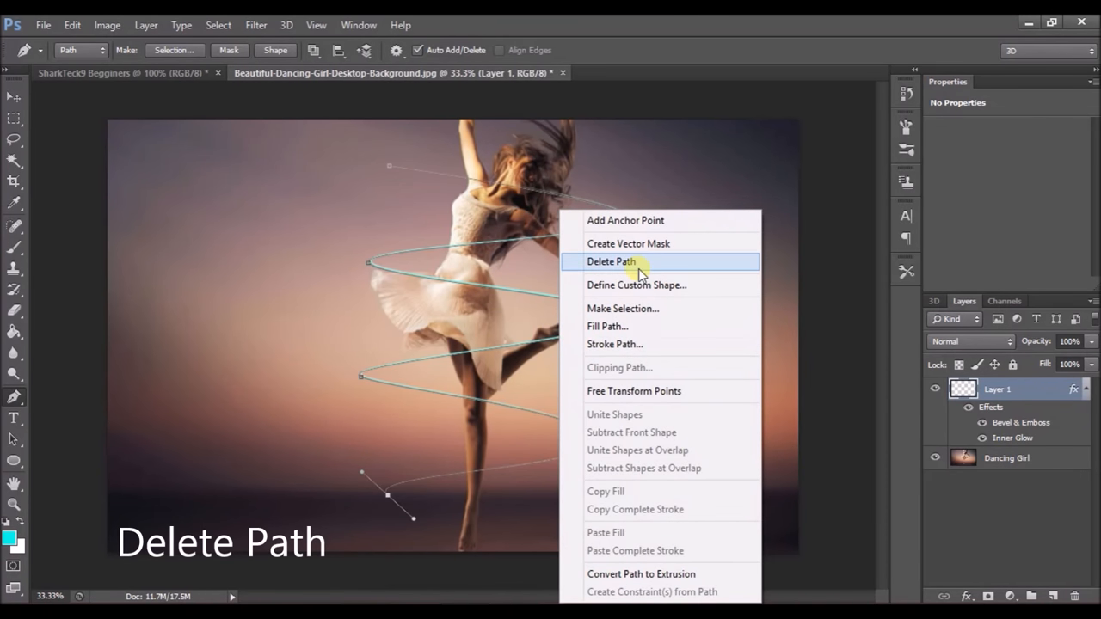
left_click(611, 261)
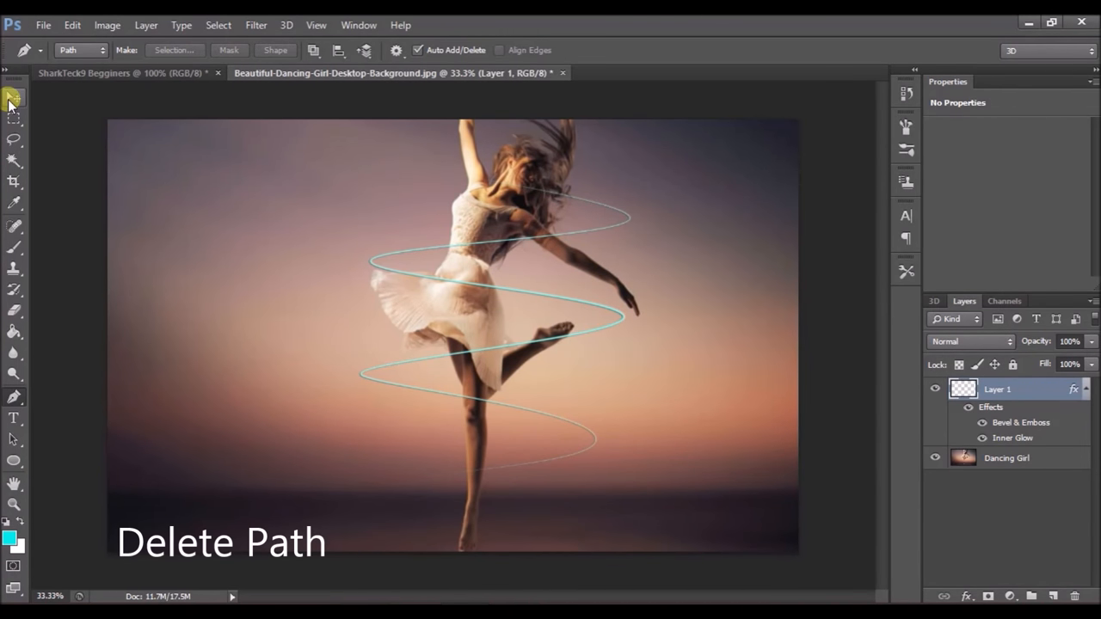
left_click(14, 96)
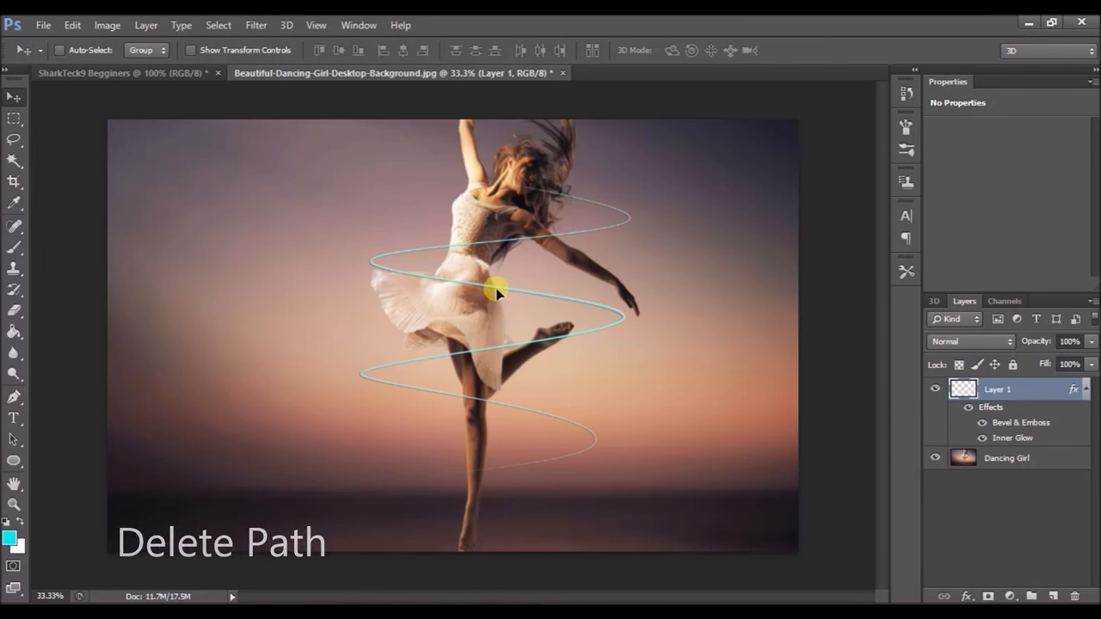
left_click_drag(494, 288, 468, 293)
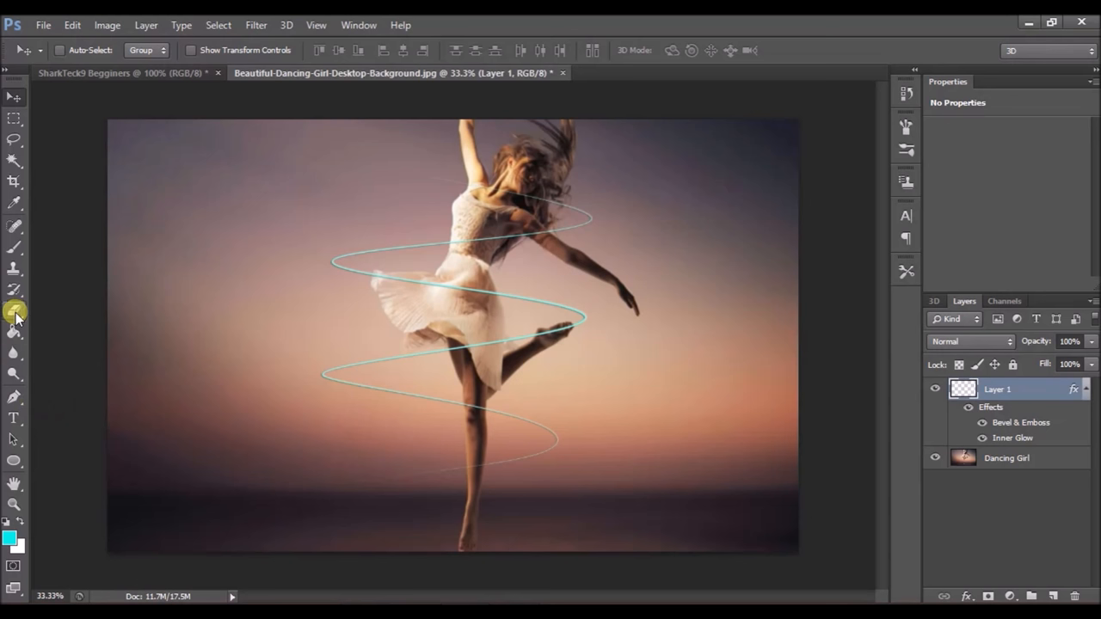
Step: Erase the neon line where it crosses the dancer's shoulder
left_click(15, 311)
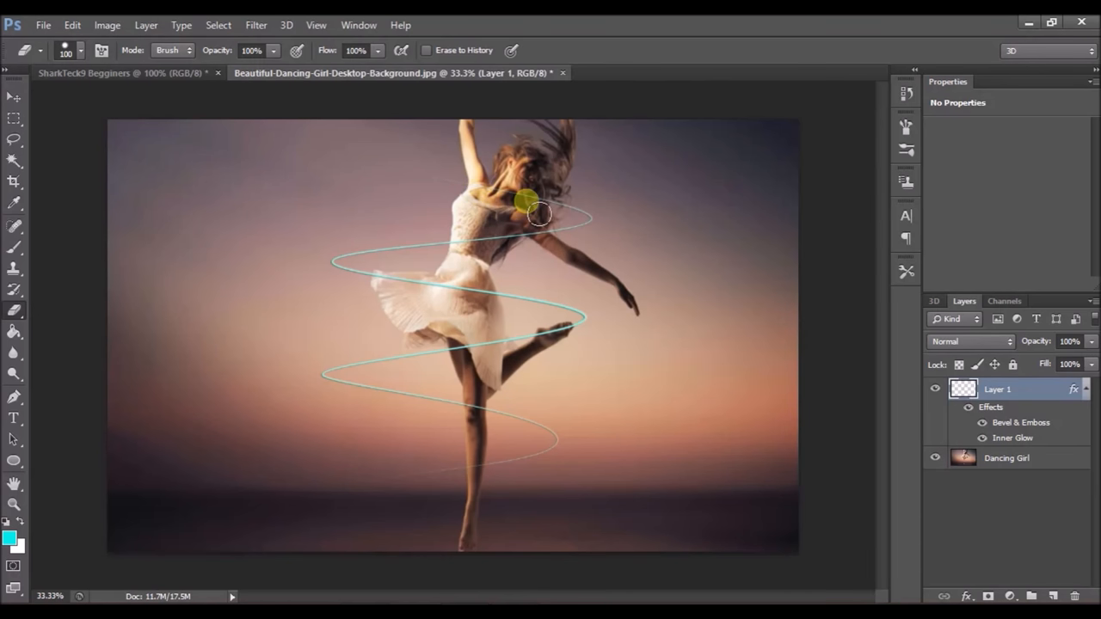
mouse_move(404, 174)
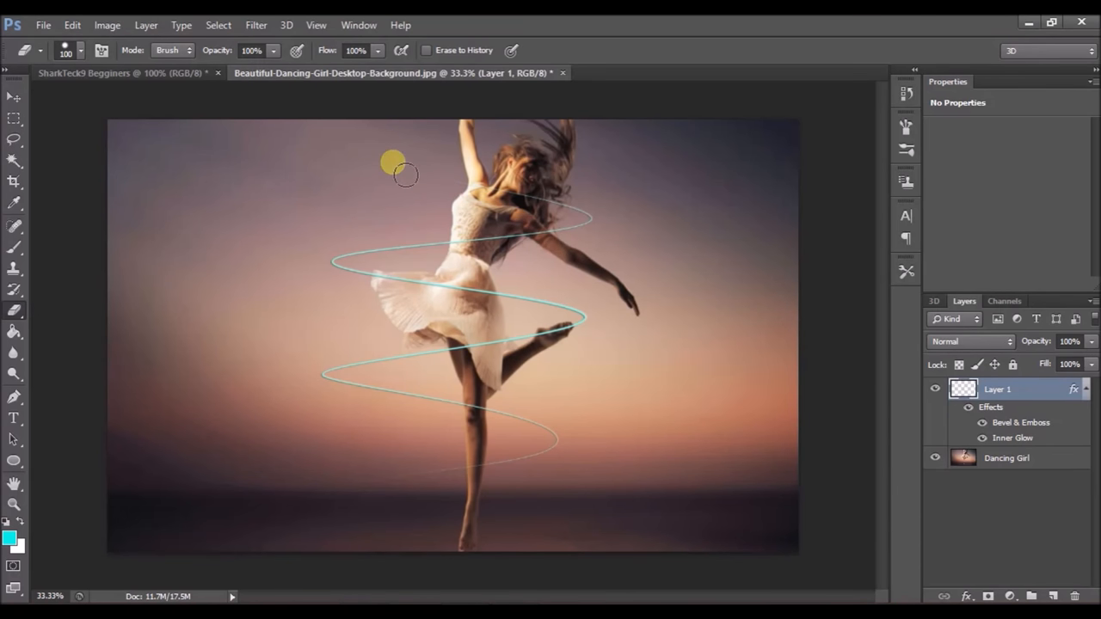
left_click(13, 96)
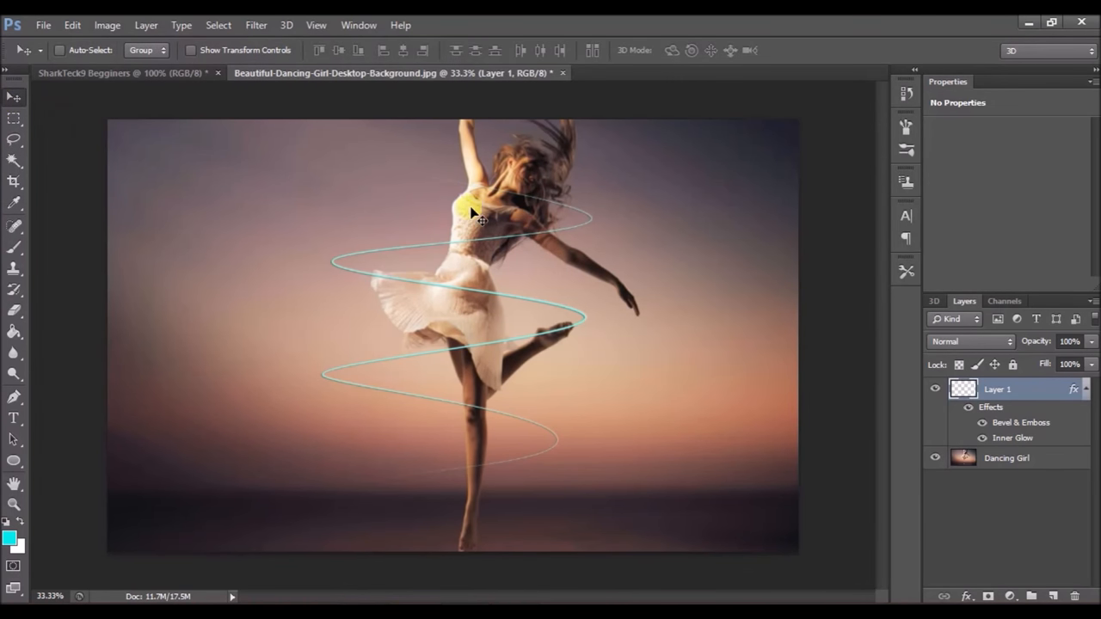
mouse_move(485, 207)
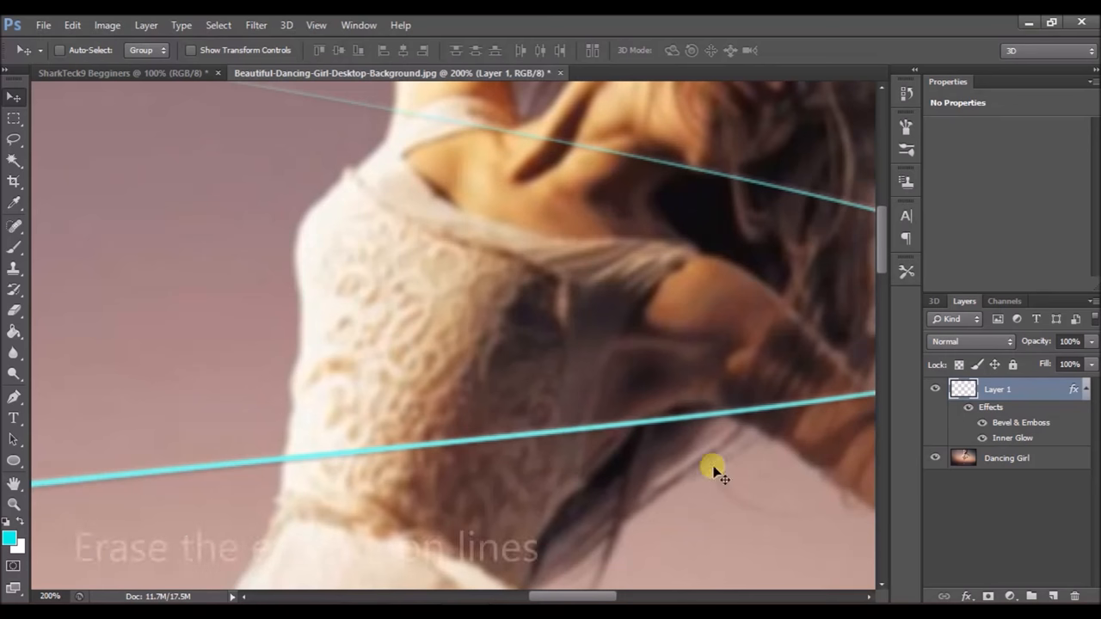
scroll("up", 3)
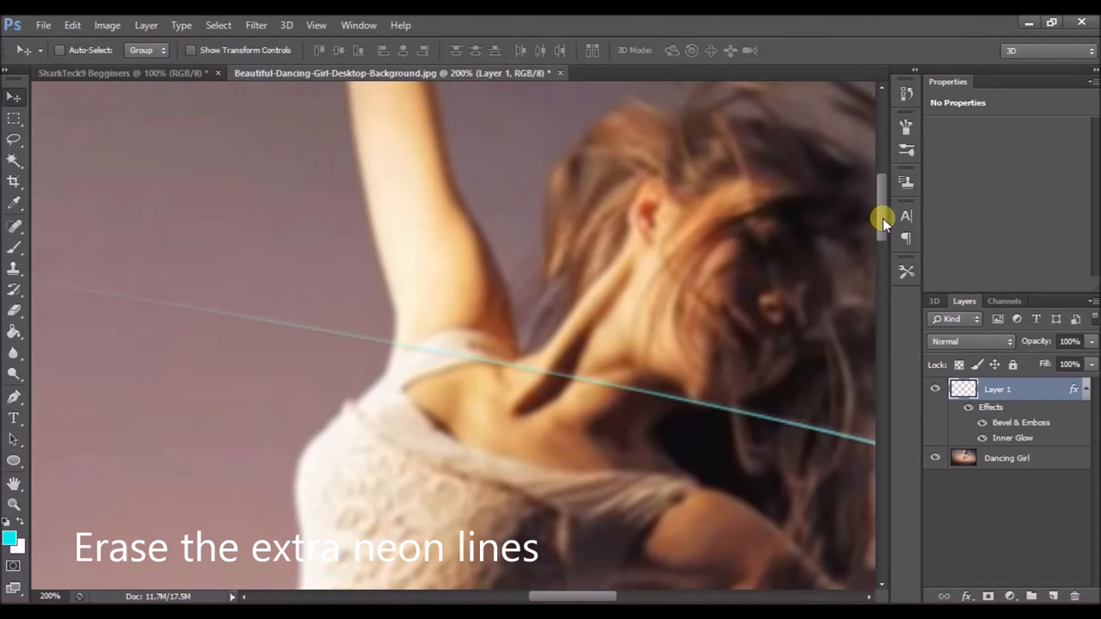
scroll("down", 3)
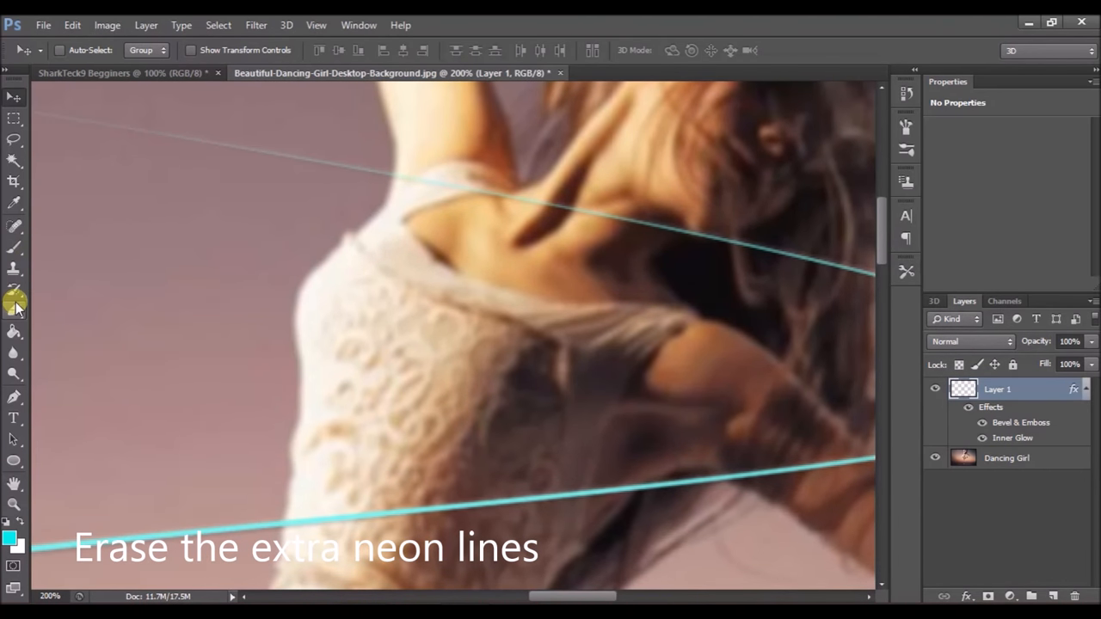
left_click(14, 310)
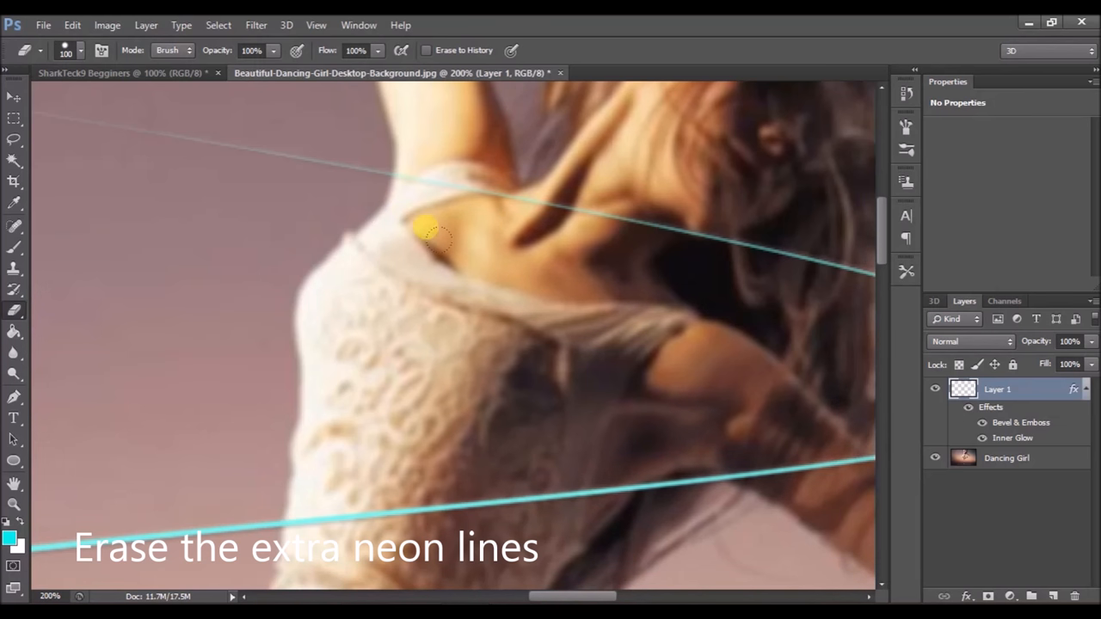
left_click(81, 50)
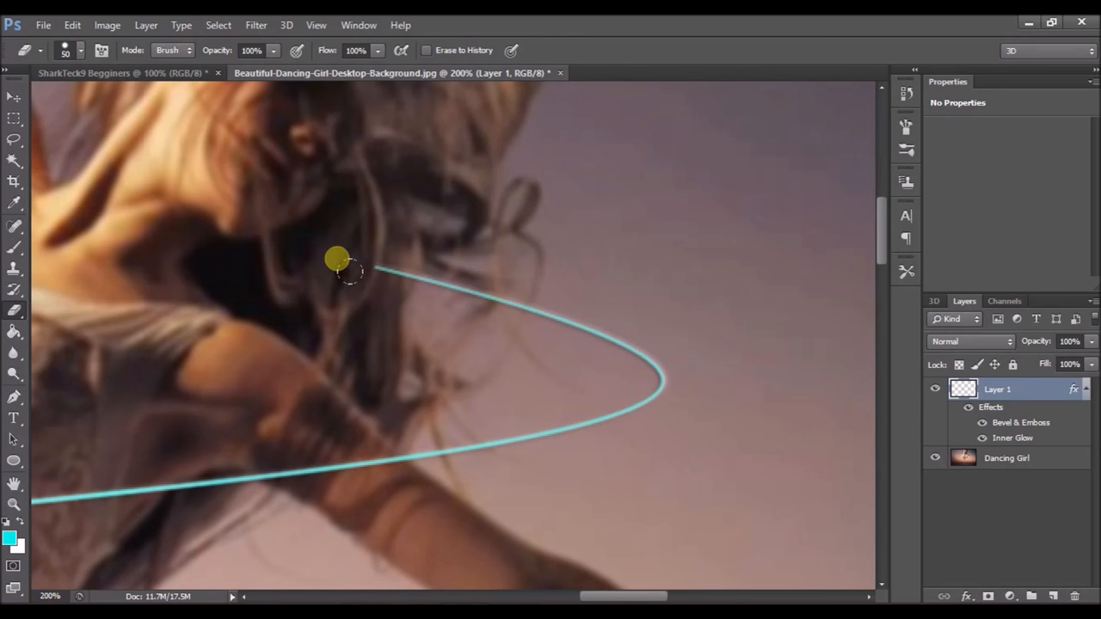
mouse_move(382, 271)
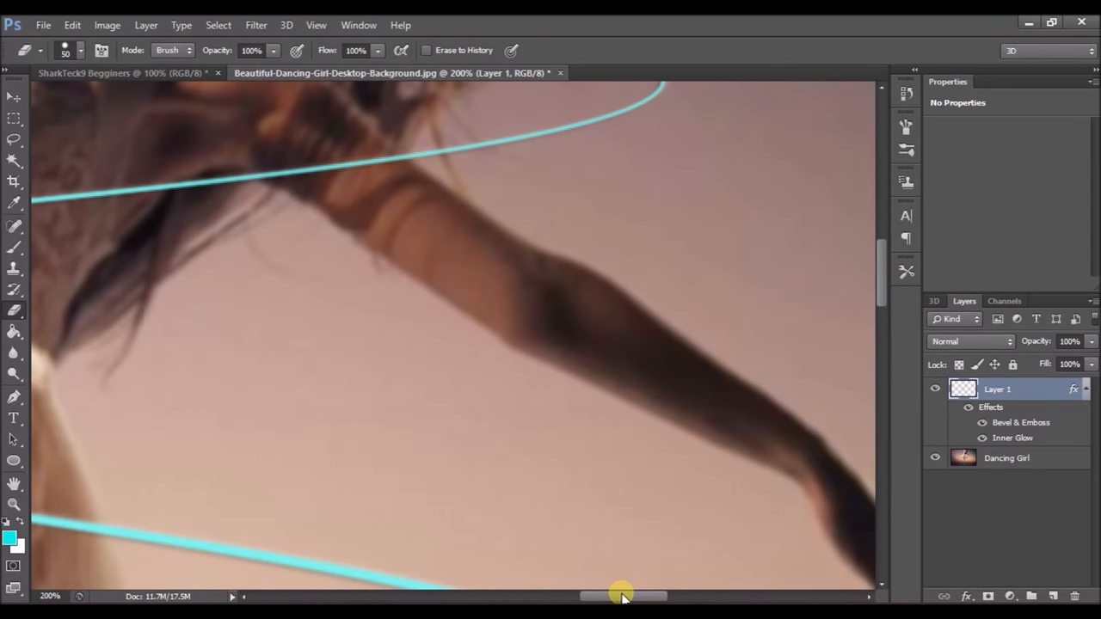
Step: Erase the neon line behind her skirt and along the lower curve
left_click_drag(624, 596, 511, 596)
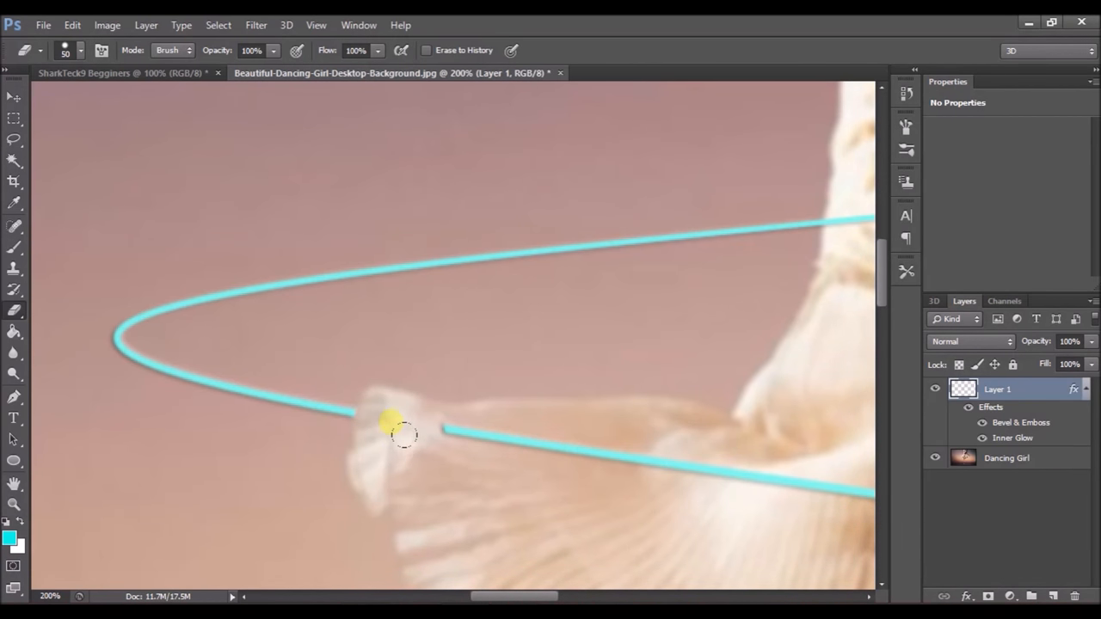
left_click_drag(391, 421, 765, 516)
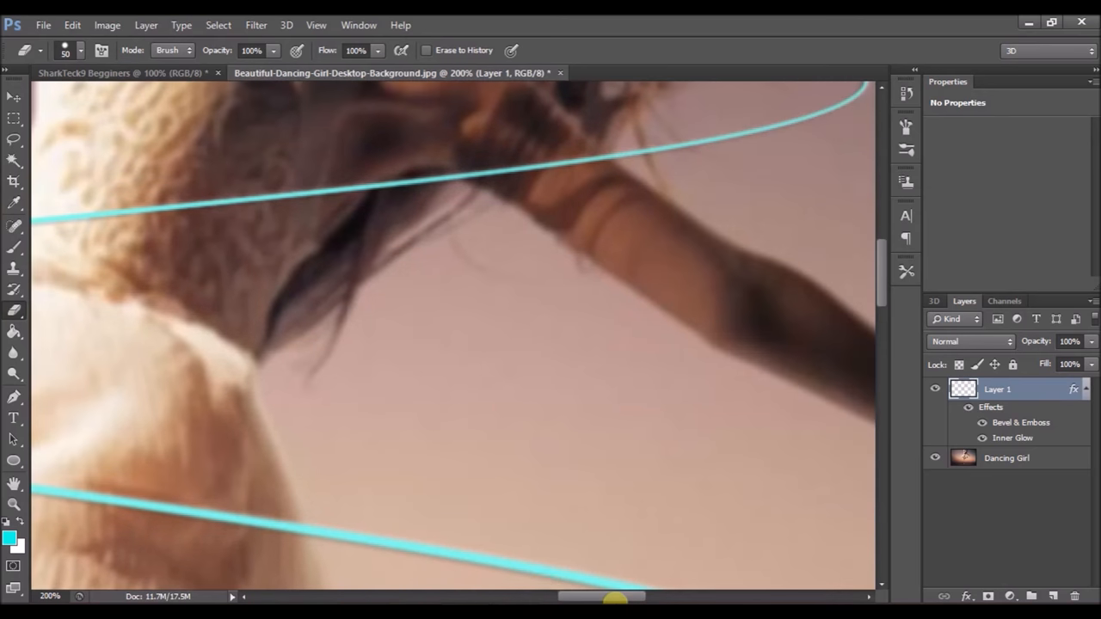
left_click_drag(615, 595, 572, 595)
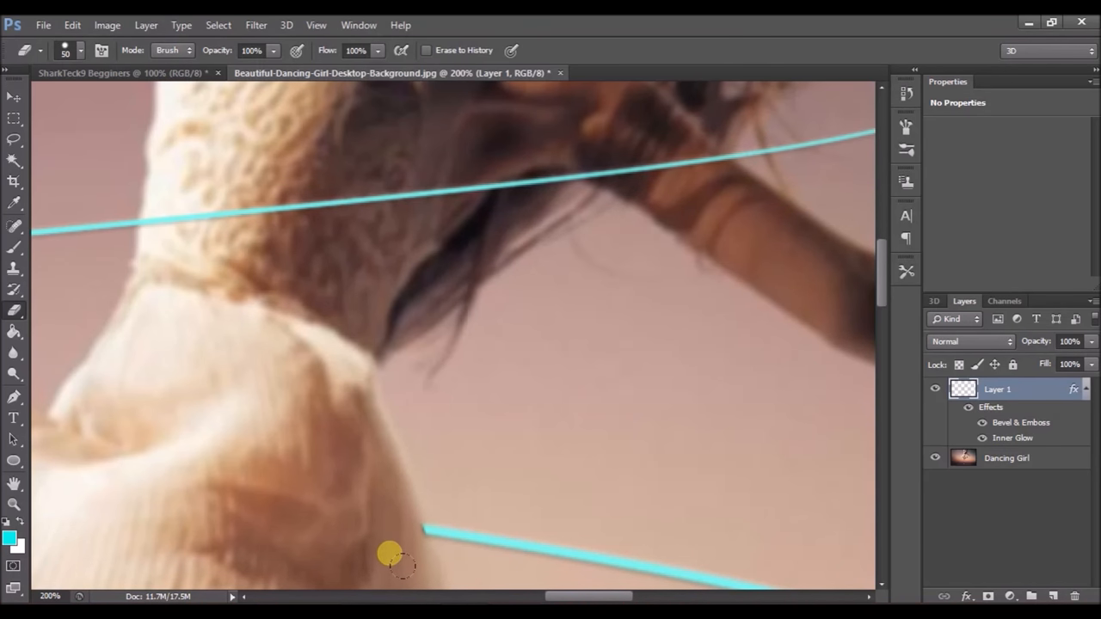
scroll("down", 3)
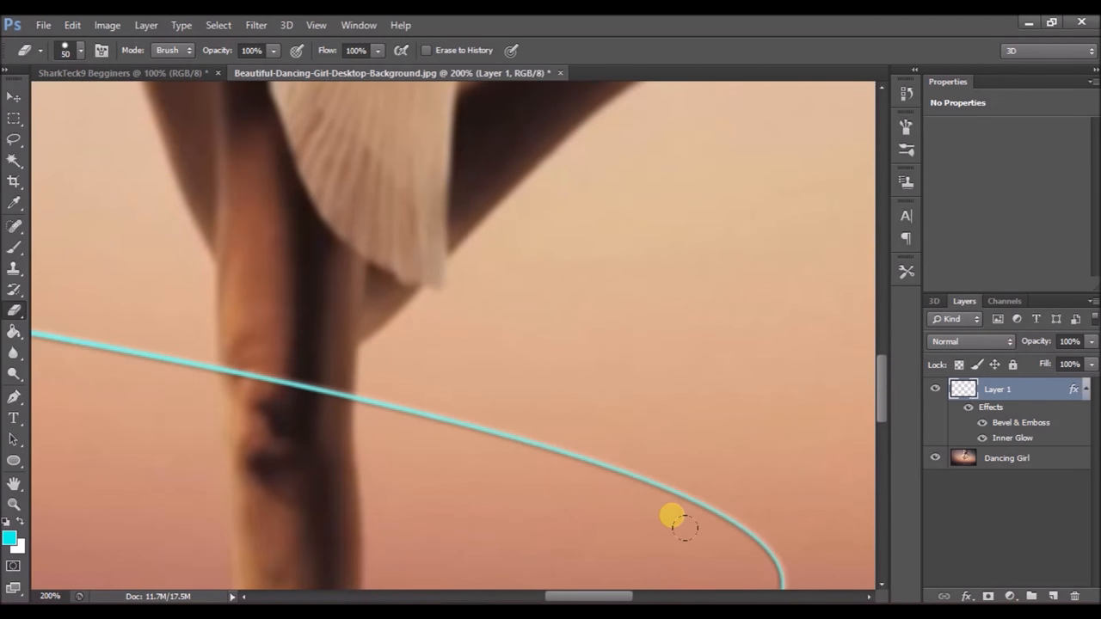
left_click_drag(675, 516, 262, 370)
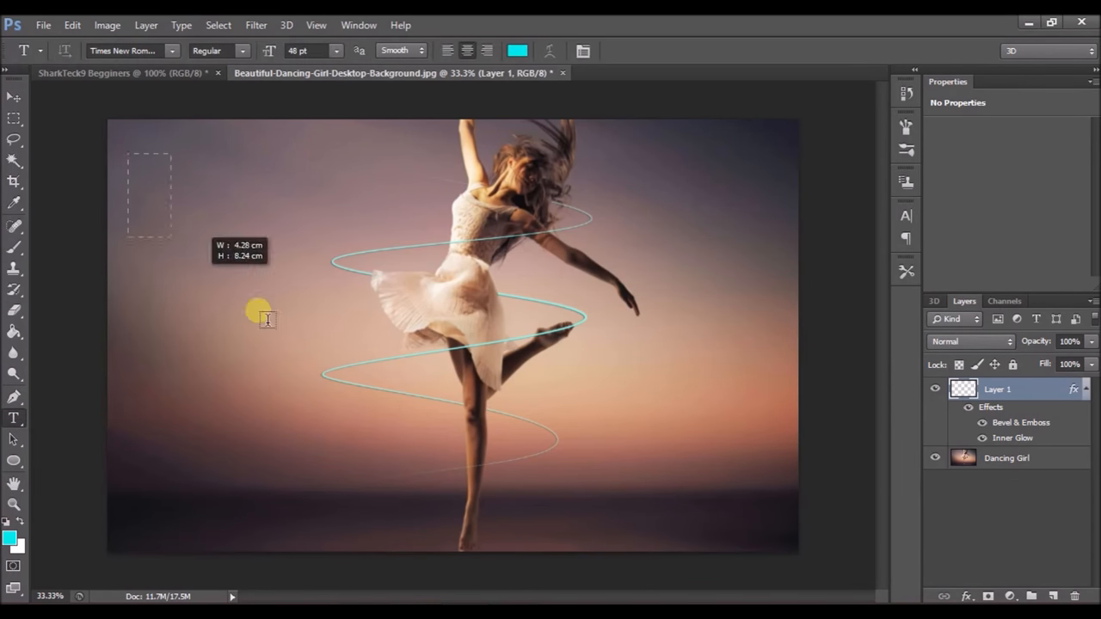
Step: Type 'SharkTech9' in a top-left text box and colour it green
left_click_drag(129, 155, 550, 330)
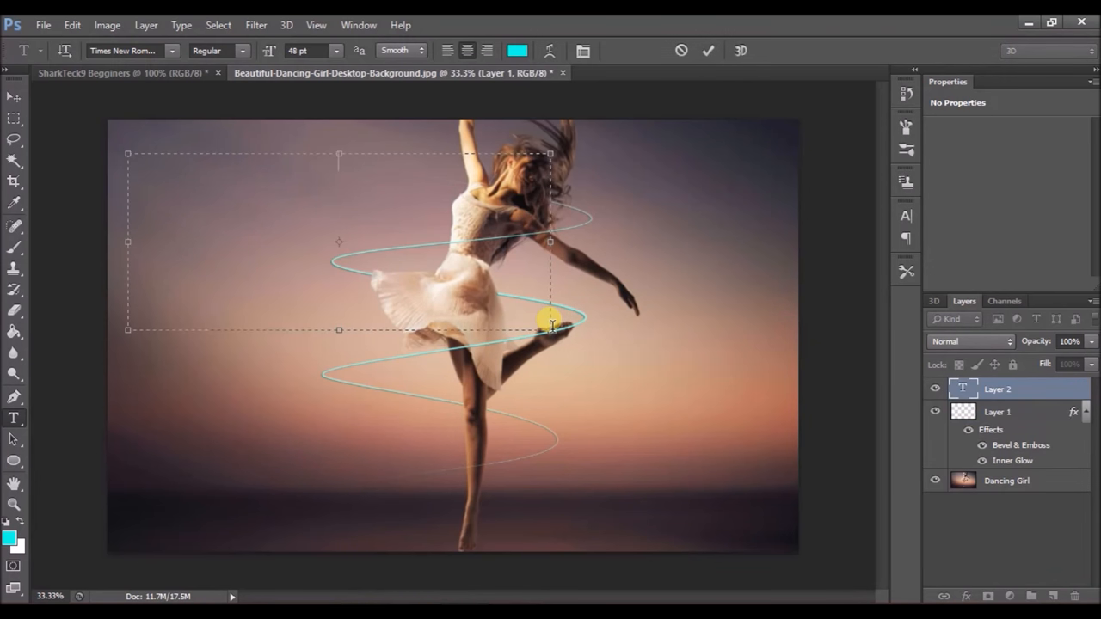
type("S")
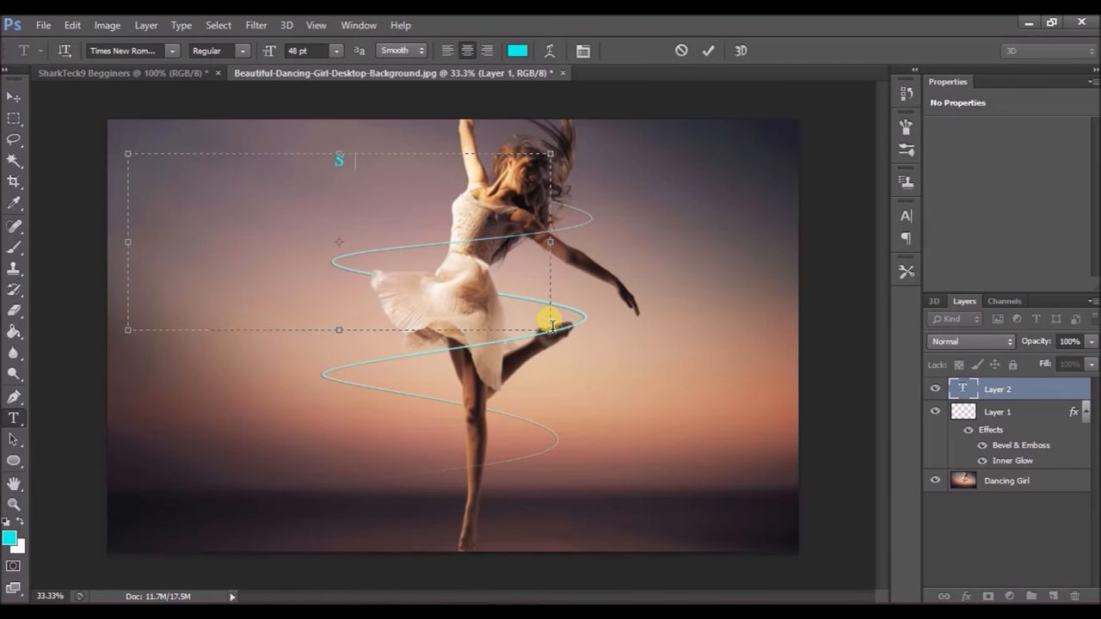
type("hark Tec")
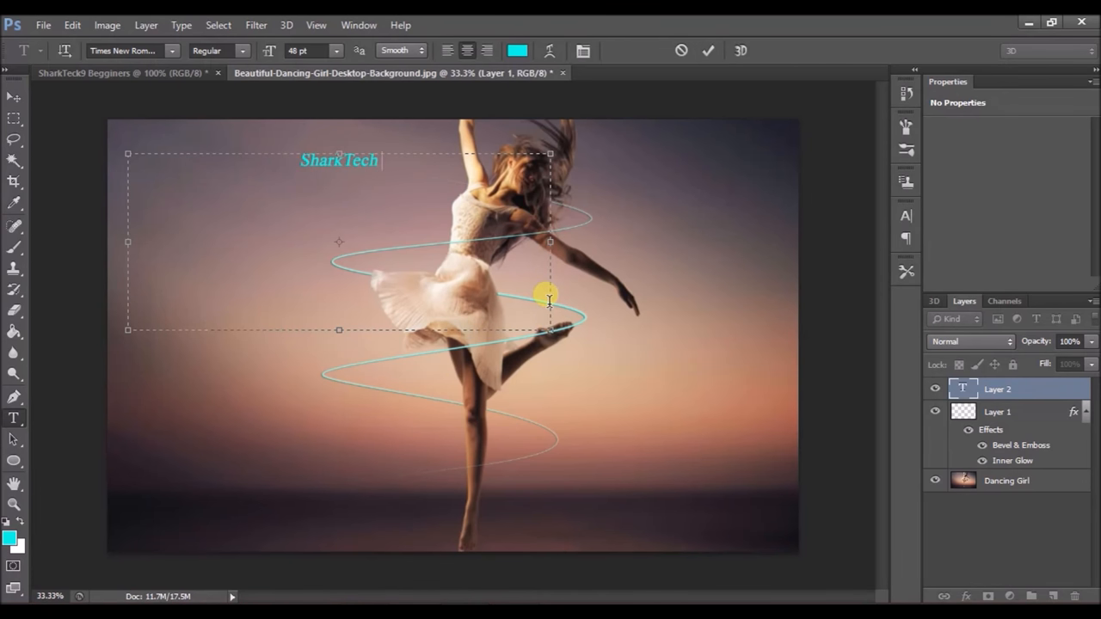
type("9")
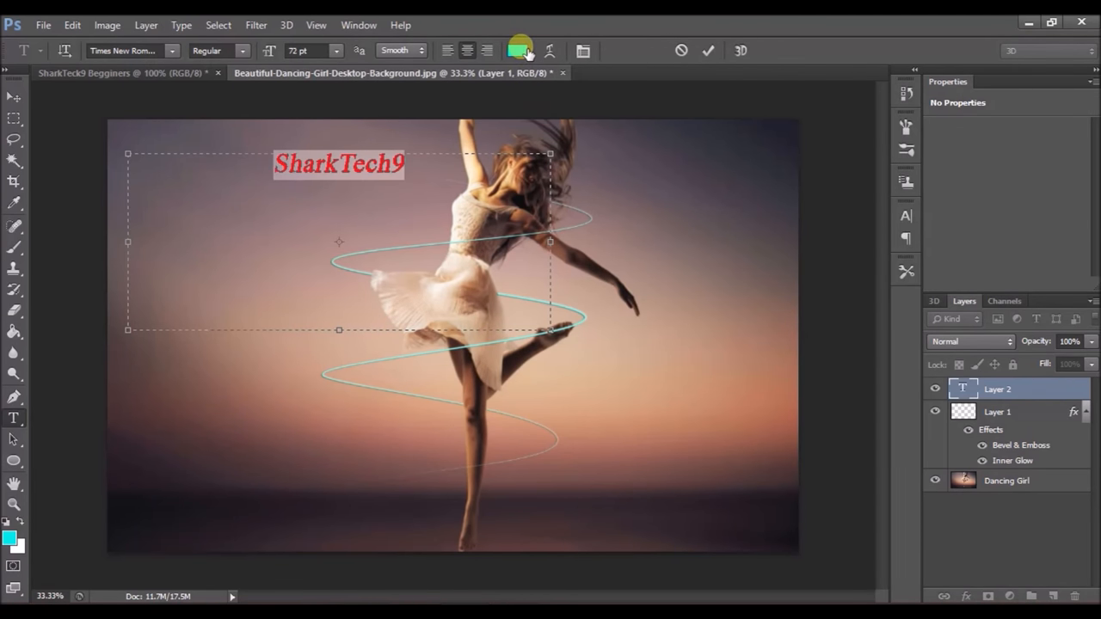
left_click(517, 50)
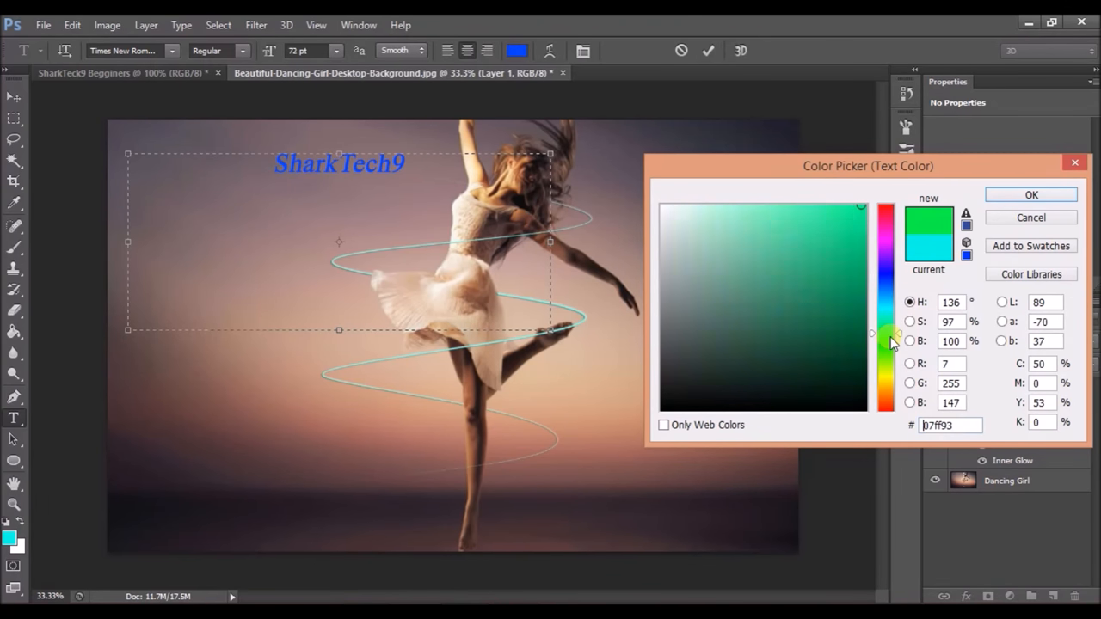
left_click(888, 340)
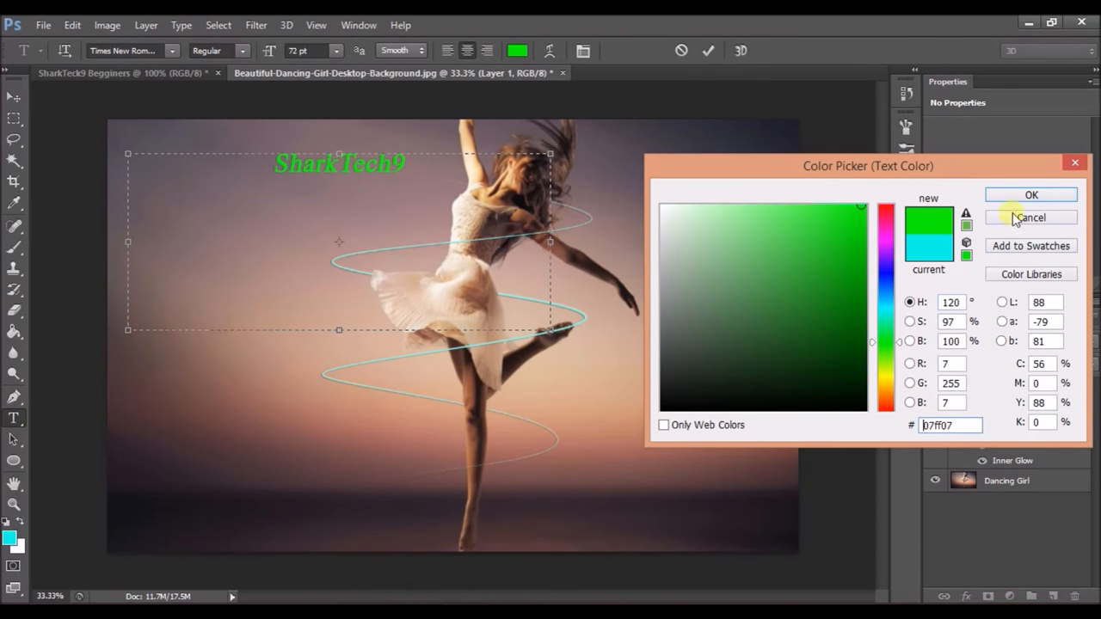
left_click(172, 51)
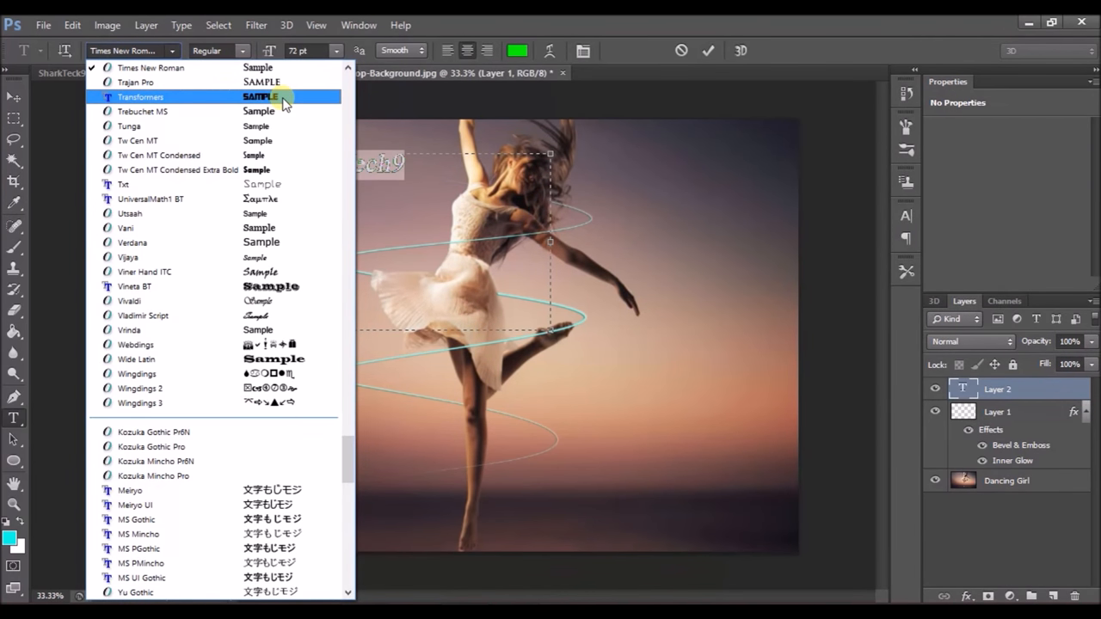
Step: Set the SharkTech9 title in Transformers and open its Layer Style dialog
left_click(141, 96)
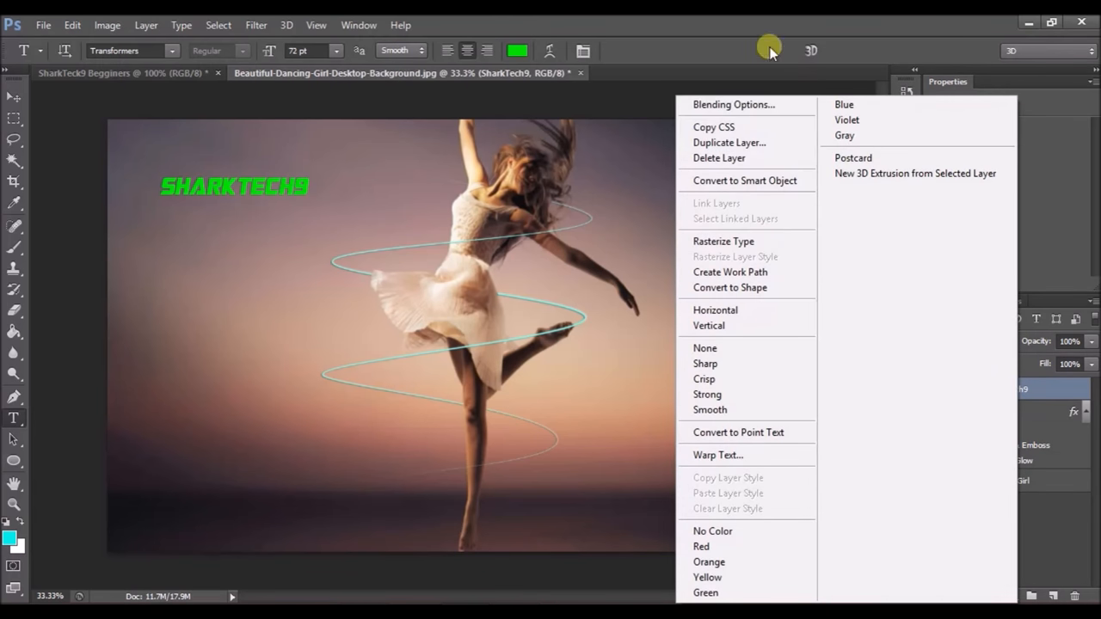
left_click(748, 207)
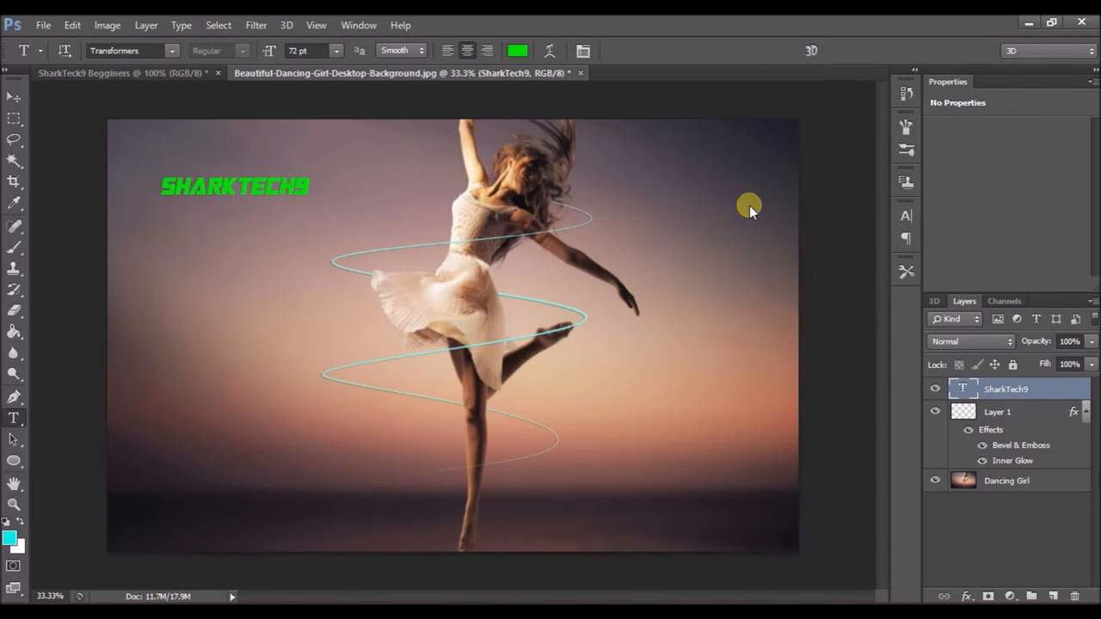
double_click(1021, 445)
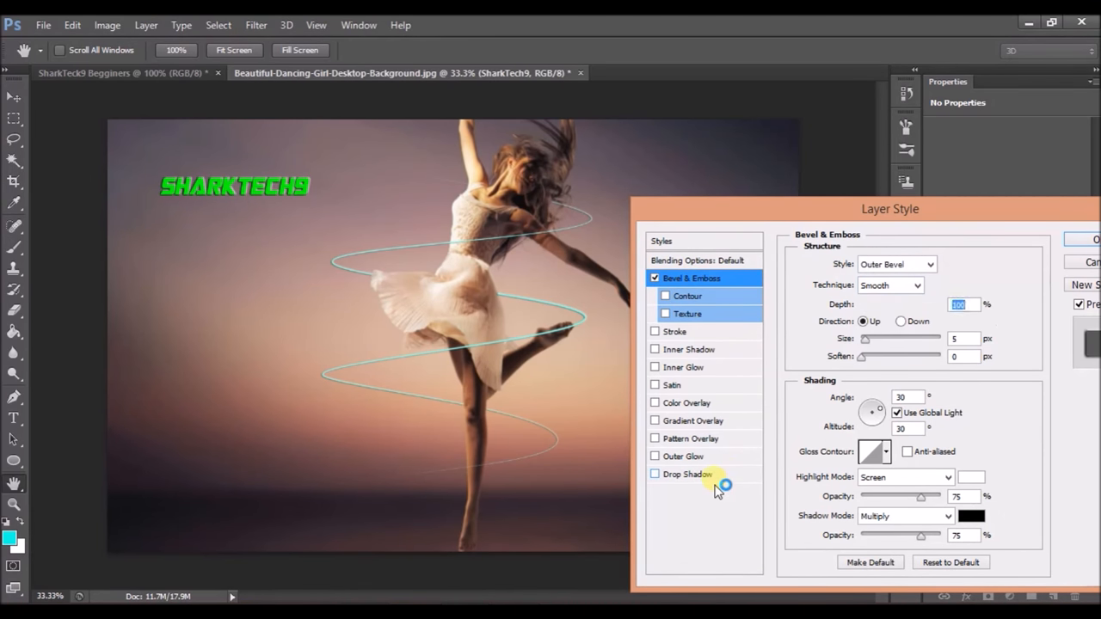
Step: Add a drop shadow to the beveled SharkTech9 title
left_click(687, 474)
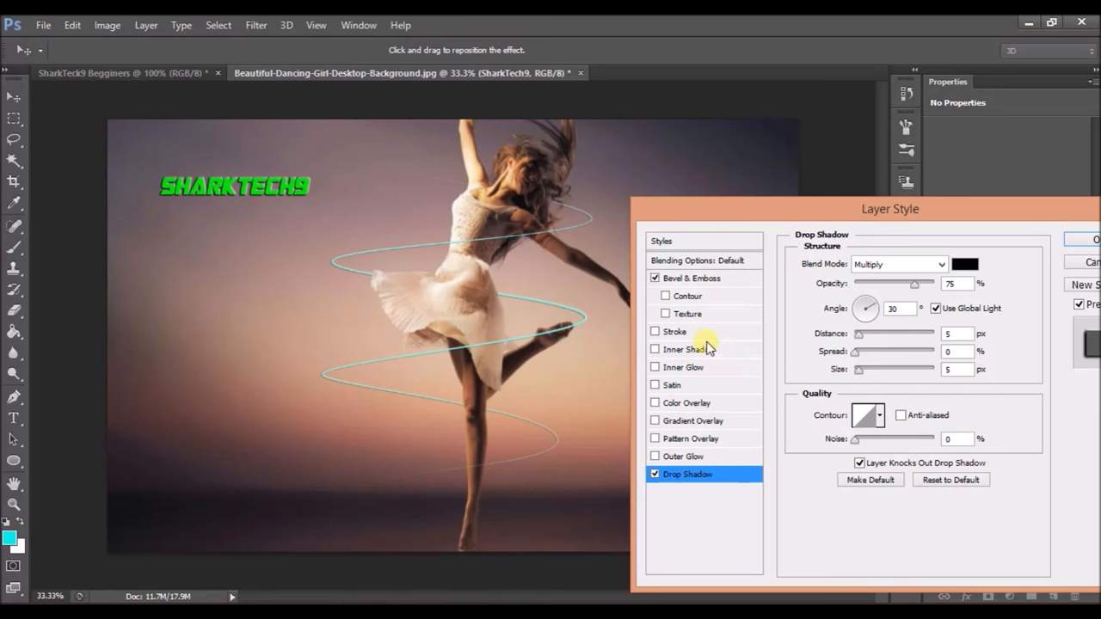
mouse_move(740, 370)
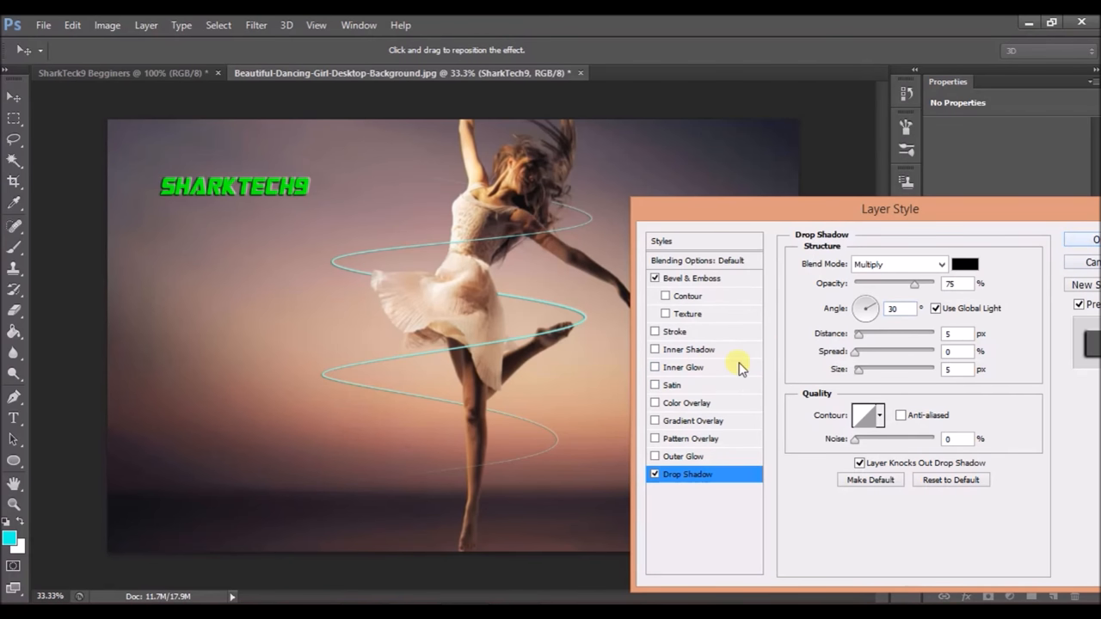
mouse_move(832, 312)
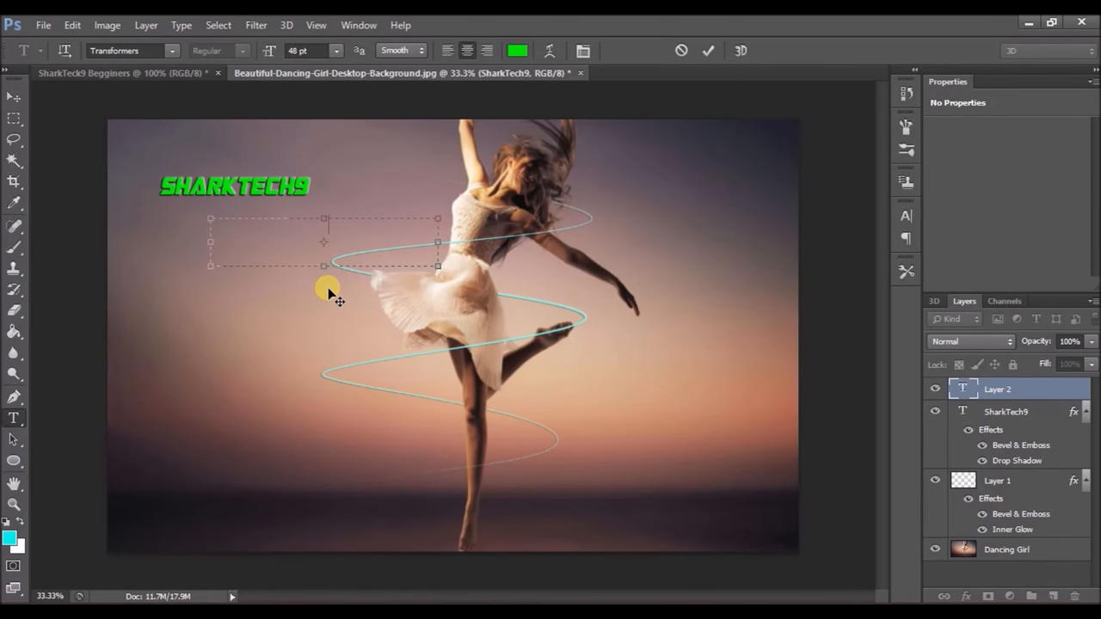
Step: Type the productions line and open its Layer Style dialog
type("FREE")
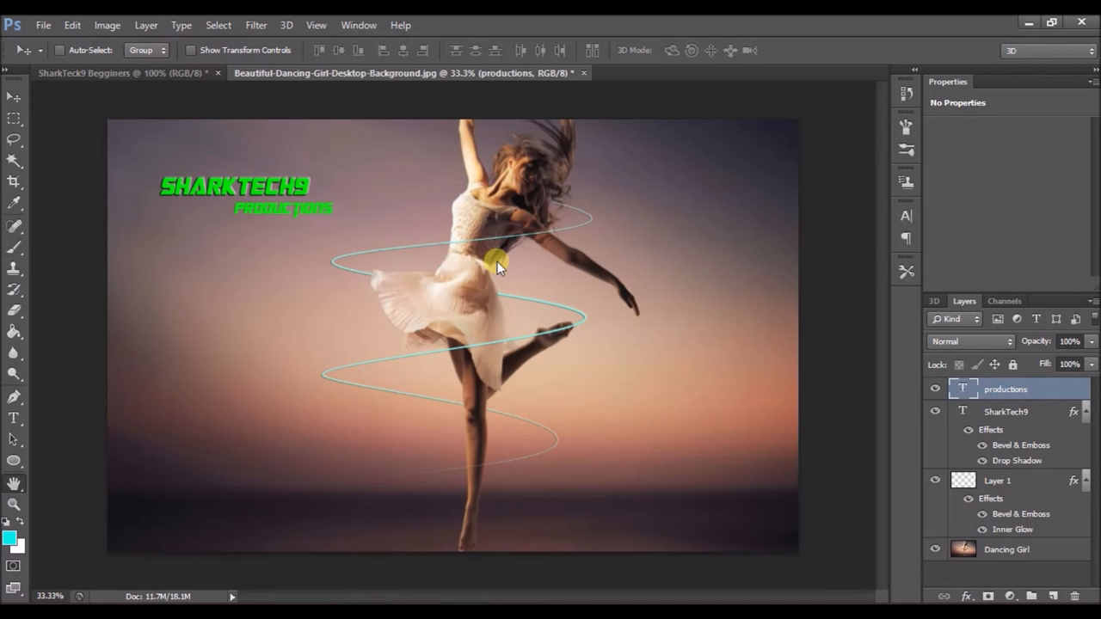
double_click(1020, 445)
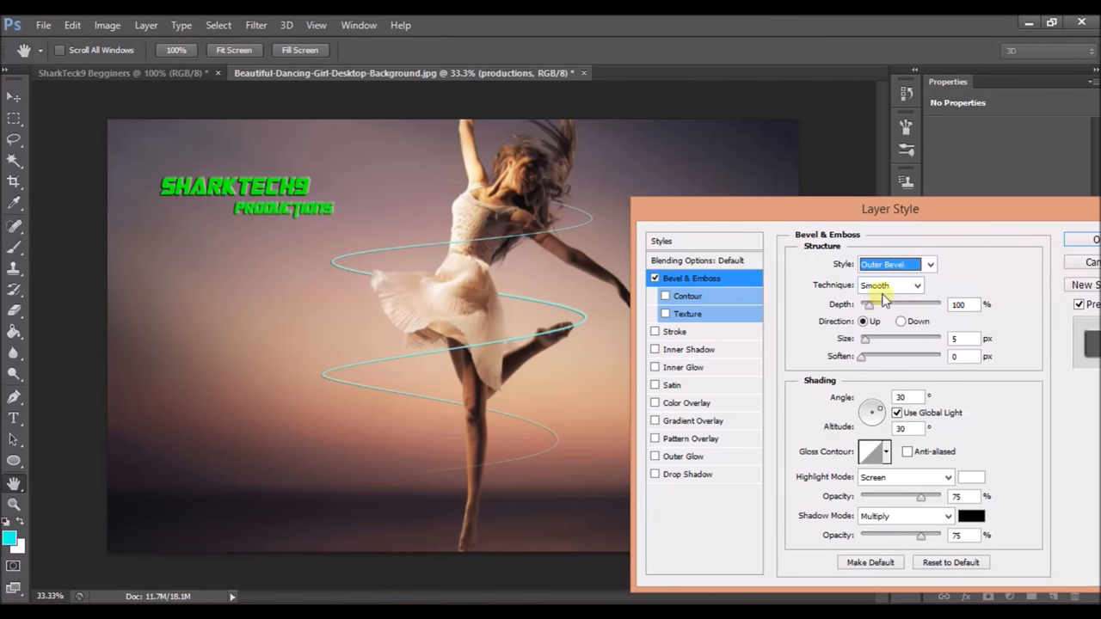
Step: Add a drop shadow to the beveled Productions text
left_click(687, 474)
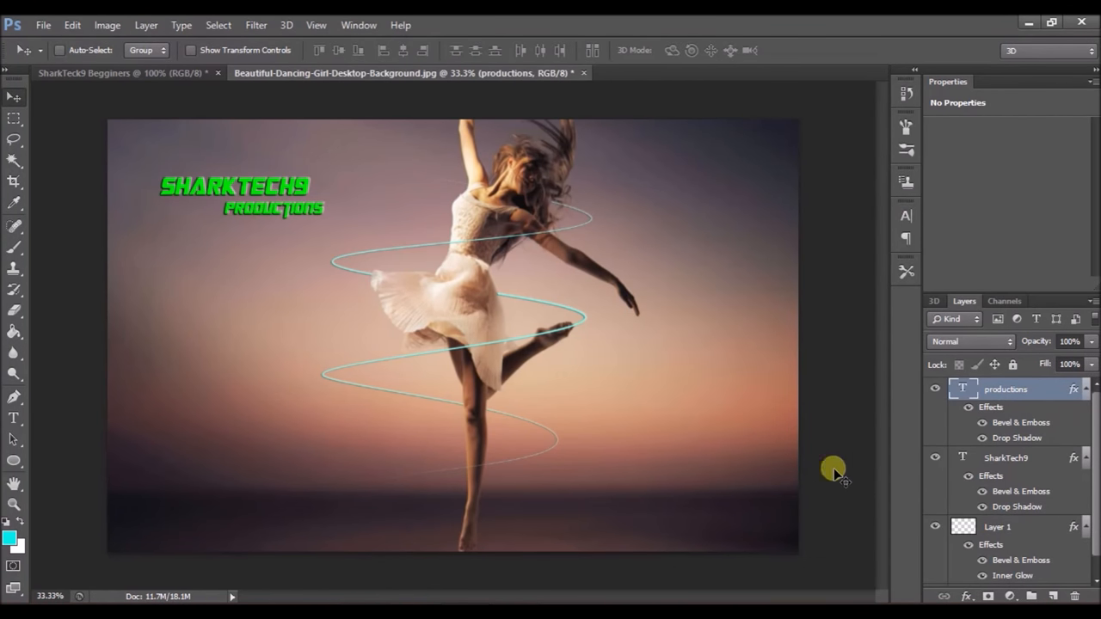
mouse_move(875, 486)
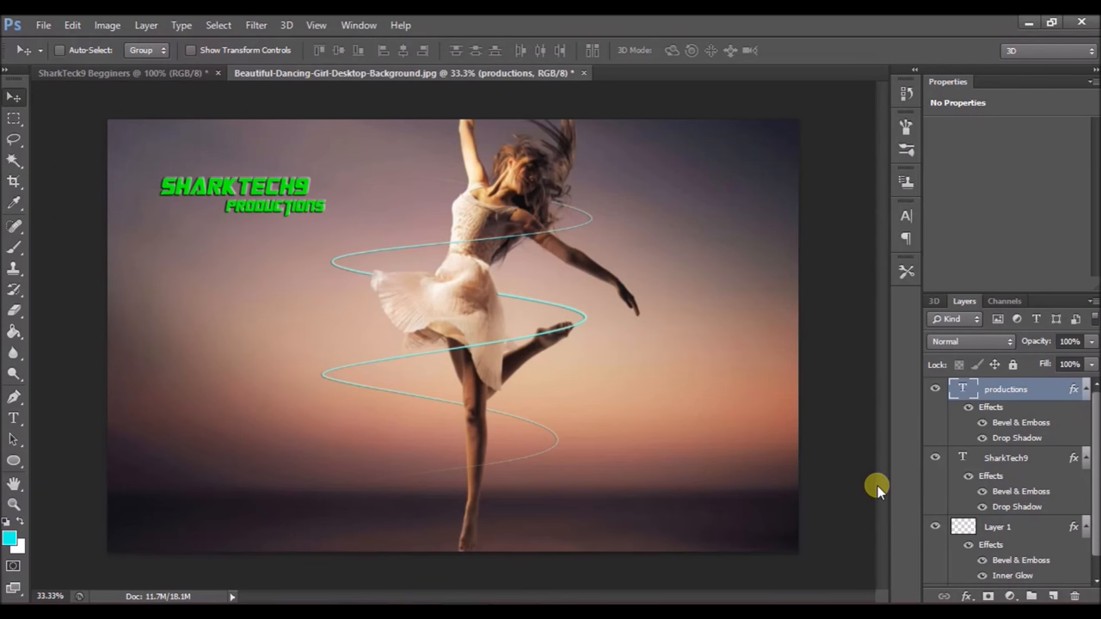
mouse_move(841, 314)
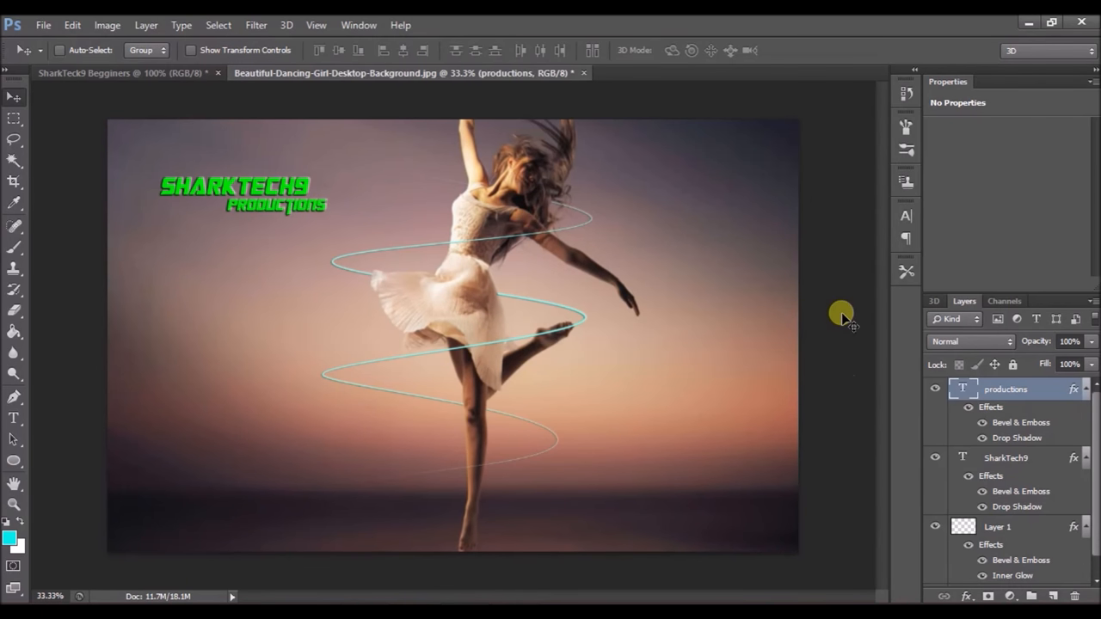